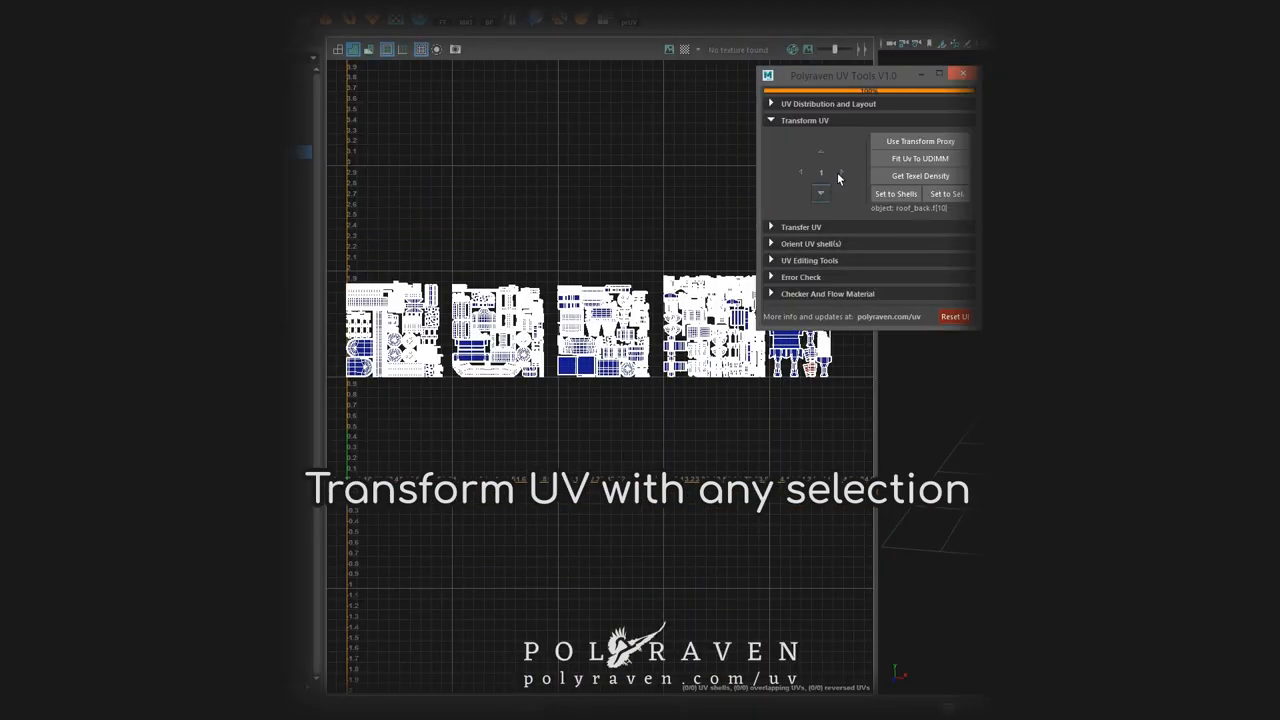
Step: Shift the selected shells one step, rectangulate the tapered shell, and straighten the curved shell's edge
click(918, 141)
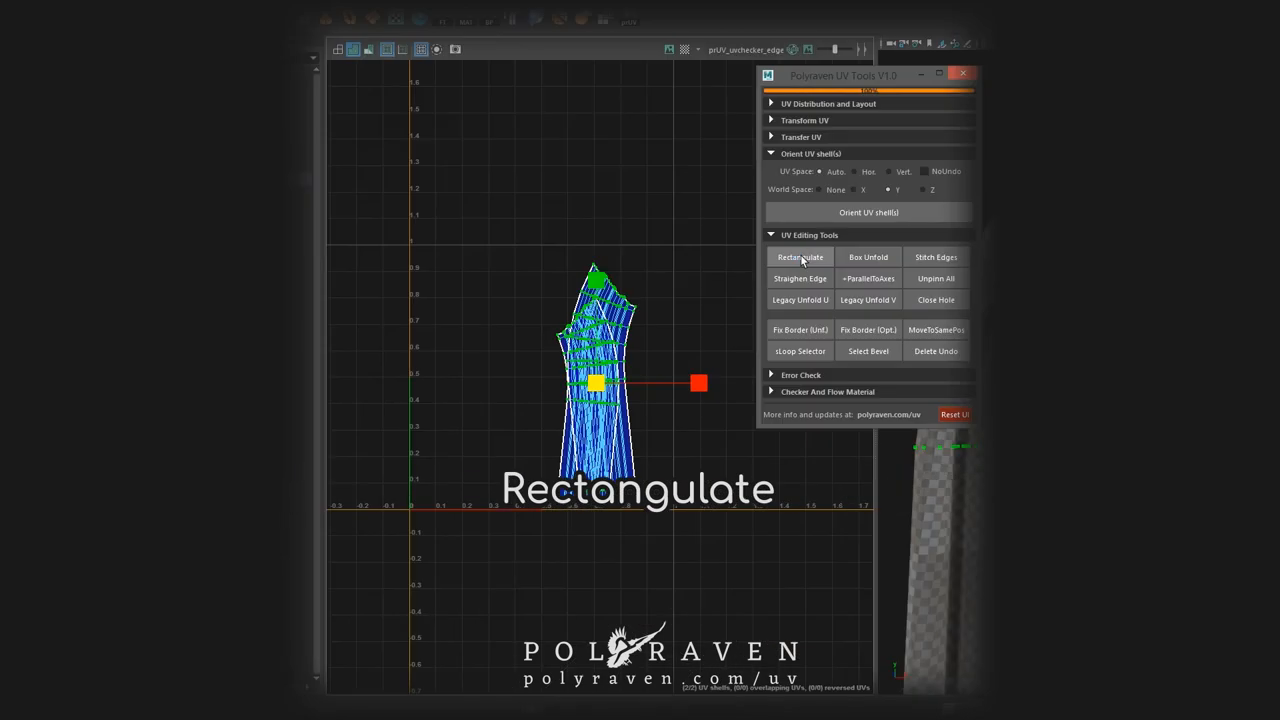
click(800, 257)
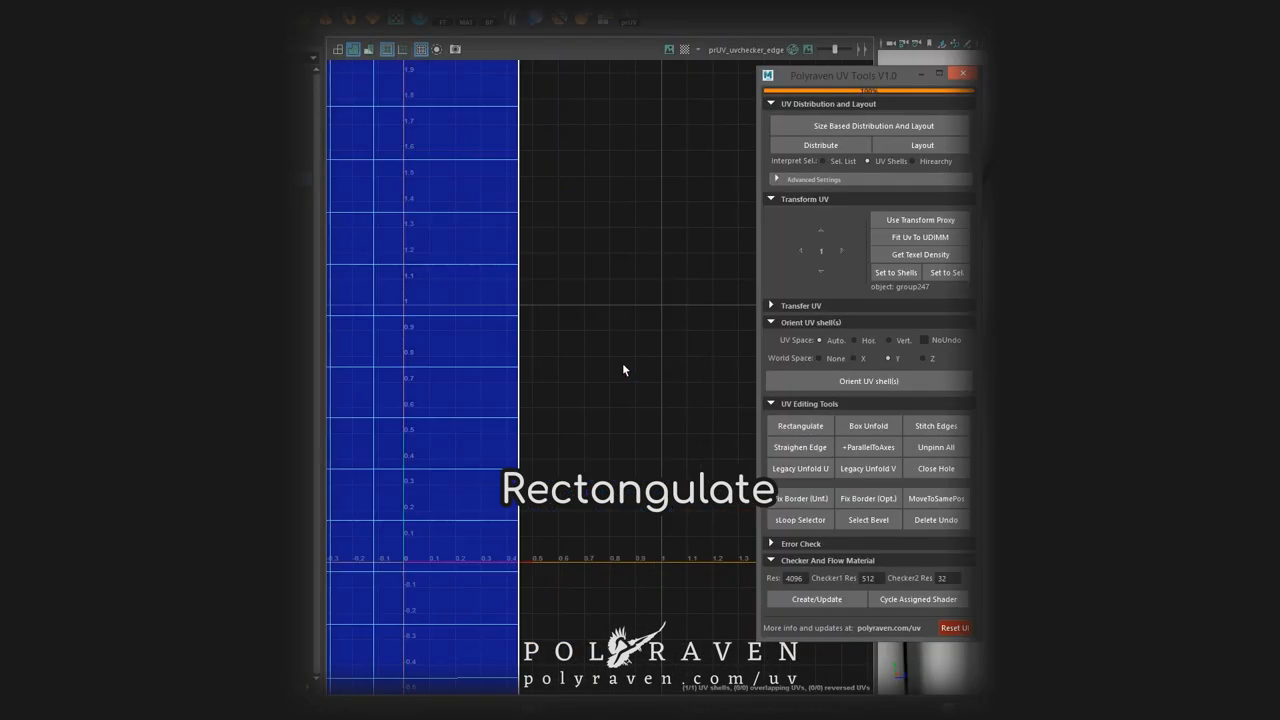
click(800, 447)
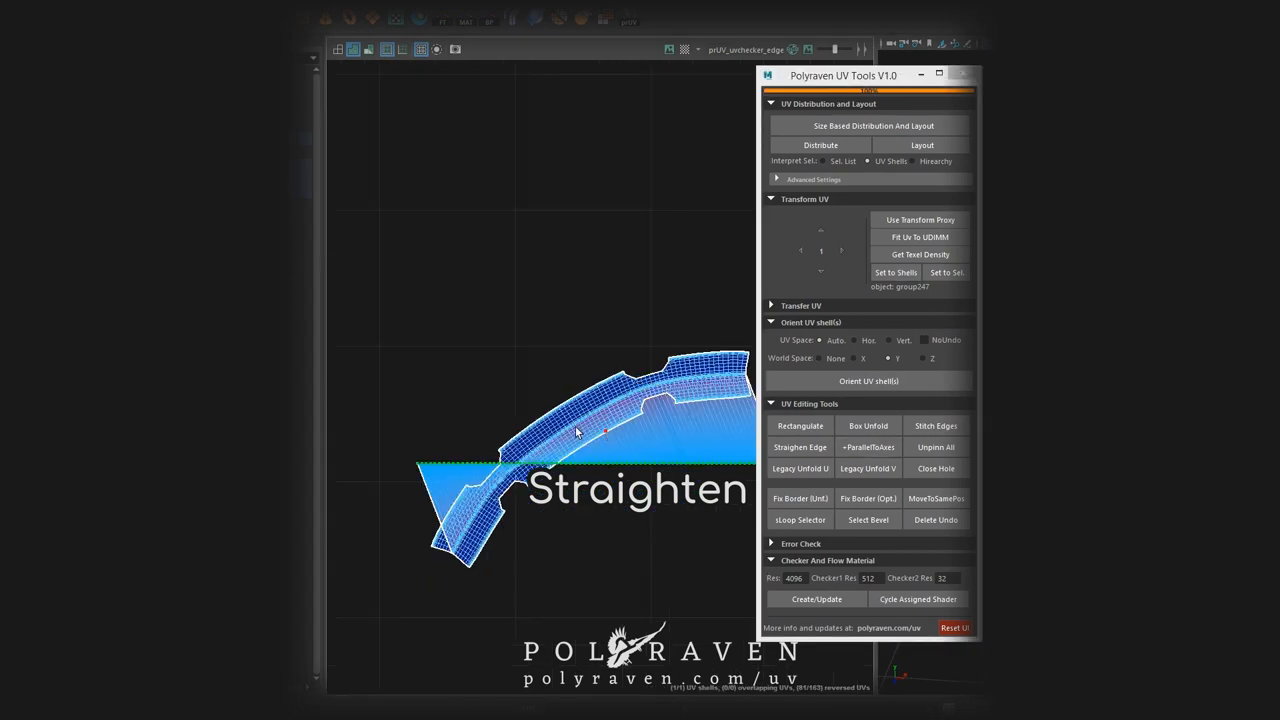
click(800, 447)
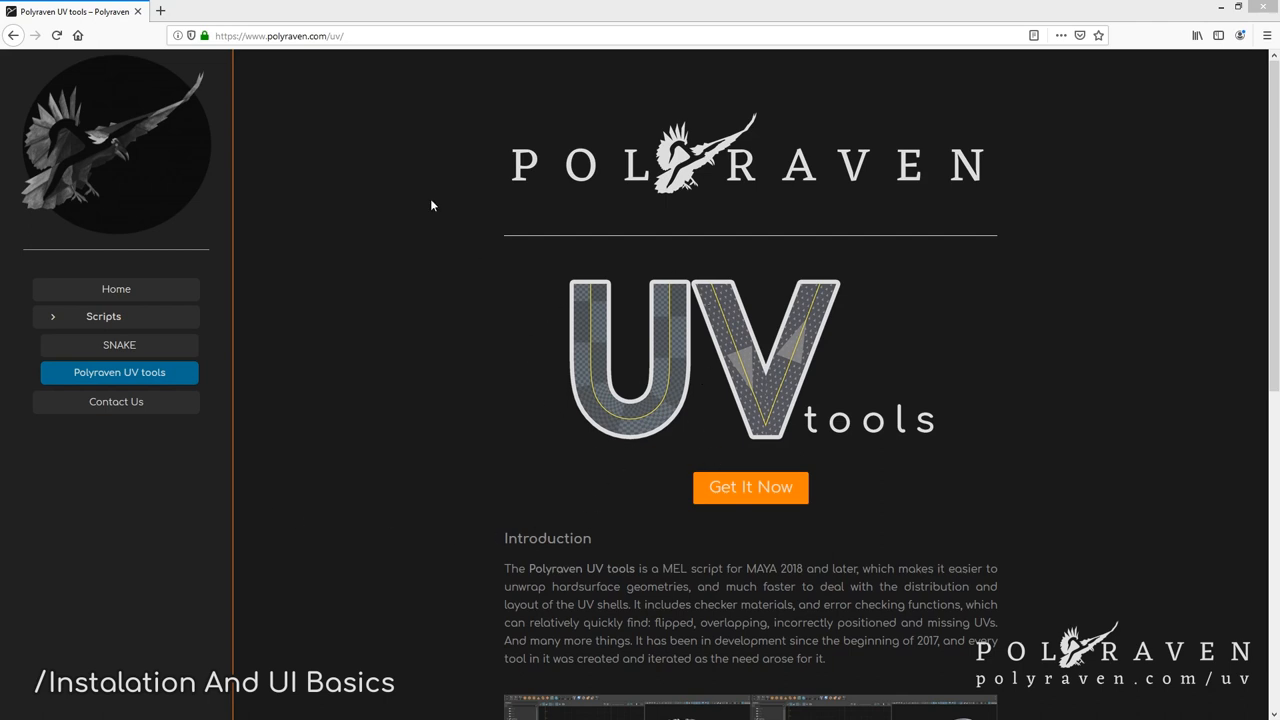
Step: Open polyraven.com/uv and go to the Polyraven UV tools page under Scripts
click(280, 35)
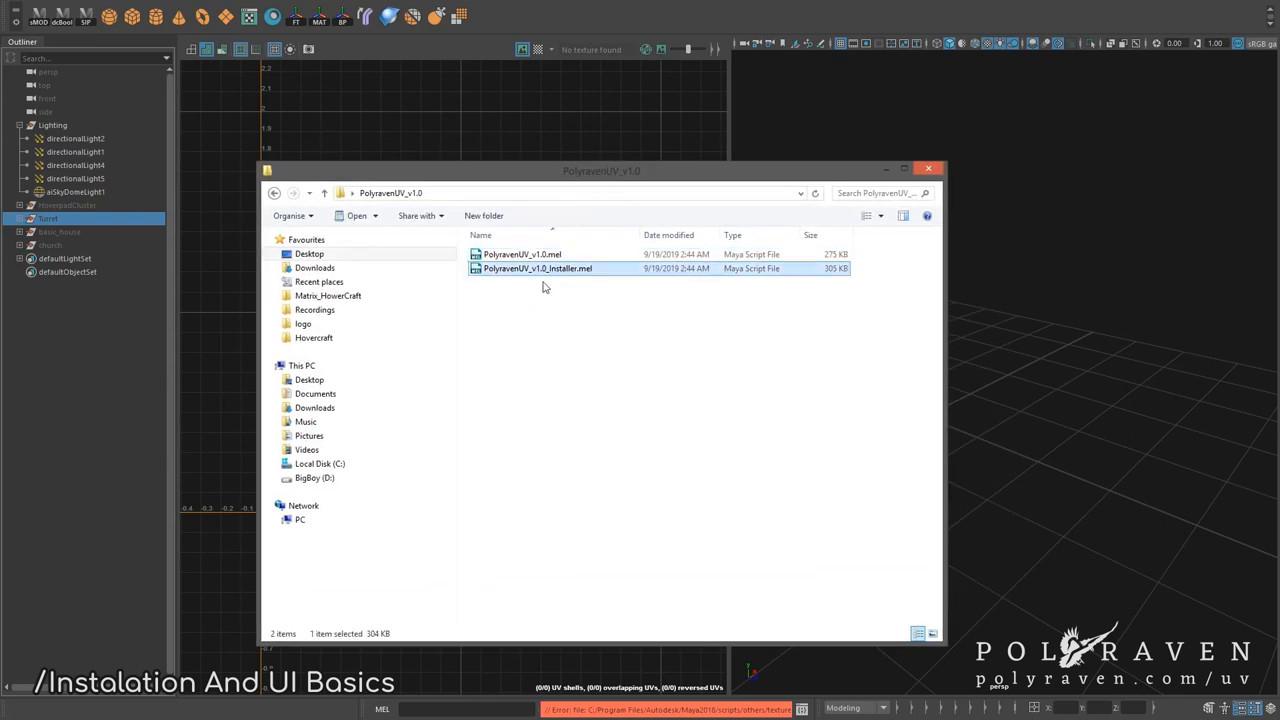
Step: Install Polyraven UV from the installer .mel, save preferences, allow hotkeys, and reposition the tool window
drag(538, 268, 848, 100)
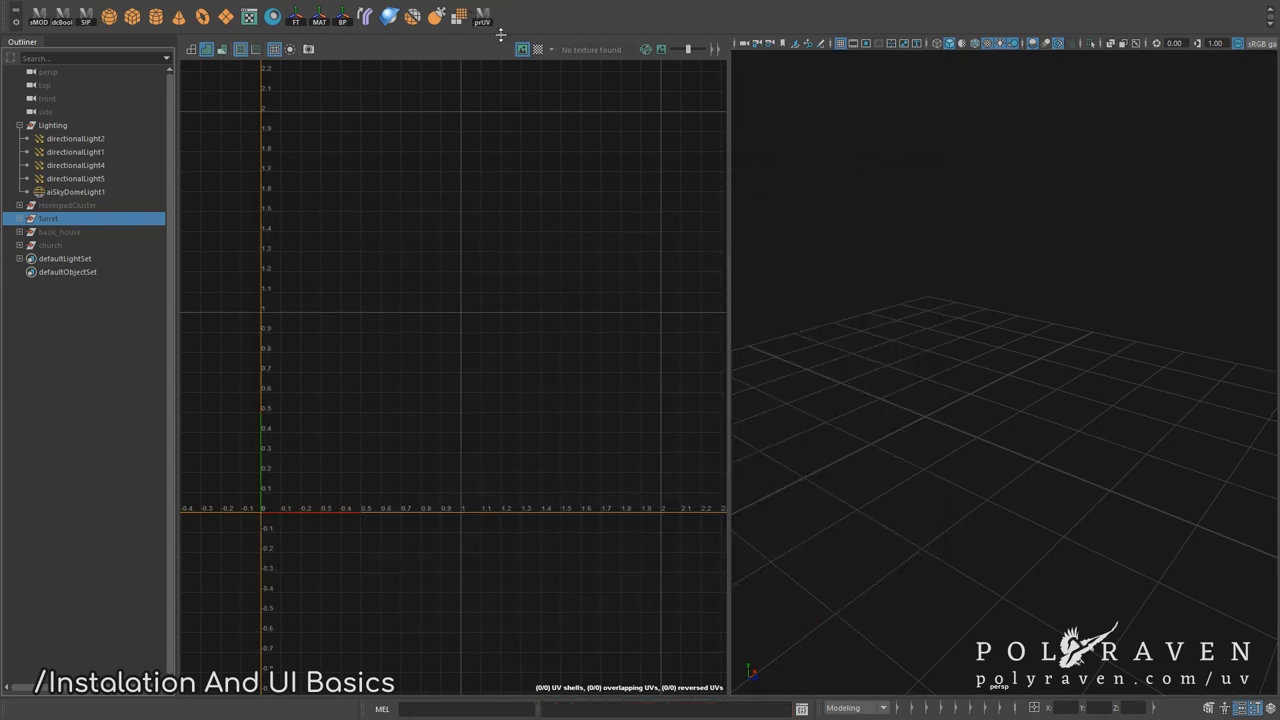
click(338, 143)
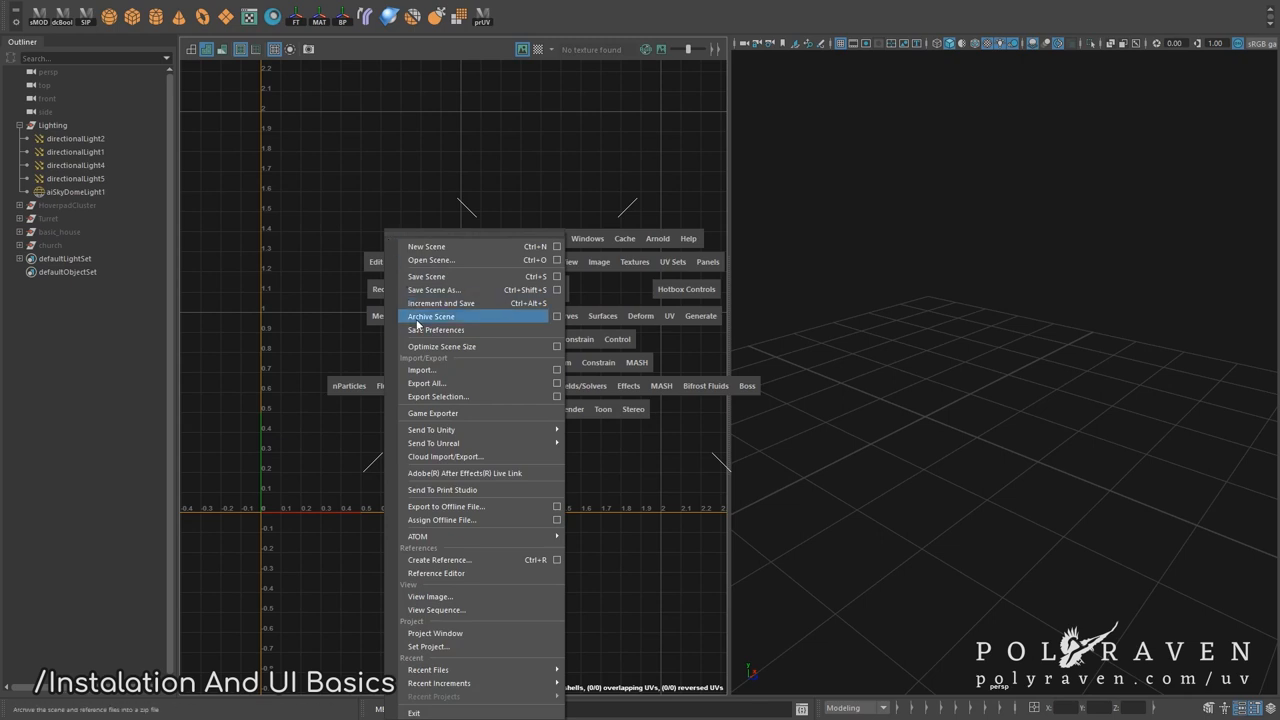
click(435, 330)
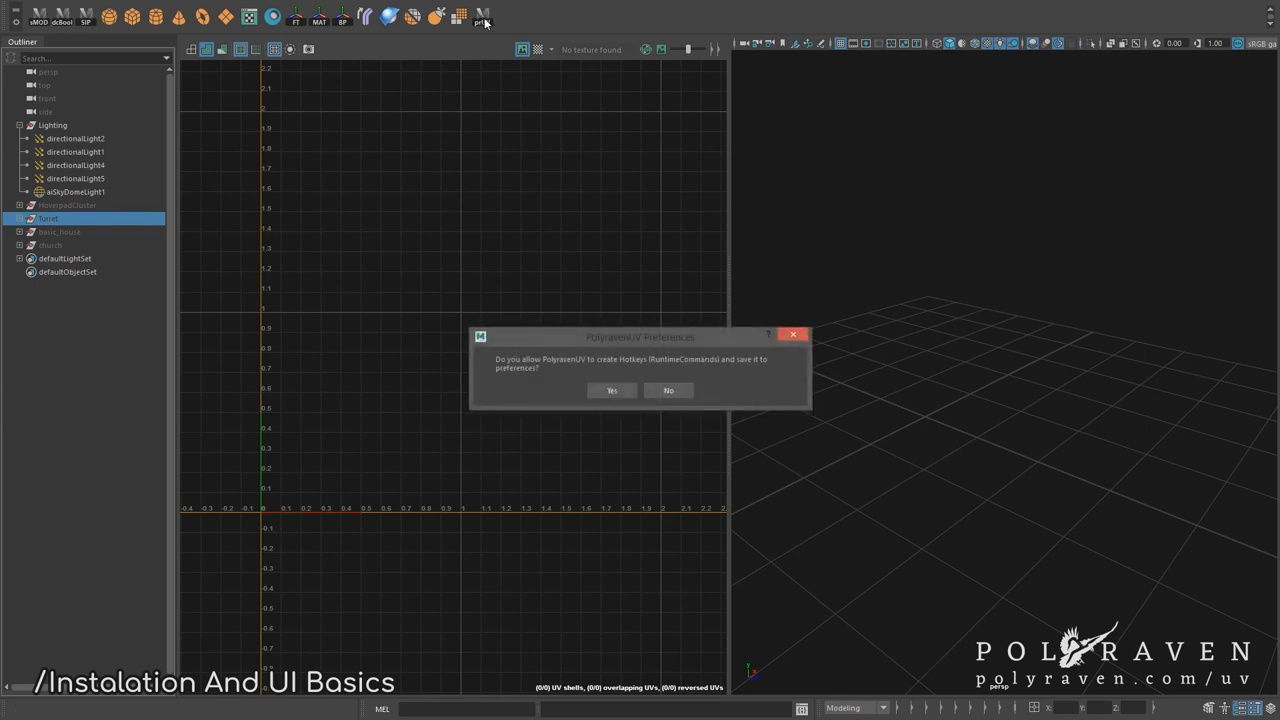
mouse_move(562, 364)
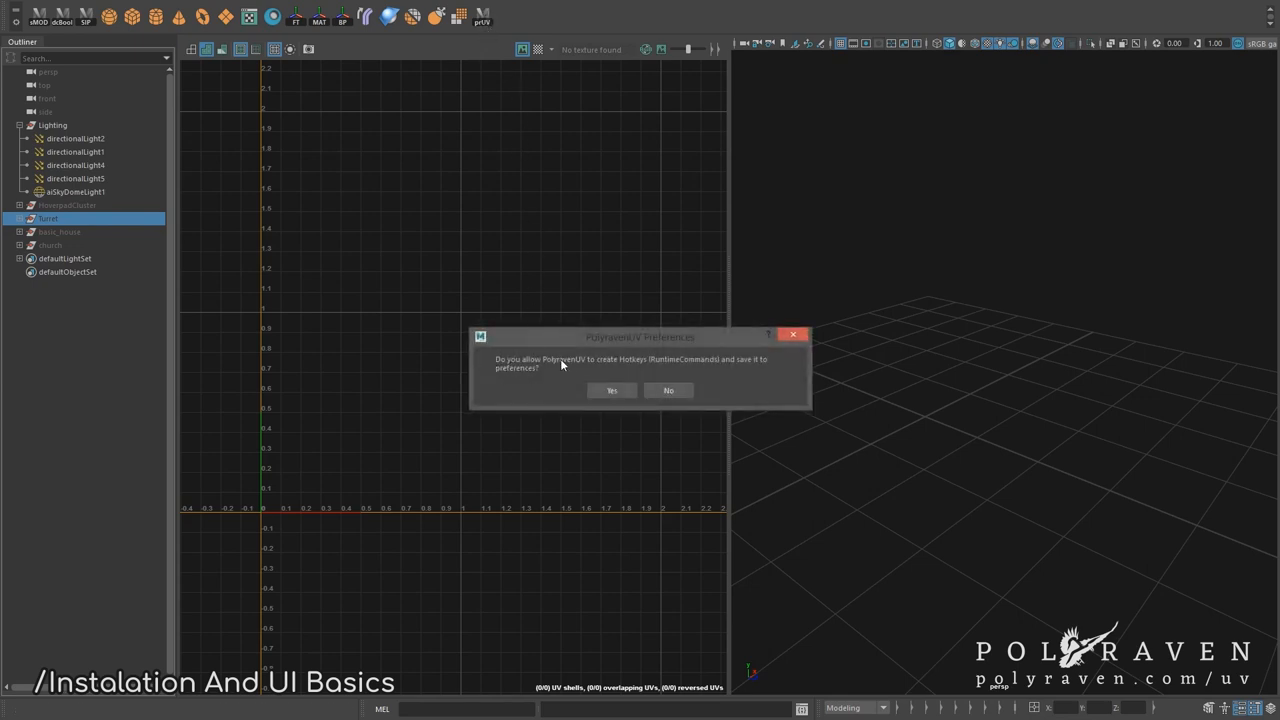
mouse_move(623, 411)
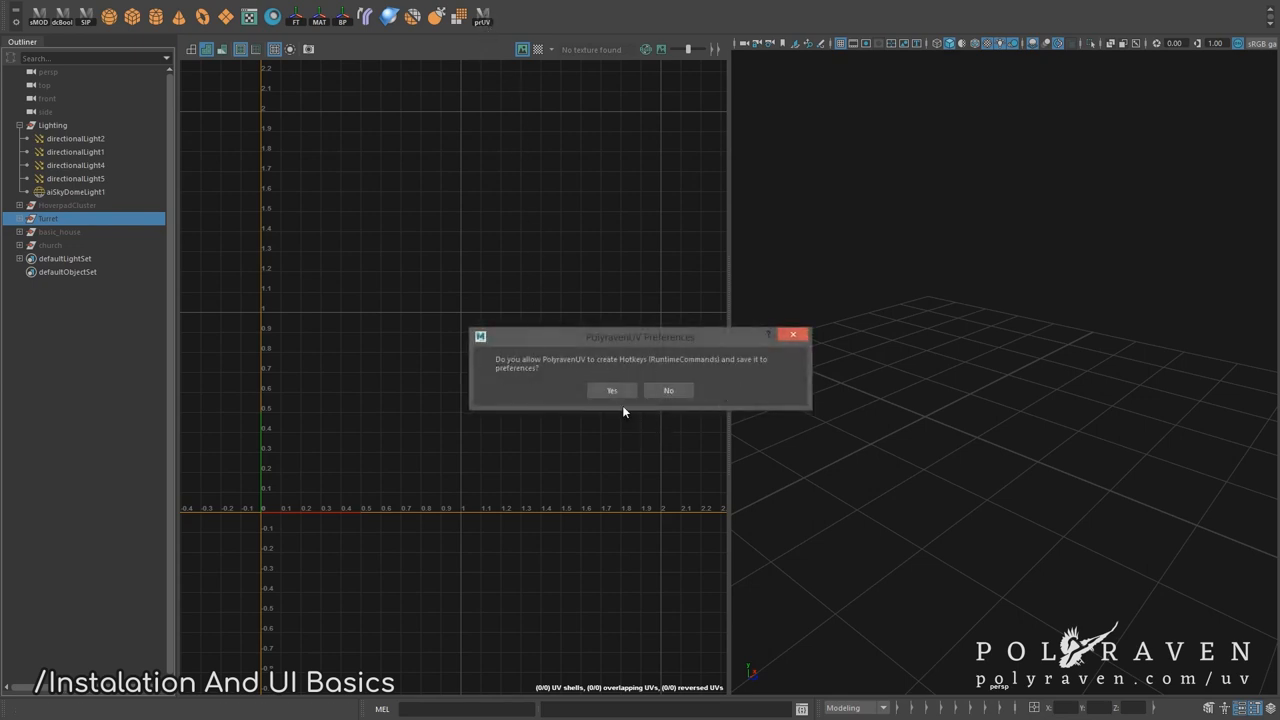
click(611, 390)
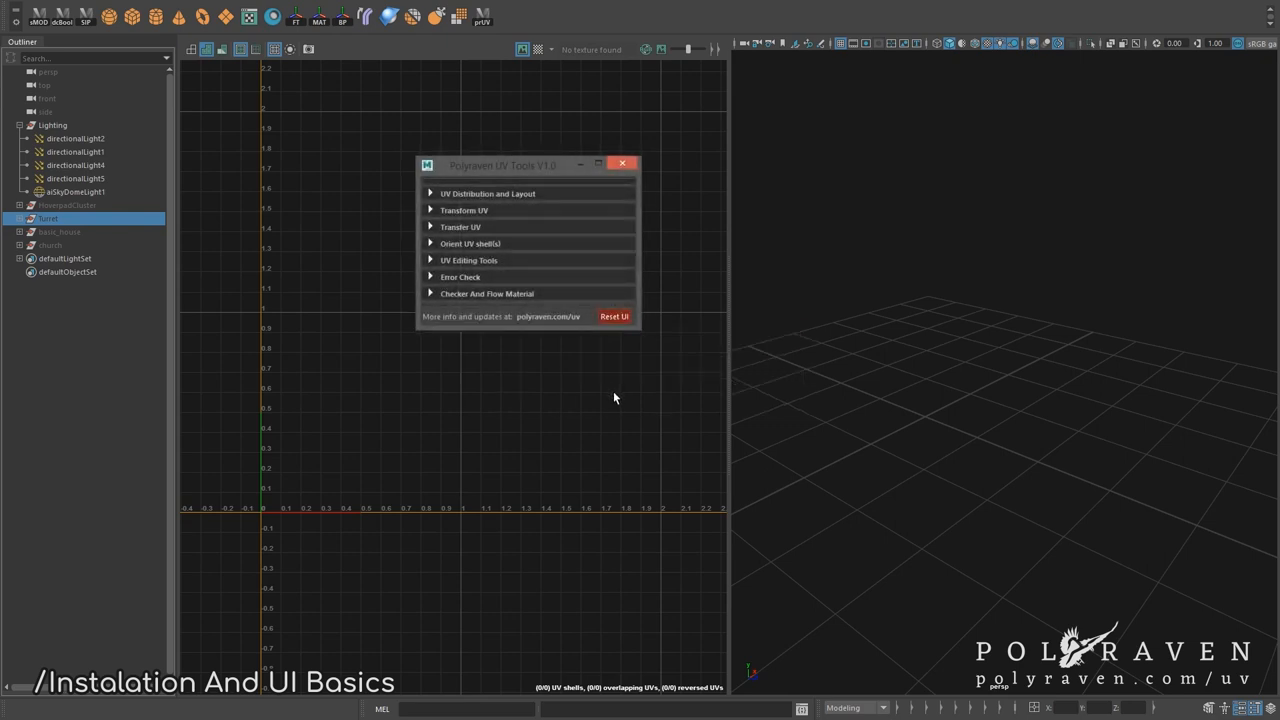
drag(503, 165, 343, 174)
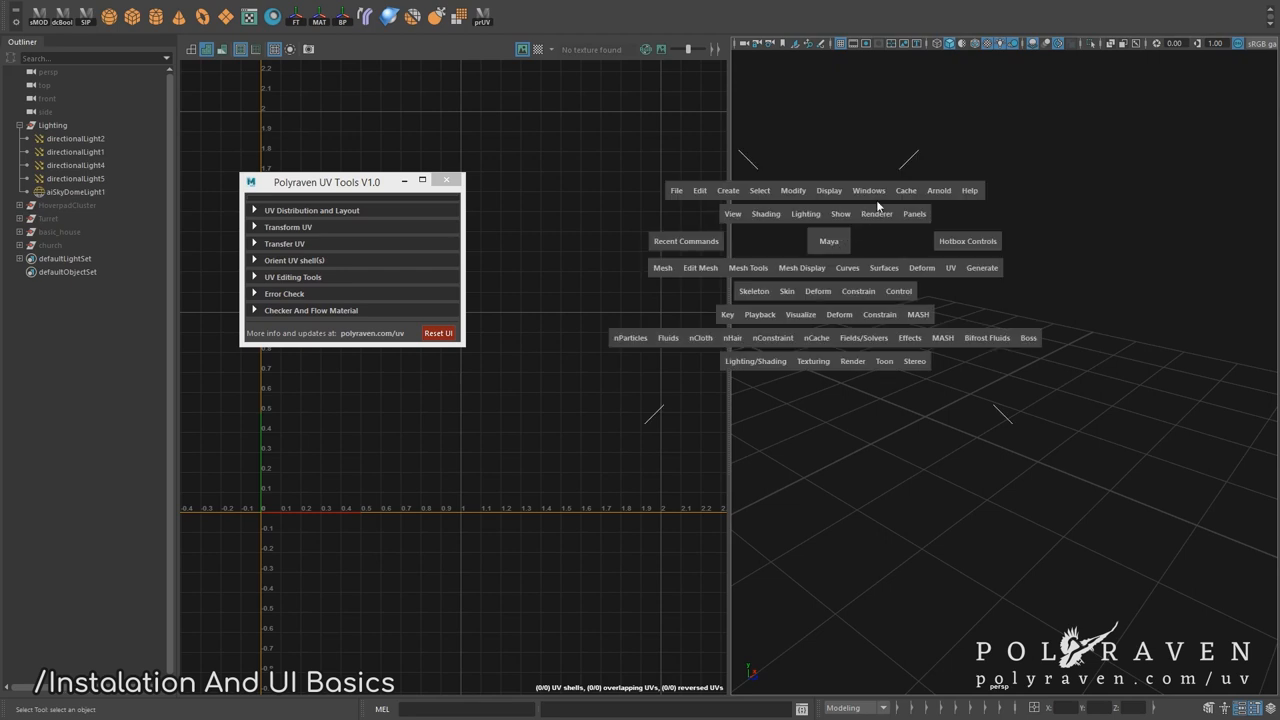
Step: Show the Hotkey Editor for Custom Scripts, scrolled to the PolyravenUV commands
click(868, 190)
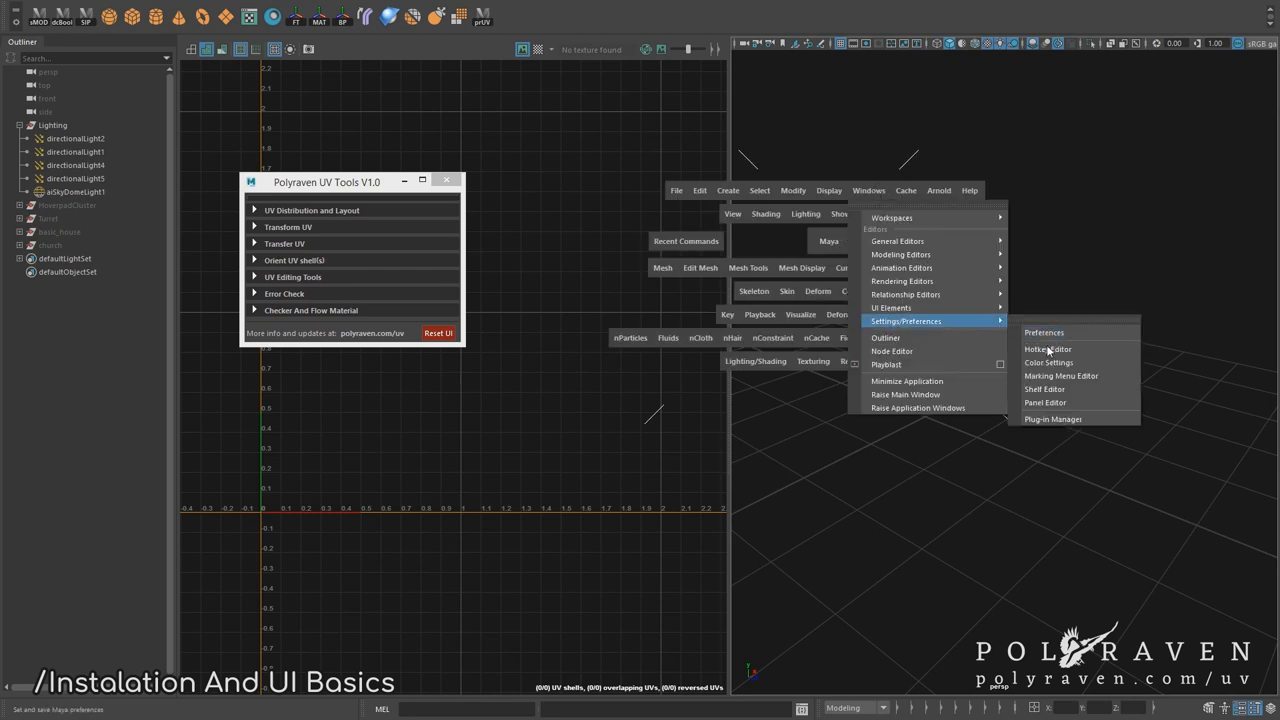
click(1048, 349)
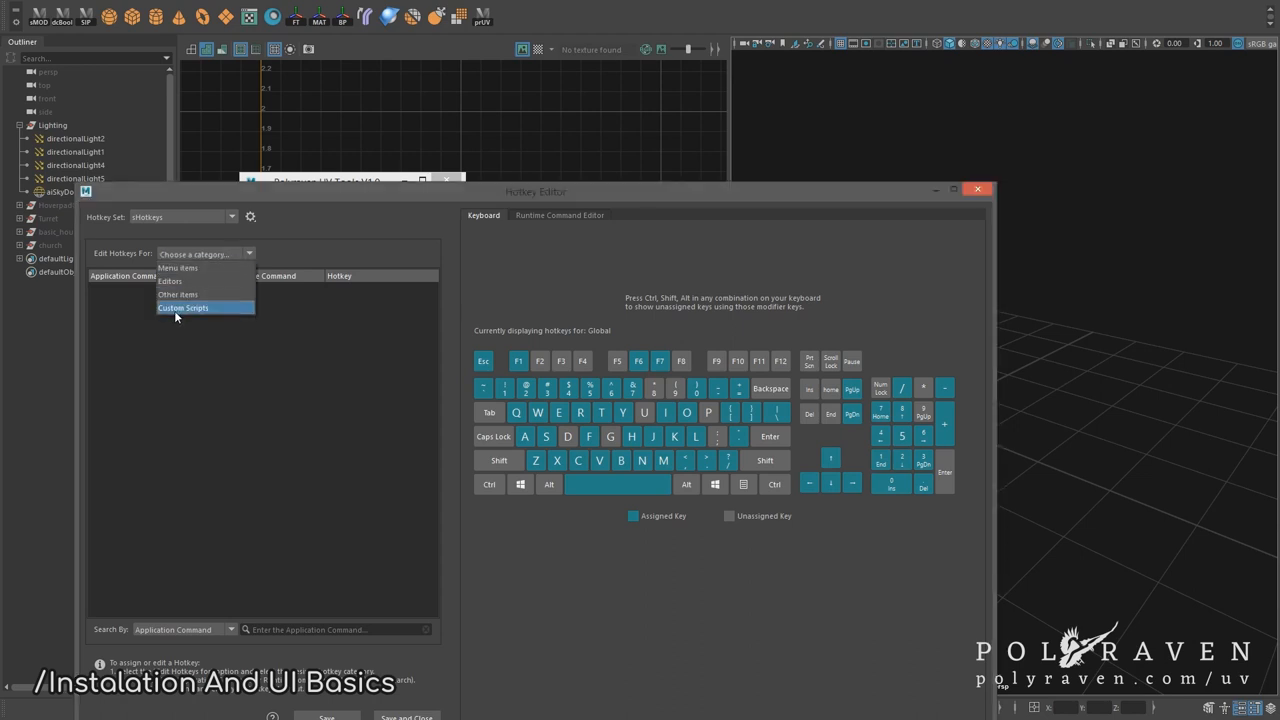
click(183, 308)
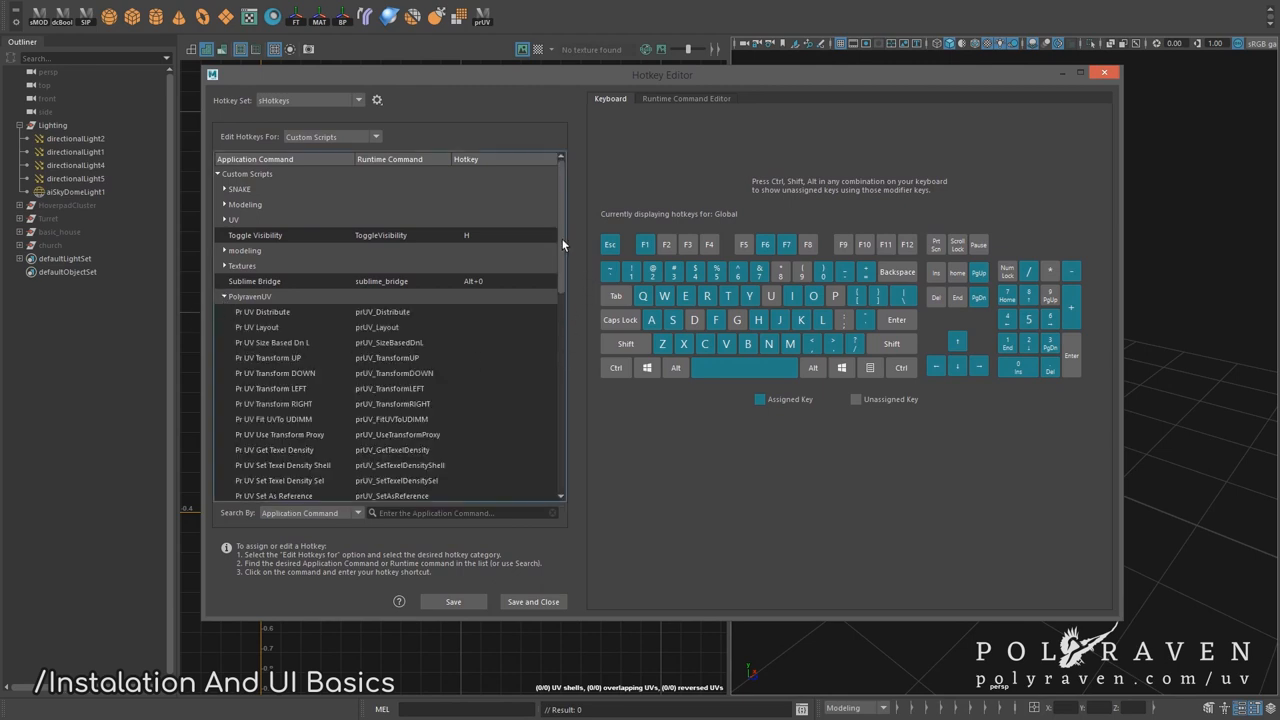
scroll(down, 3)
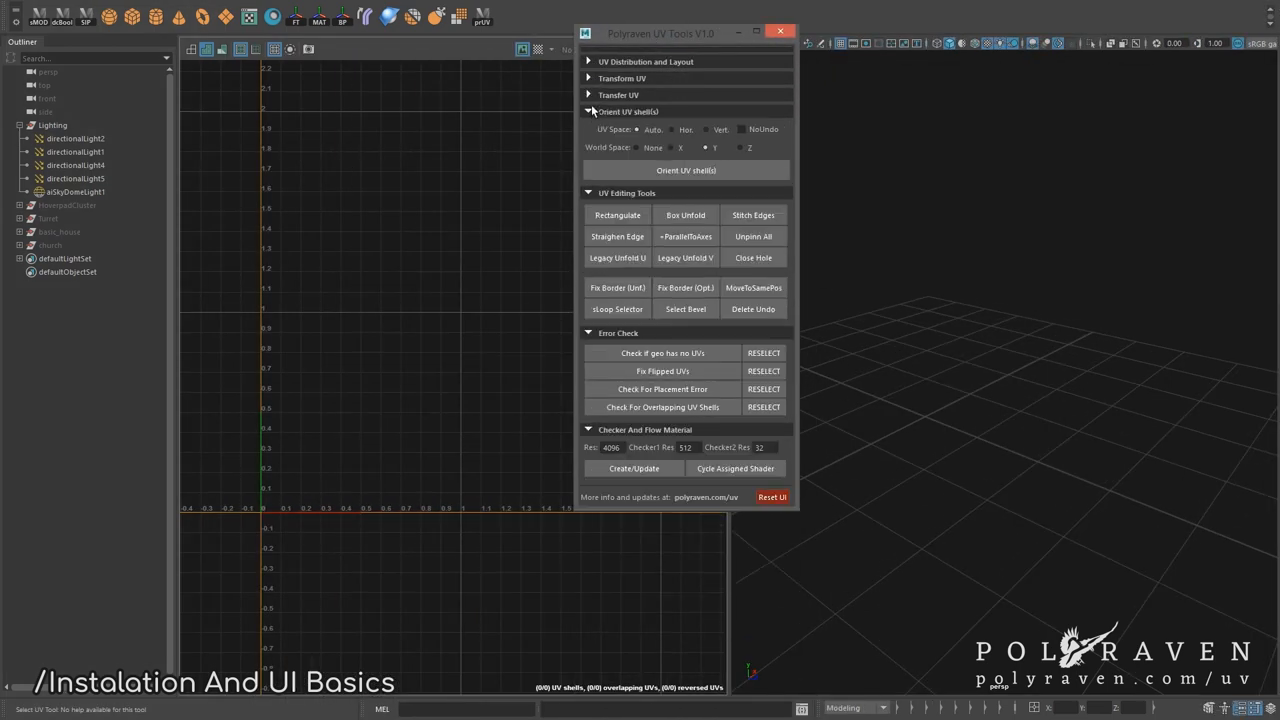
Step: Collapse the Orient UV shell(s) section and expand Error Check in the Polyraven UV Tools window
click(618, 94)
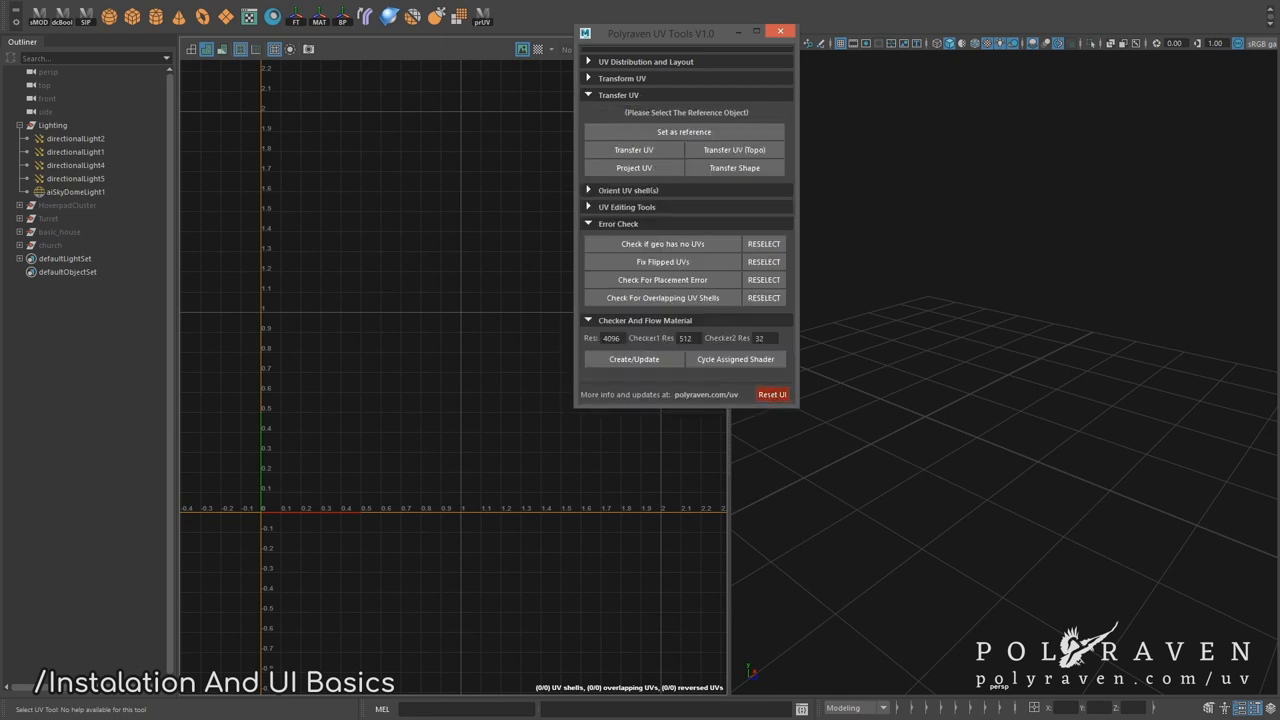
mouse_move(721, 420)
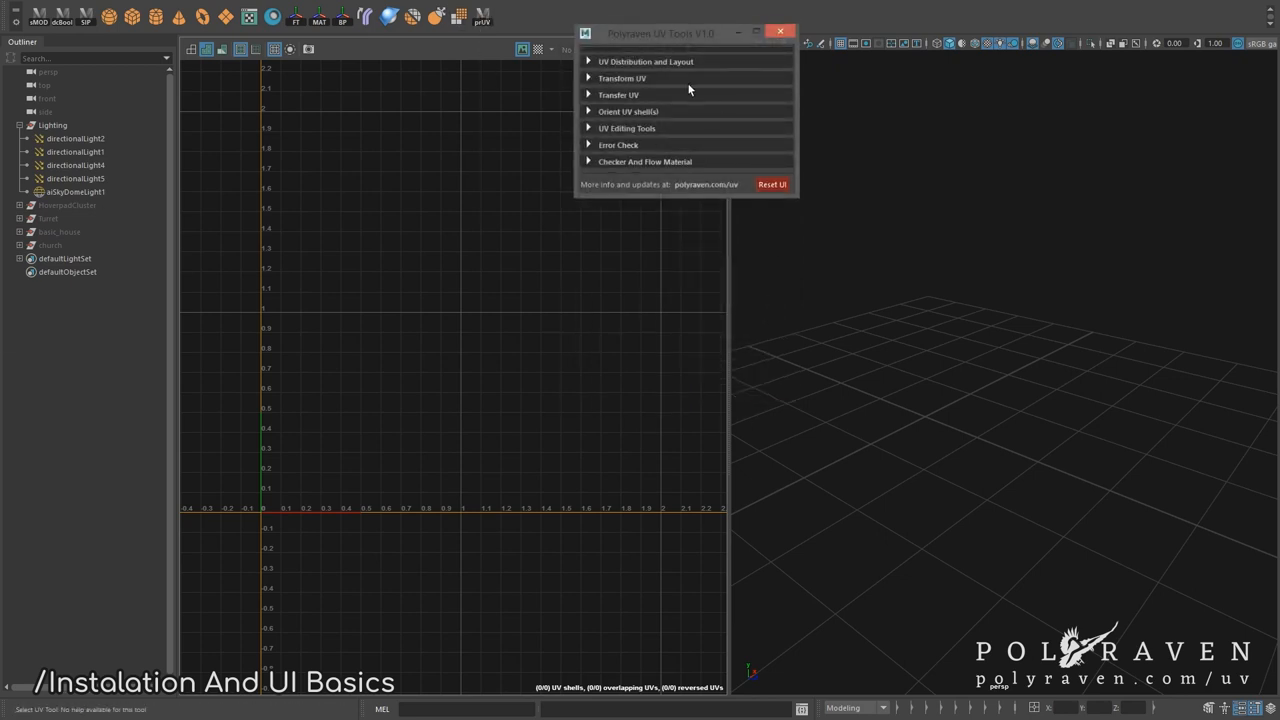
click(618, 144)
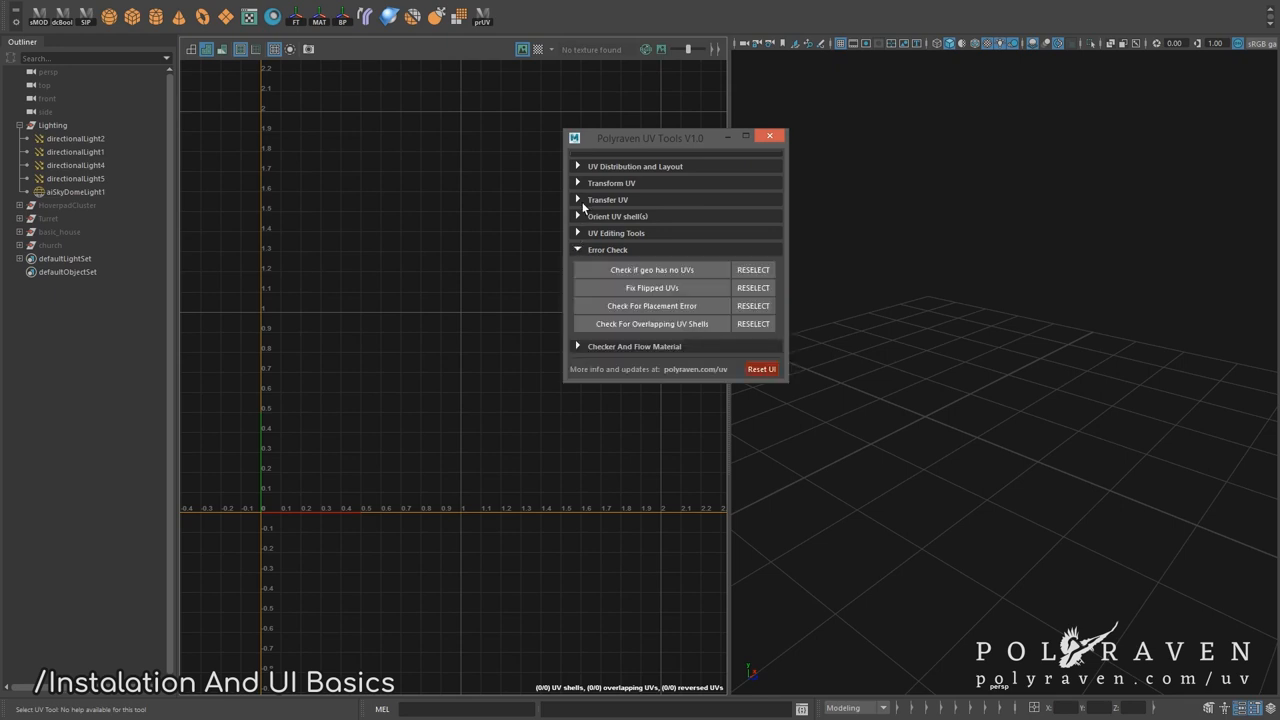
click(770, 137)
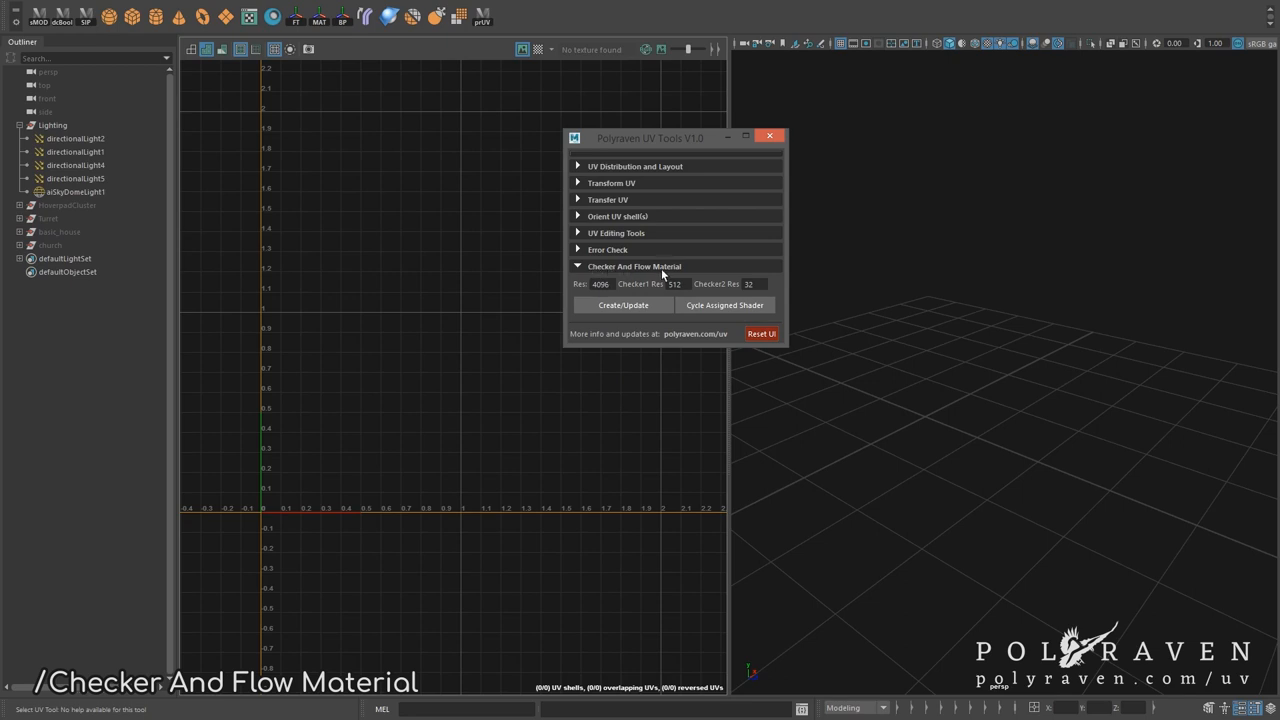
mouse_move(660, 273)
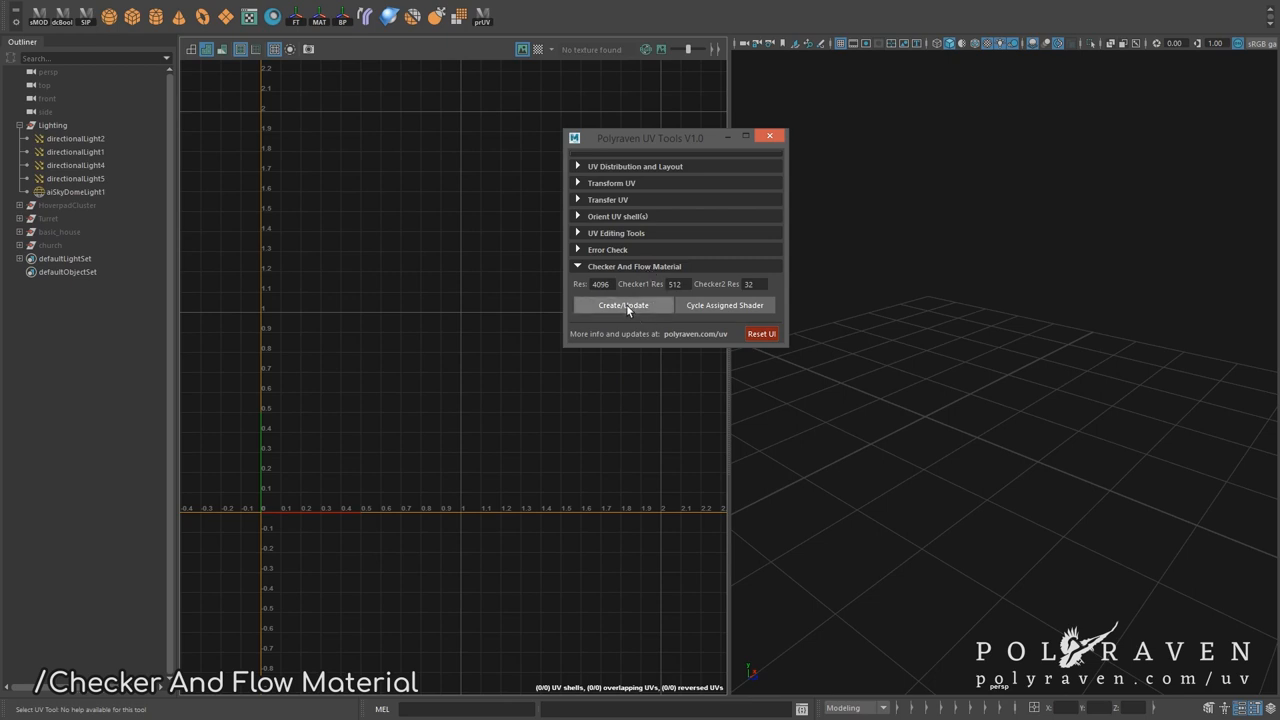
Step: Create the checker and flow materials with Create/Update at the default resolutions
click(623, 305)
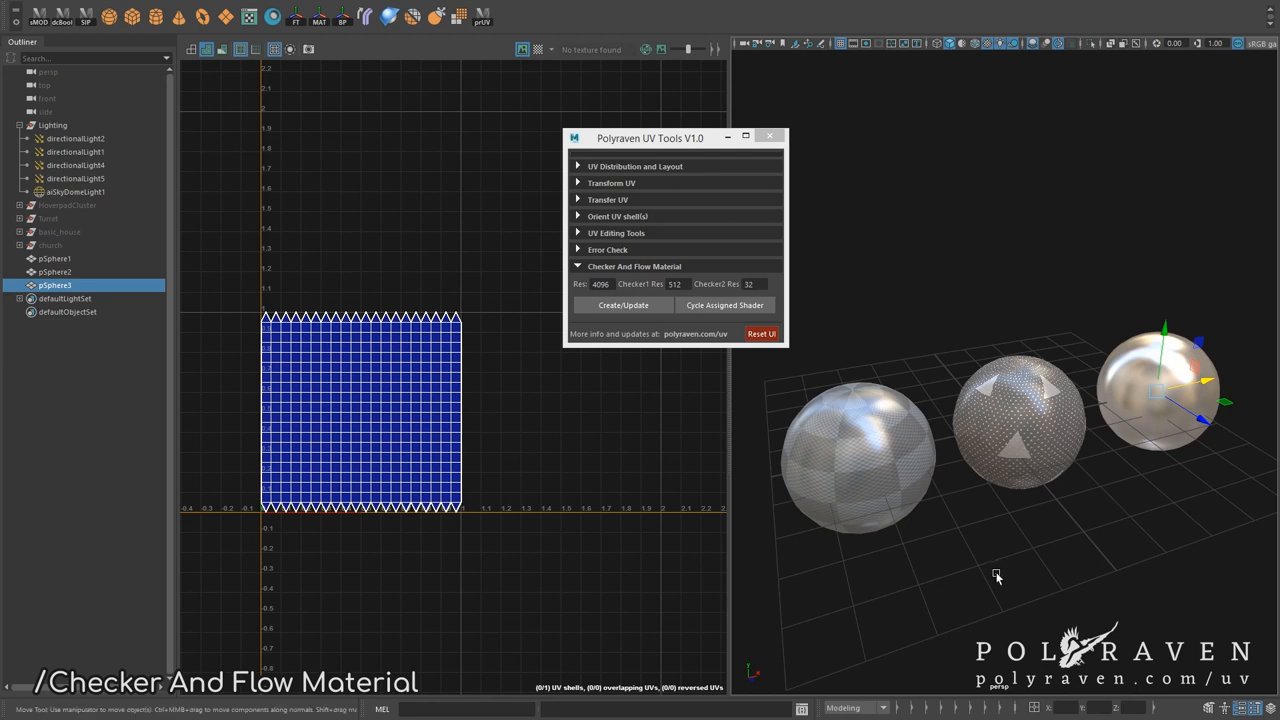
Step: Select pSphere1–3, cycle their assigned shader three times, then rebuild the checker materials
click(724, 305)
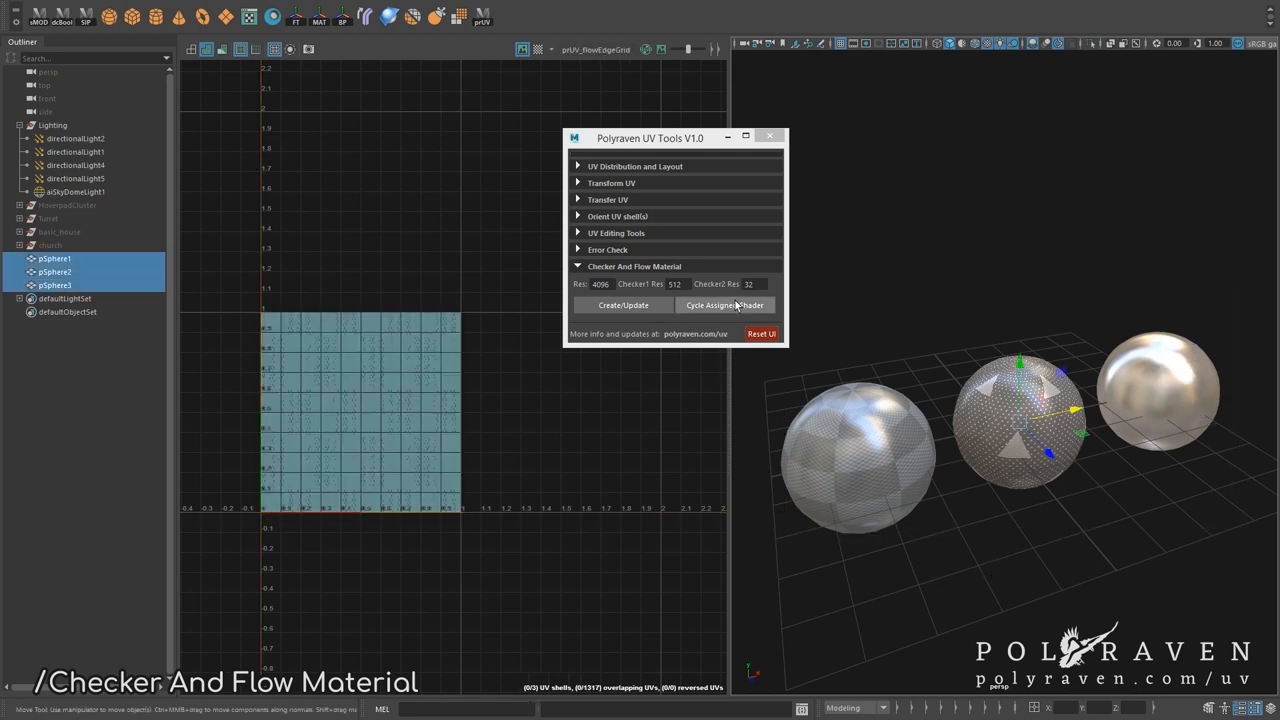
click(724, 305)
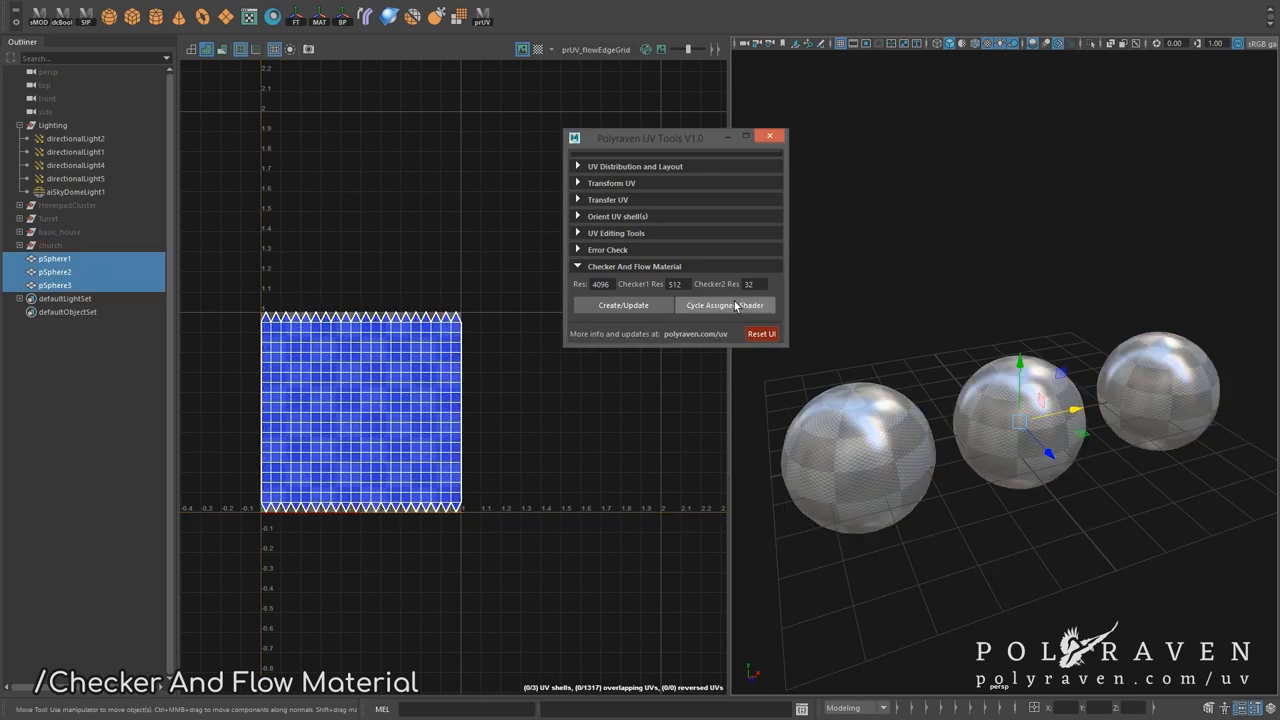
click(724, 305)
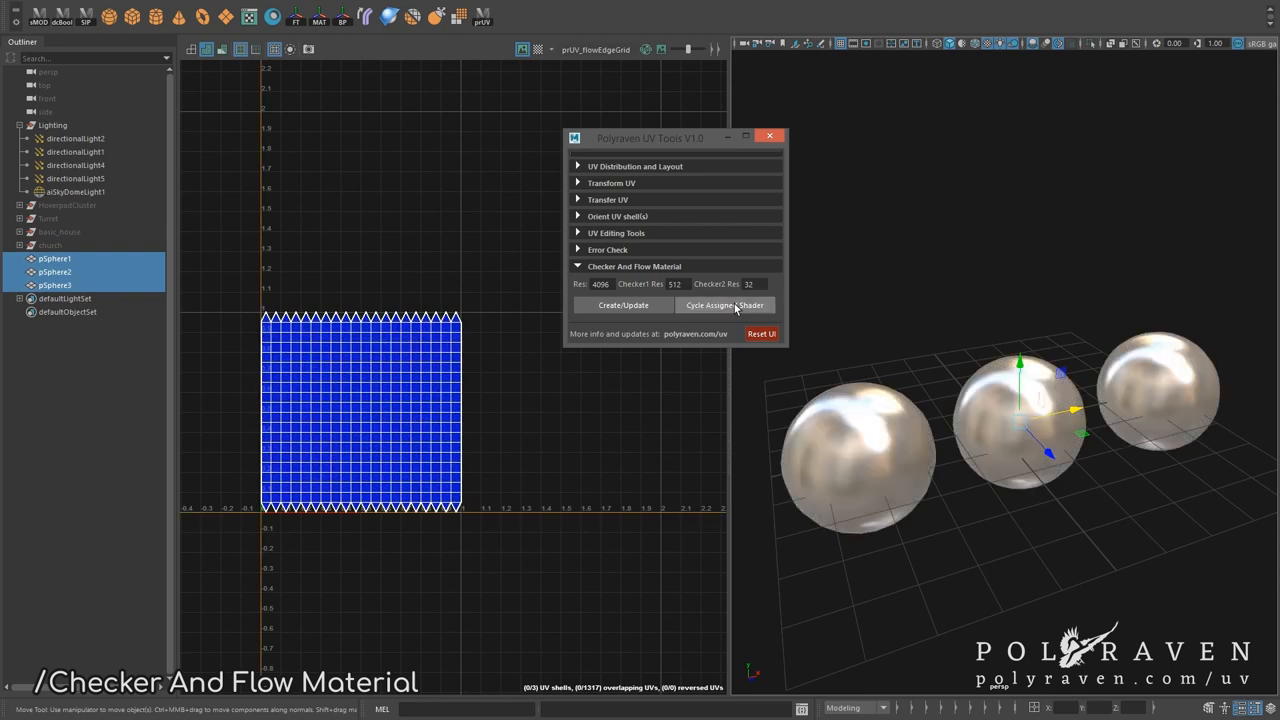
click(724, 305)
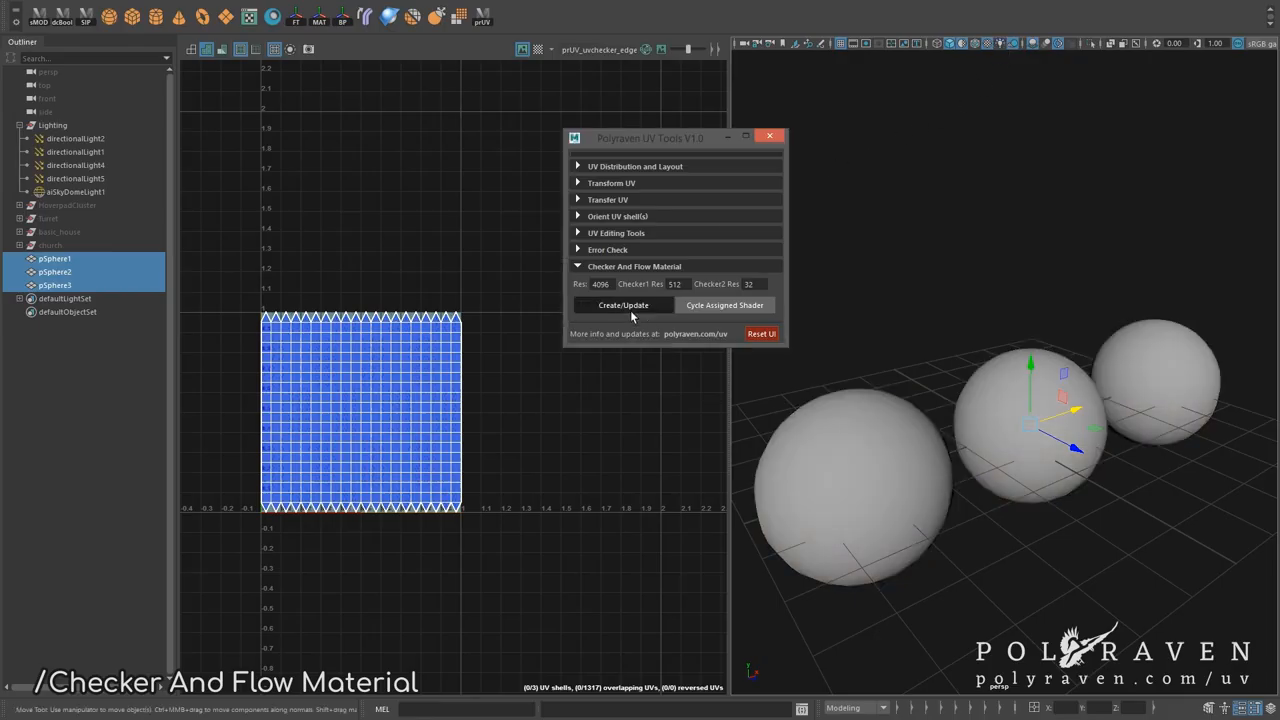
click(623, 305)
text(81)
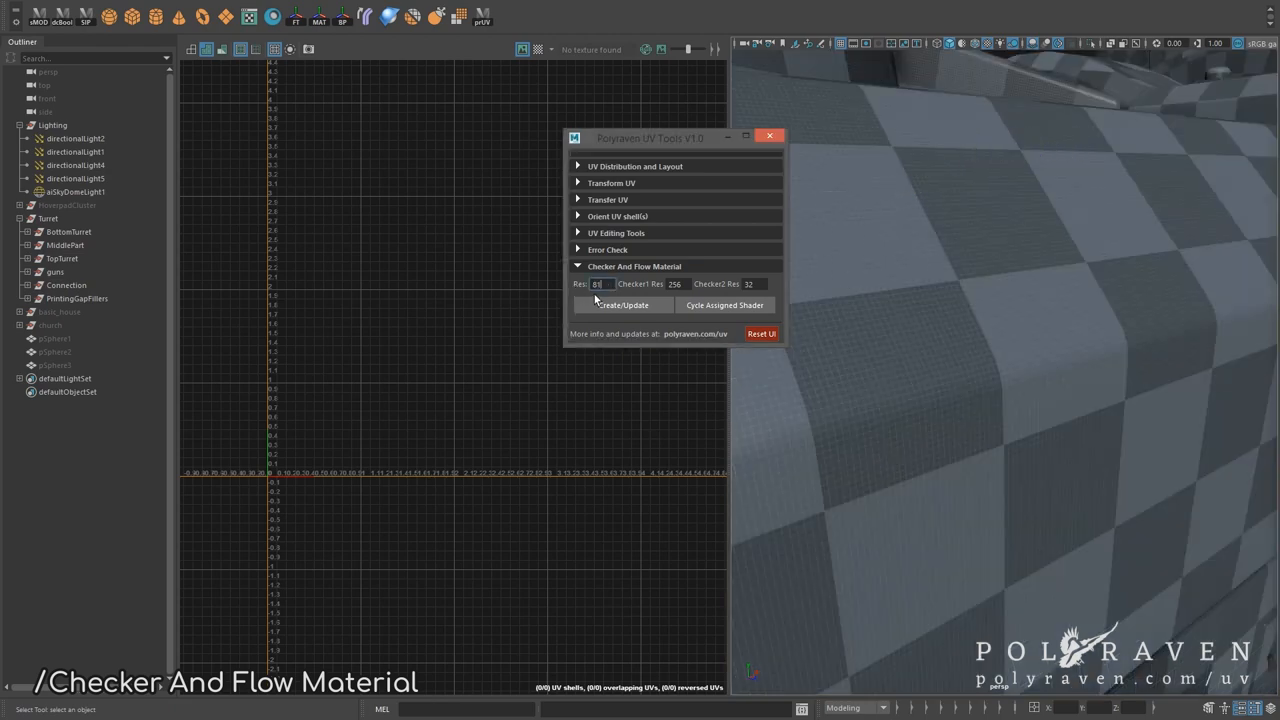
Step: Change the checker resolution values, entering 1024, and regenerate the turret's checker material
click(623, 305)
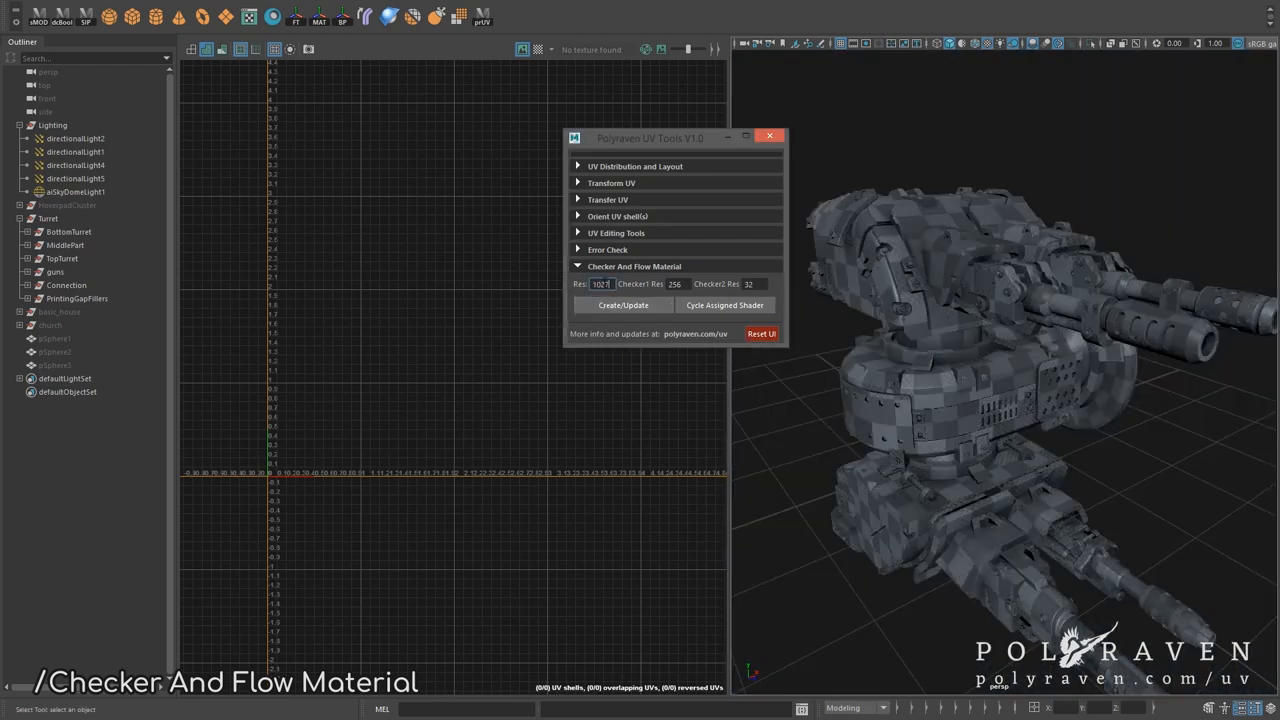
click(622, 305)
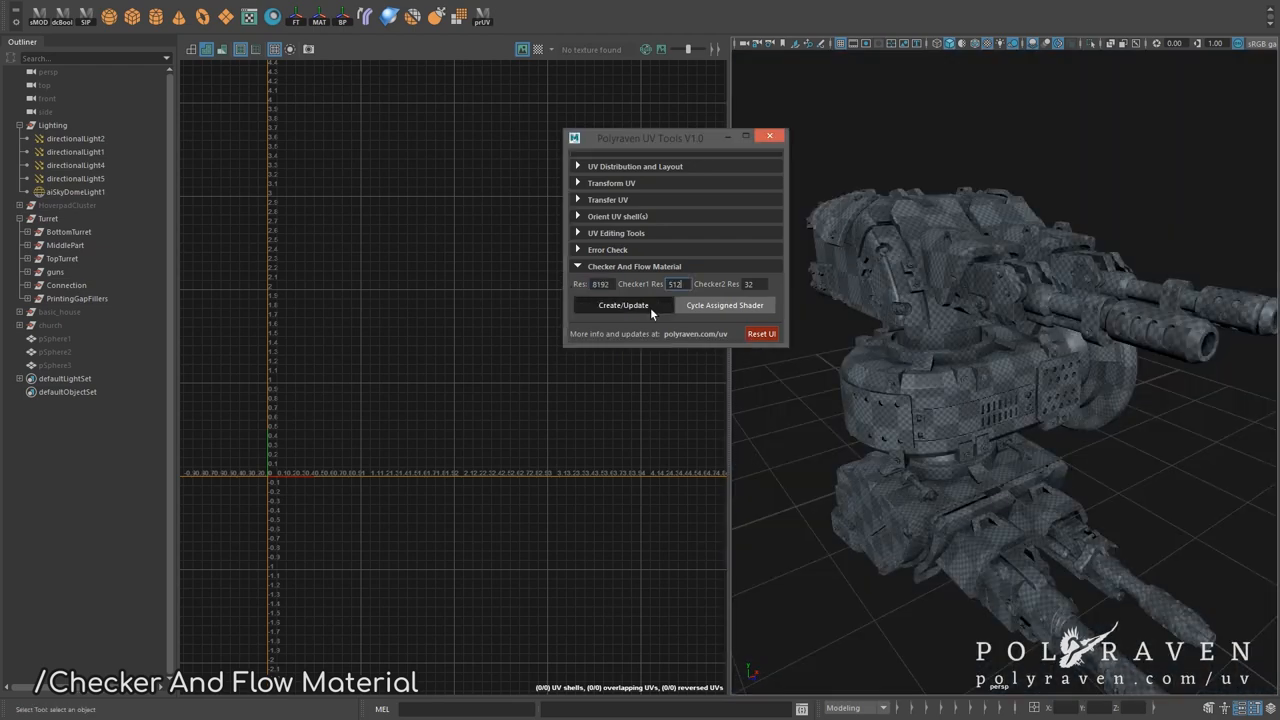
click(623, 305)
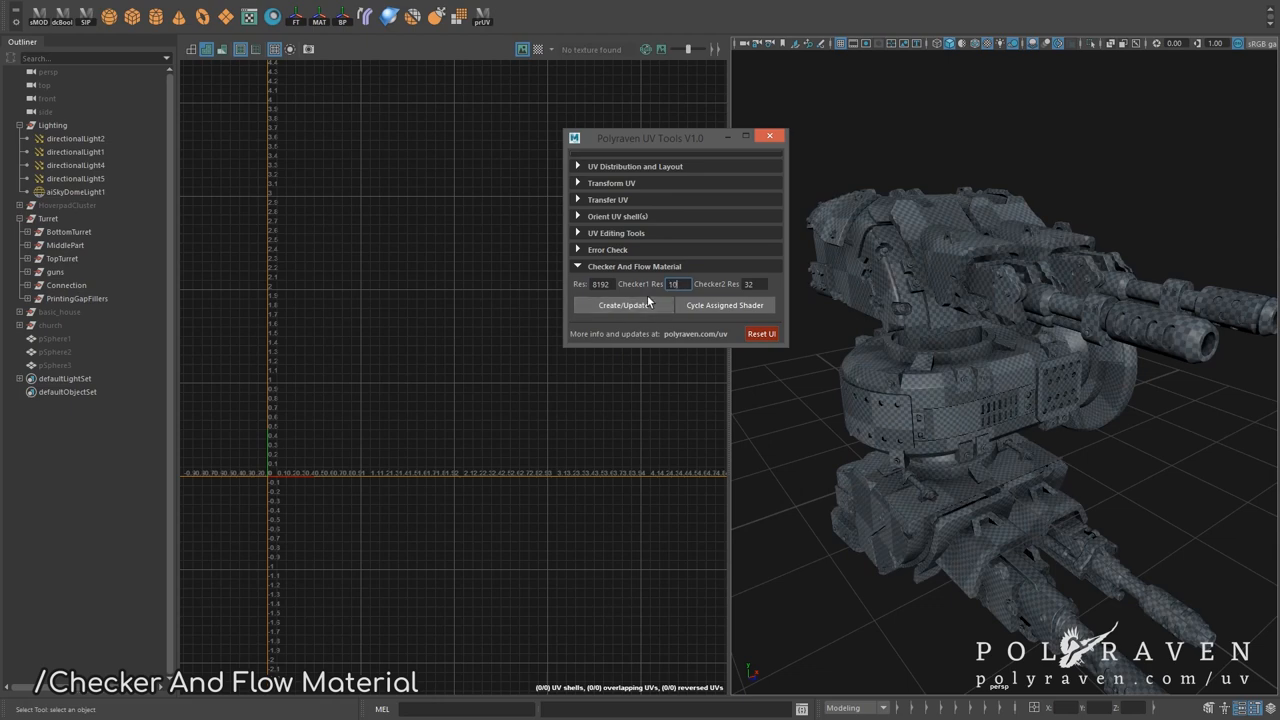
text(1024)
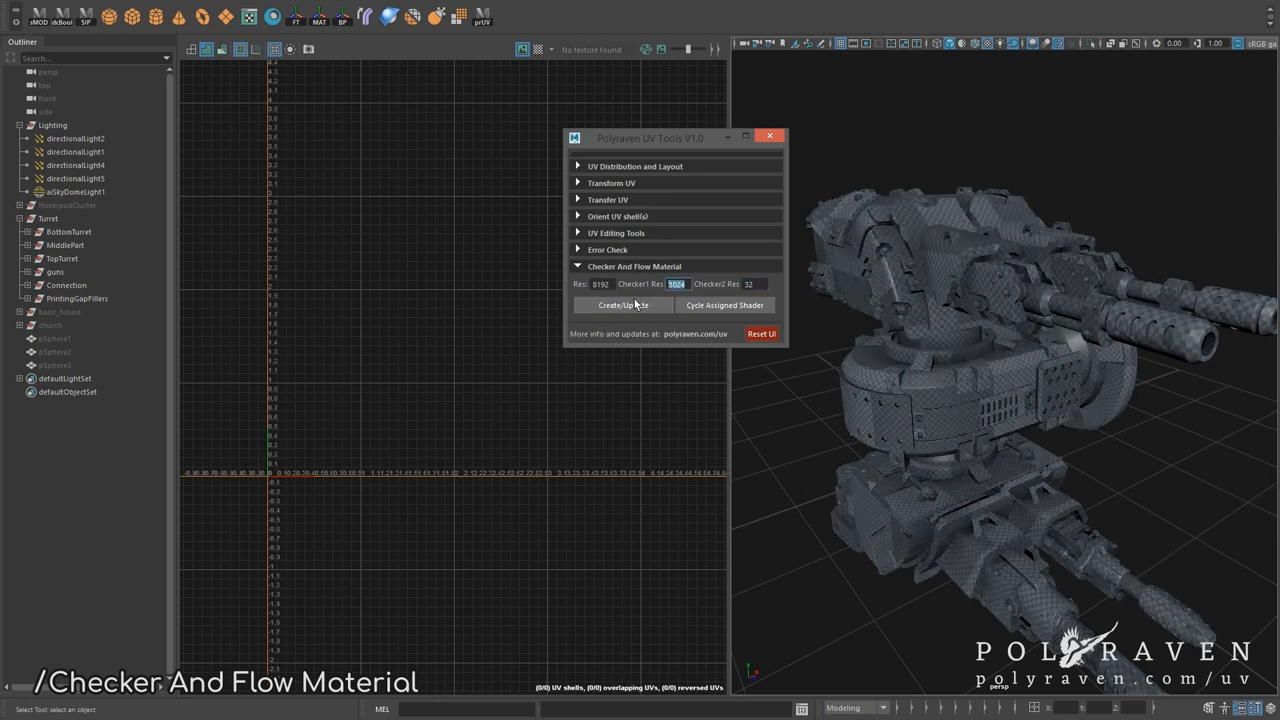
click(622, 305)
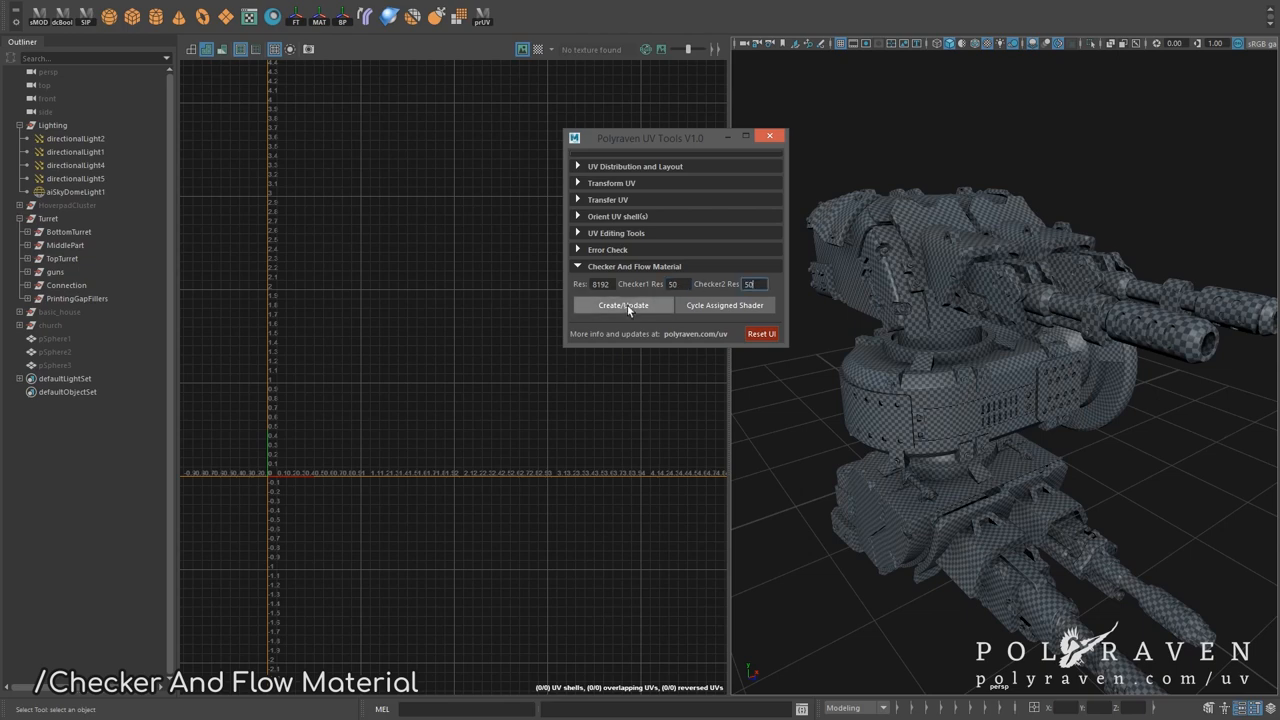
click(622, 305)
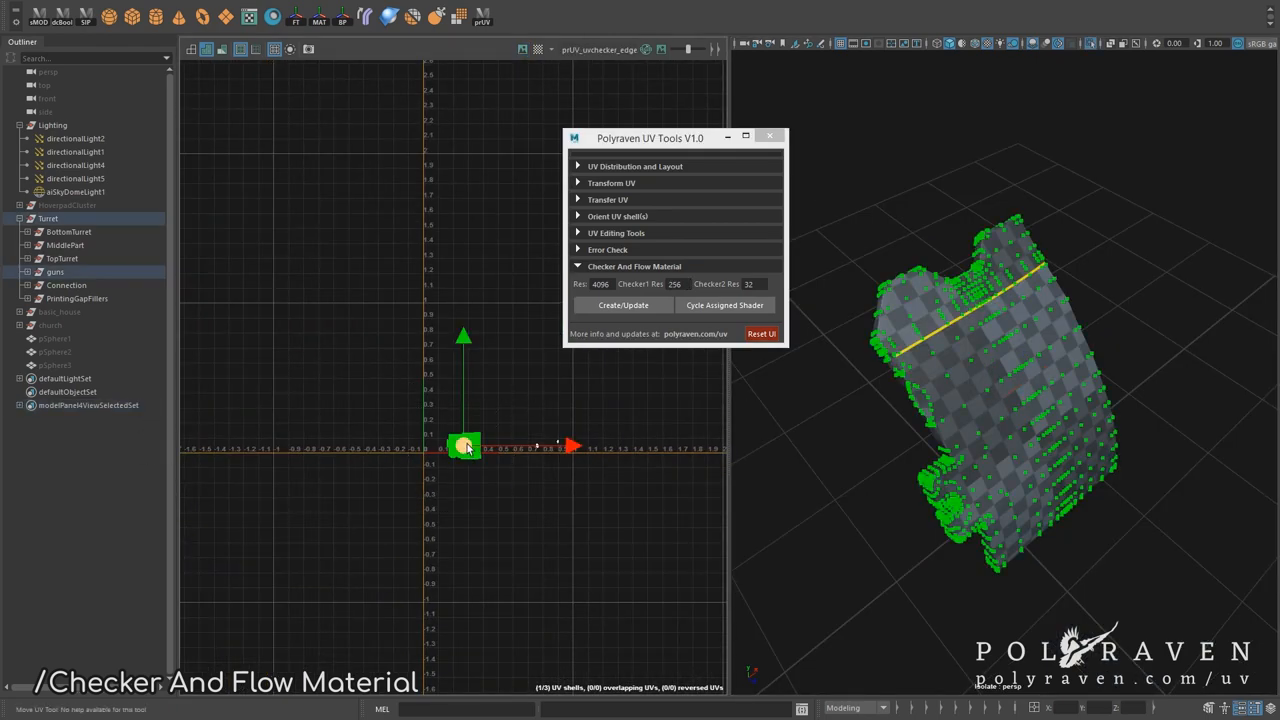
Step: Isolate the hoverpad disc and cycle its assigned shader until the triangle flow pattern shows
drag(465, 447, 565, 370)
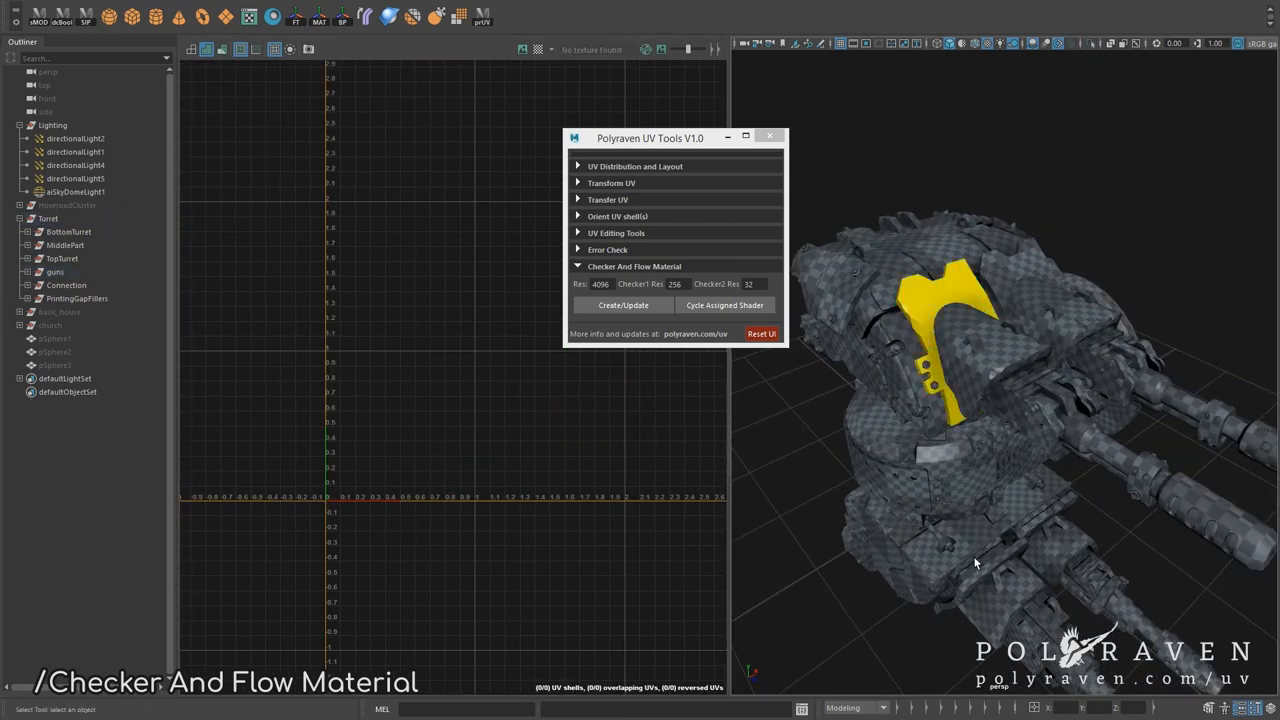
click(623, 305)
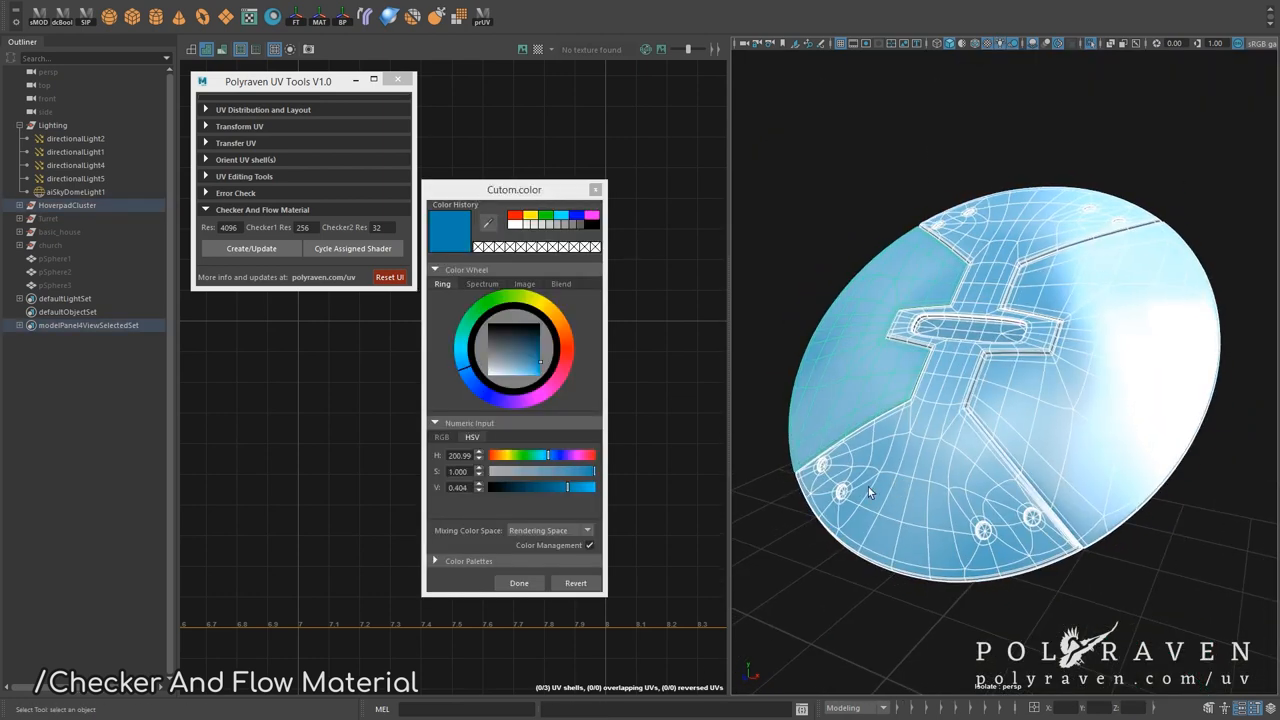
click(352, 248)
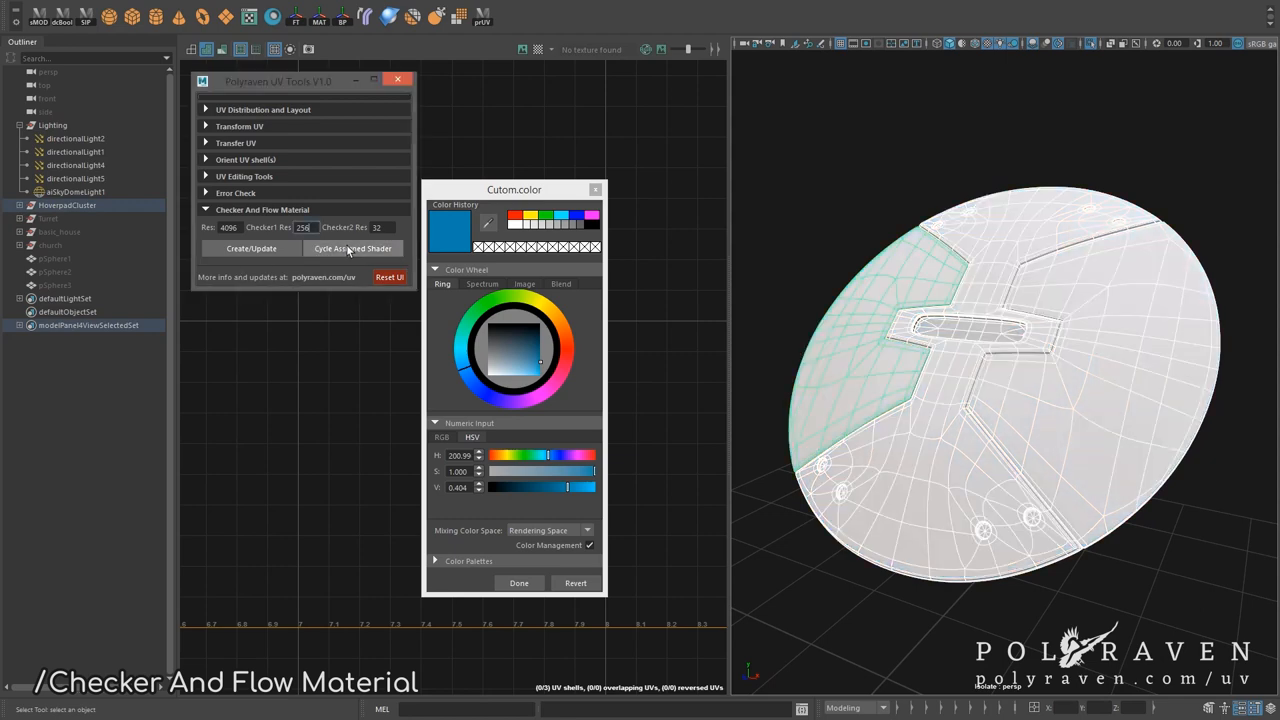
click(352, 248)
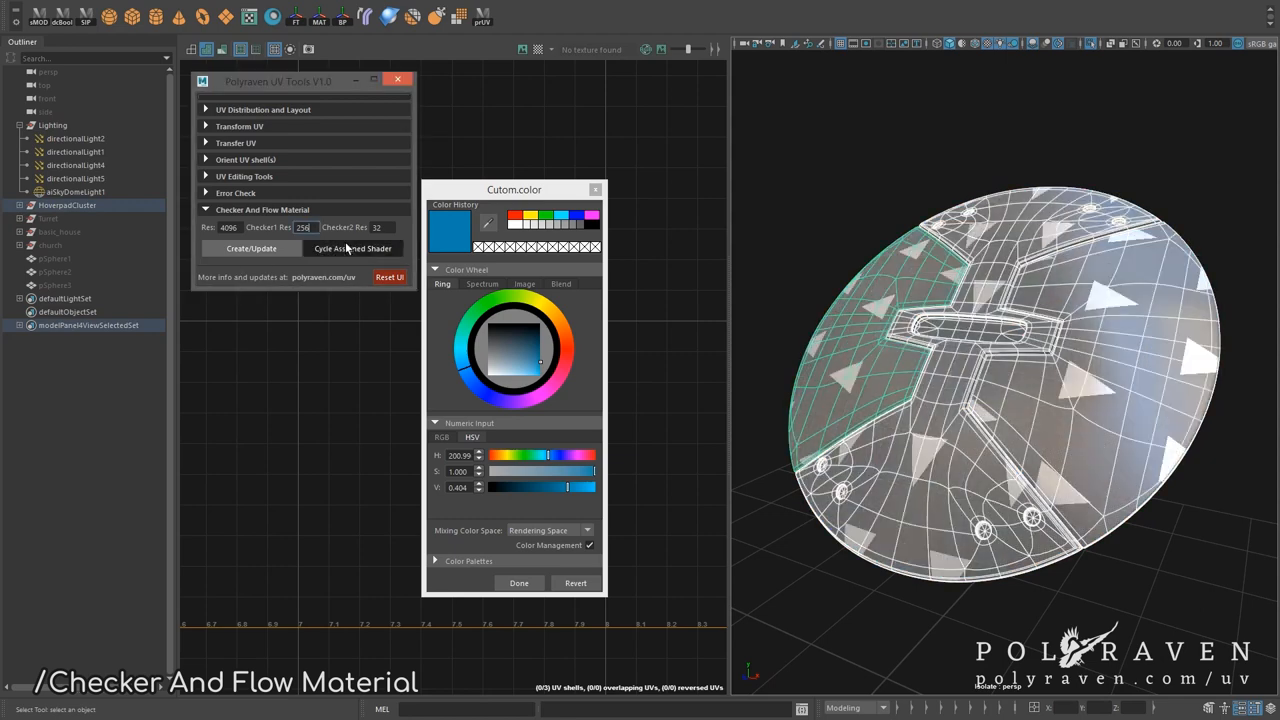
click(352, 248)
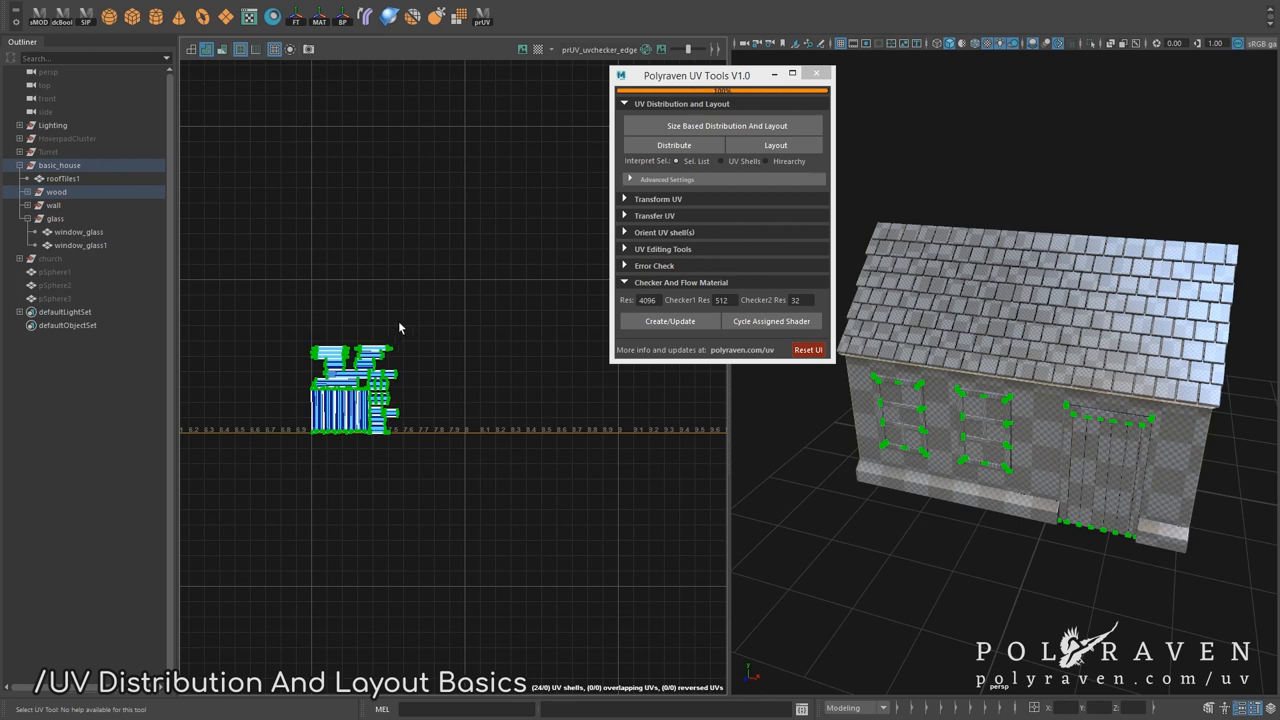
mouse_move(420, 322)
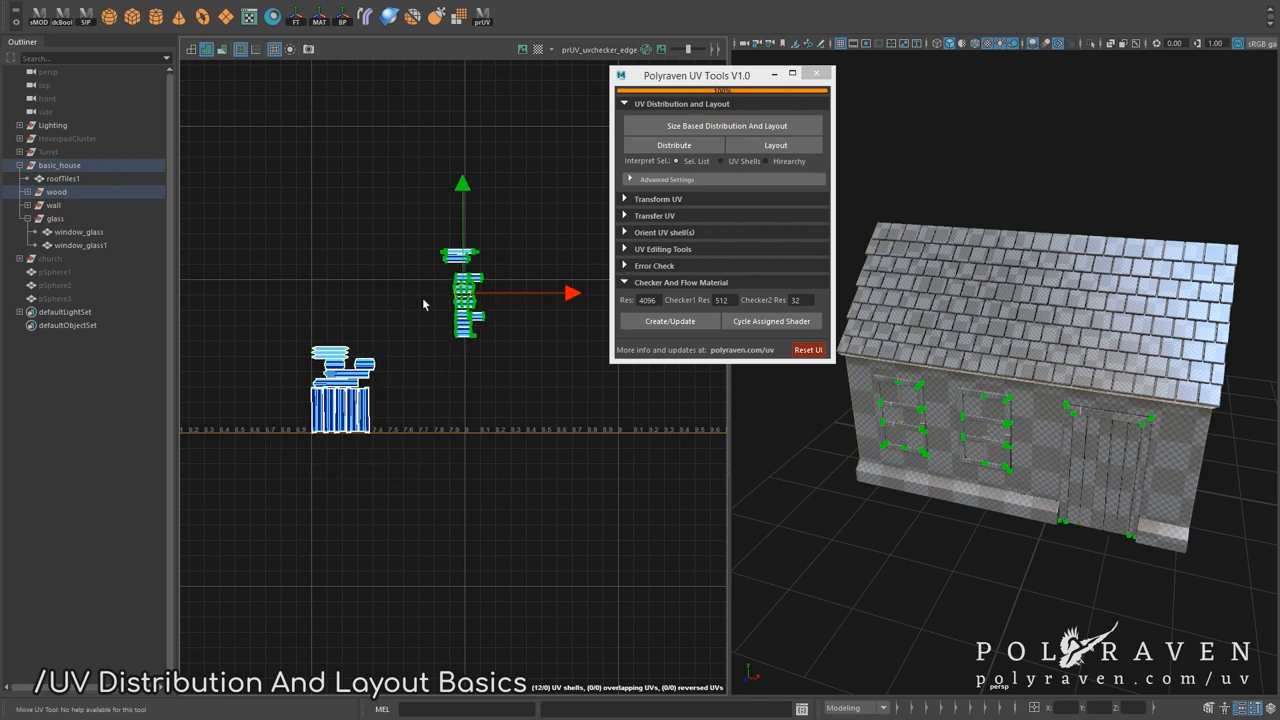
Step: Select the house's wood shells, then roofTiles1 to display its tile UV shells
click(673, 145)
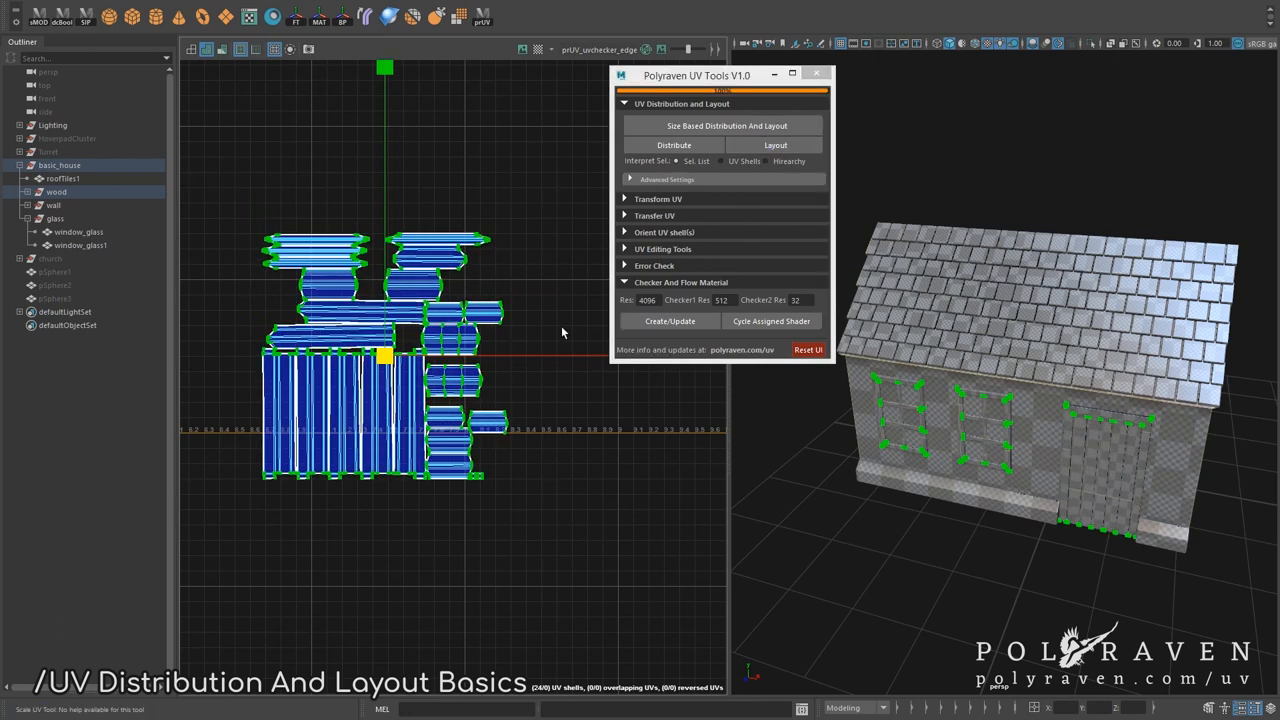
click(674, 145)
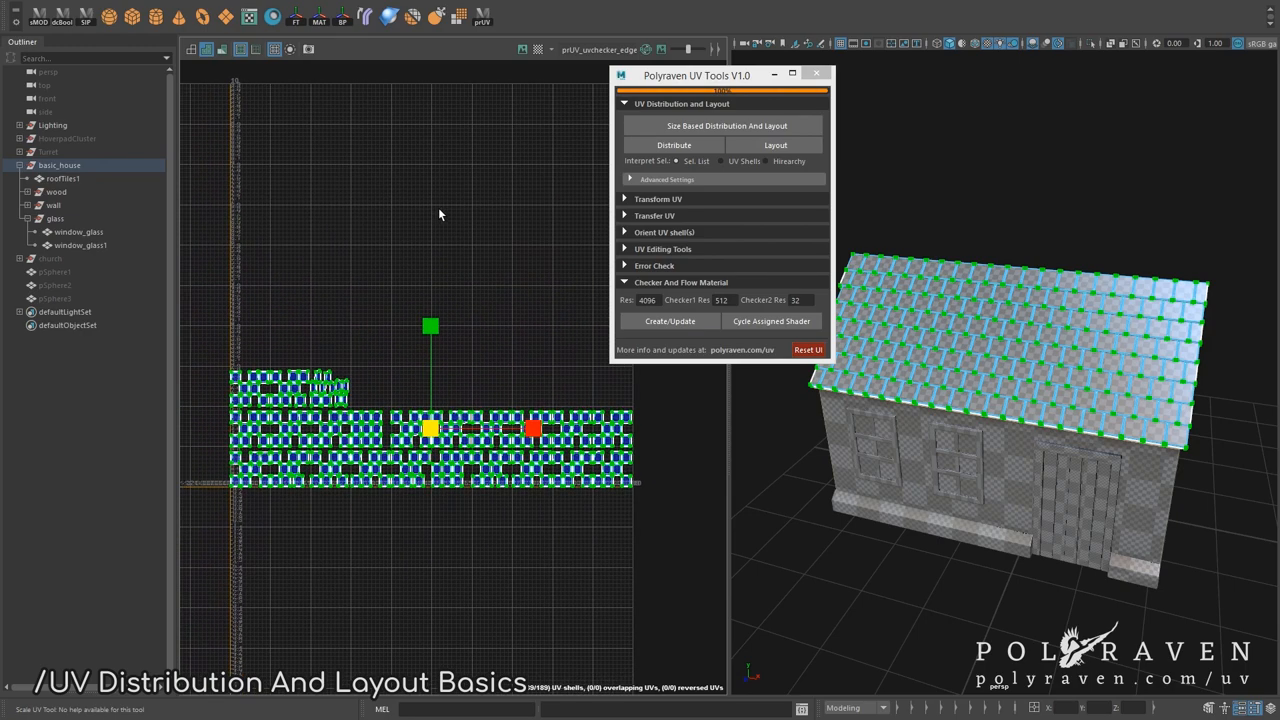
mouse_move(421, 228)
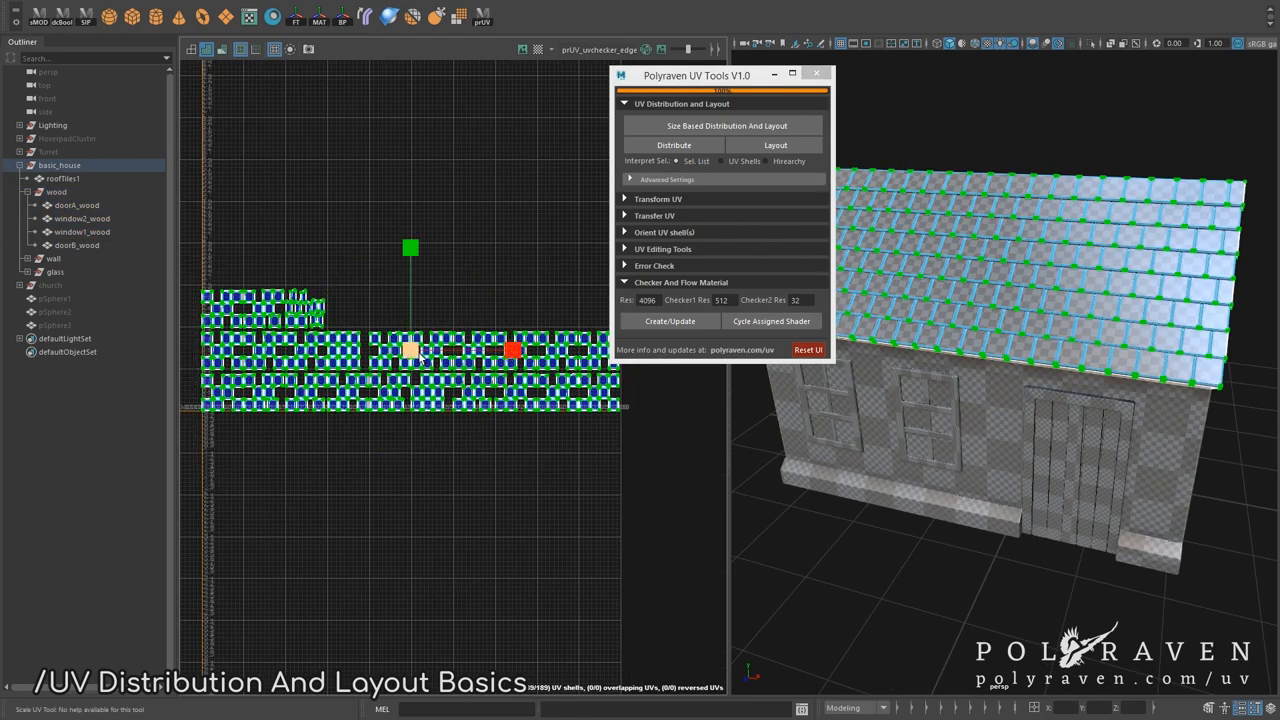
Step: Distribute and lay out the roof tile shells in a grid, then distribute the wood group's shells
click(674, 145)
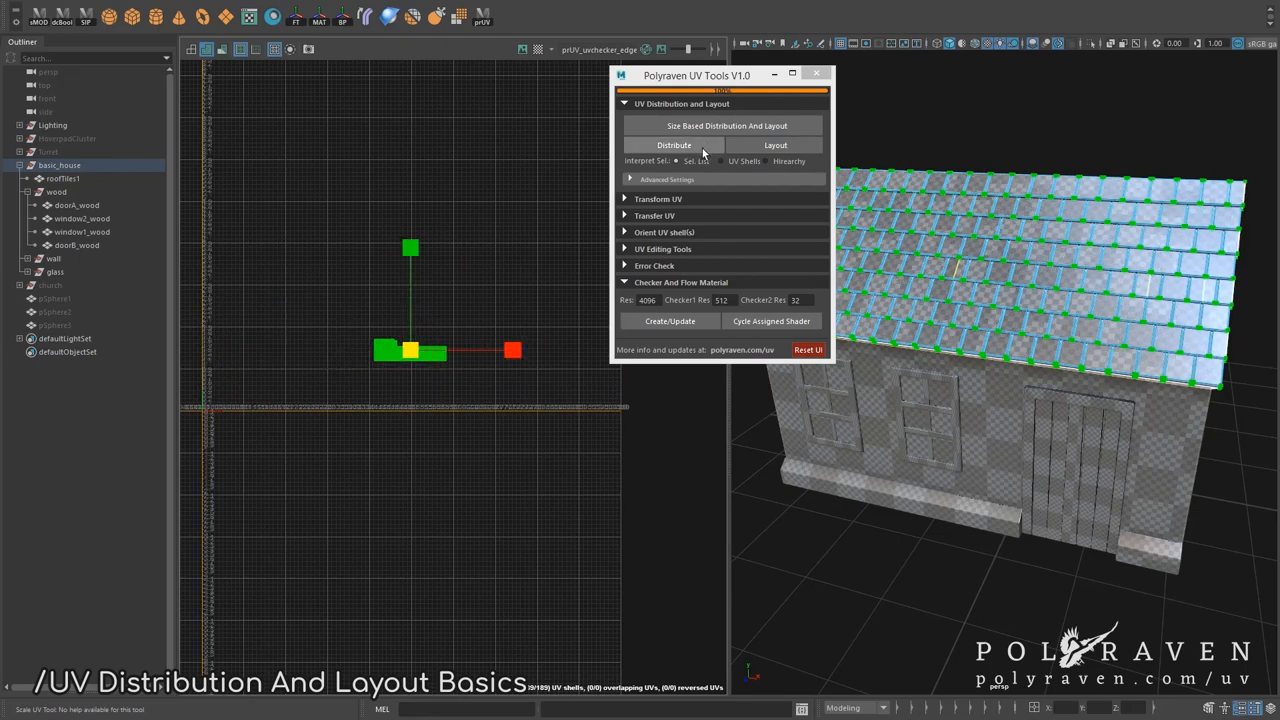
click(674, 145)
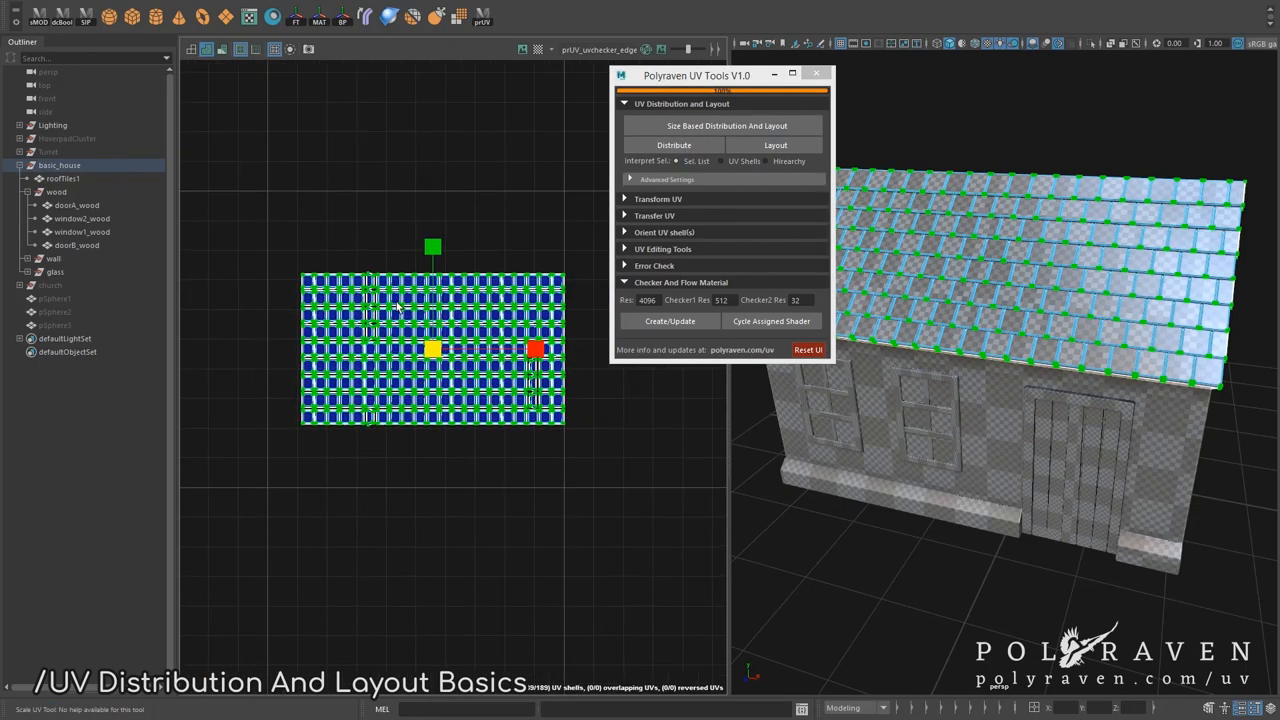
click(673, 145)
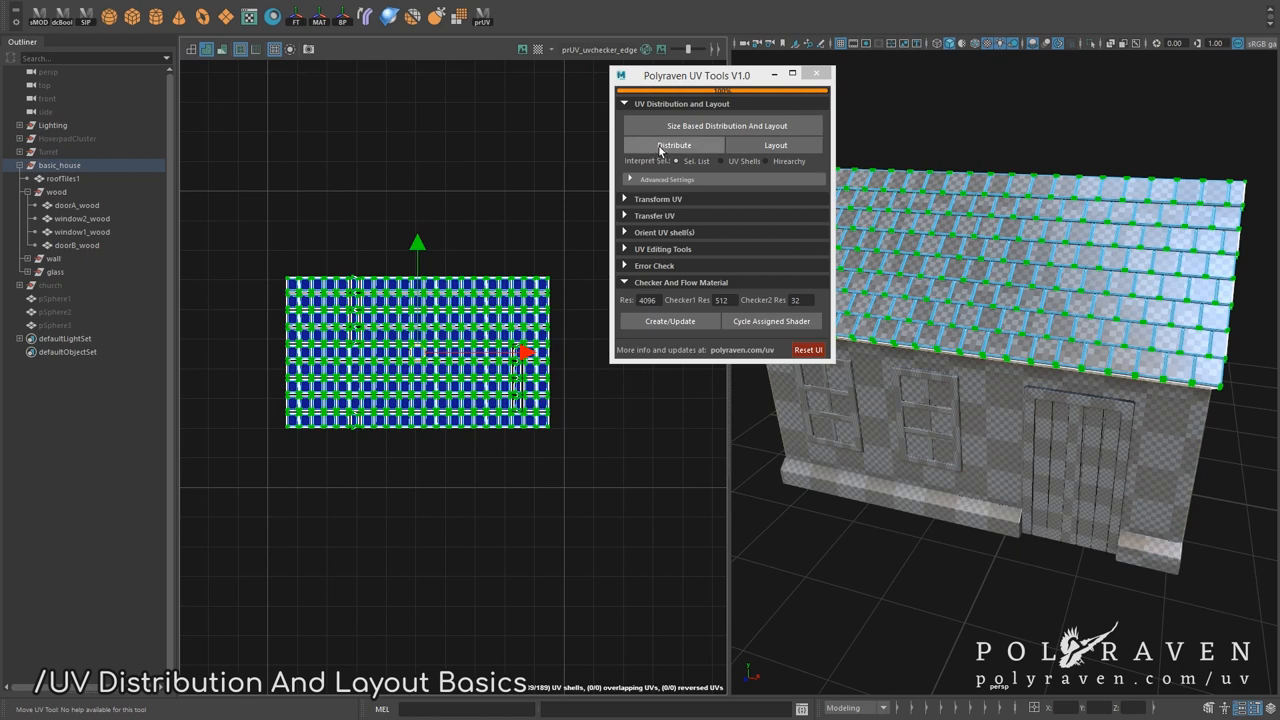
click(673, 145)
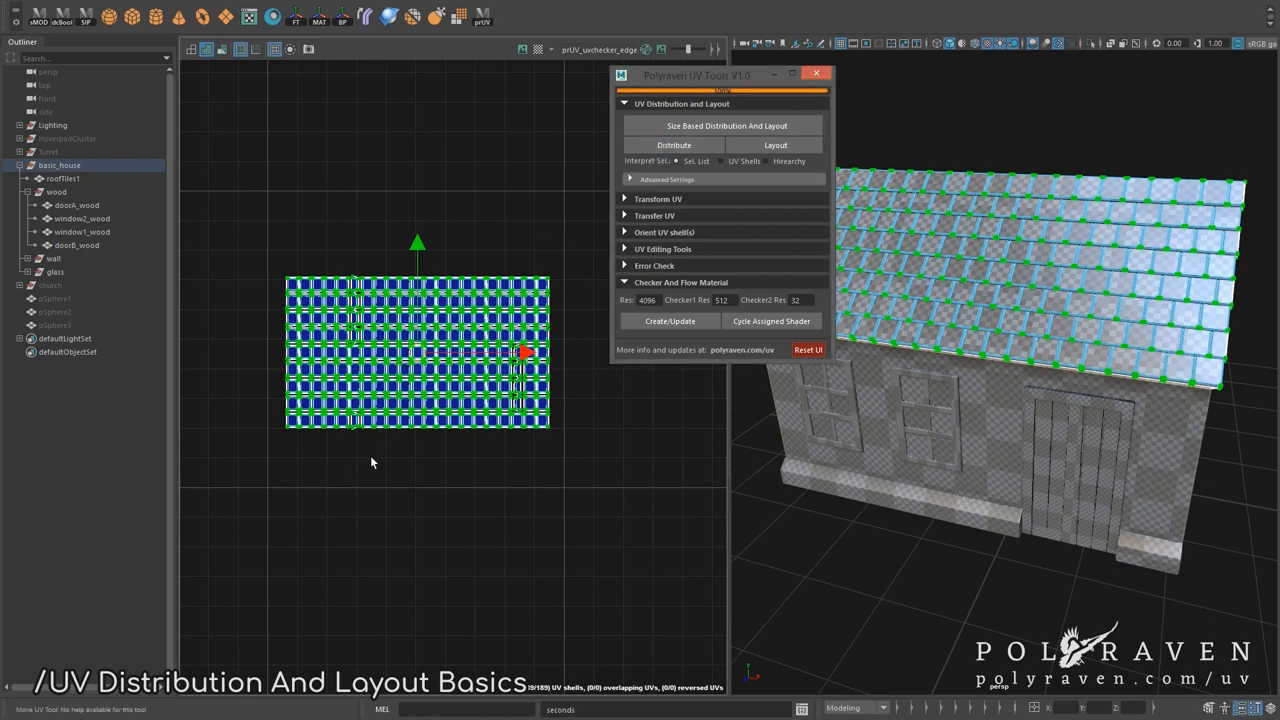
mouse_move(413, 422)
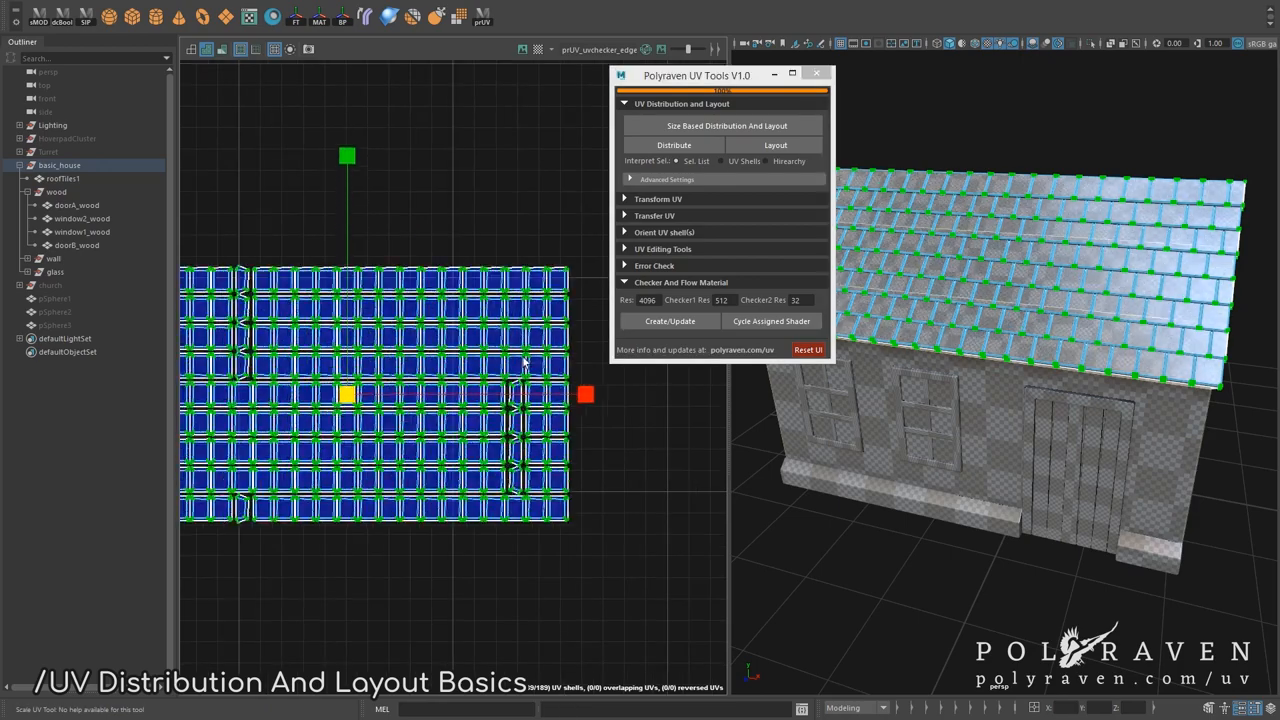
click(673, 145)
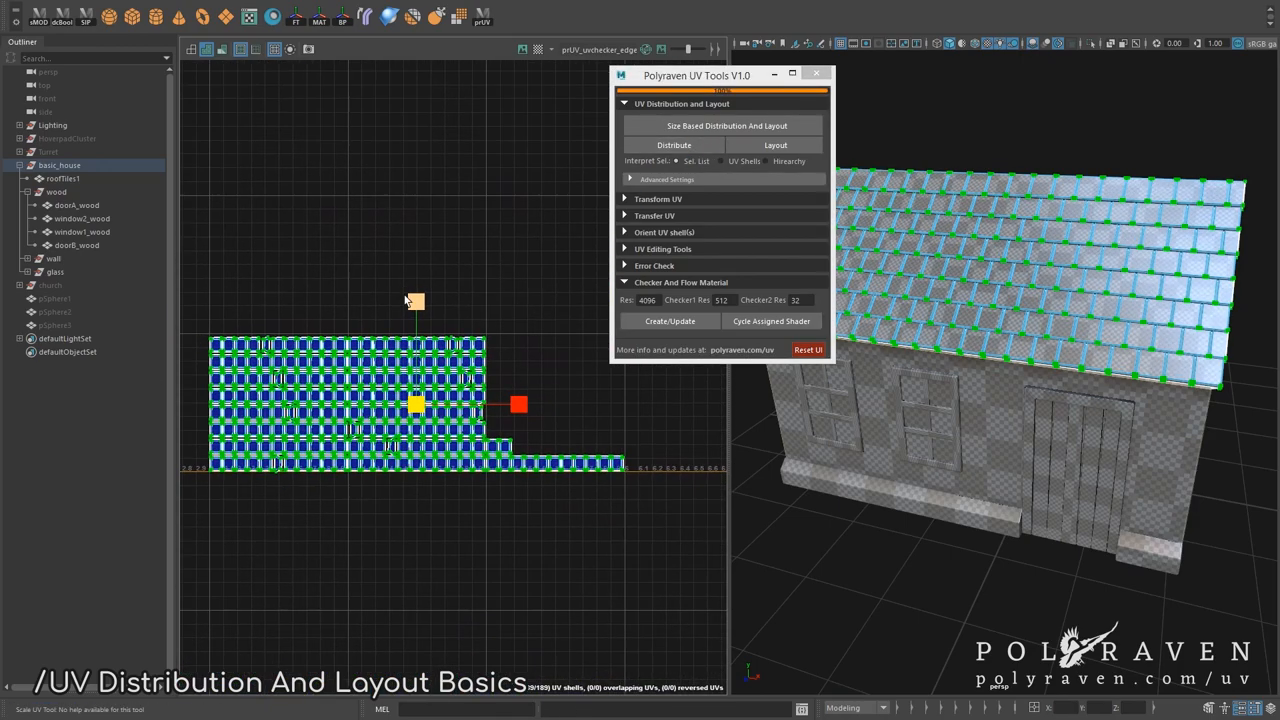
click(674, 145)
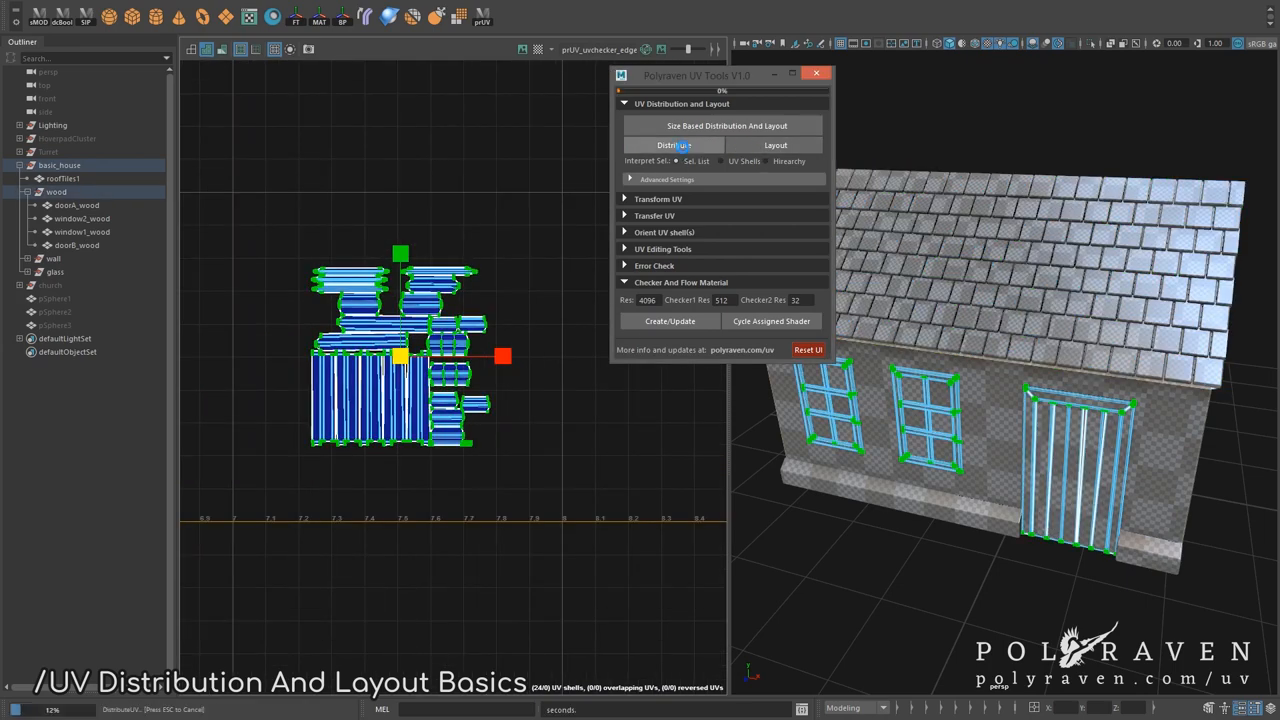
click(674, 145)
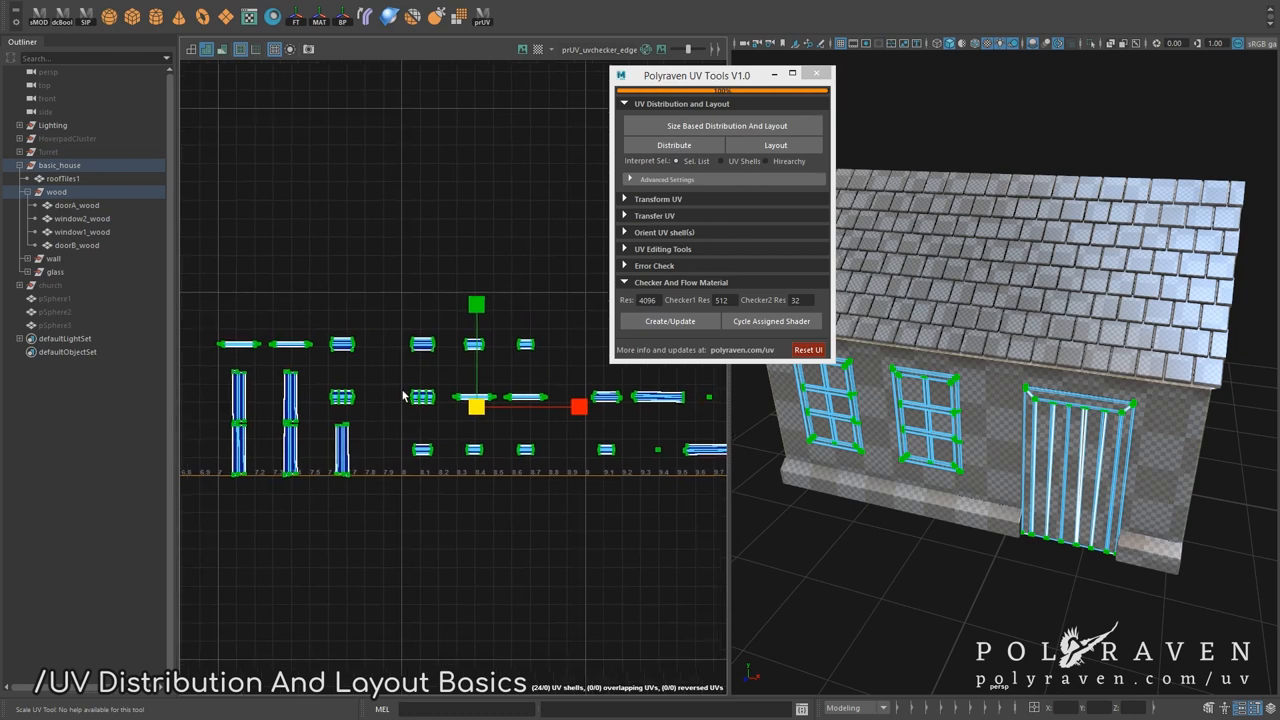
mouse_move(392, 404)
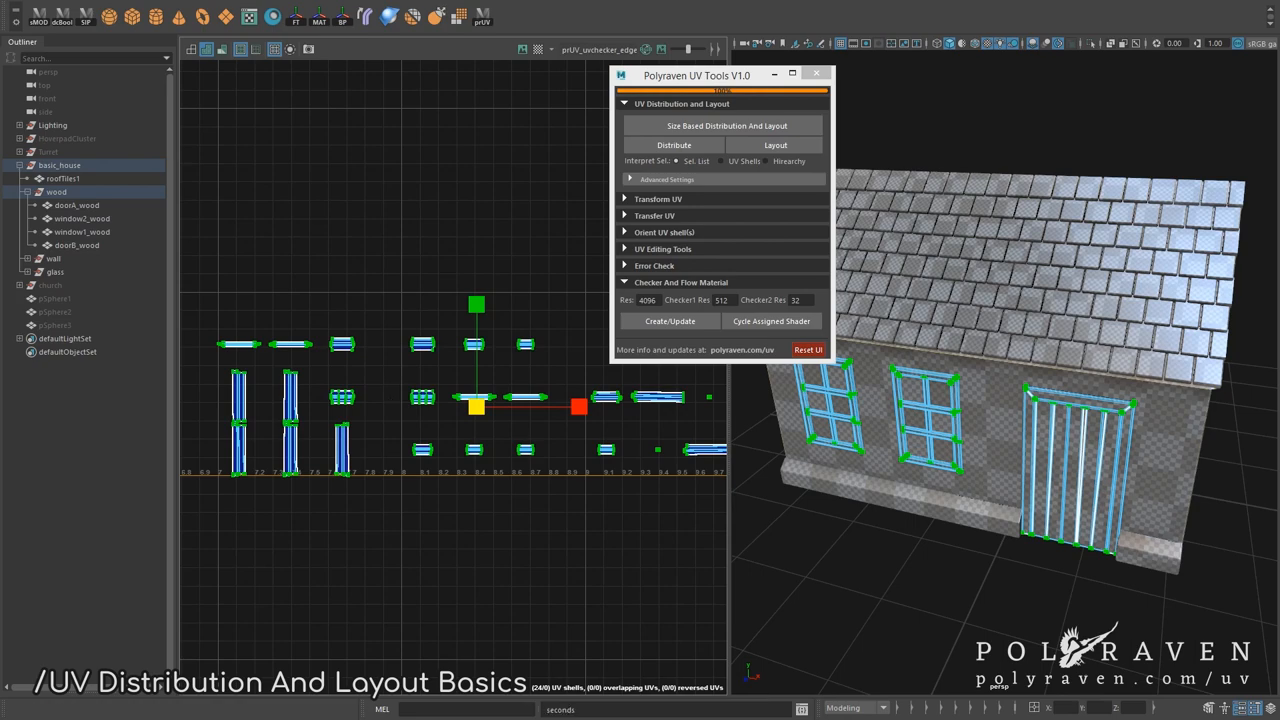
Step: Pack the wood shells with Size Based Distribution And Layout, then view basic_house's UVs
click(726, 125)
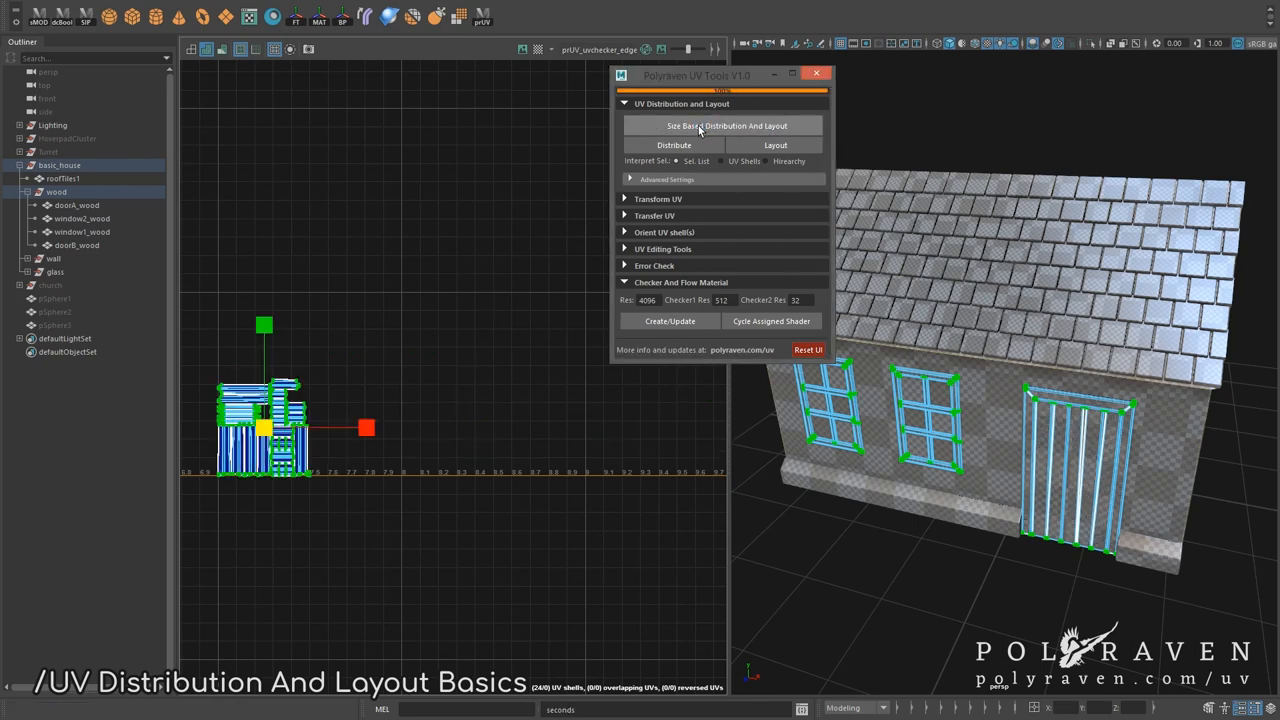
click(727, 125)
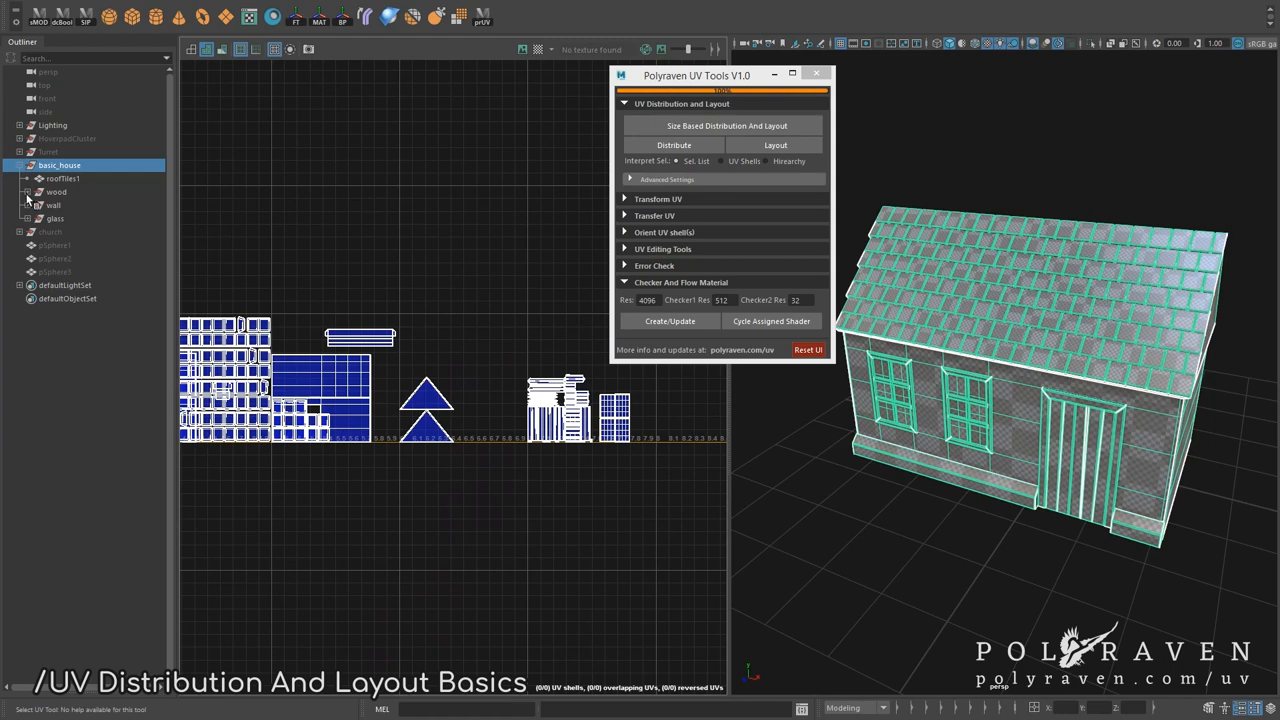
Step: Pack the wood group's door and window UVs by size, then view HoverpadCluster's UV shells
click(77, 205)
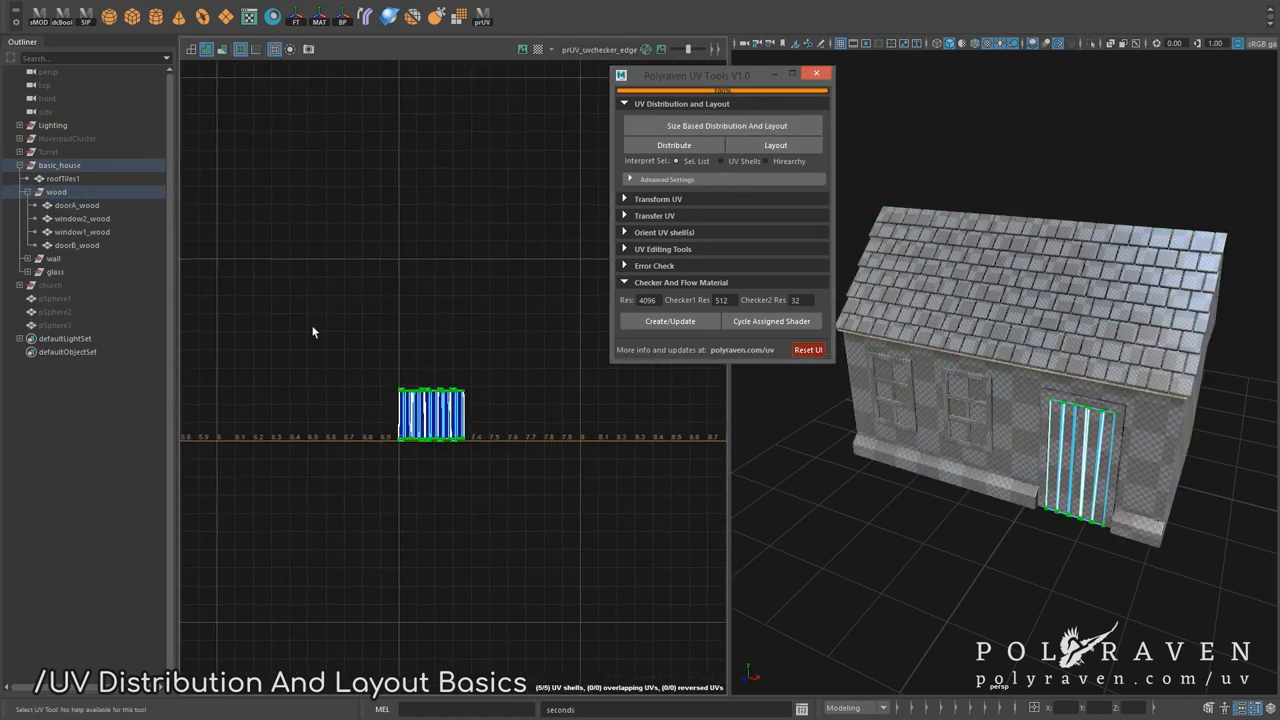
click(82, 218)
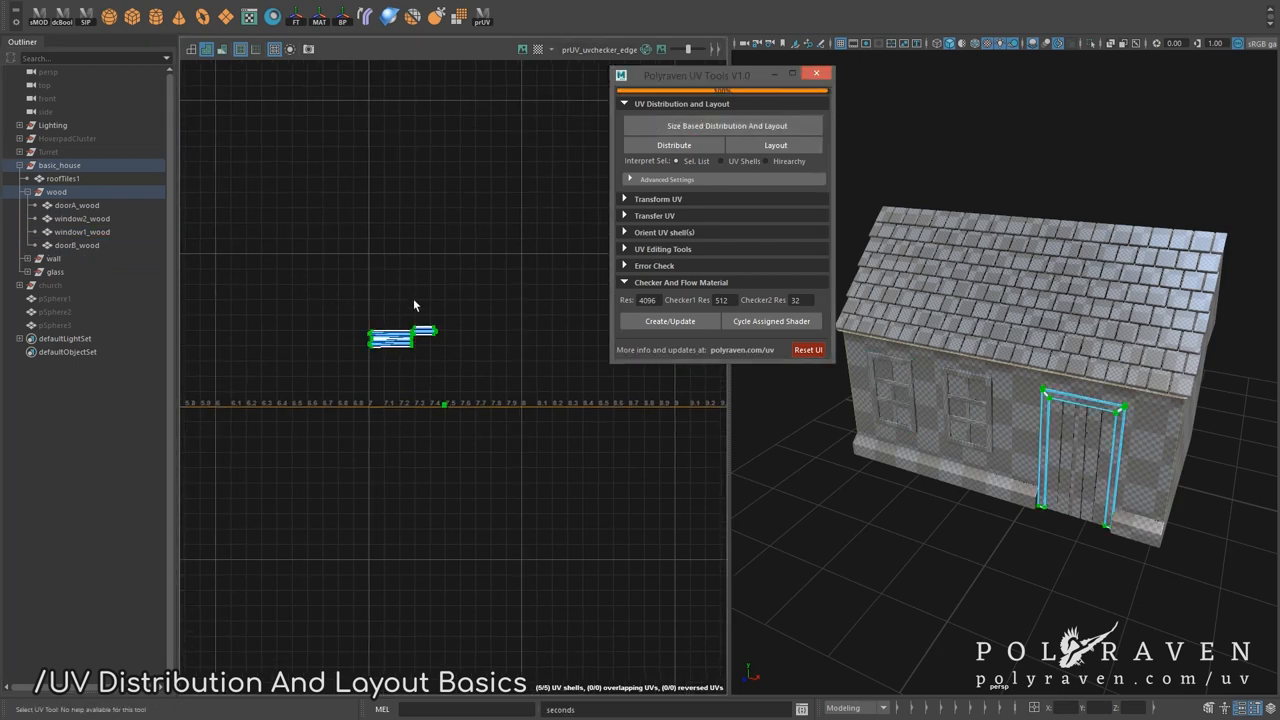
click(56, 191)
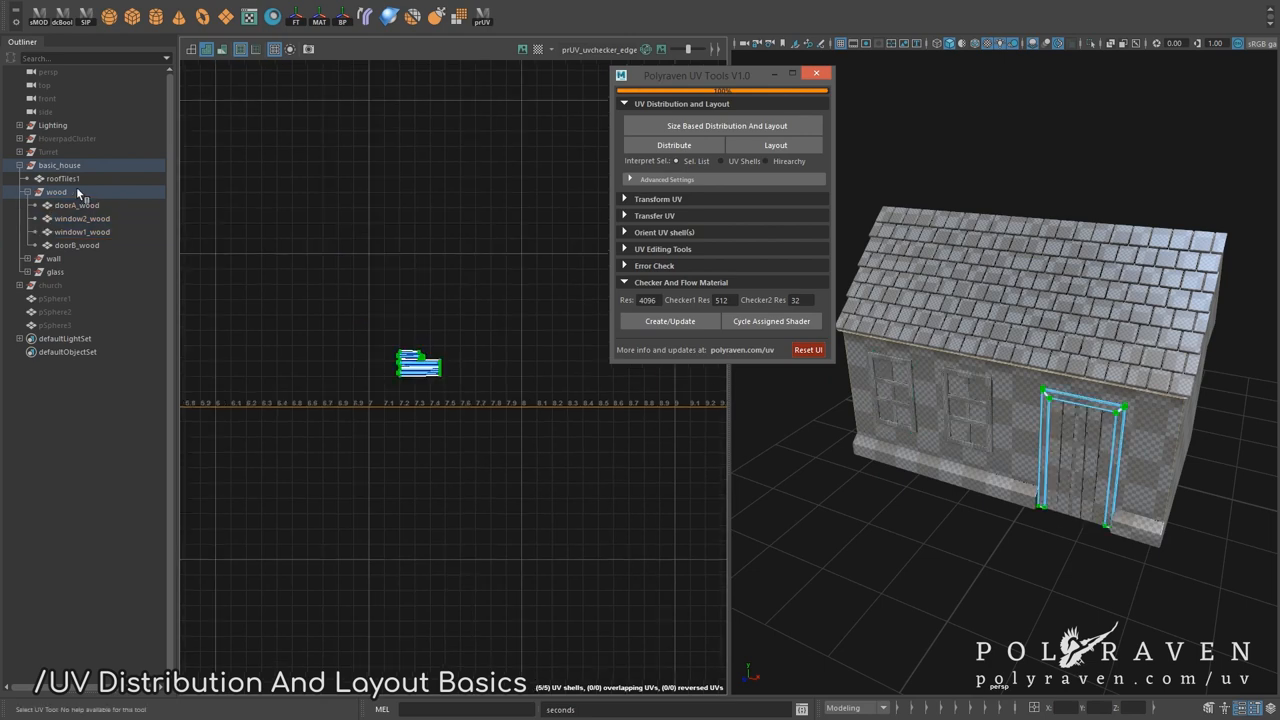
click(727, 125)
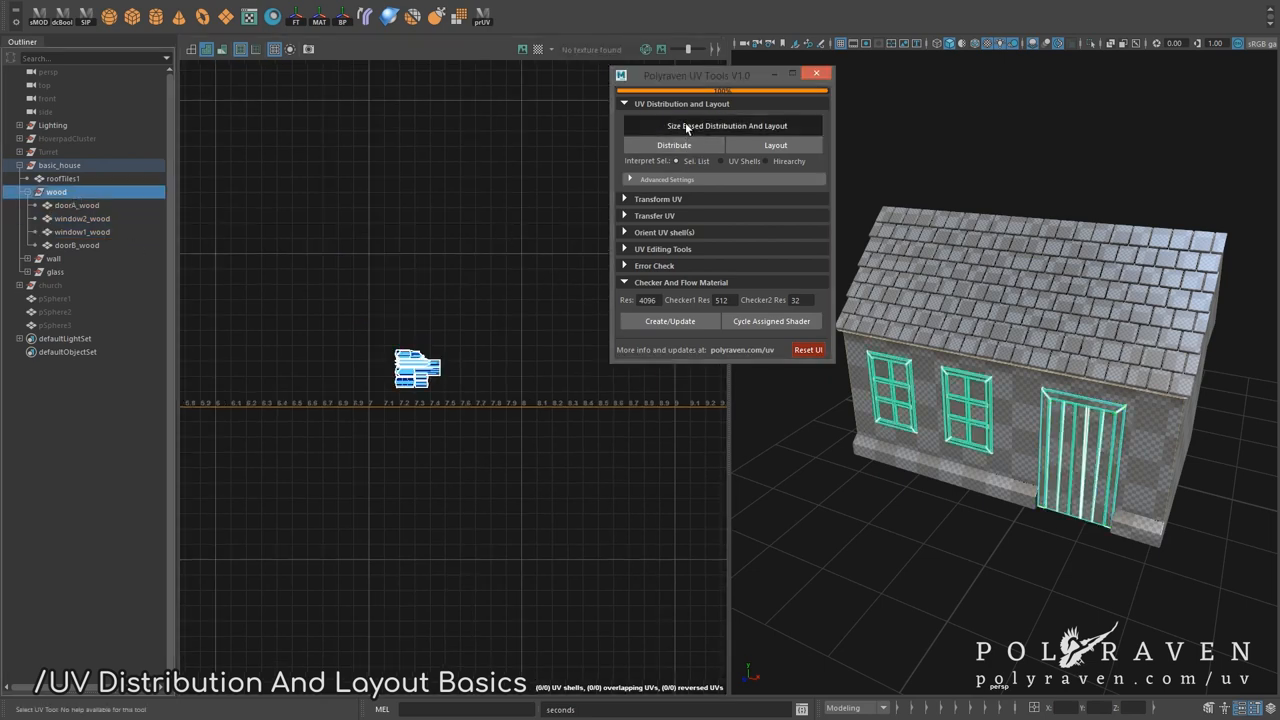
click(76, 205)
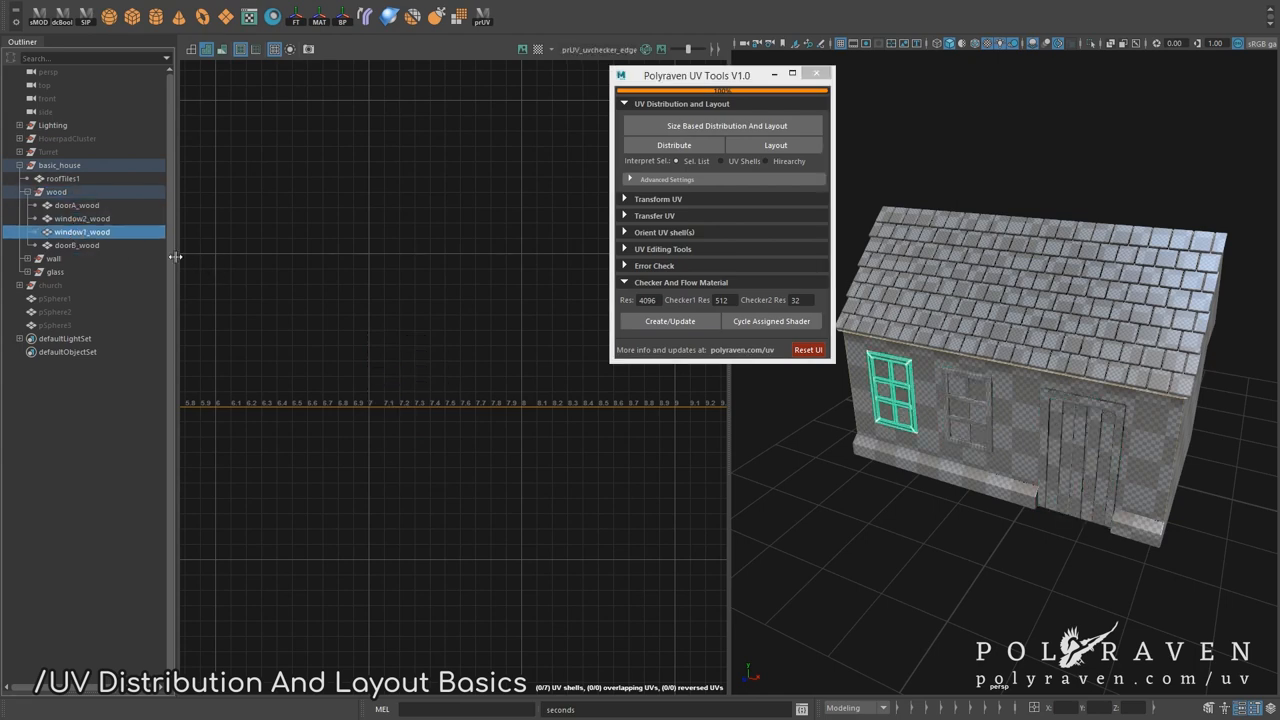
click(78, 245)
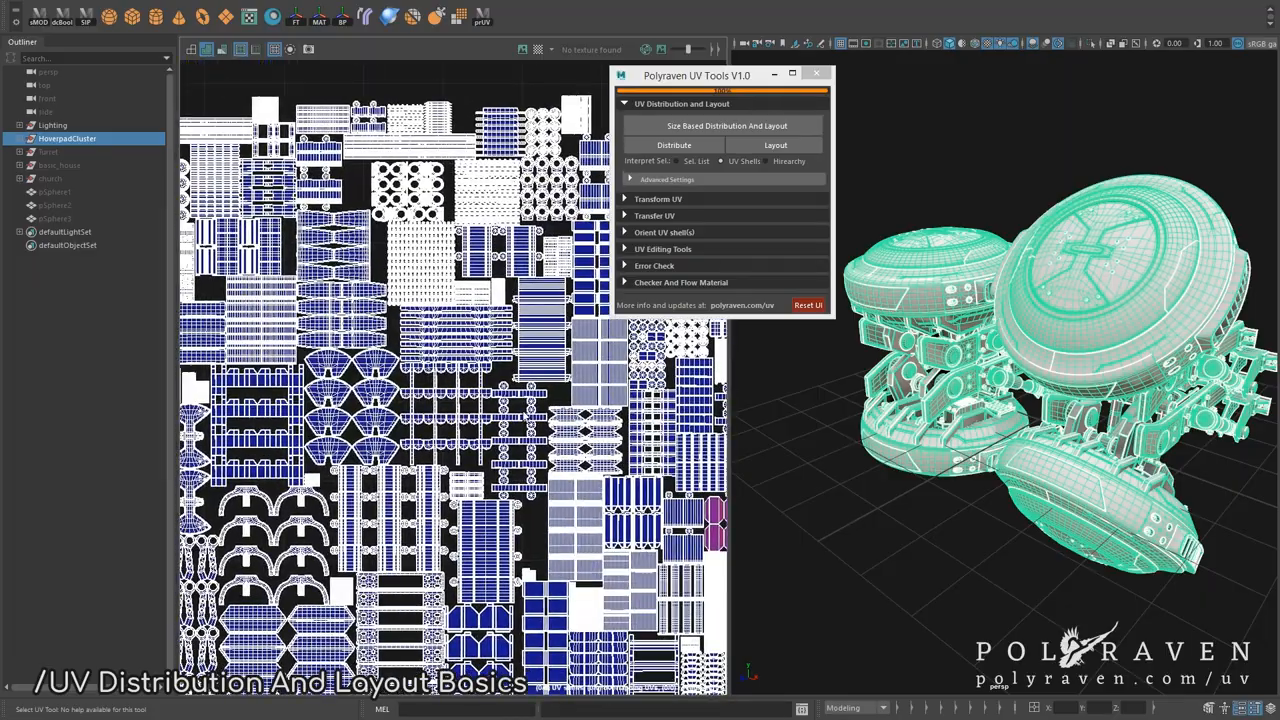
Step: Select basic_house with Interpret Sel set to Hierarchy, showing one cluster per part group
click(673, 145)
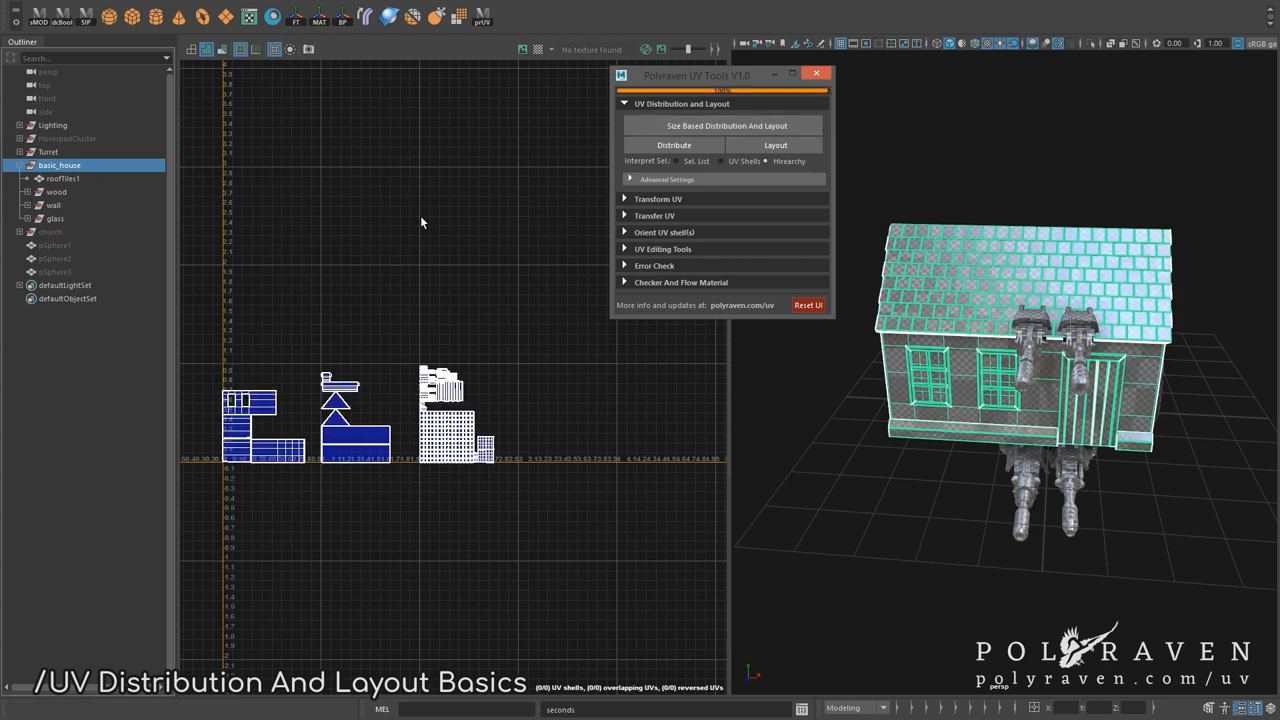
Step: Lay out and size-pack the house shells, keeping each hierarchy group together
click(775, 145)
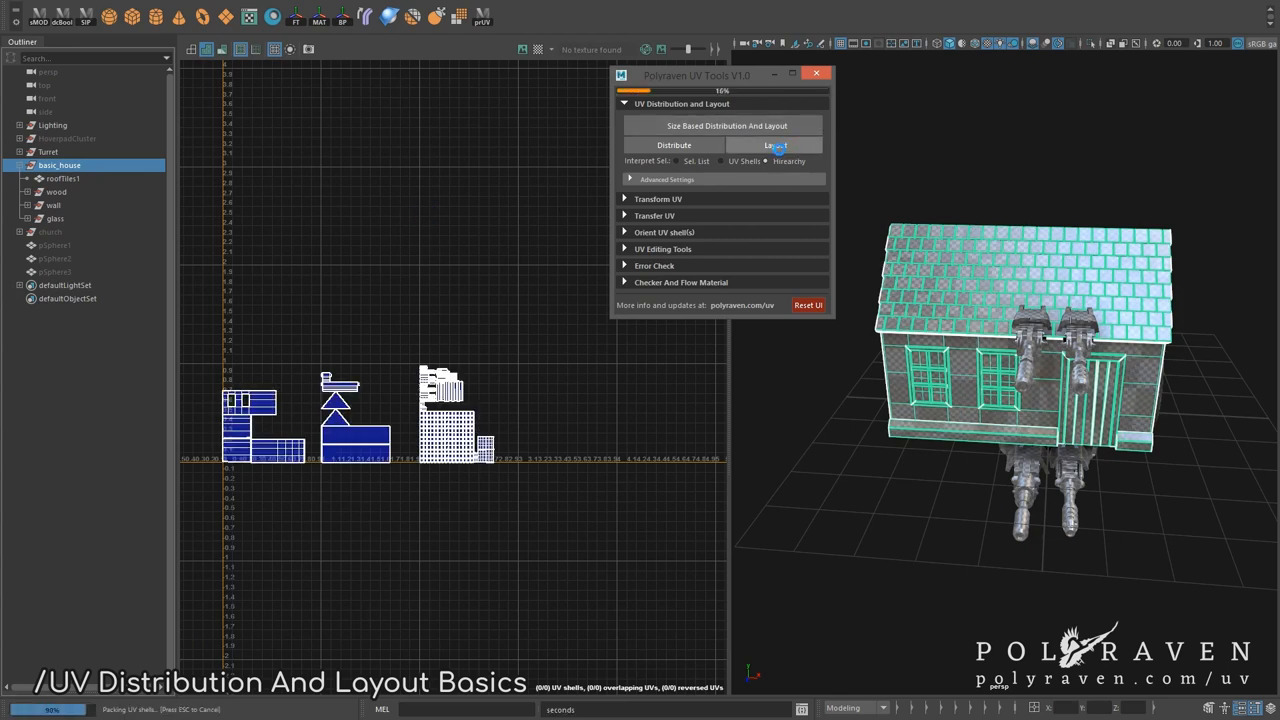
click(777, 145)
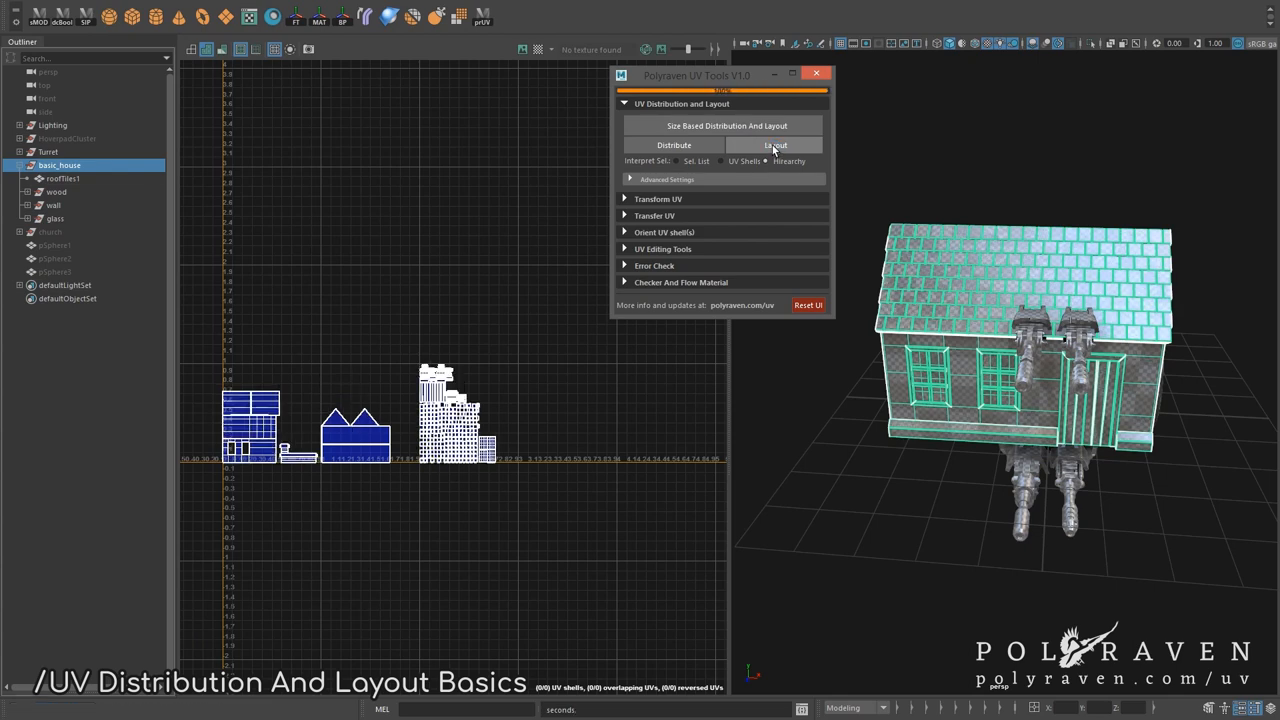
click(775, 145)
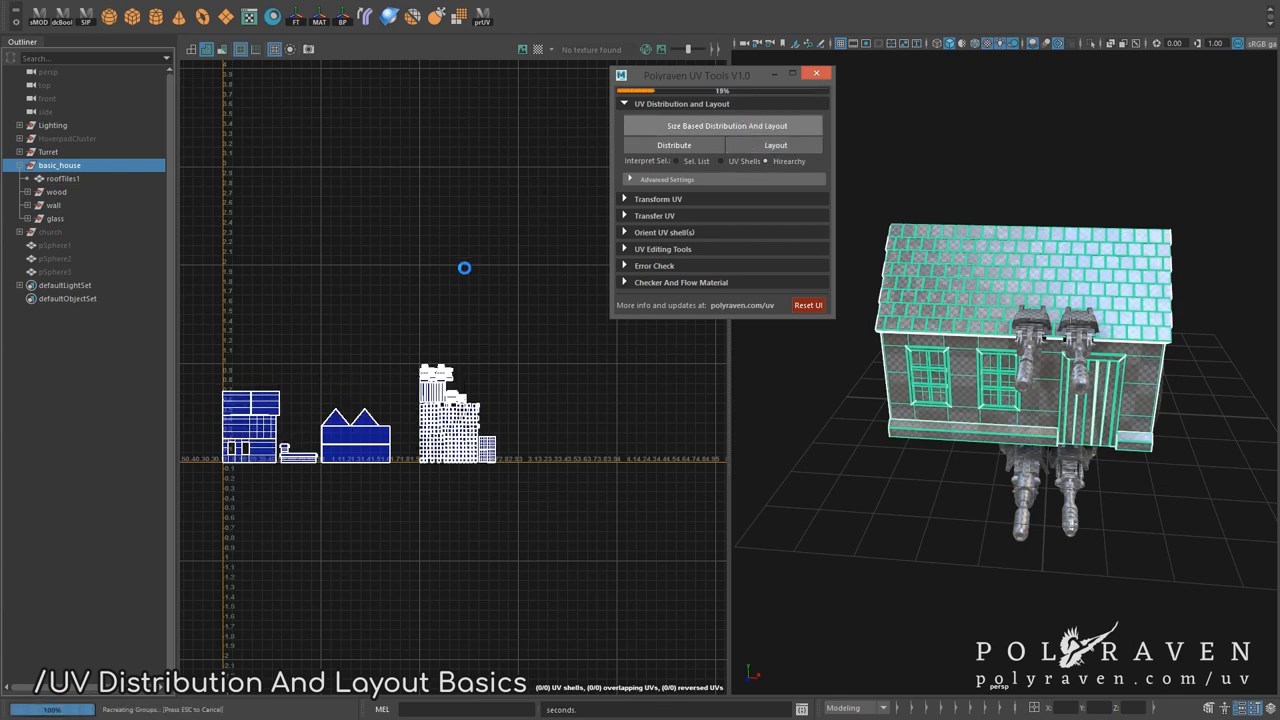
click(727, 125)
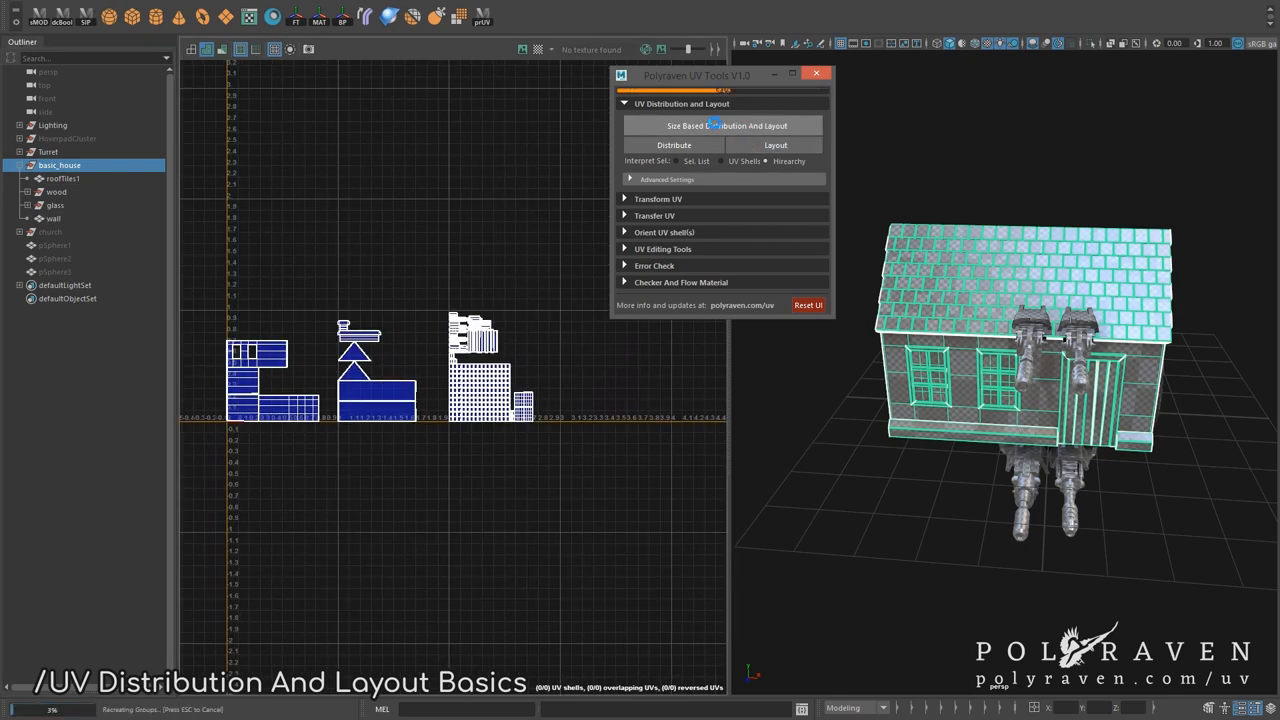
click(726, 125)
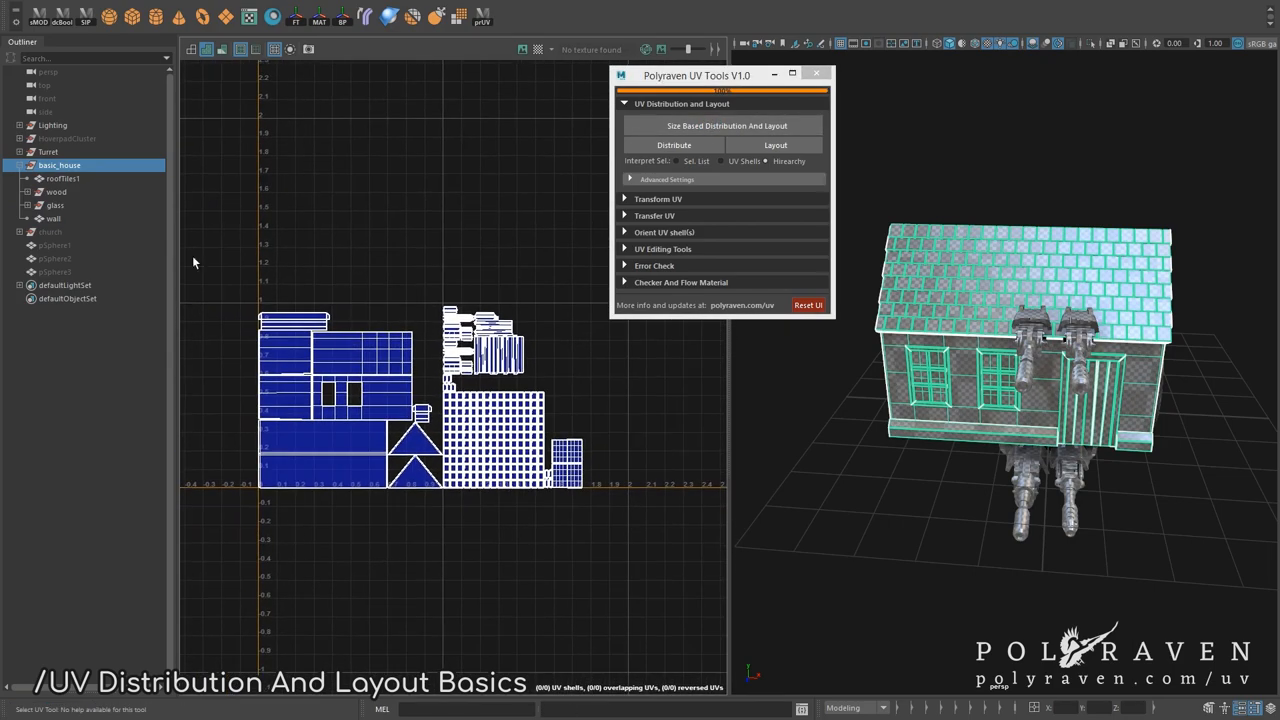
Step: Inspect the UVs of roofTiles1, window_glass and the wood door and window frames
click(63, 178)
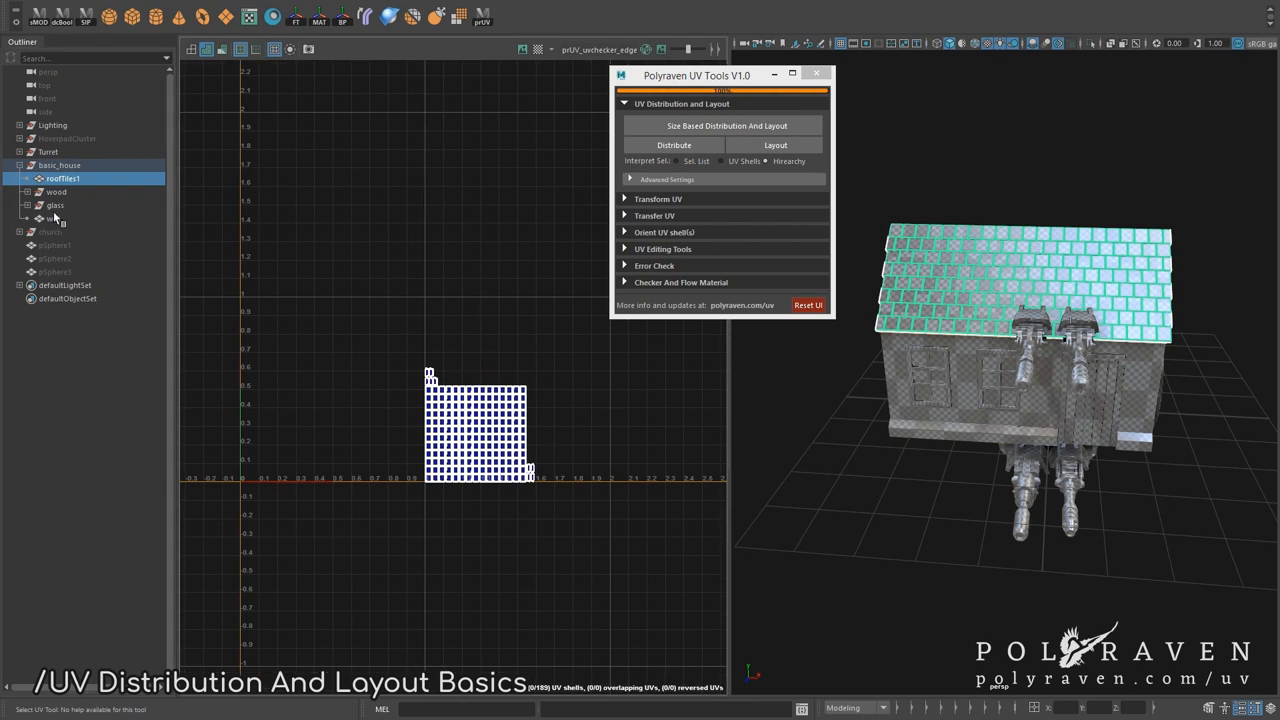
click(53, 218)
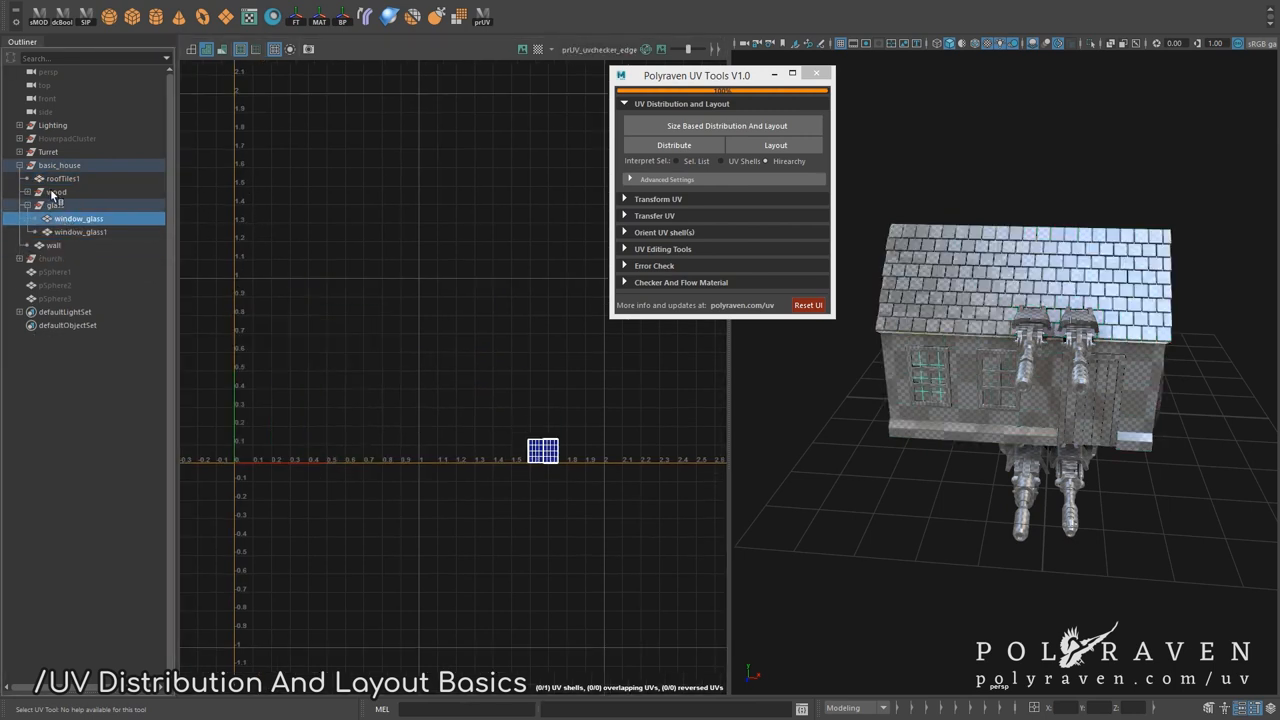
click(76, 205)
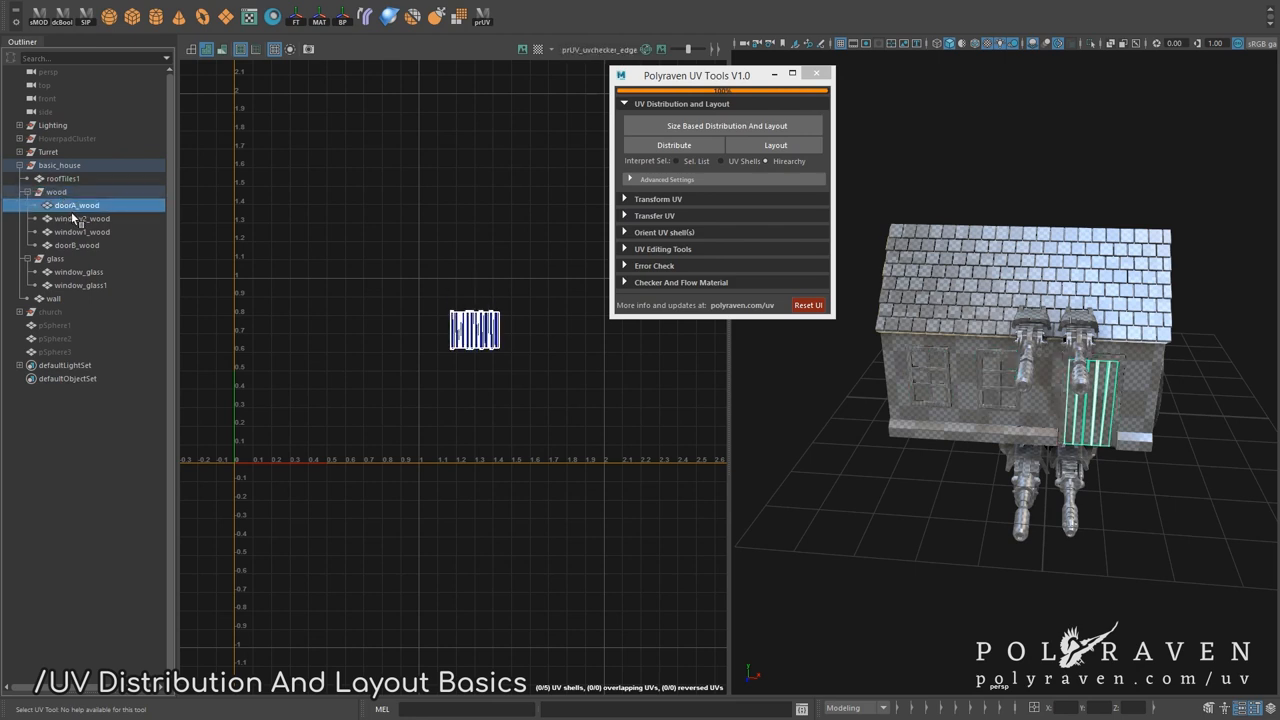
click(82, 231)
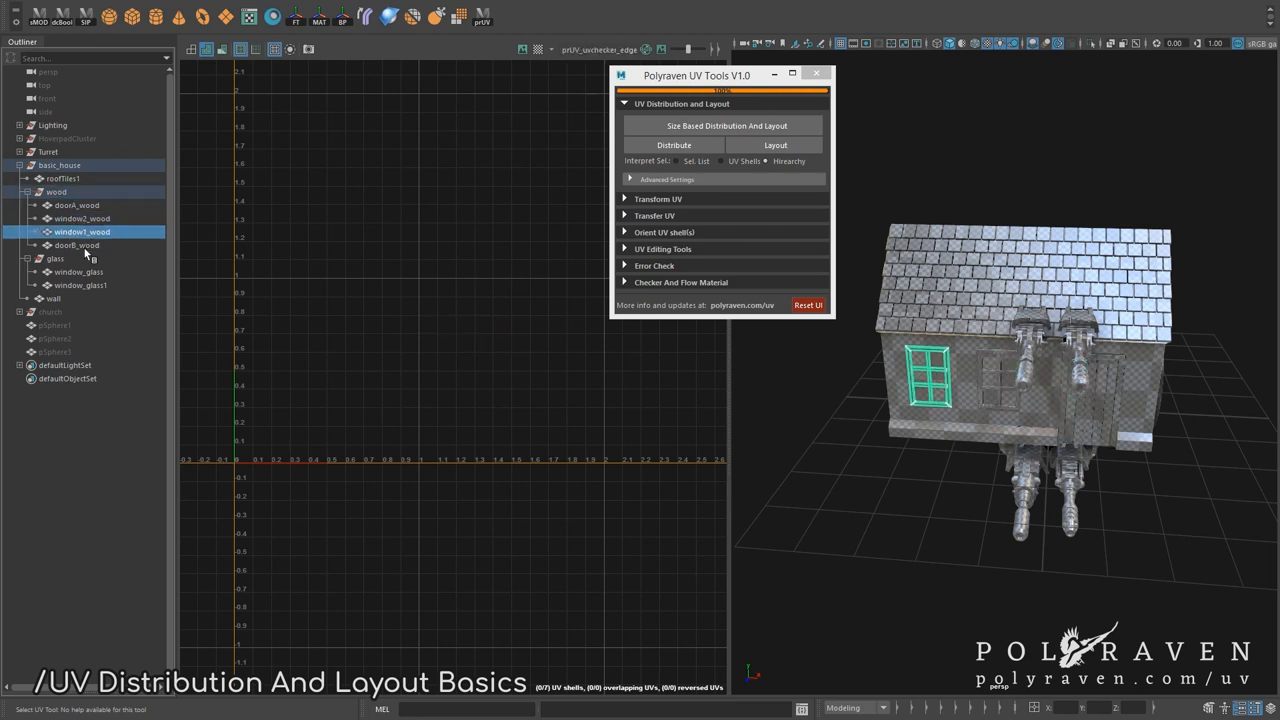
click(76, 245)
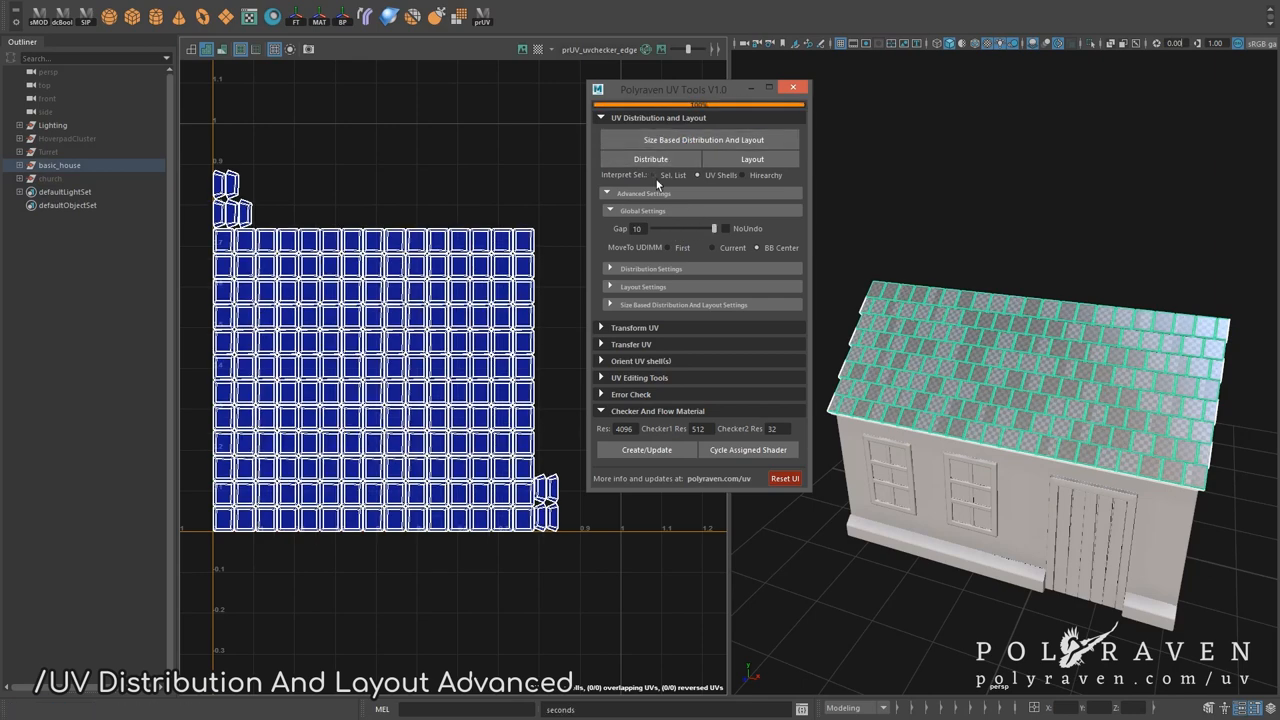
Step: Set the layout gap to 20 and repack the roof tiles into one block
text(20)
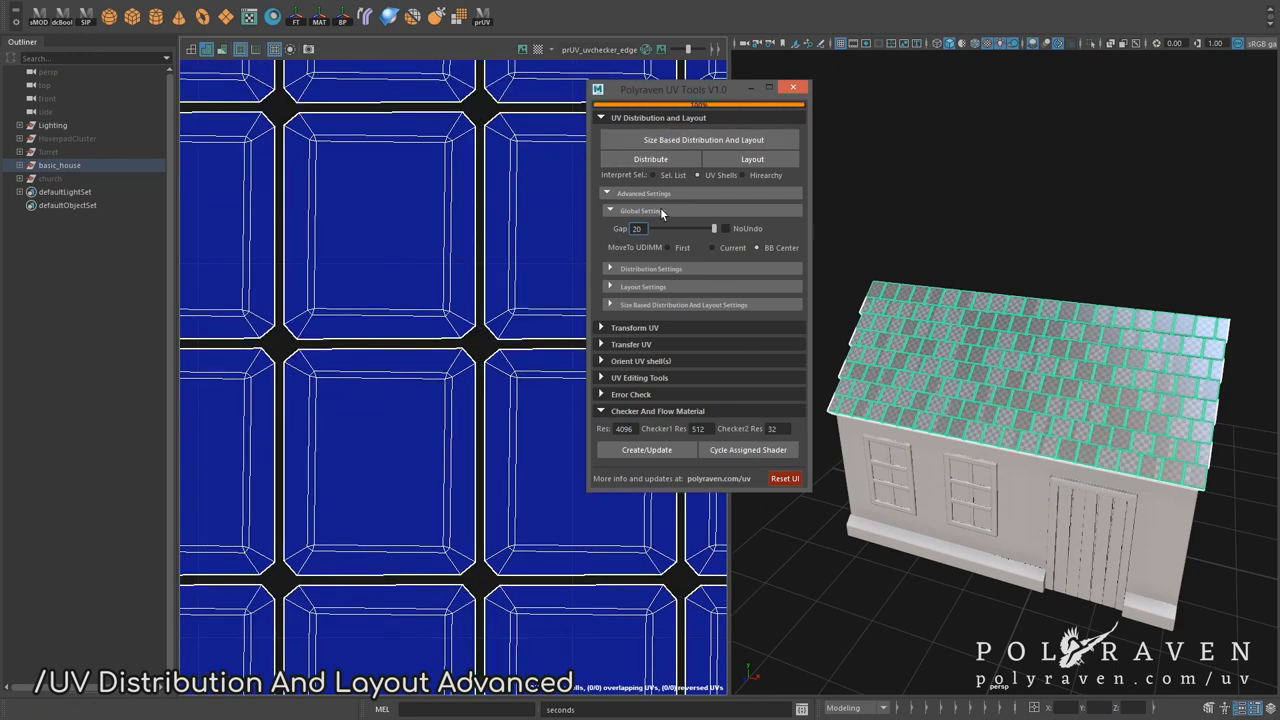
click(725, 228)
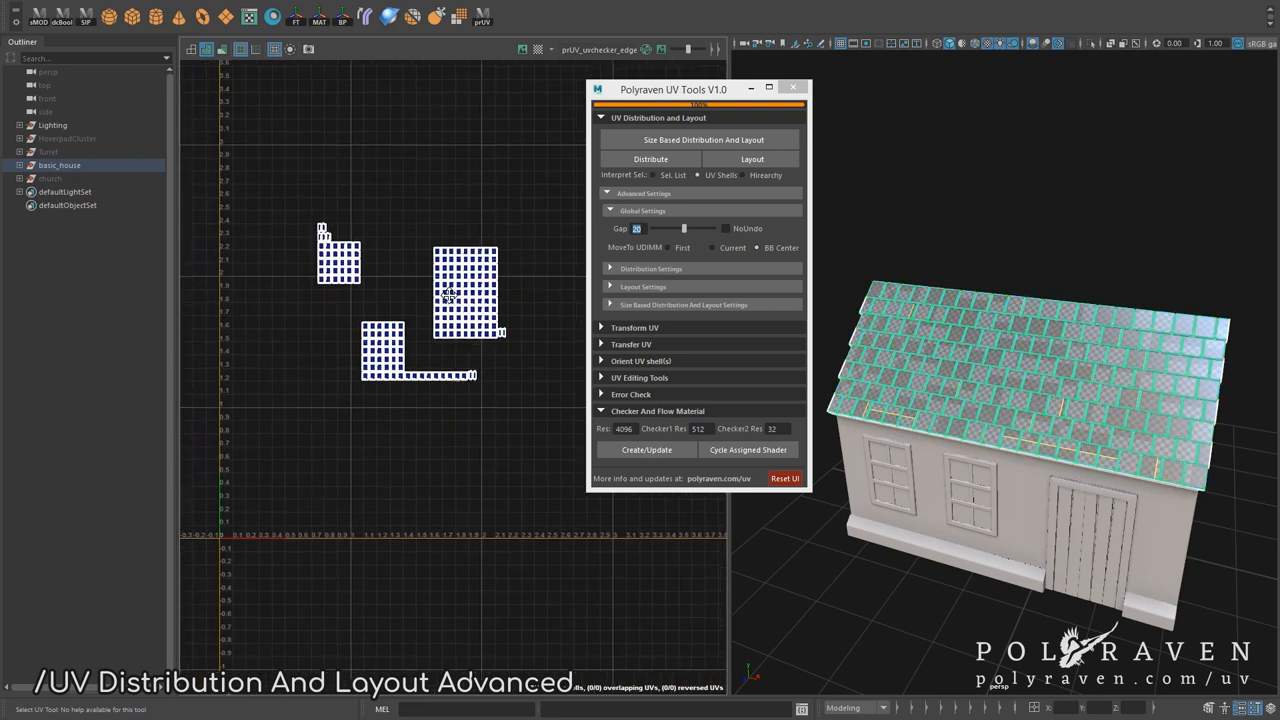
click(703, 139)
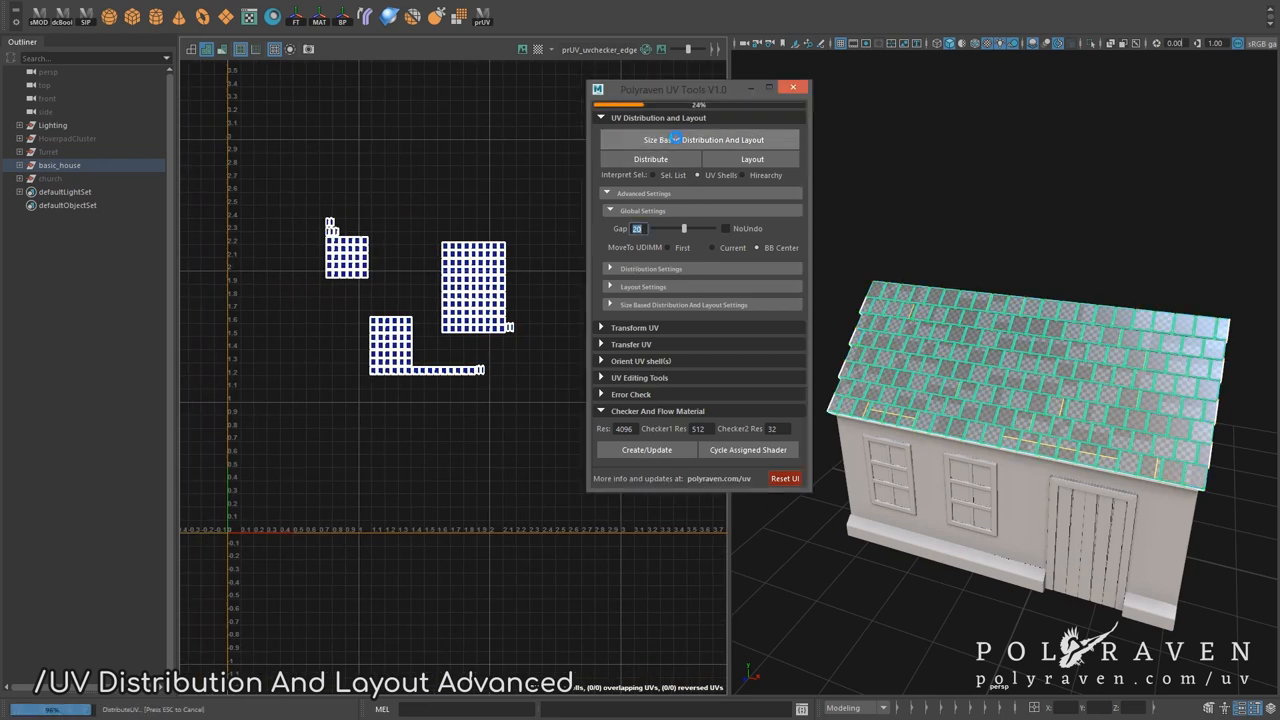
click(651, 158)
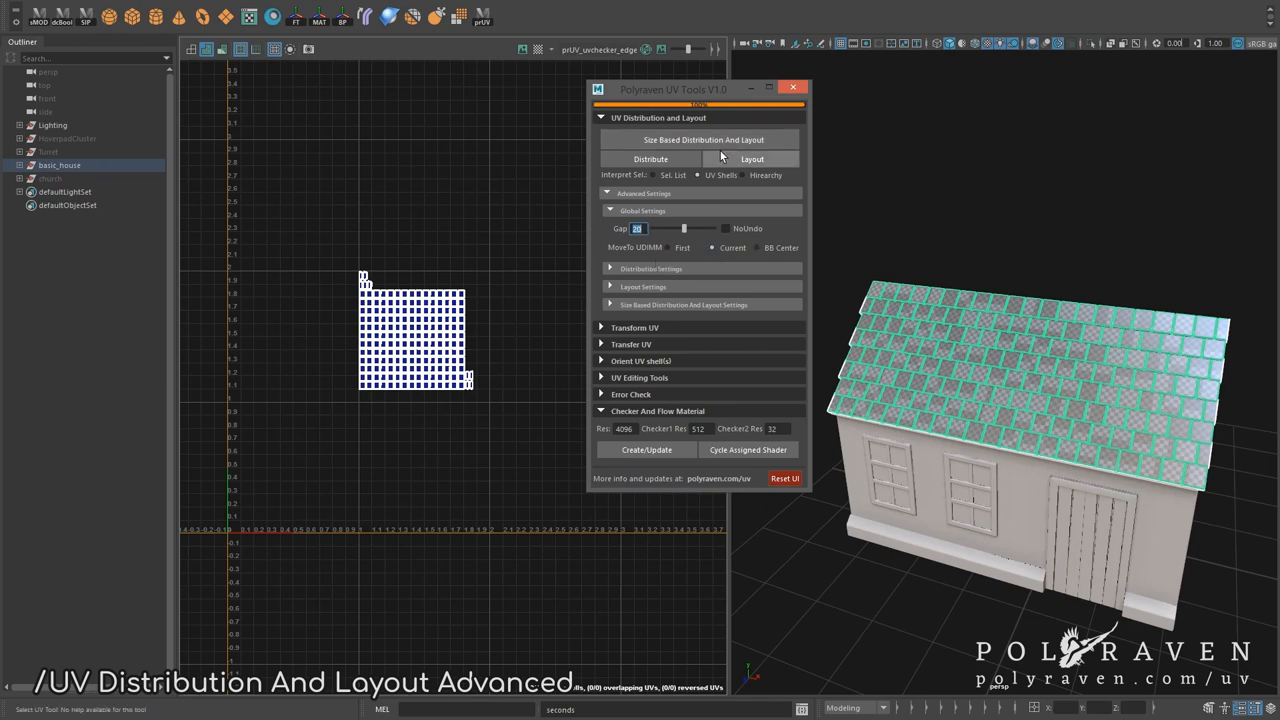
click(703, 139)
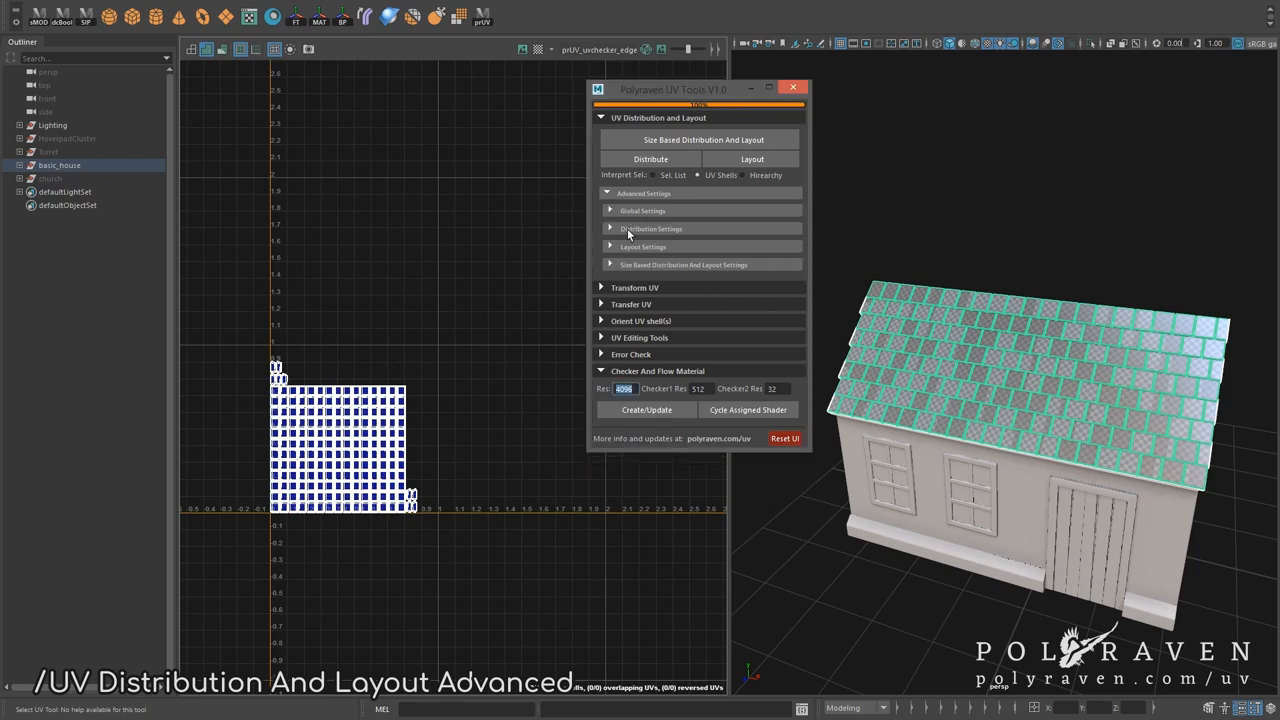
Step: Redistribute the roof tiles with Unique distribution and U Fit 0.5, then select DriveV2_Open2
click(650, 228)
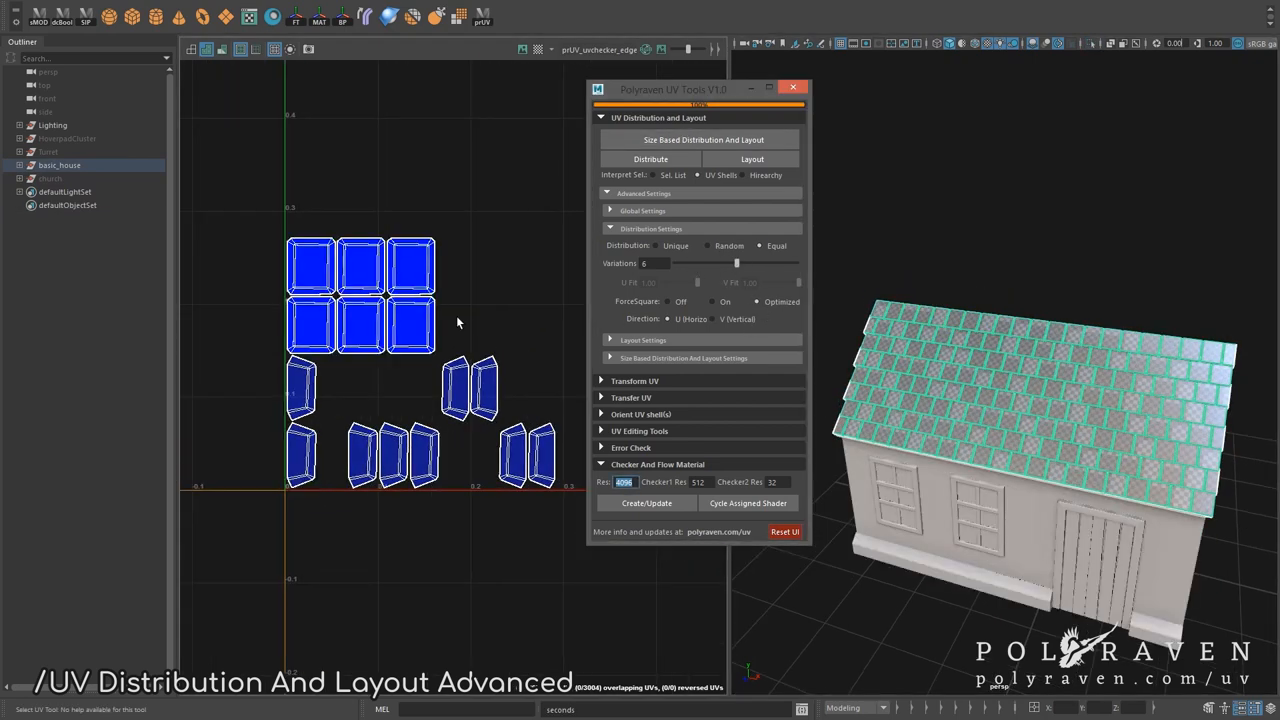
drag(737, 263, 706, 263)
text(0.7)
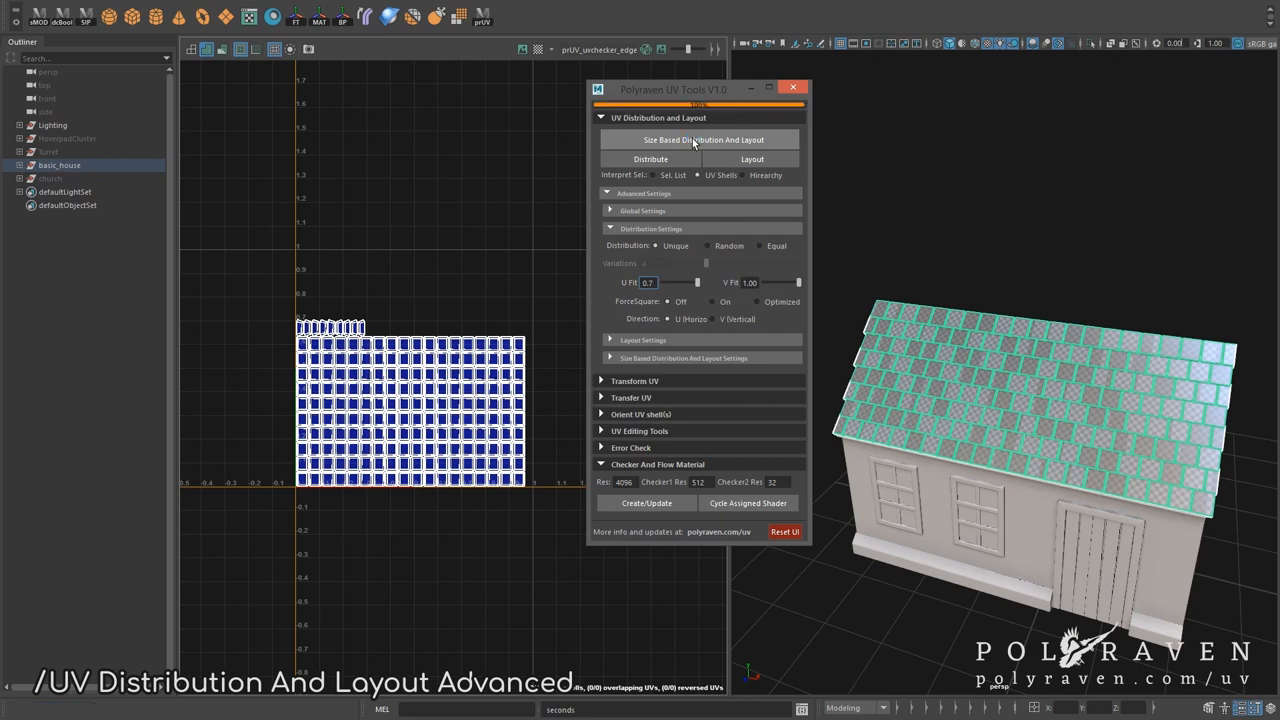
click(703, 139)
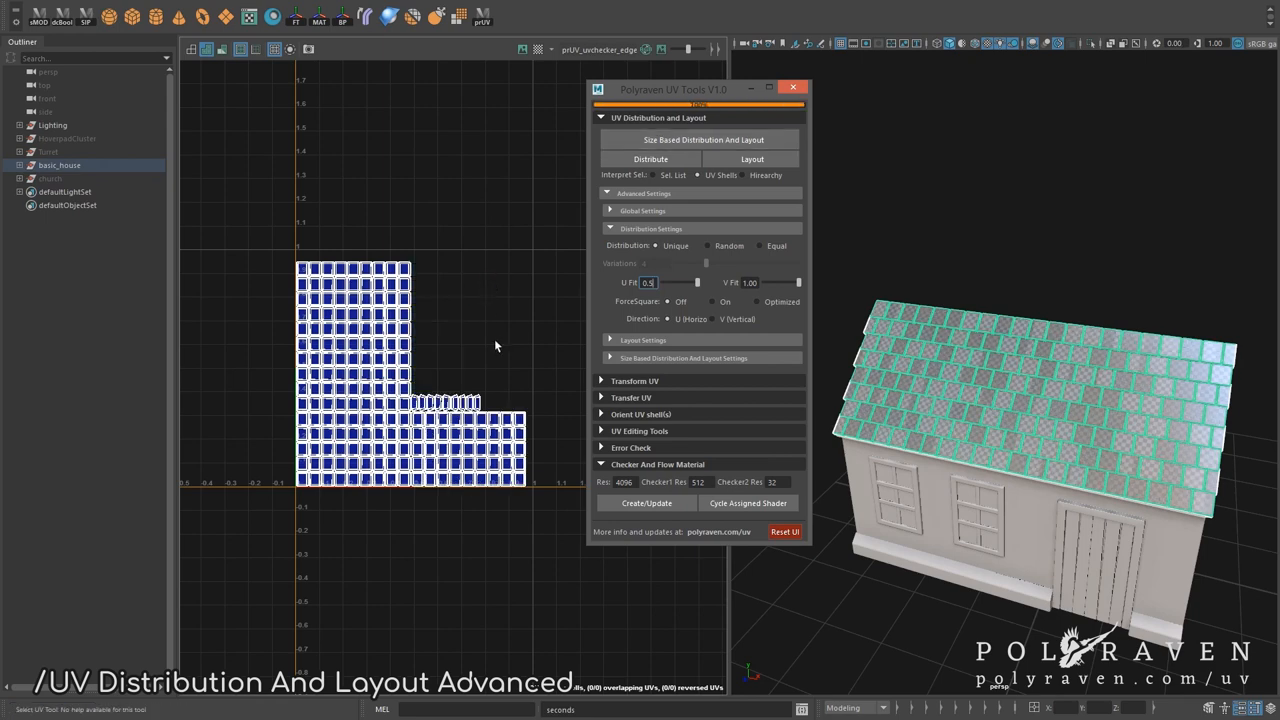
click(64, 191)
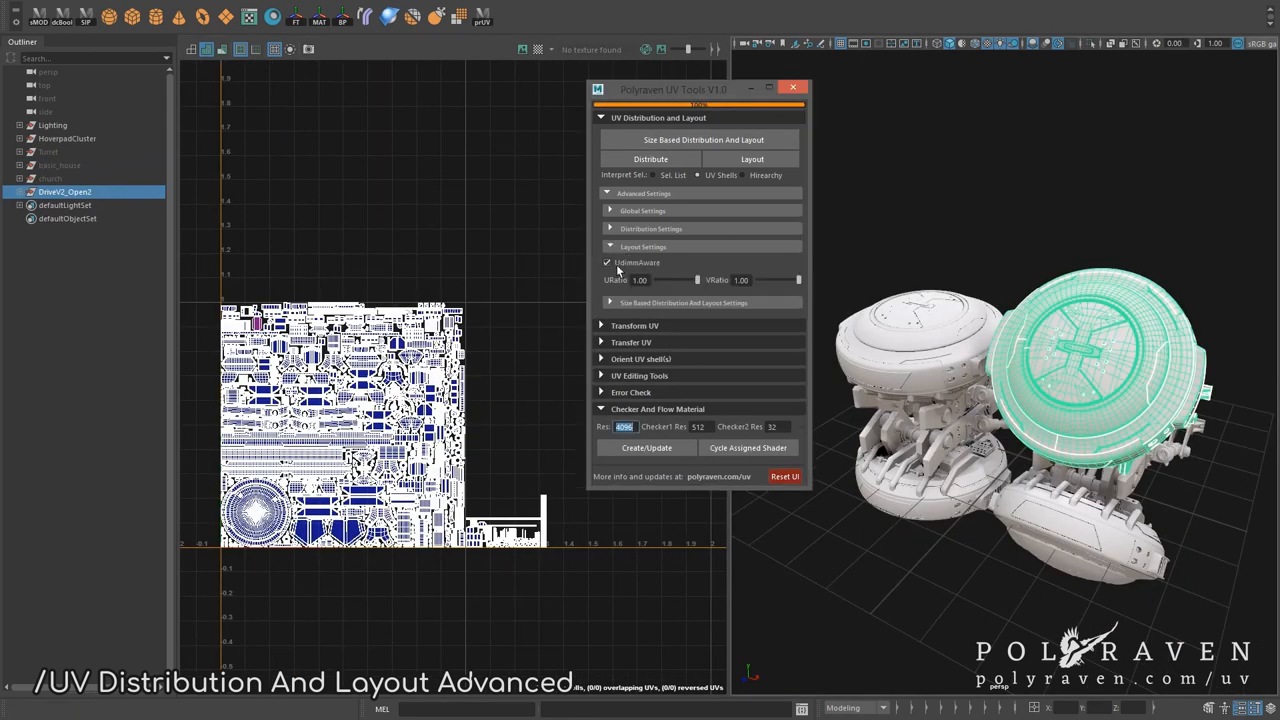
Step: Set size-based Distribution to Disabled and repack the drive model's shells by size
click(703, 139)
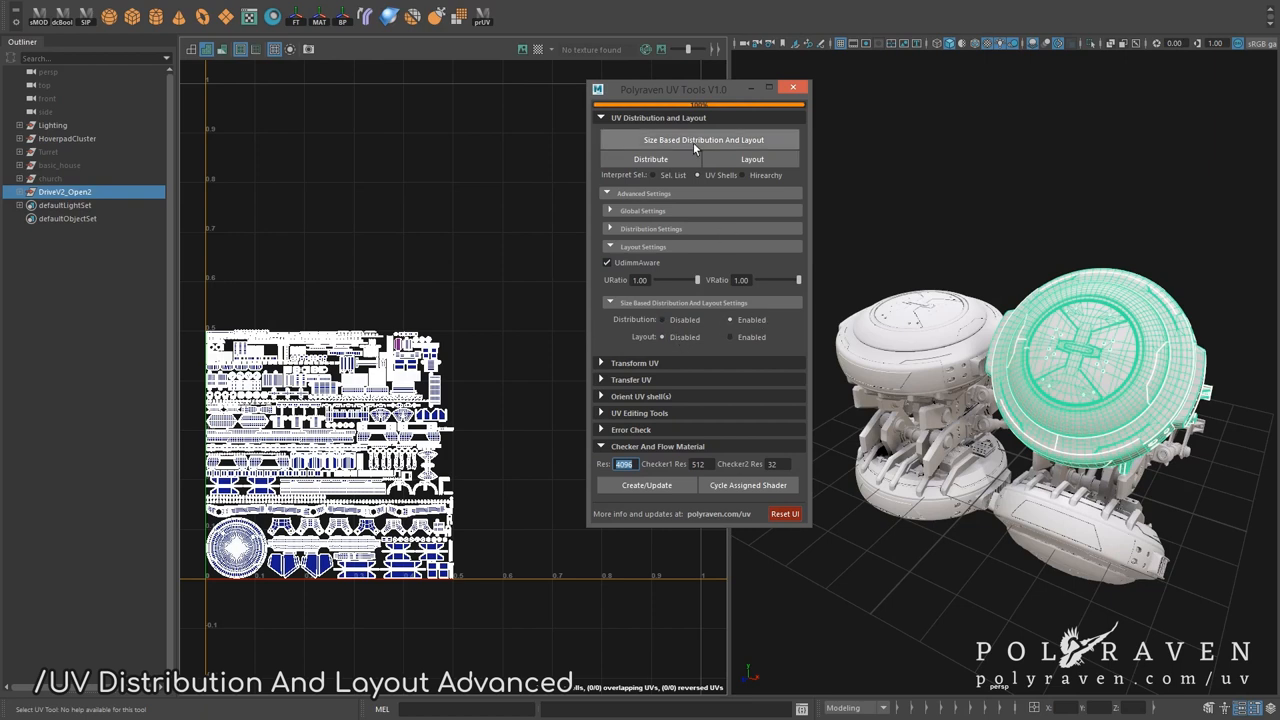
click(702, 139)
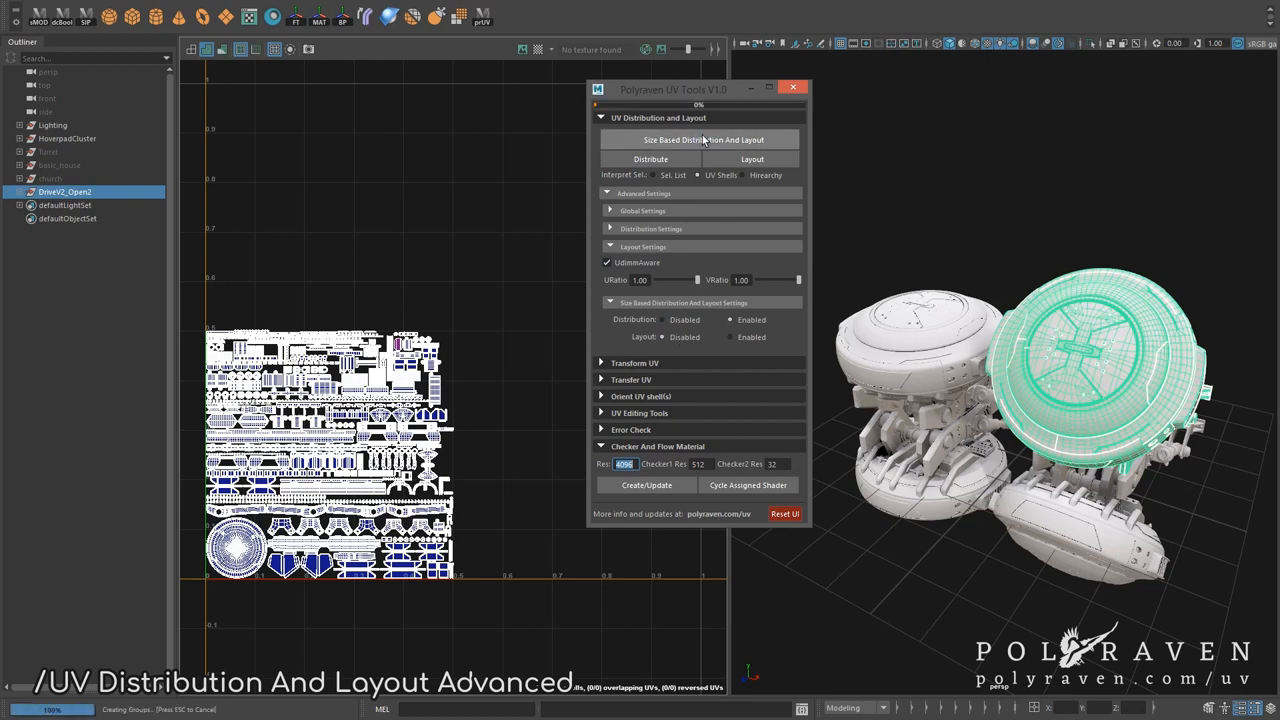
click(650, 159)
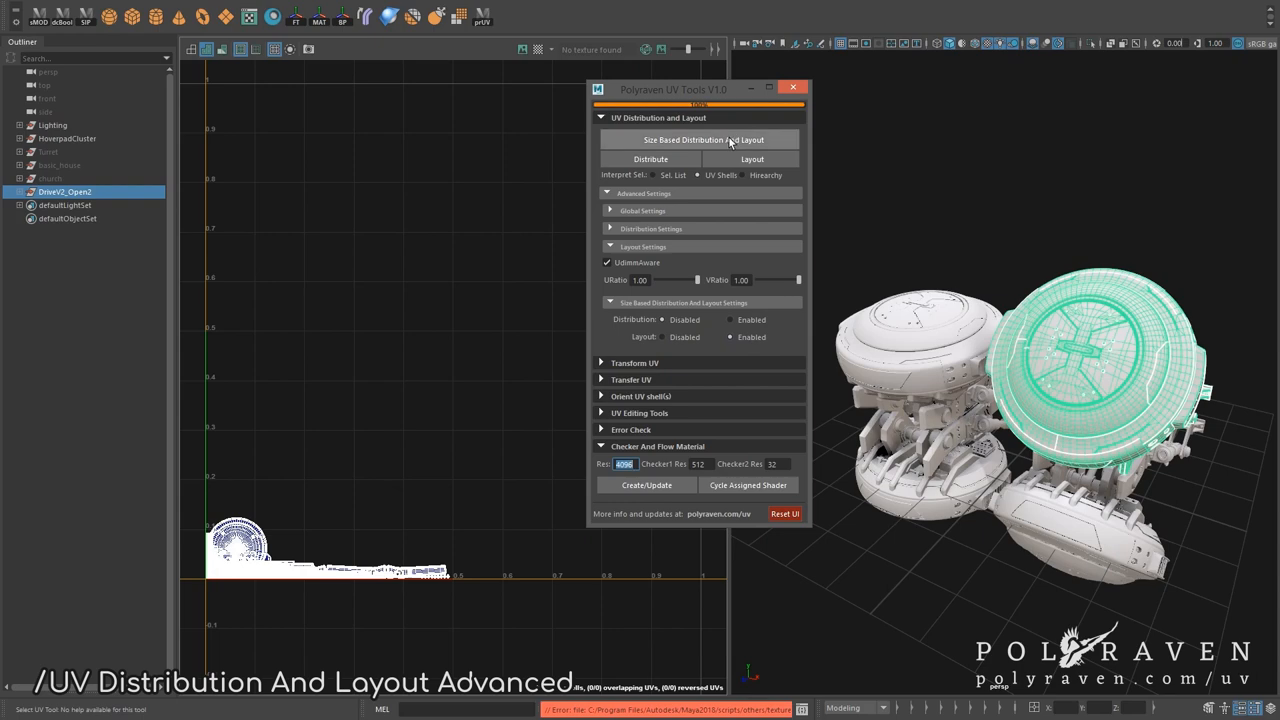
click(703, 139)
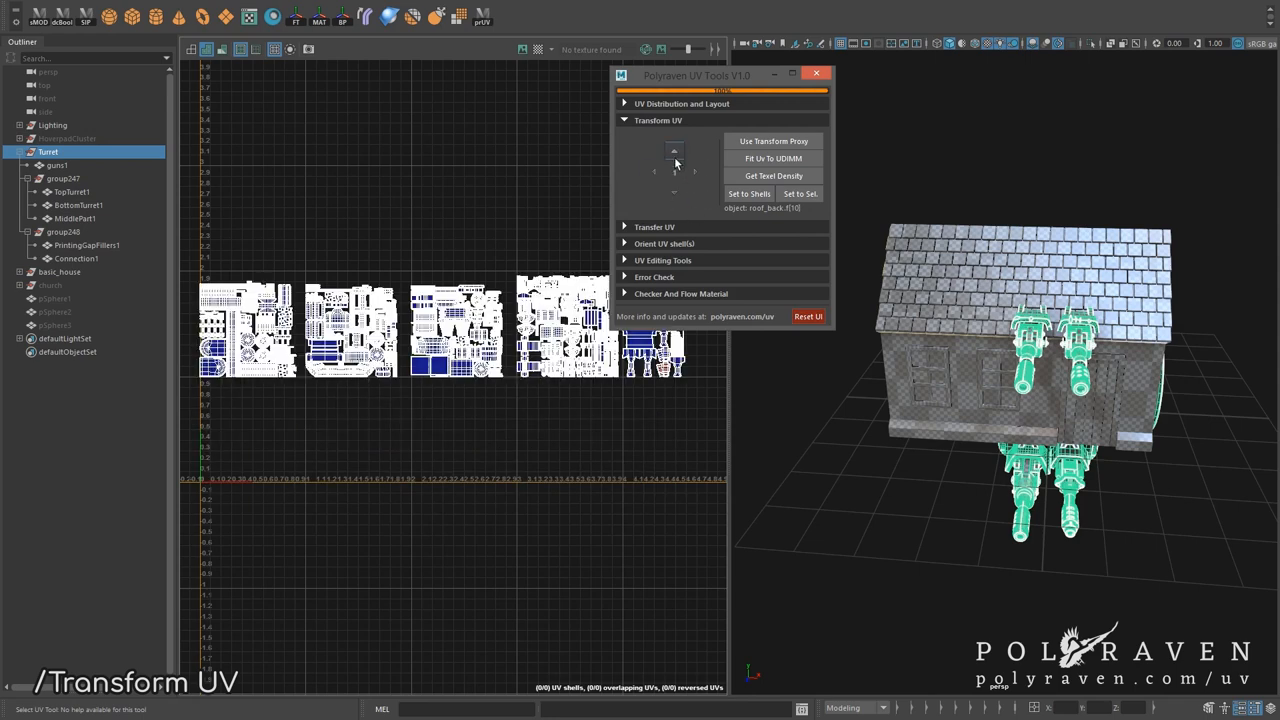
Step: Offset the UV sets by one tile, then select TopTurret1 to view its UVs
click(675, 171)
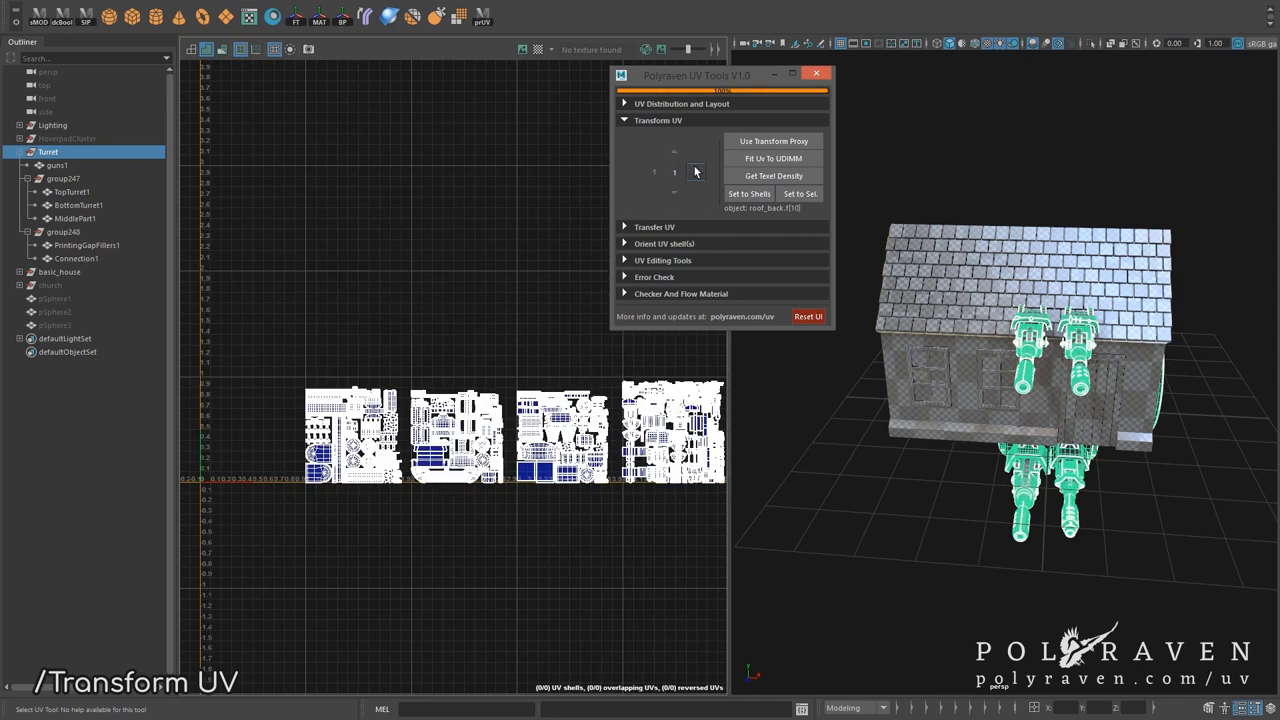
click(674, 152)
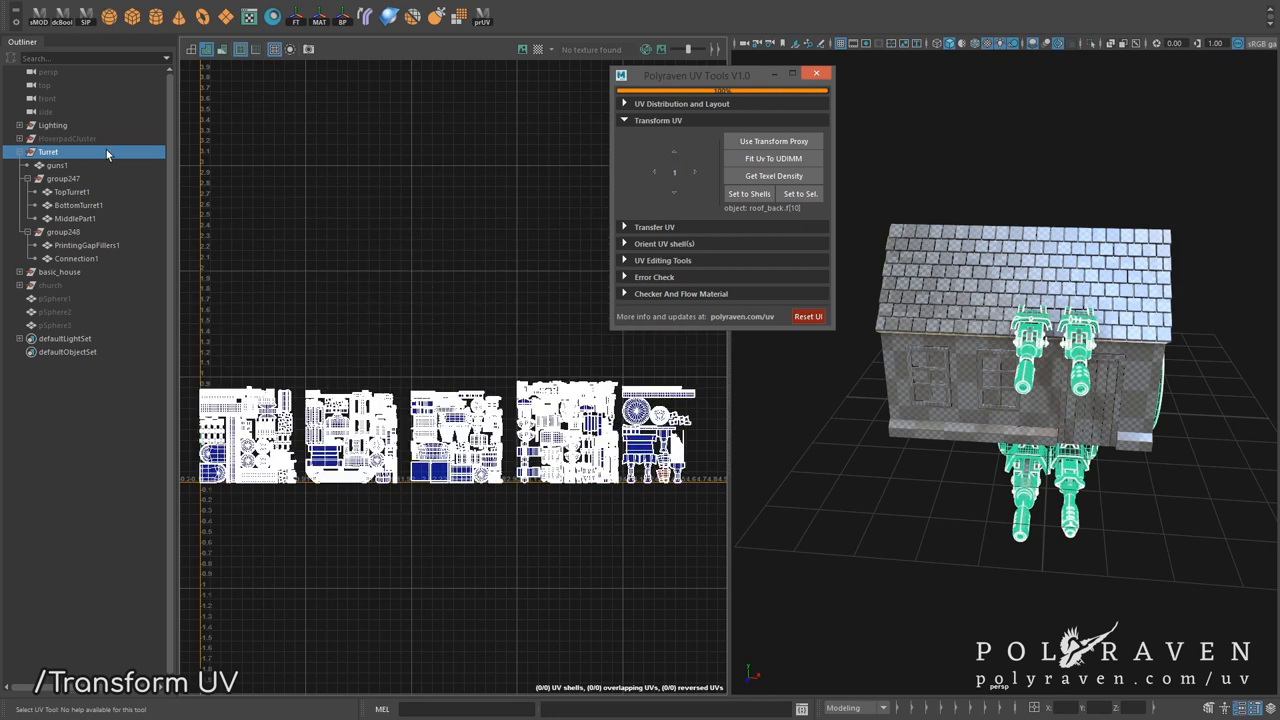
click(63, 178)
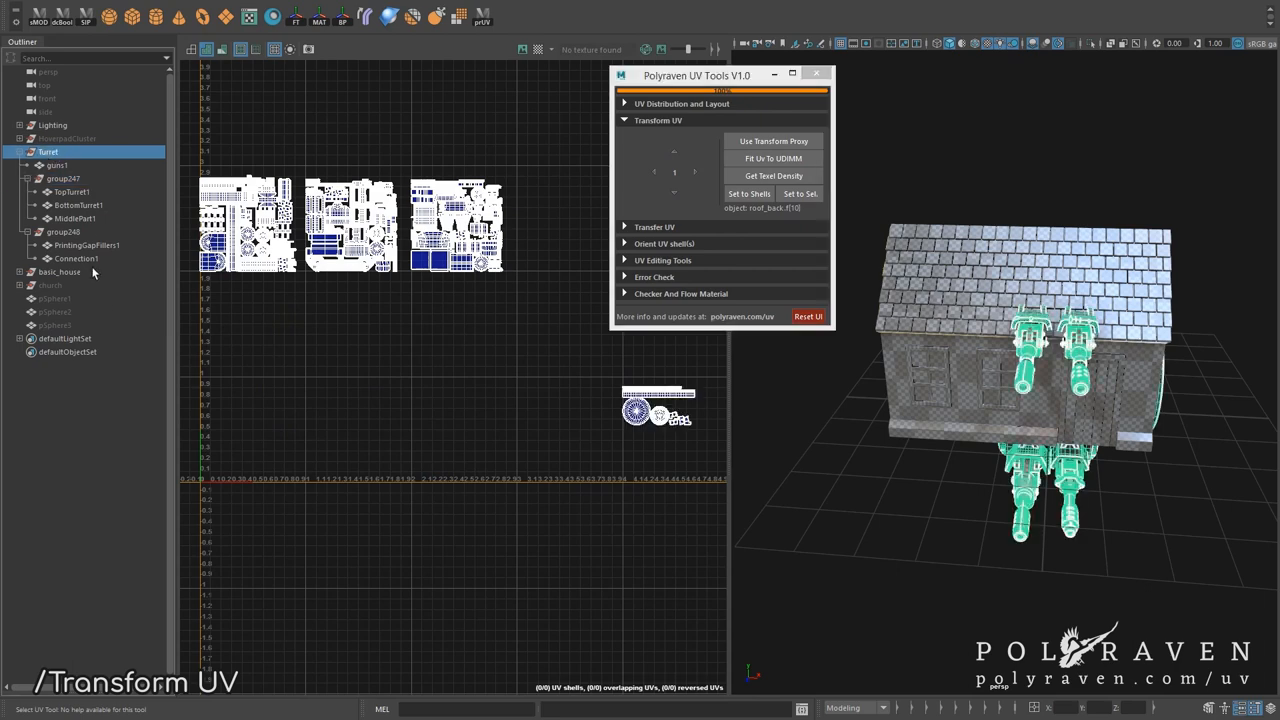
click(62, 178)
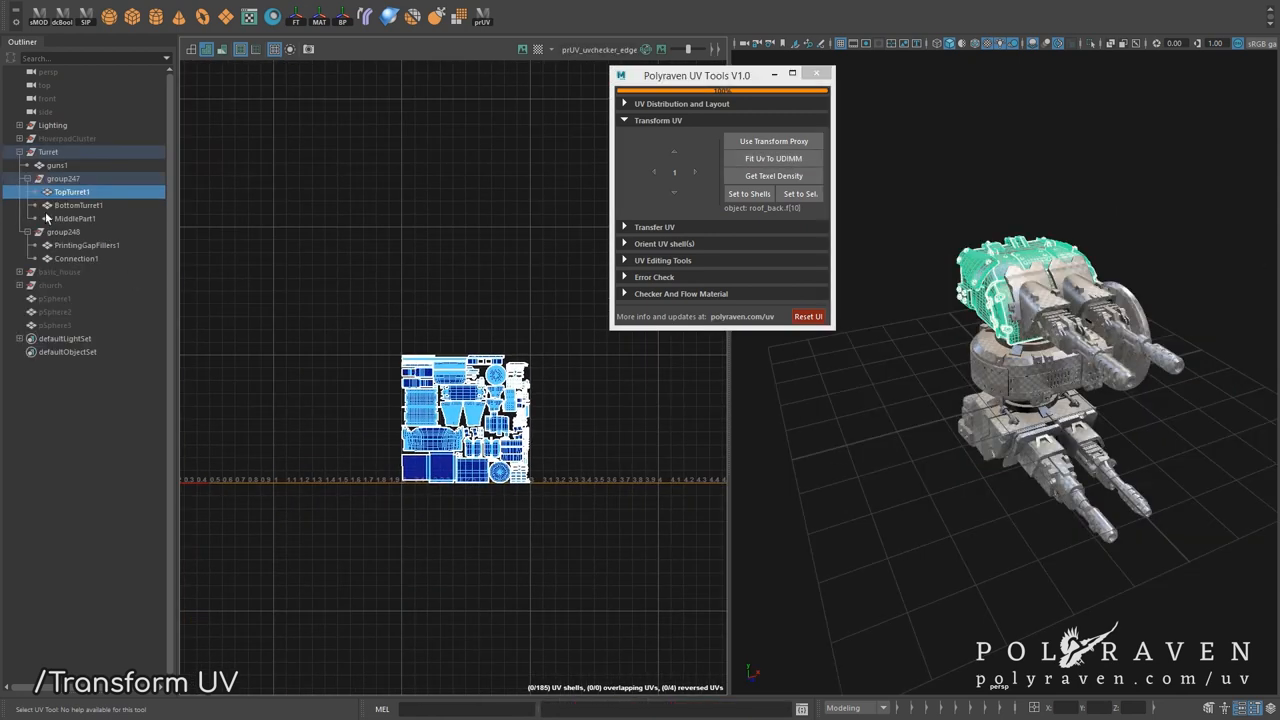
Step: View group248 and group247, sample group247's texel density, then select guns1
click(63, 231)
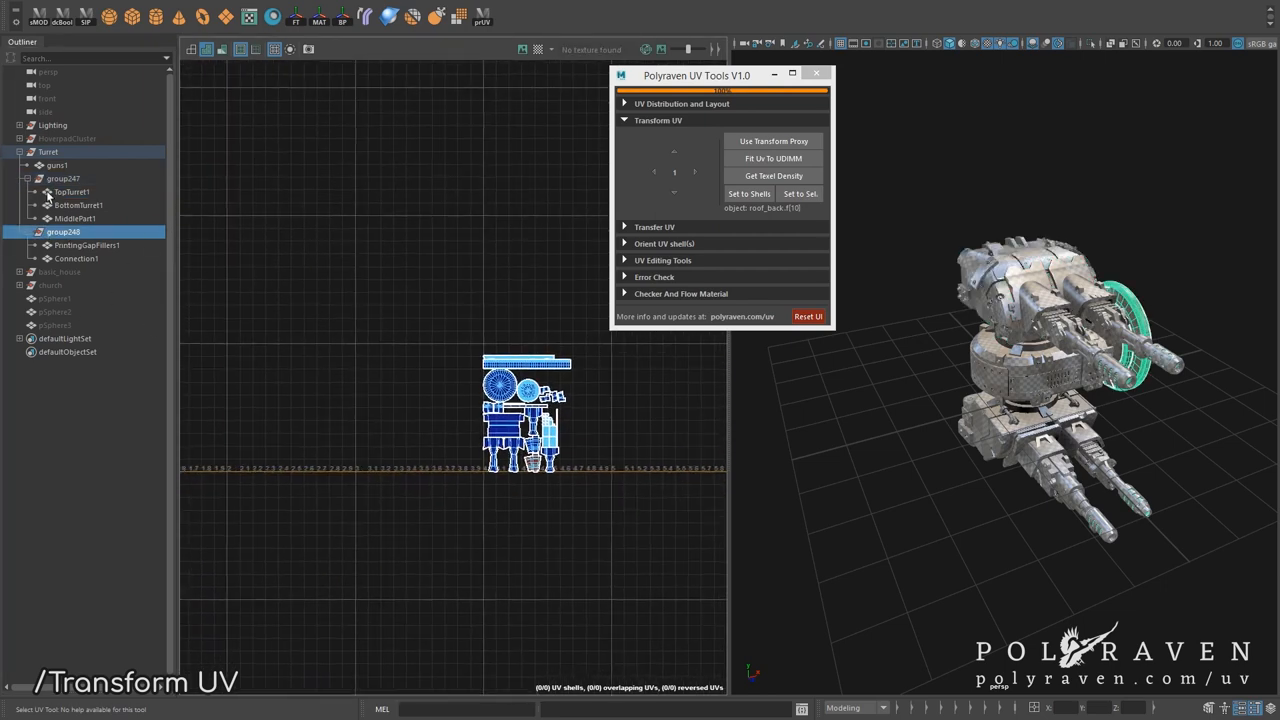
click(63, 178)
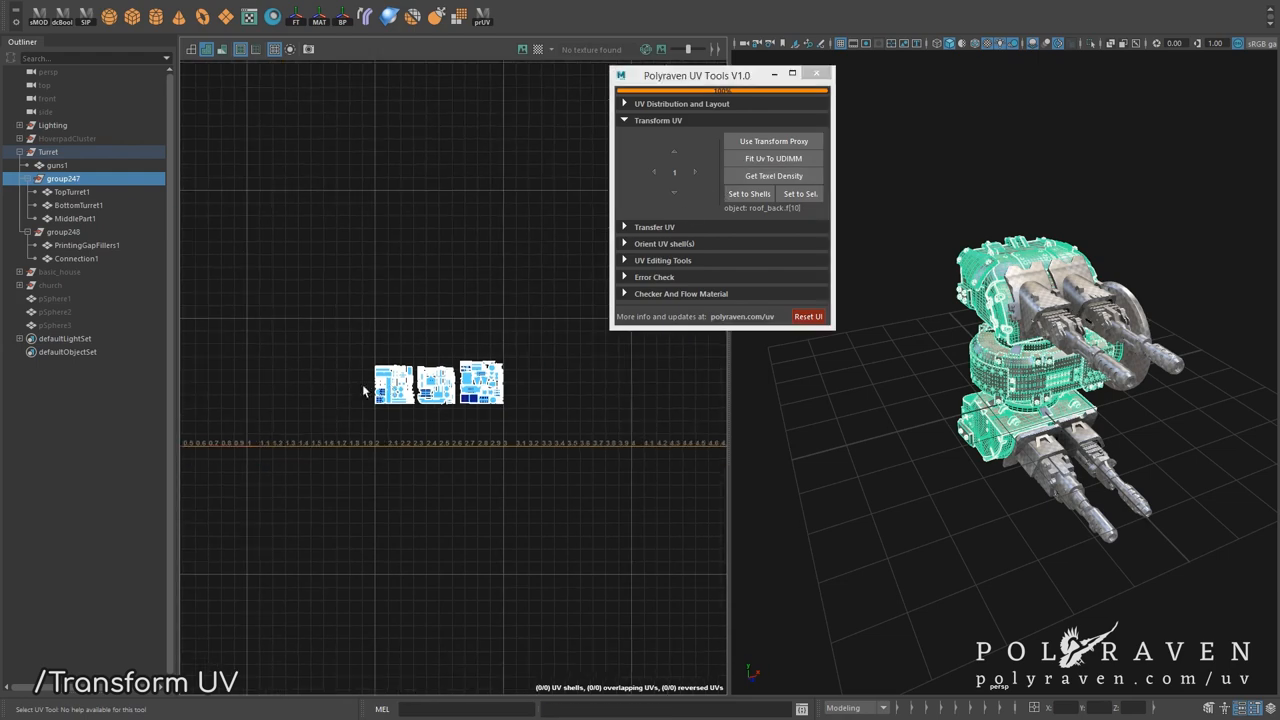
click(774, 175)
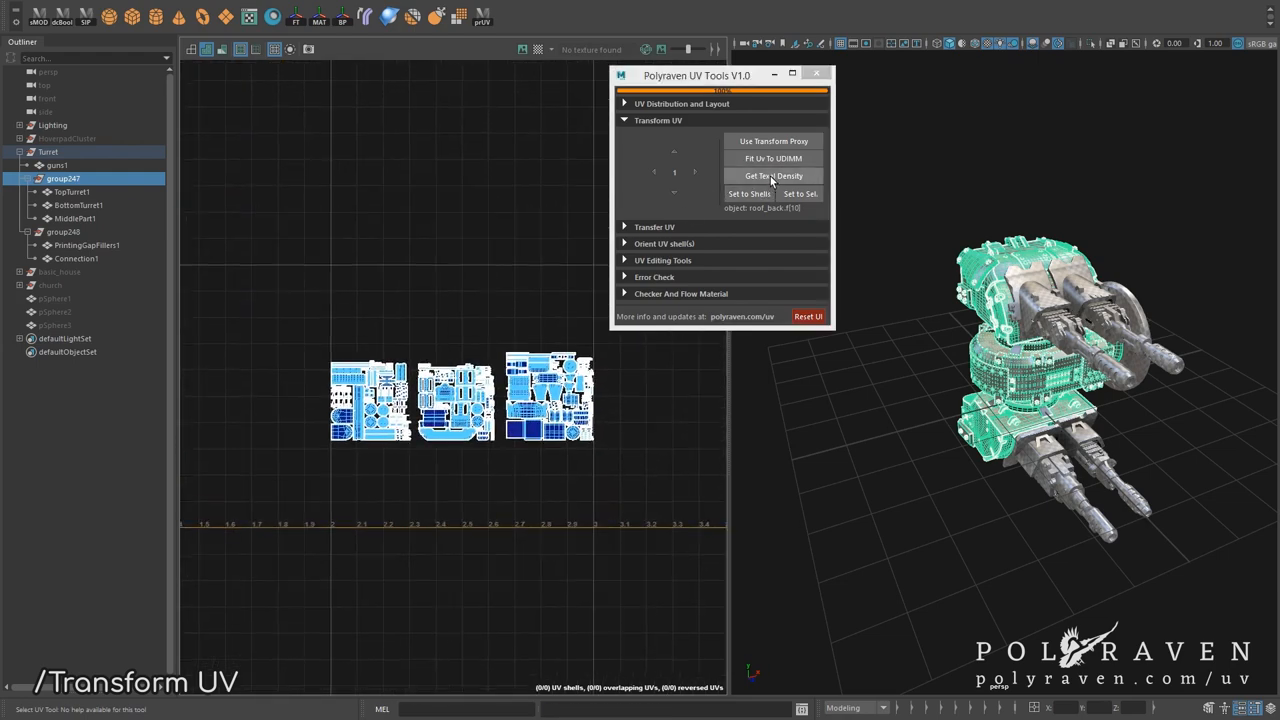
mouse_move(778, 188)
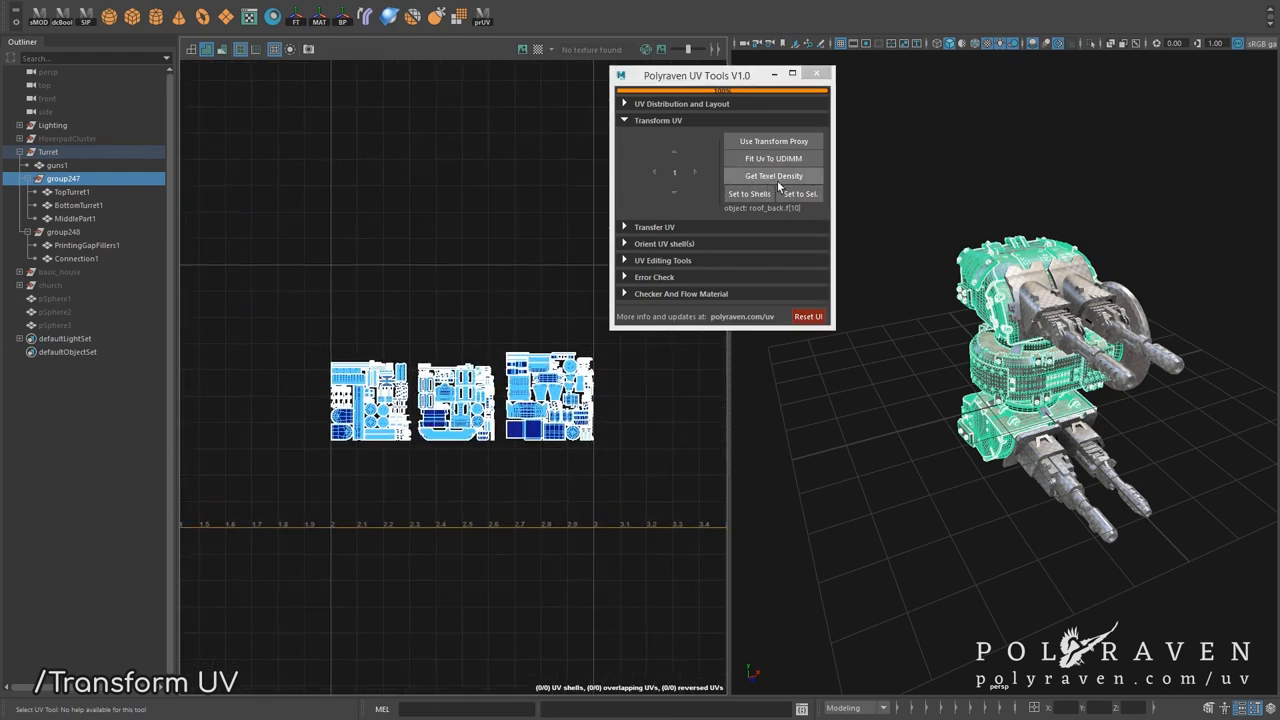
click(773, 175)
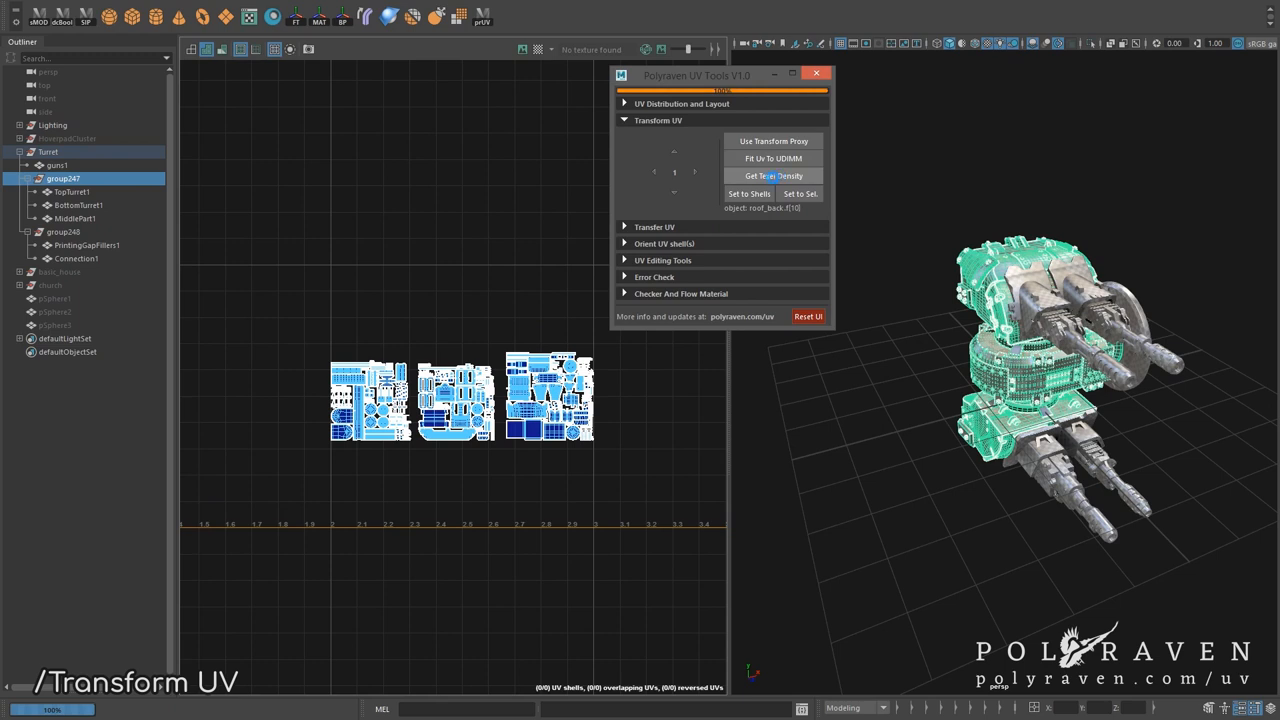
click(773, 175)
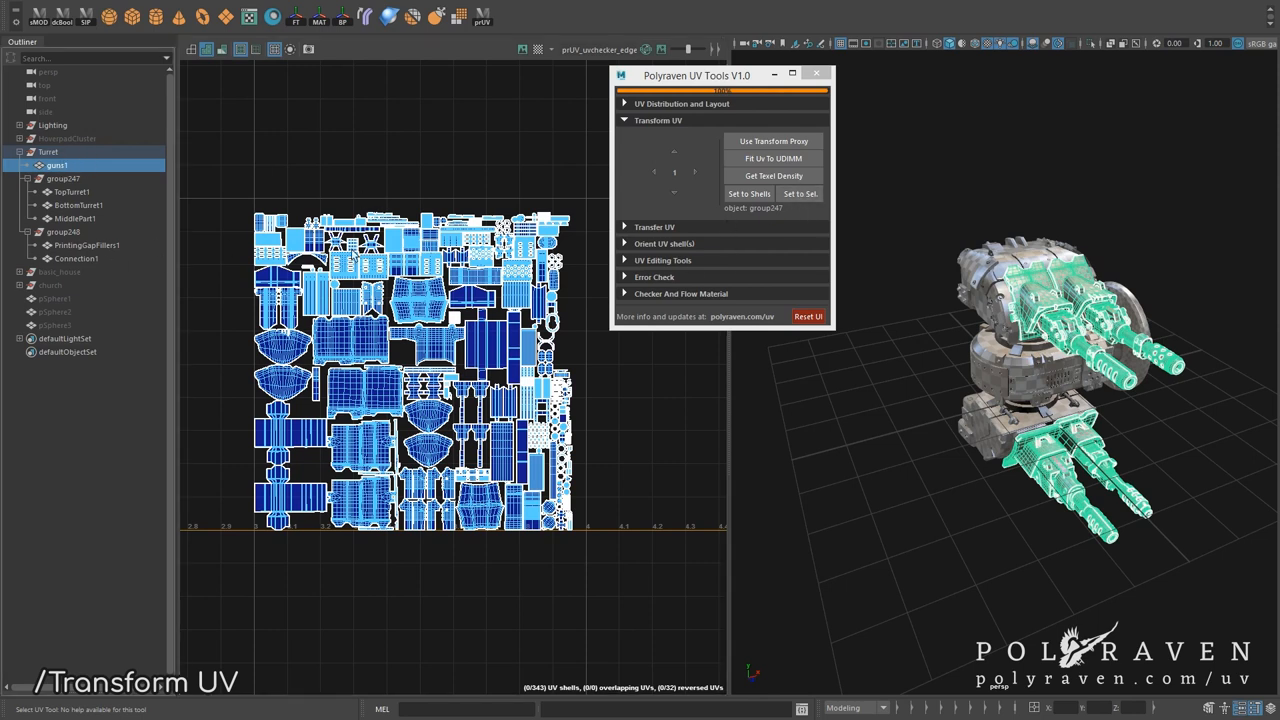
Step: Apply the sampled texel density to guns1 and pack all Turret UV sets into one layout
click(799, 193)
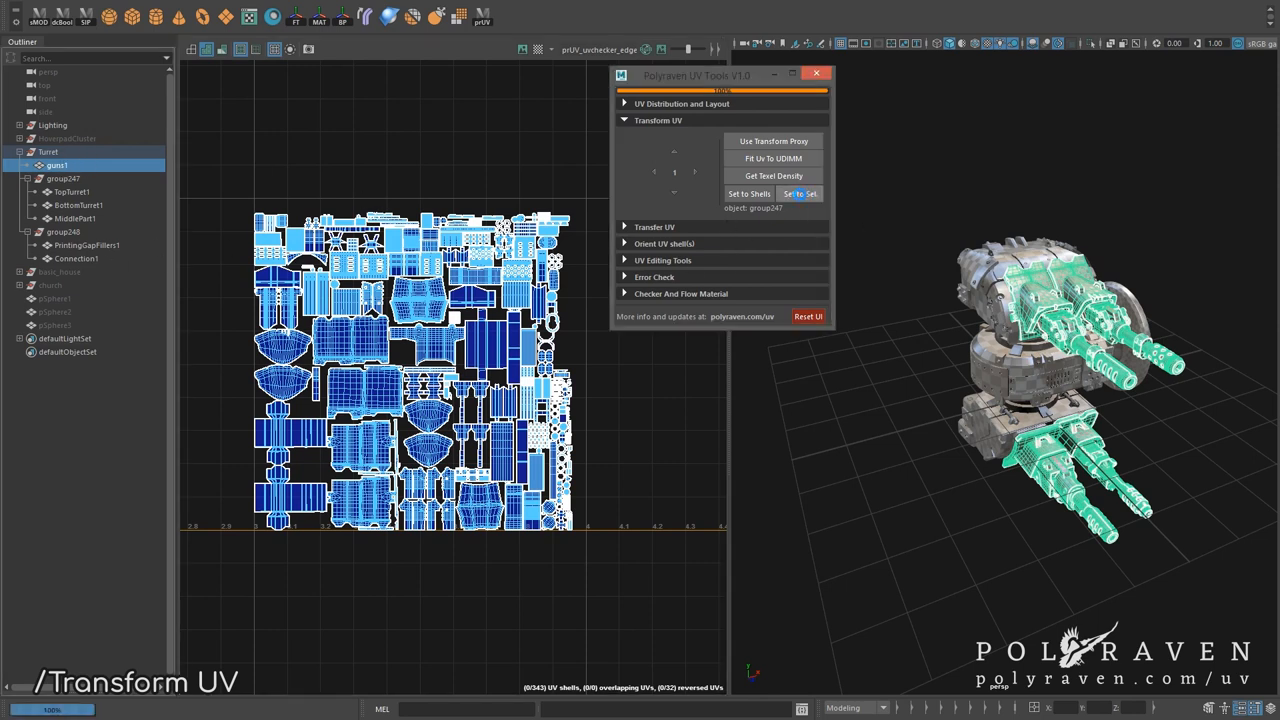
click(800, 193)
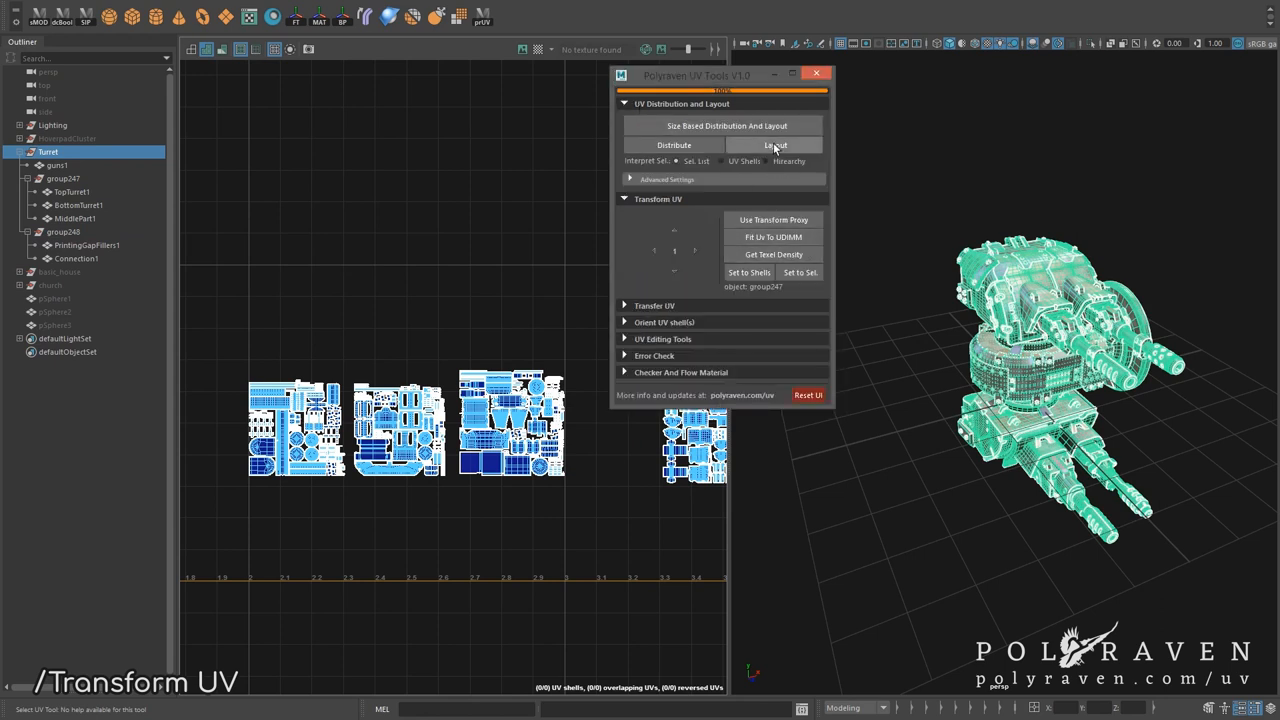
click(775, 145)
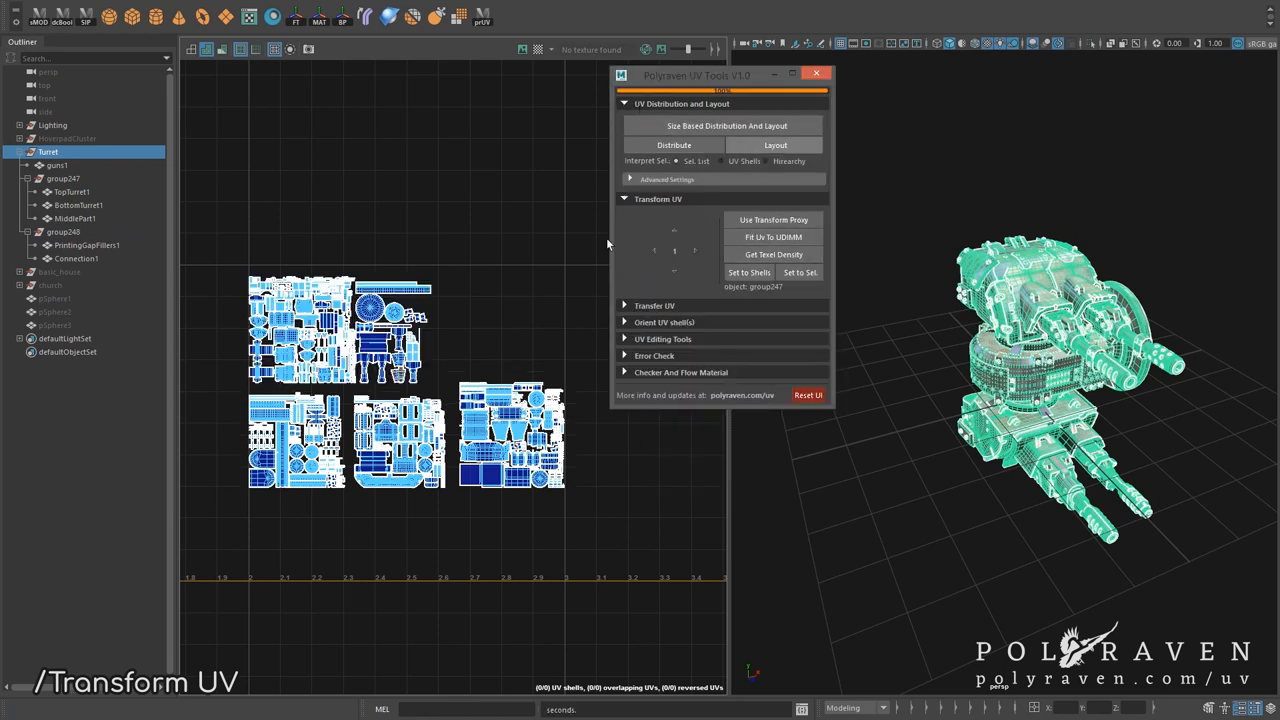
click(654, 215)
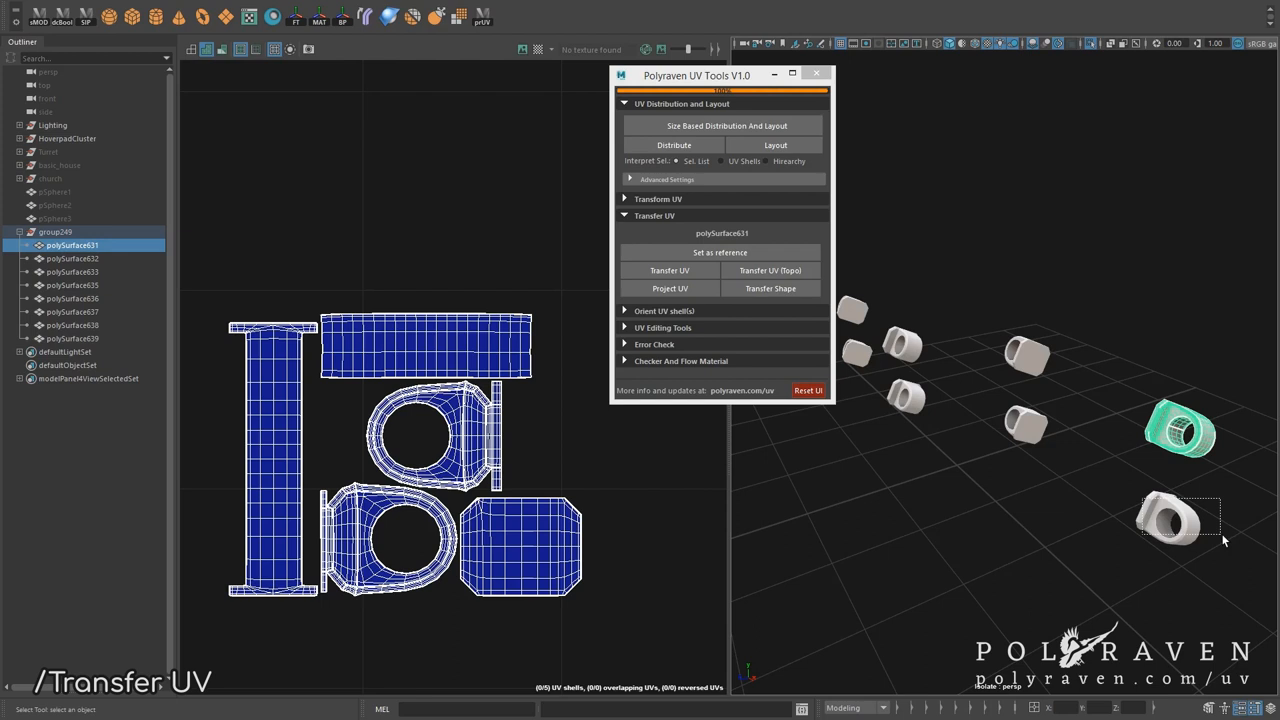
Step: Transfer reference polySurface631's UVs onto the selected group249 bolt copies
click(72, 258)
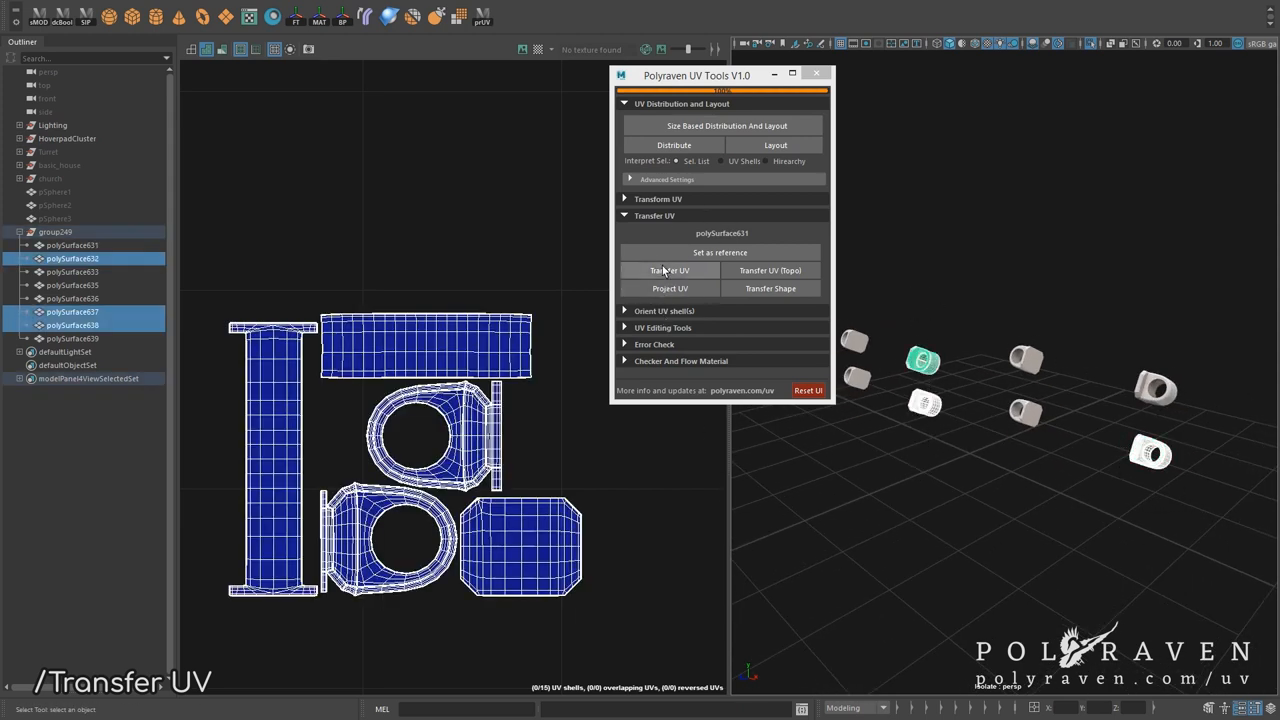
click(670, 270)
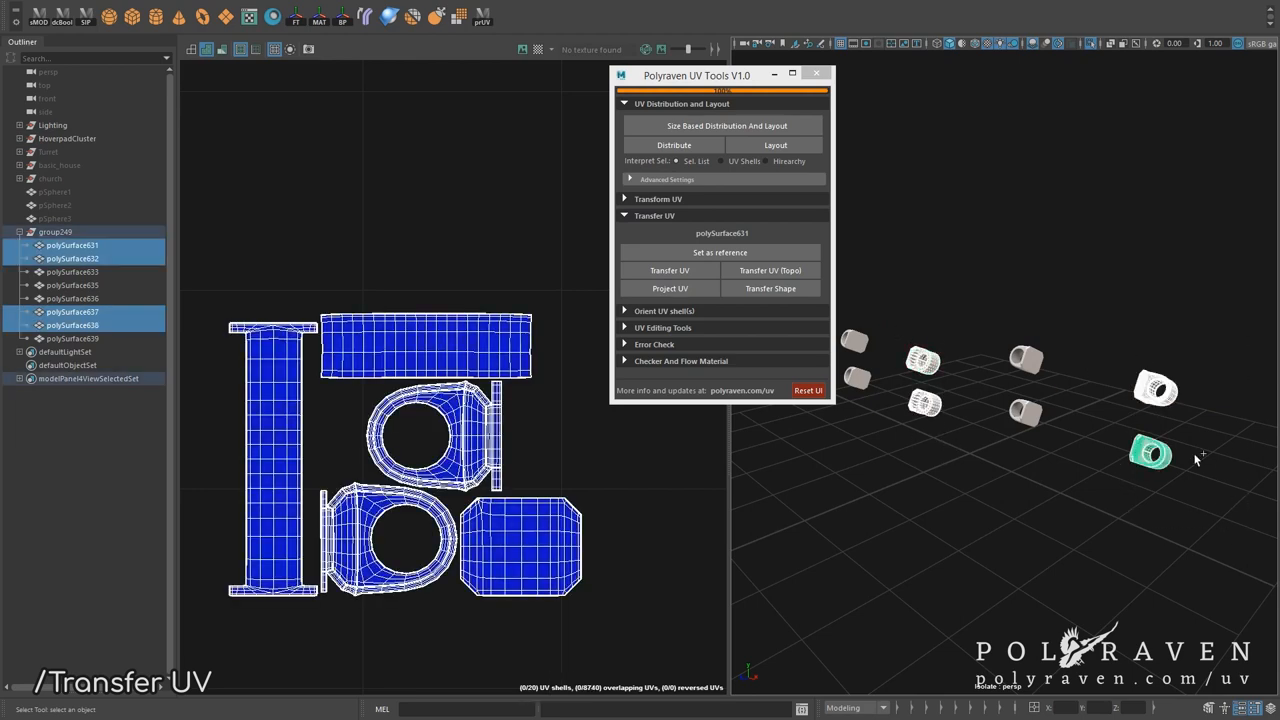
mouse_move(1170, 417)
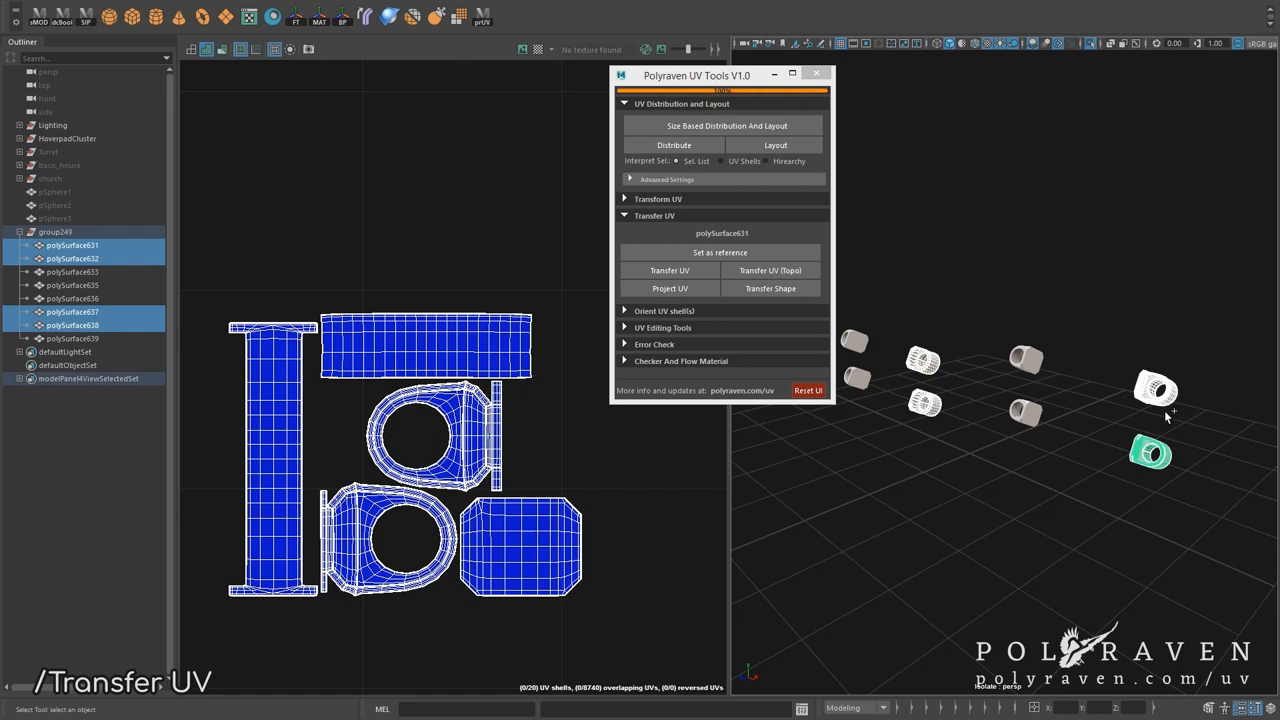
click(669, 270)
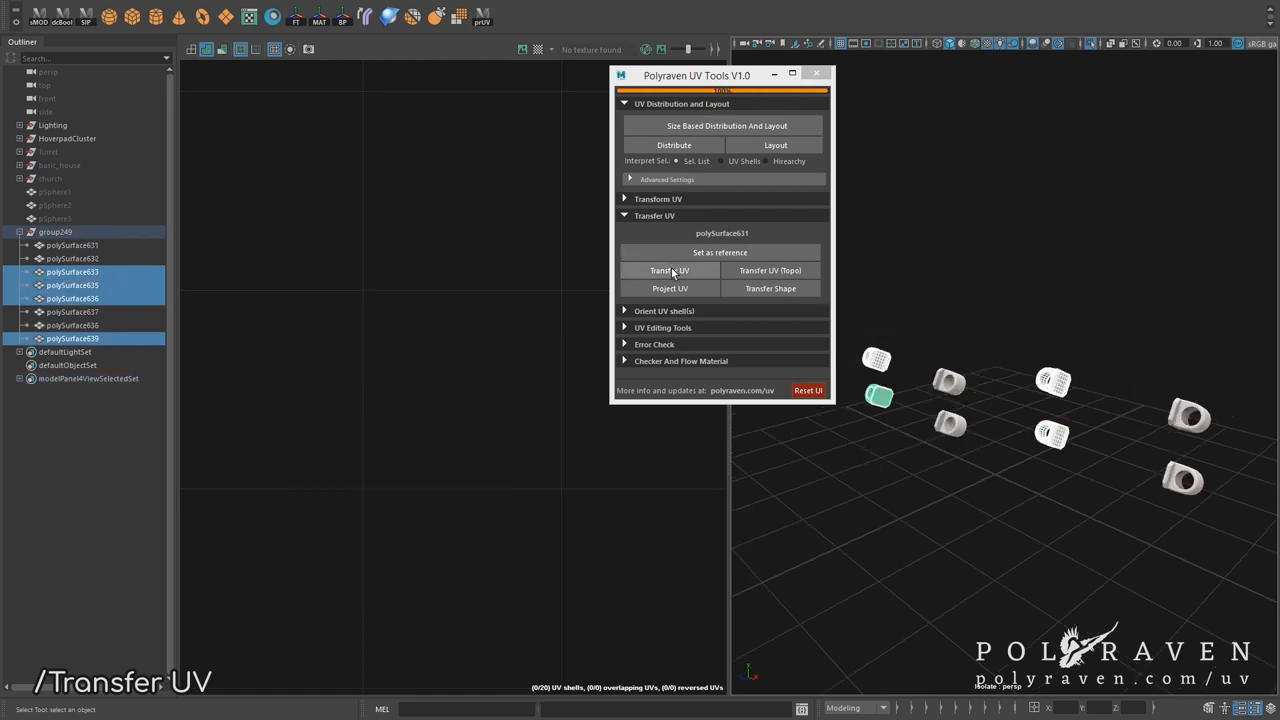
Step: Transfer UVs onto the remaining bolts and polySurface639, then pCylinder415's shape onto pPlane49
click(669, 270)
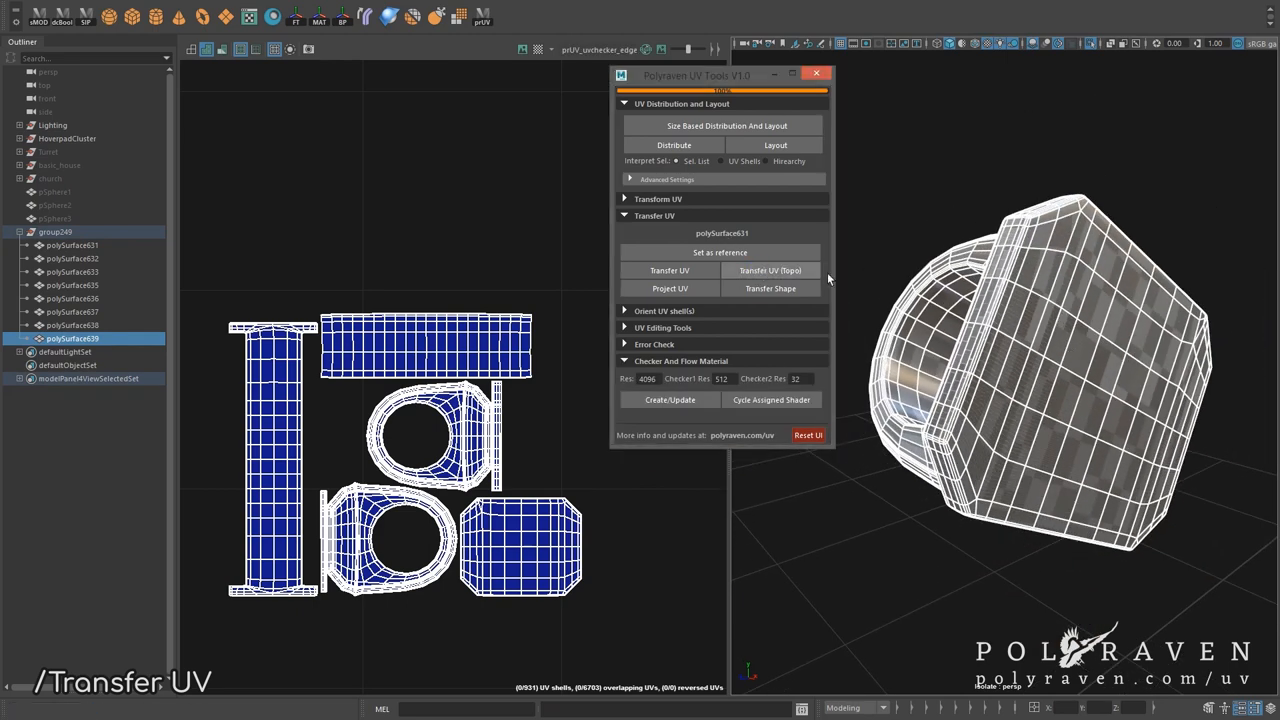
click(669, 270)
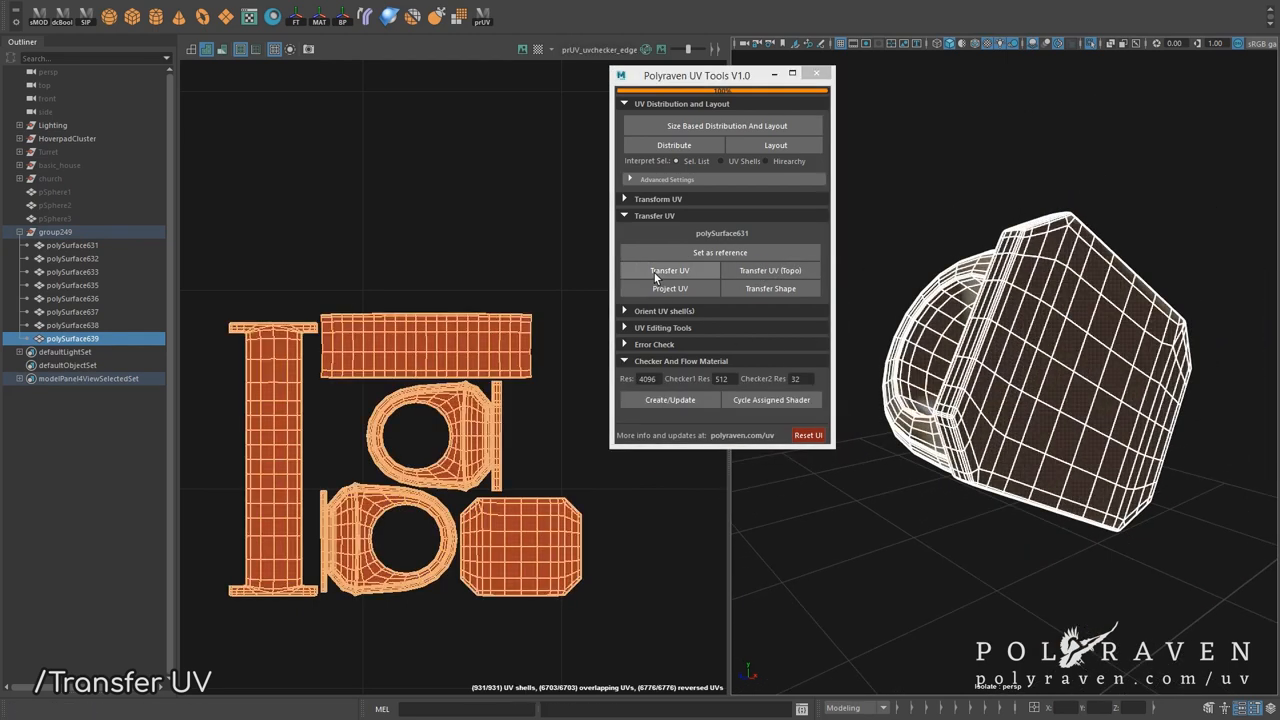
click(669, 270)
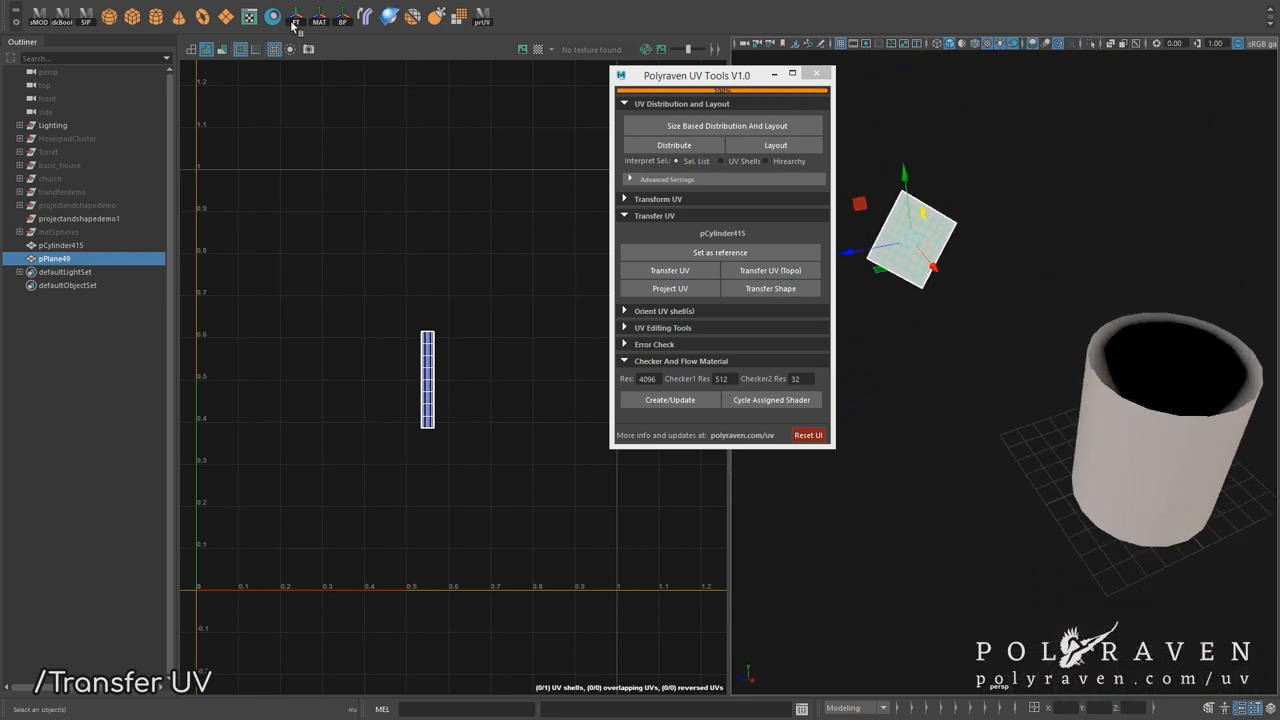
click(770, 288)
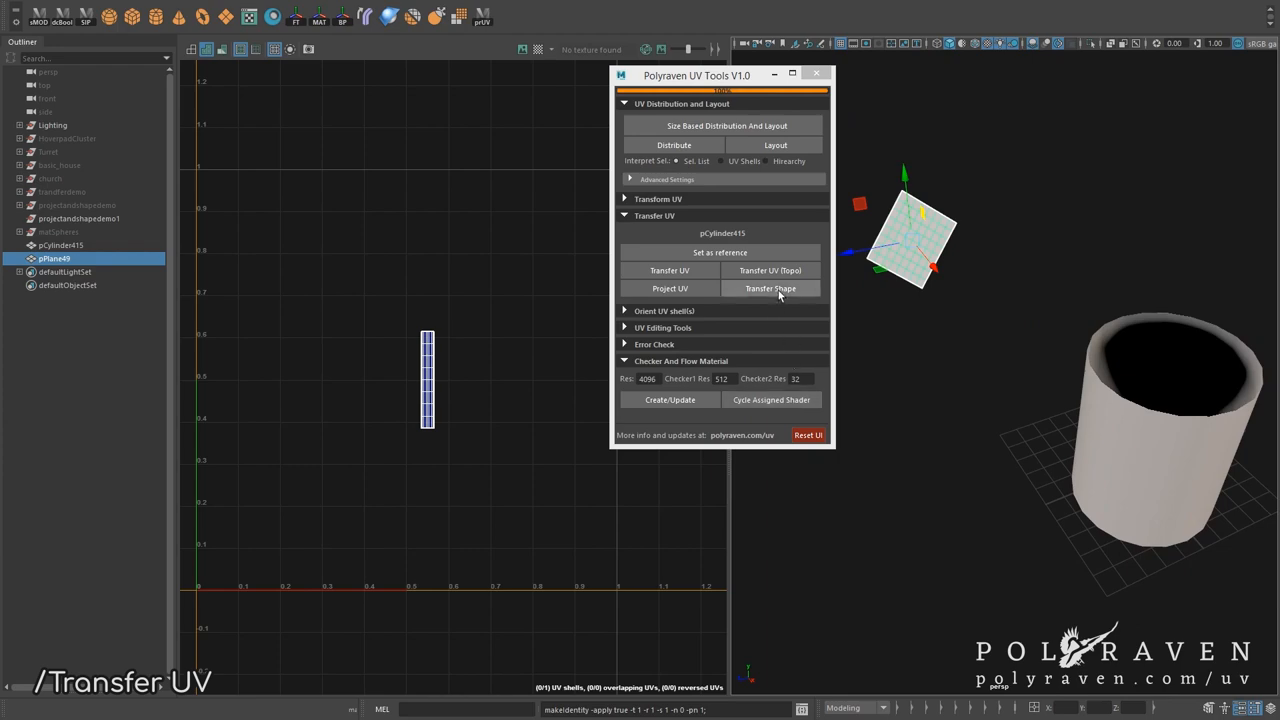
click(770, 288)
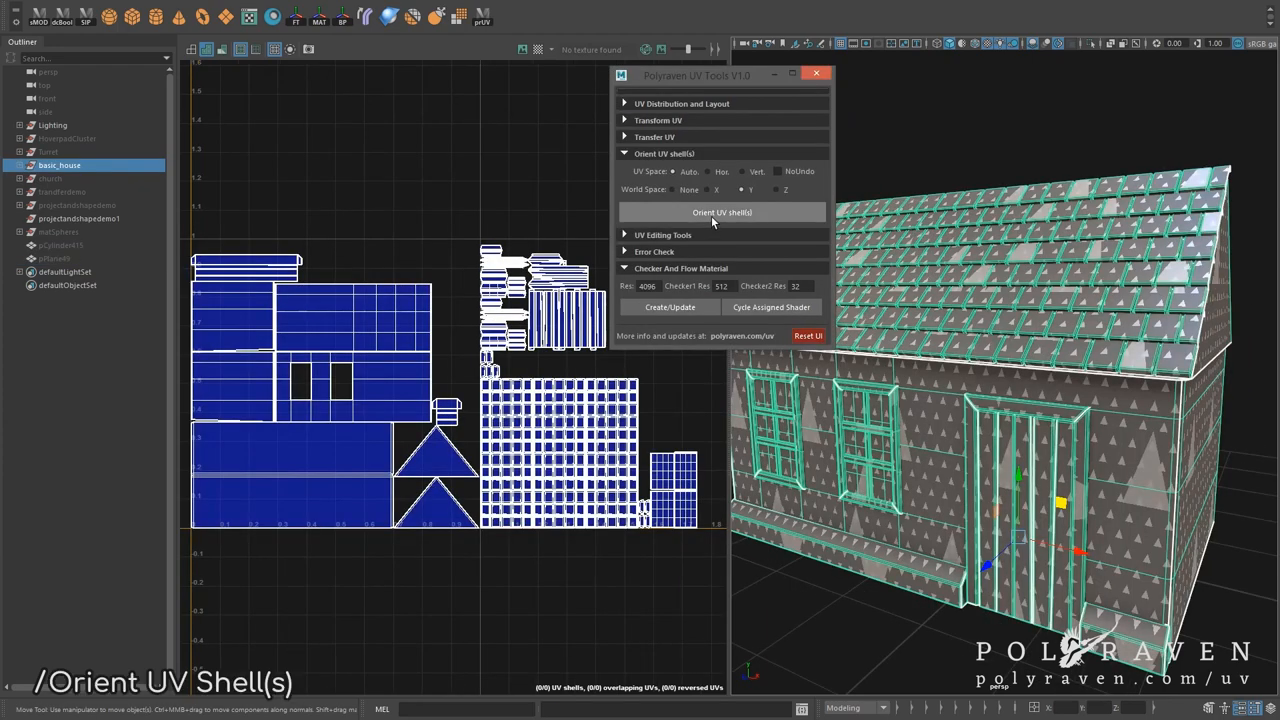
Step: Apply the triangle checker flow material to basic_house and straighten its tilted roof shells
click(722, 212)
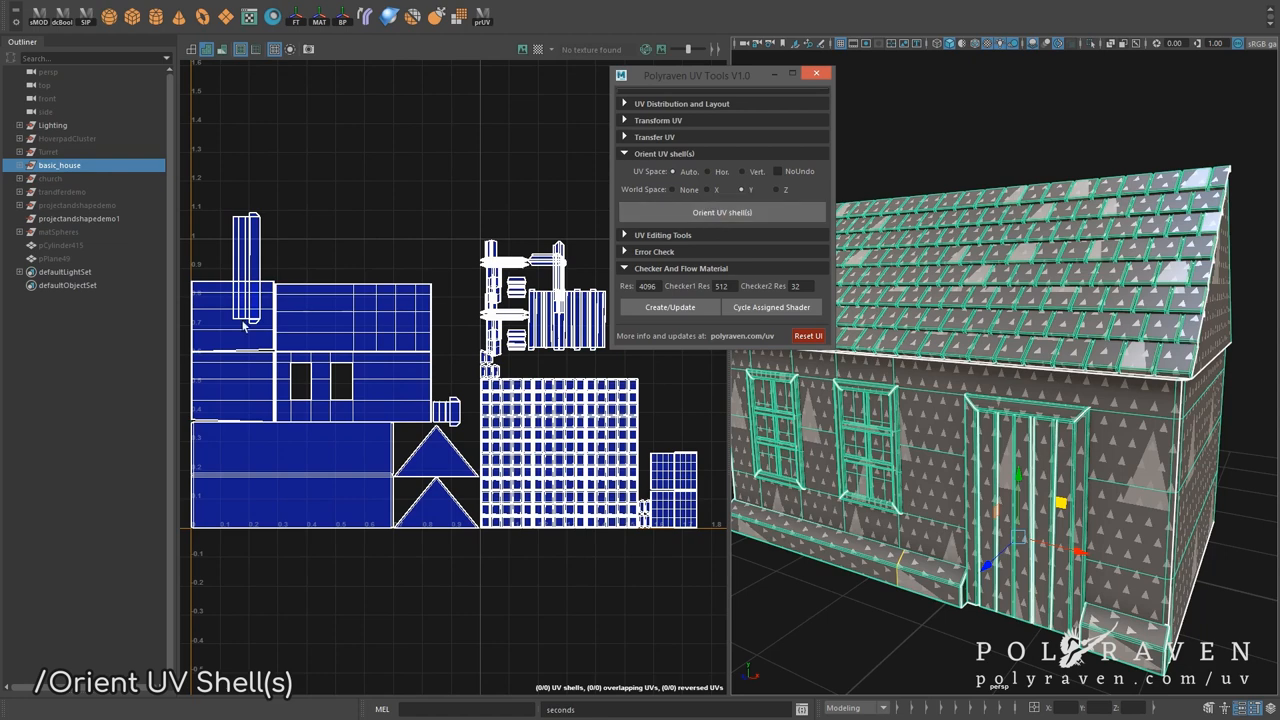
mouse_move(245, 325)
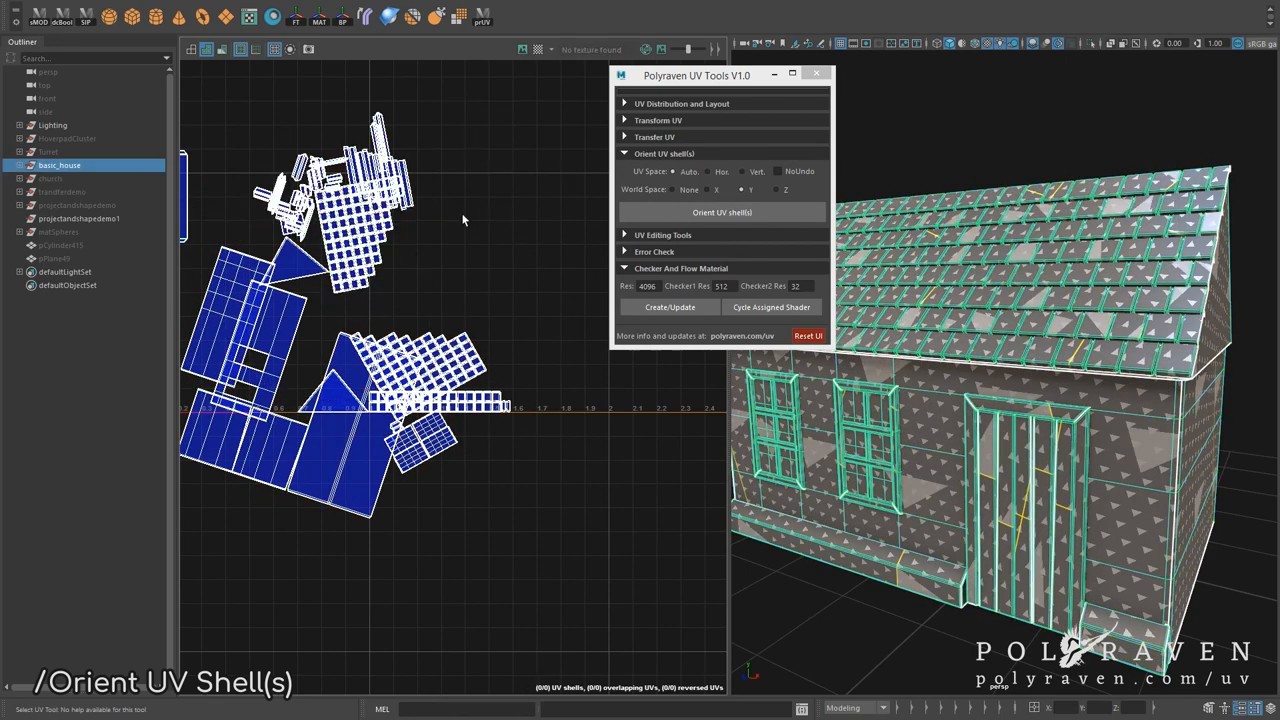
click(722, 212)
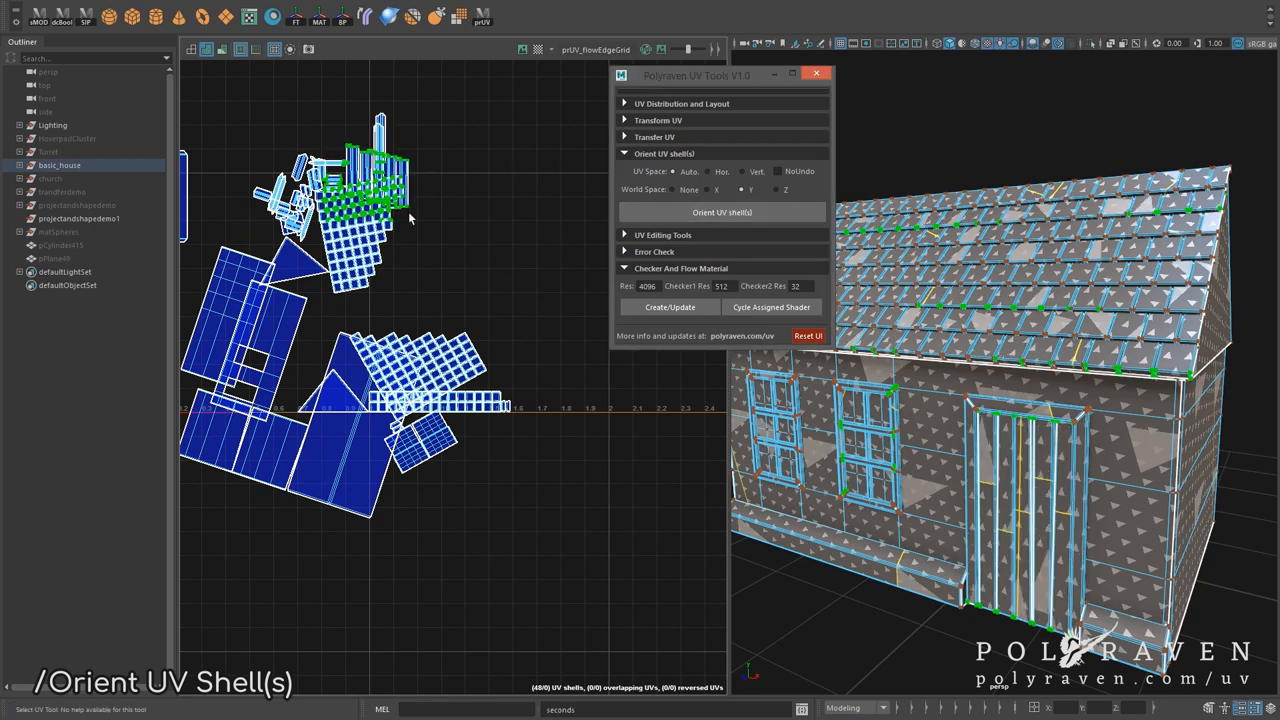
click(722, 211)
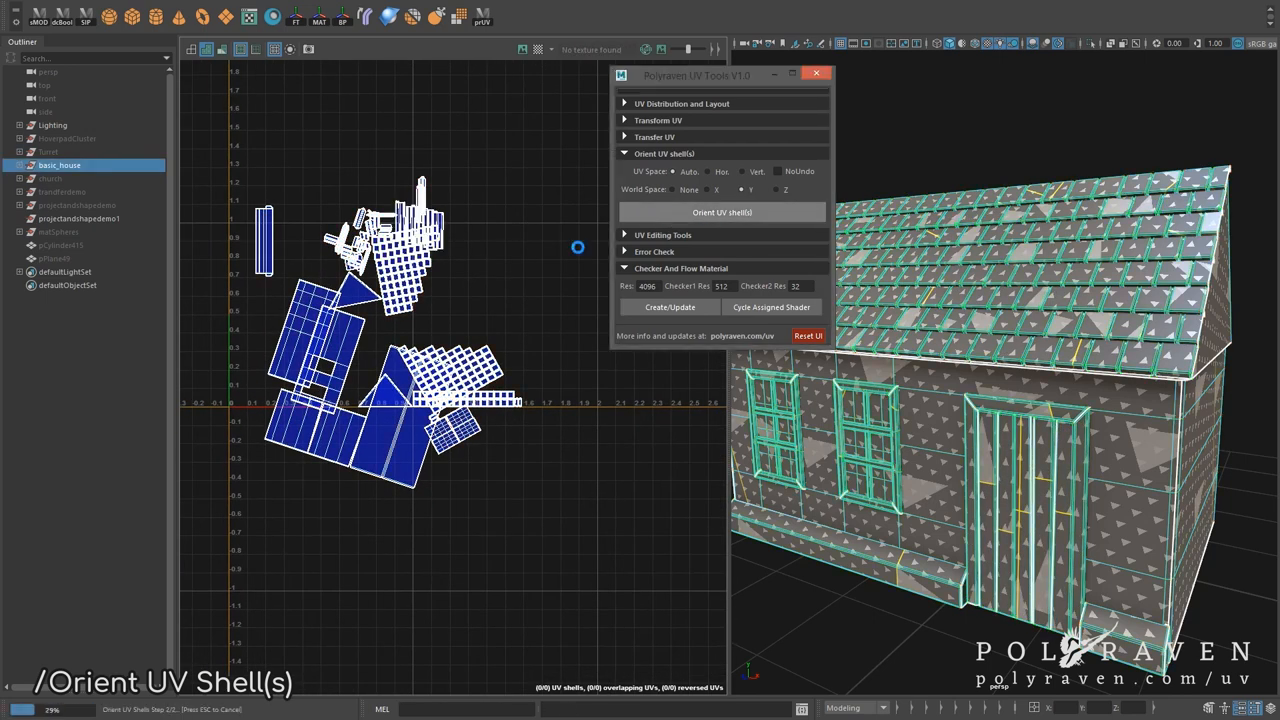
click(722, 212)
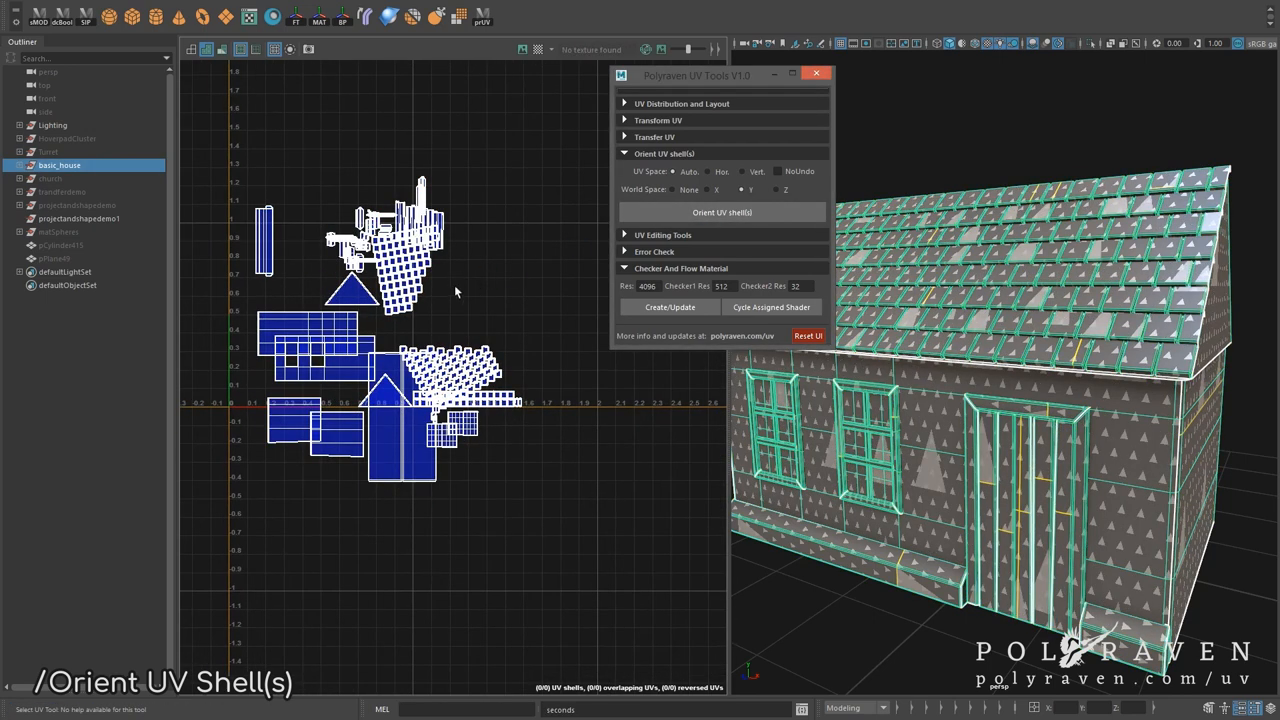
mouse_move(443, 297)
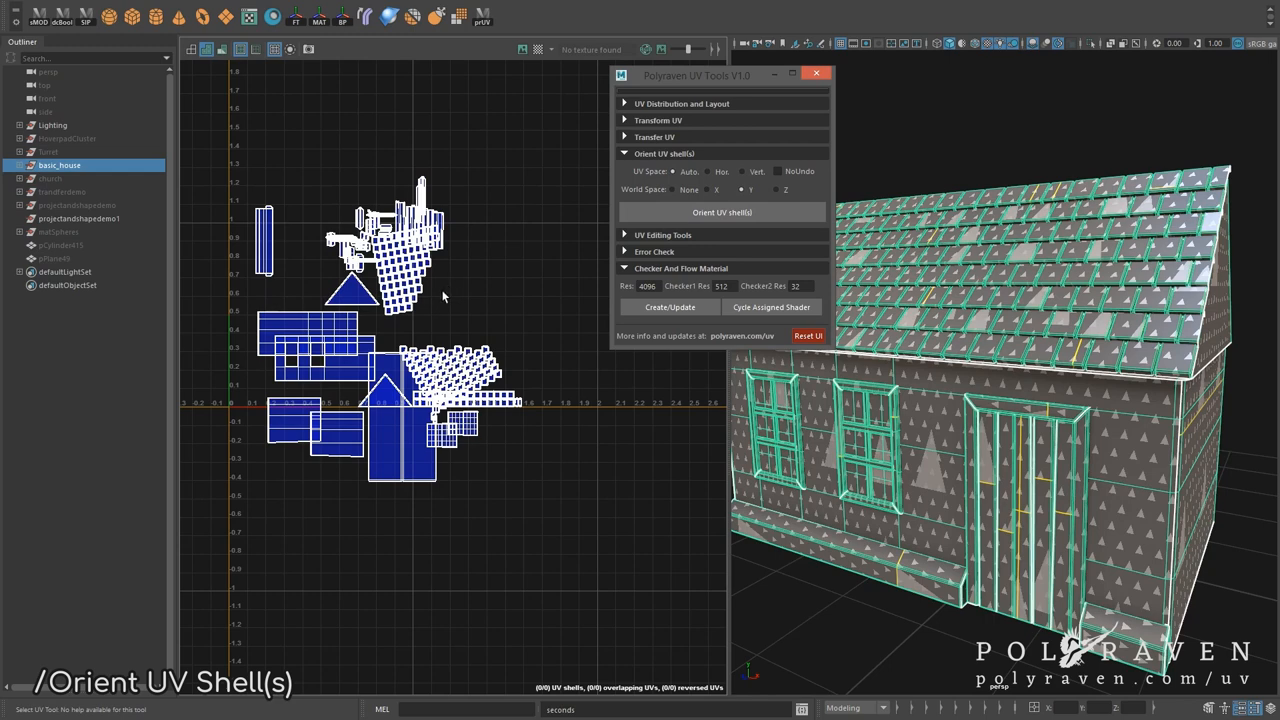
mouse_move(437, 287)
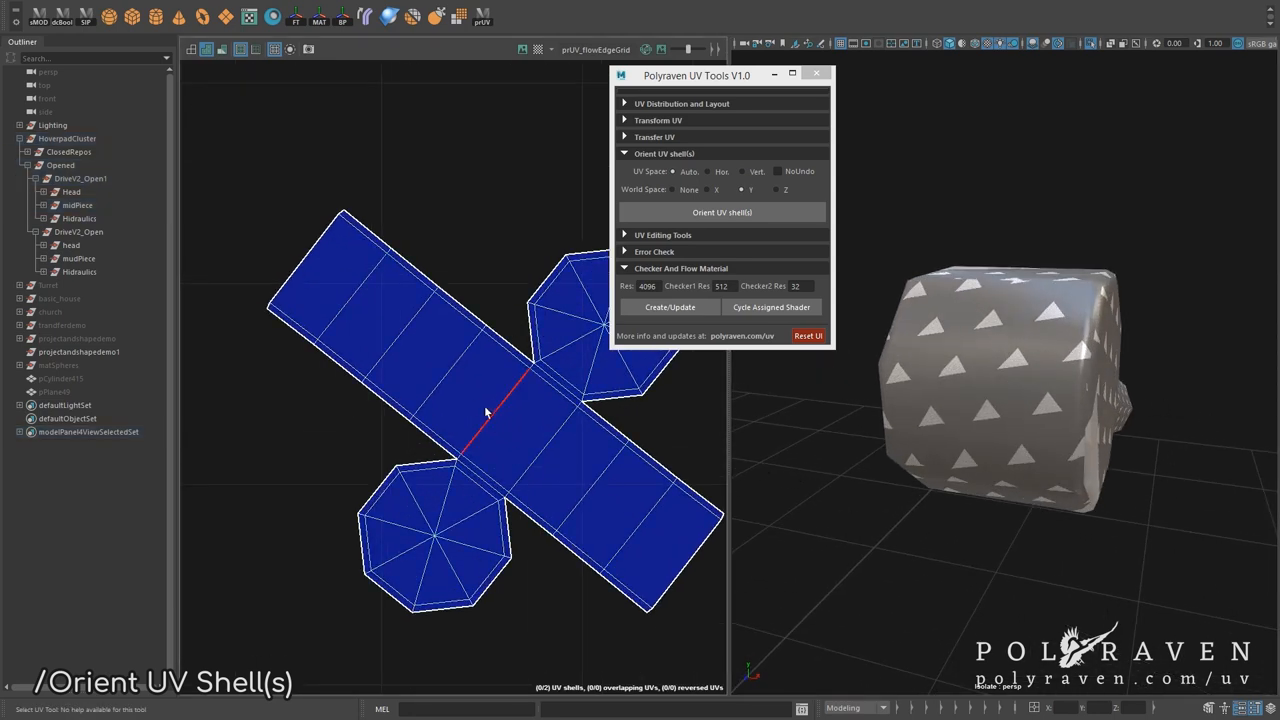
Step: Orient the house UV shells to world X, then re-orient them along world Y
click(722, 212)
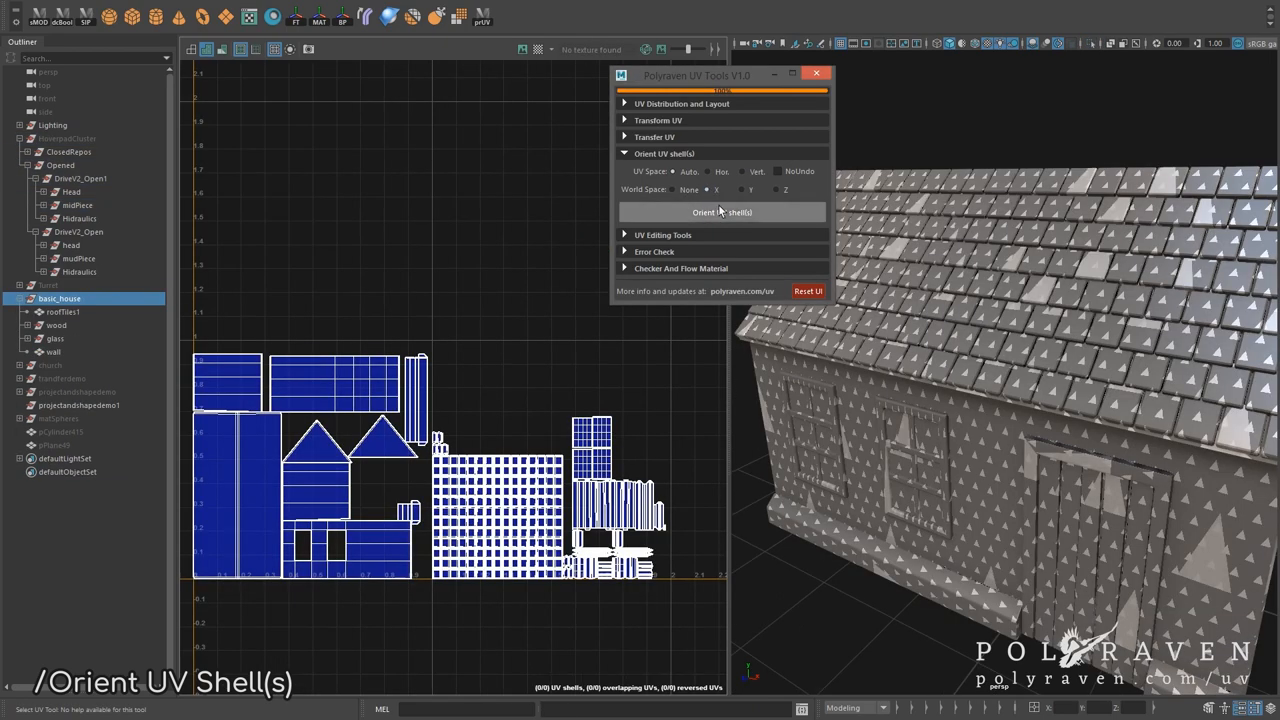
click(721, 212)
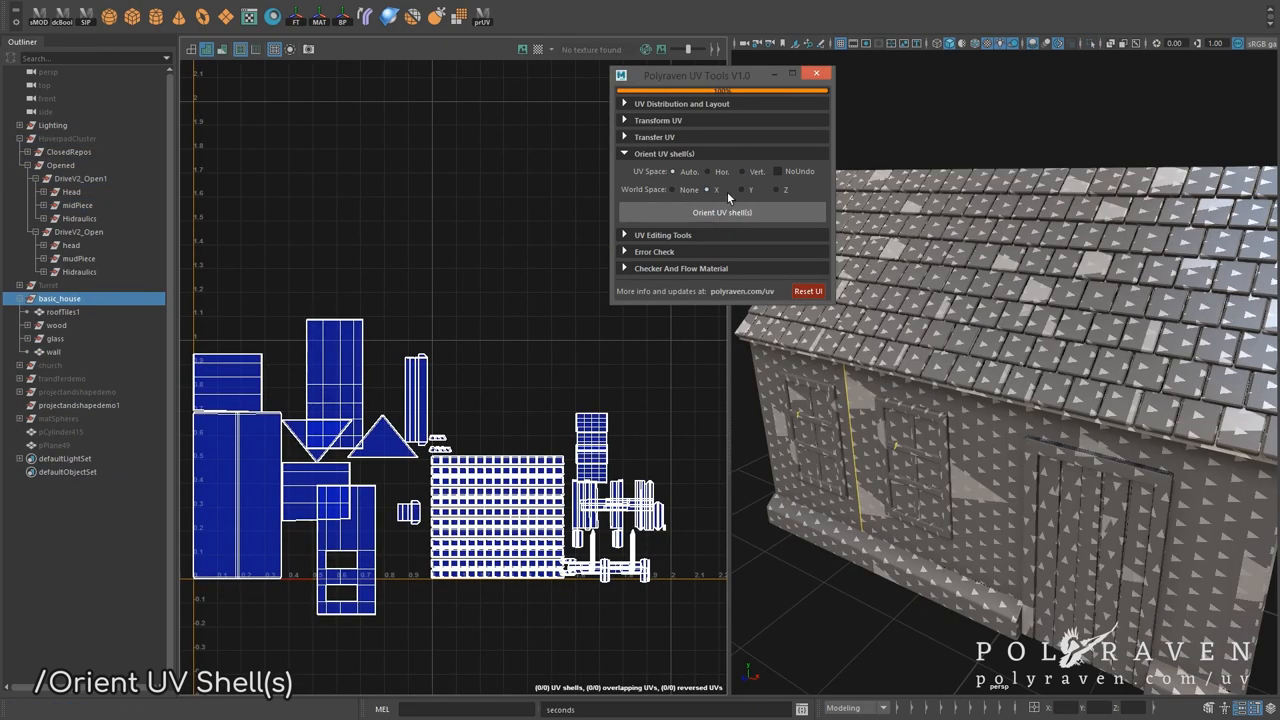
click(722, 212)
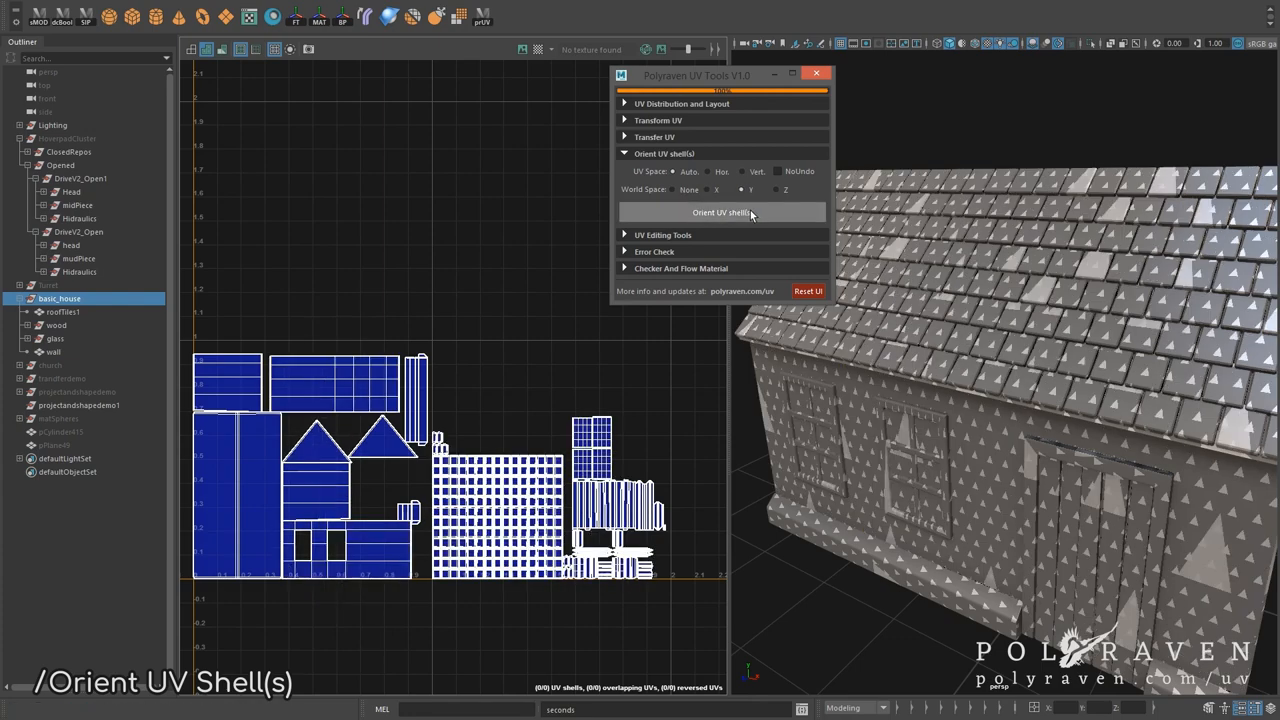
click(721, 212)
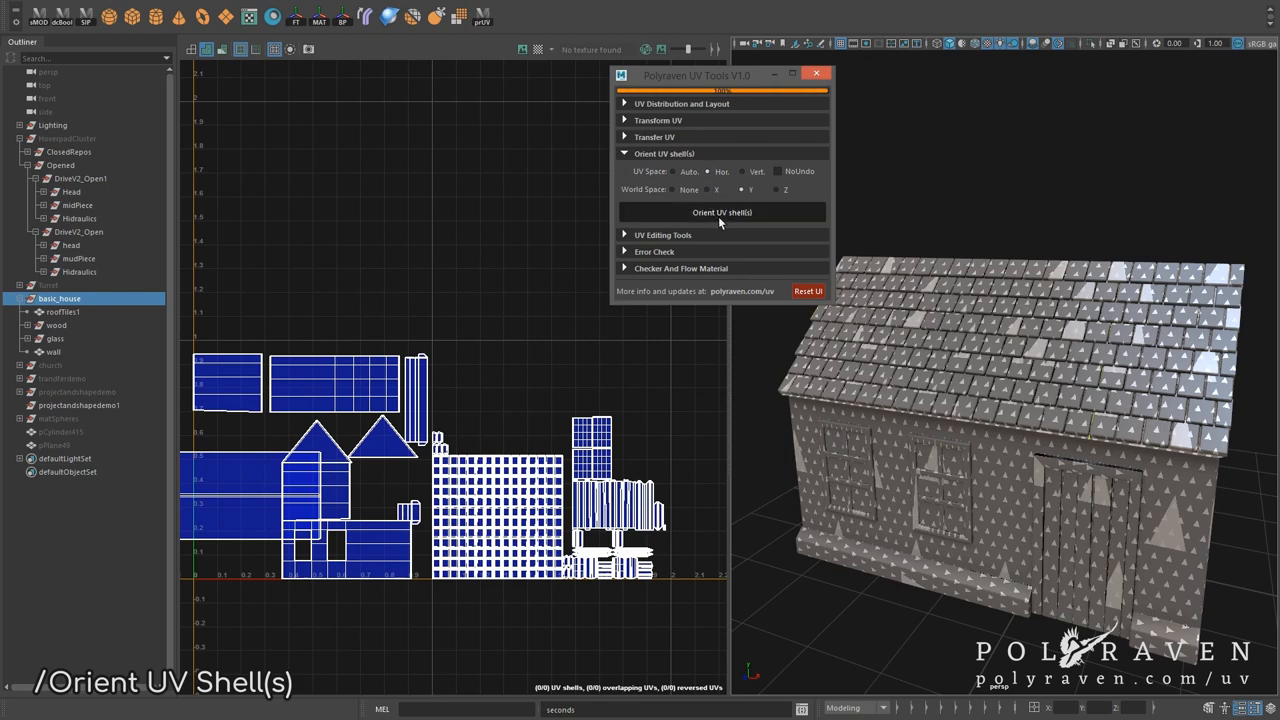
Step: Orient house shells vertically, horizontally and auto, then lay out wood and glass by size
click(721, 212)
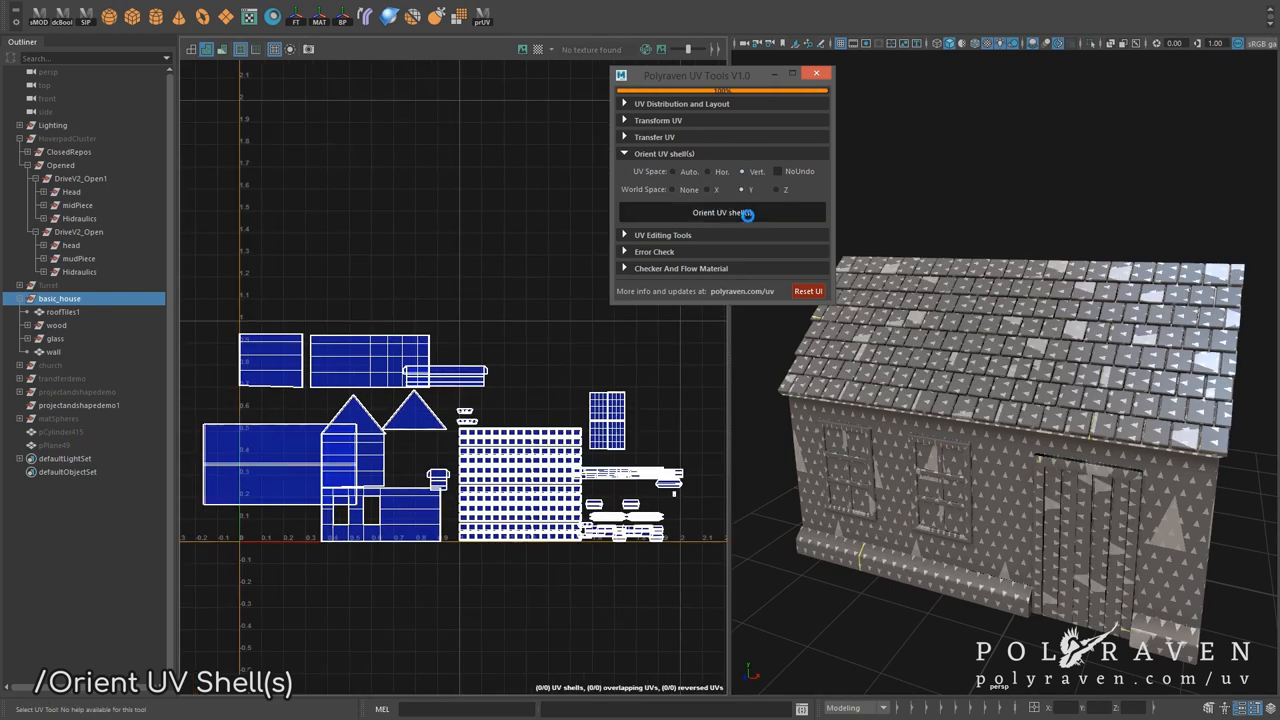
click(721, 212)
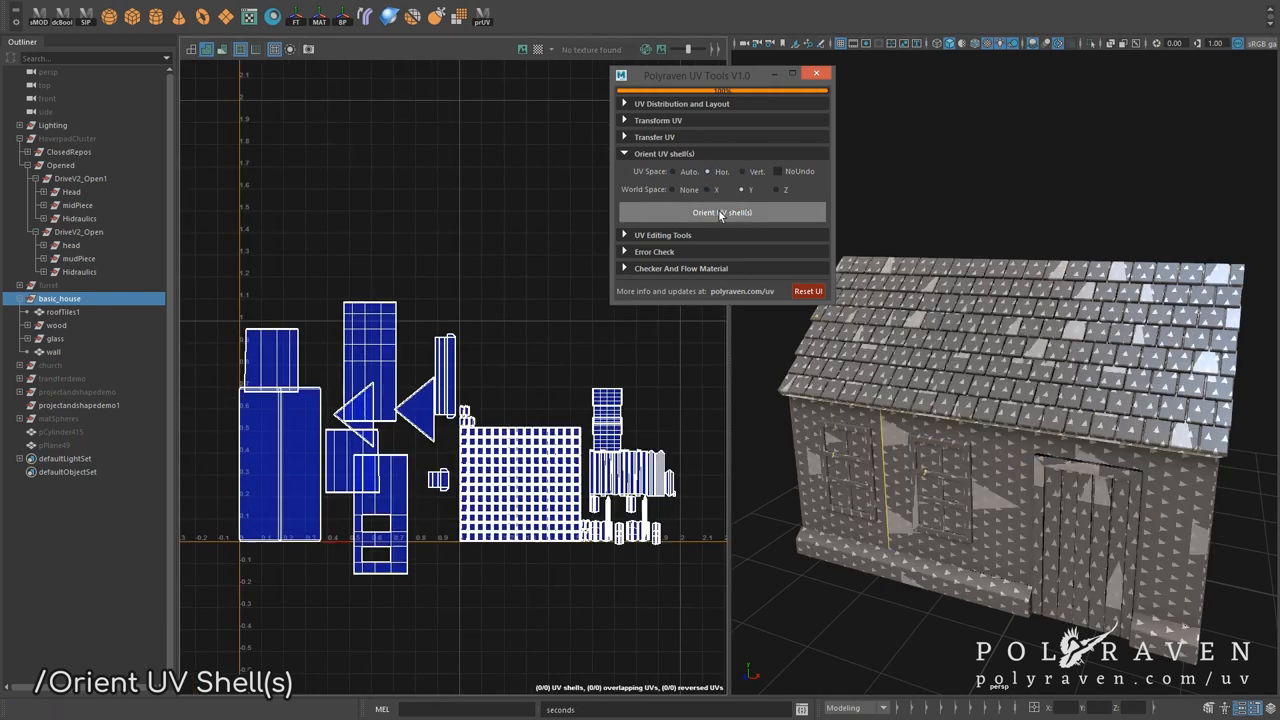
click(722, 212)
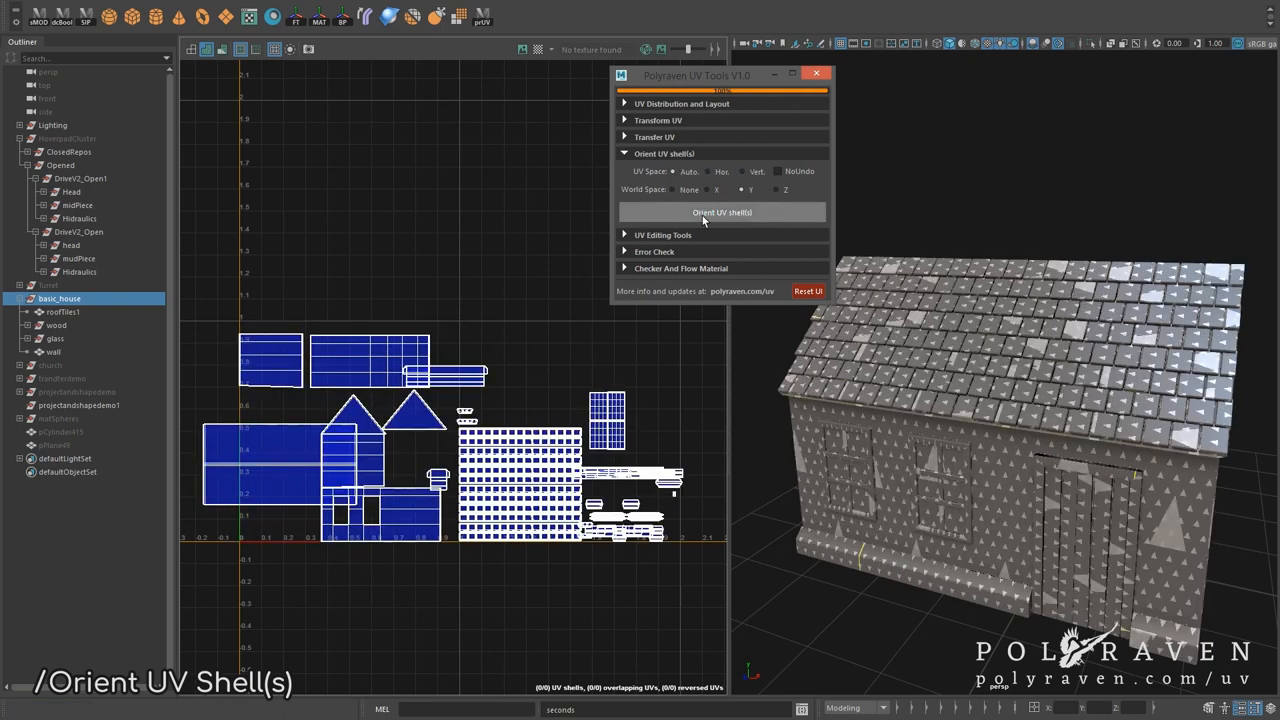
click(722, 212)
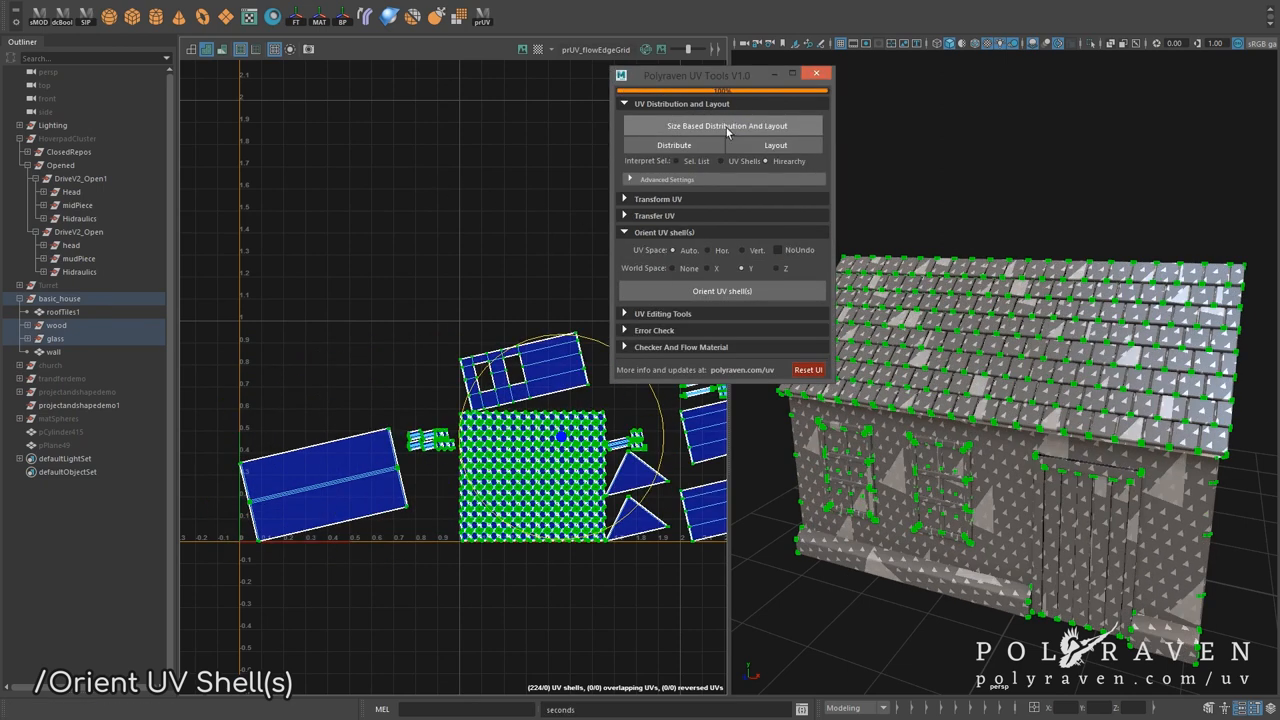
click(727, 125)
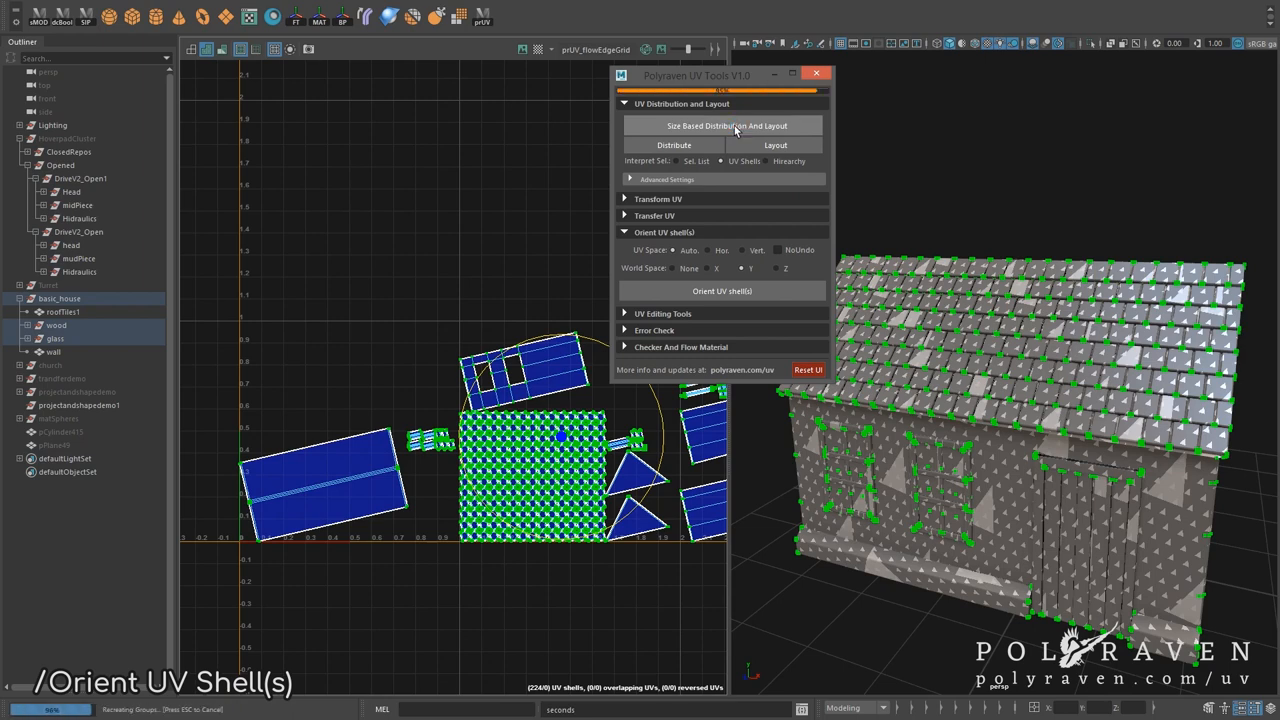
Step: Orient the distributed house shells upright with Auto UV Space and enable NoUndo
click(726, 125)
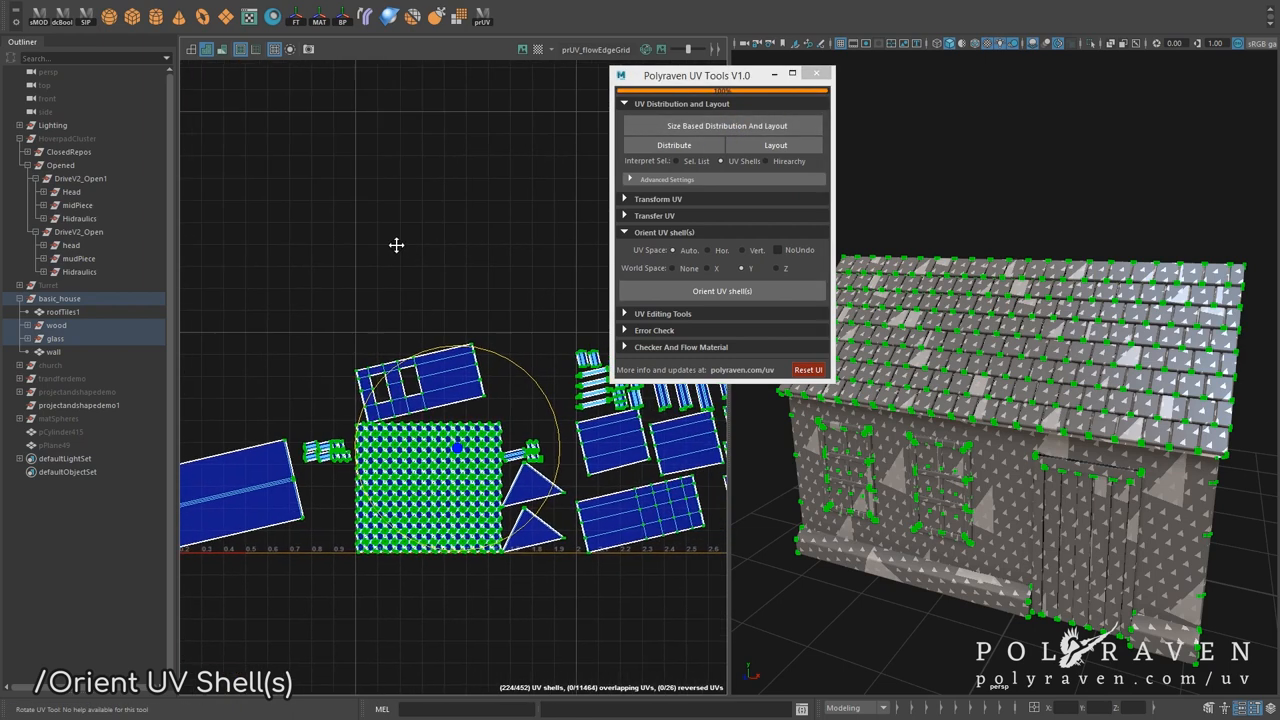
click(721, 291)
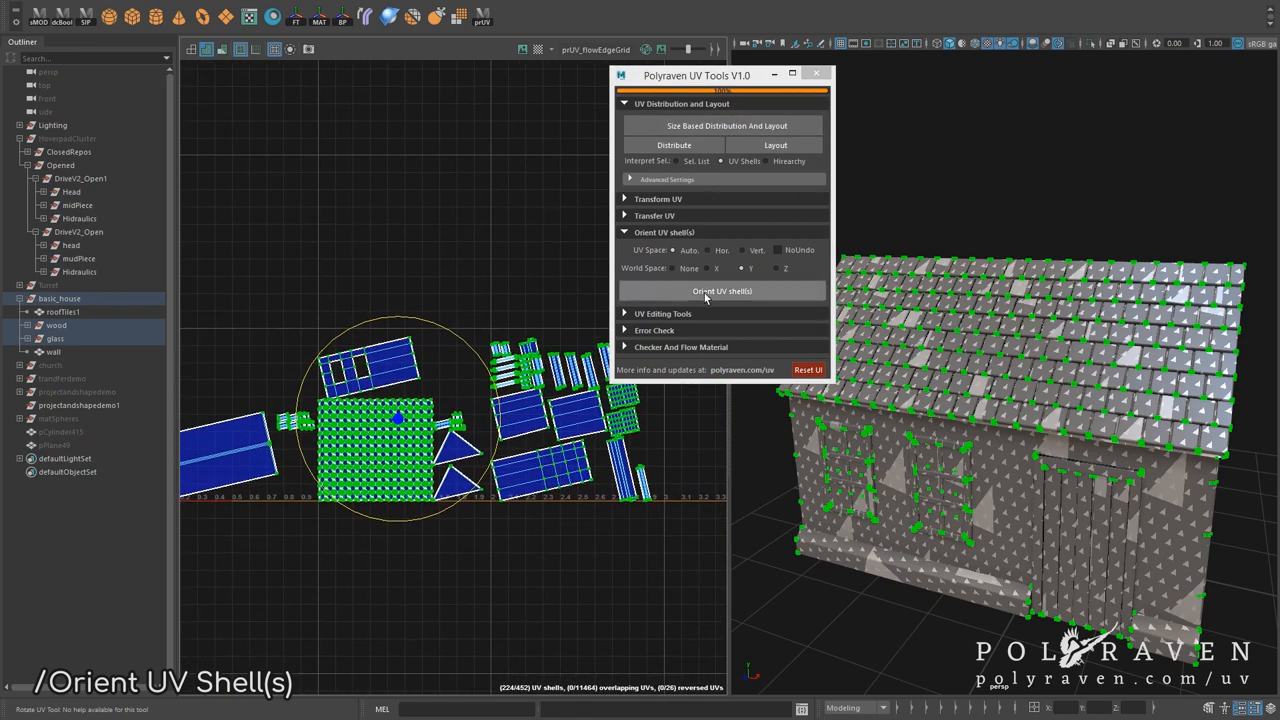
click(721, 291)
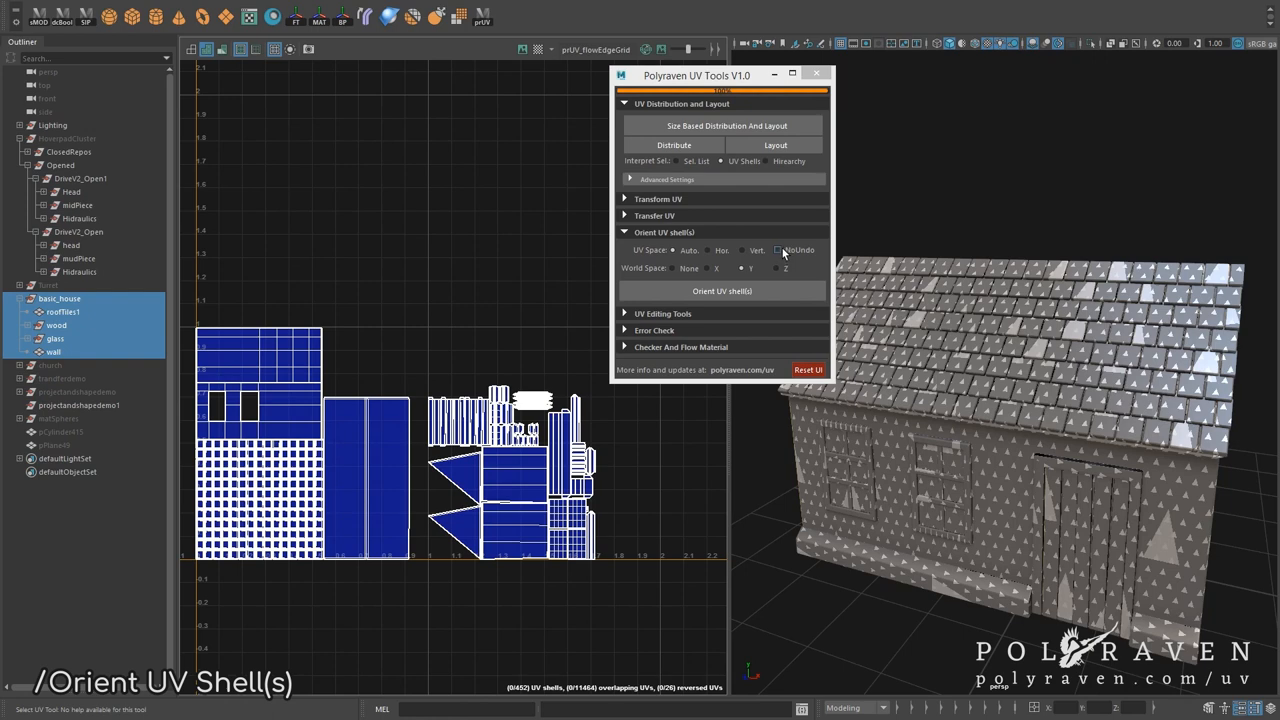
click(780, 249)
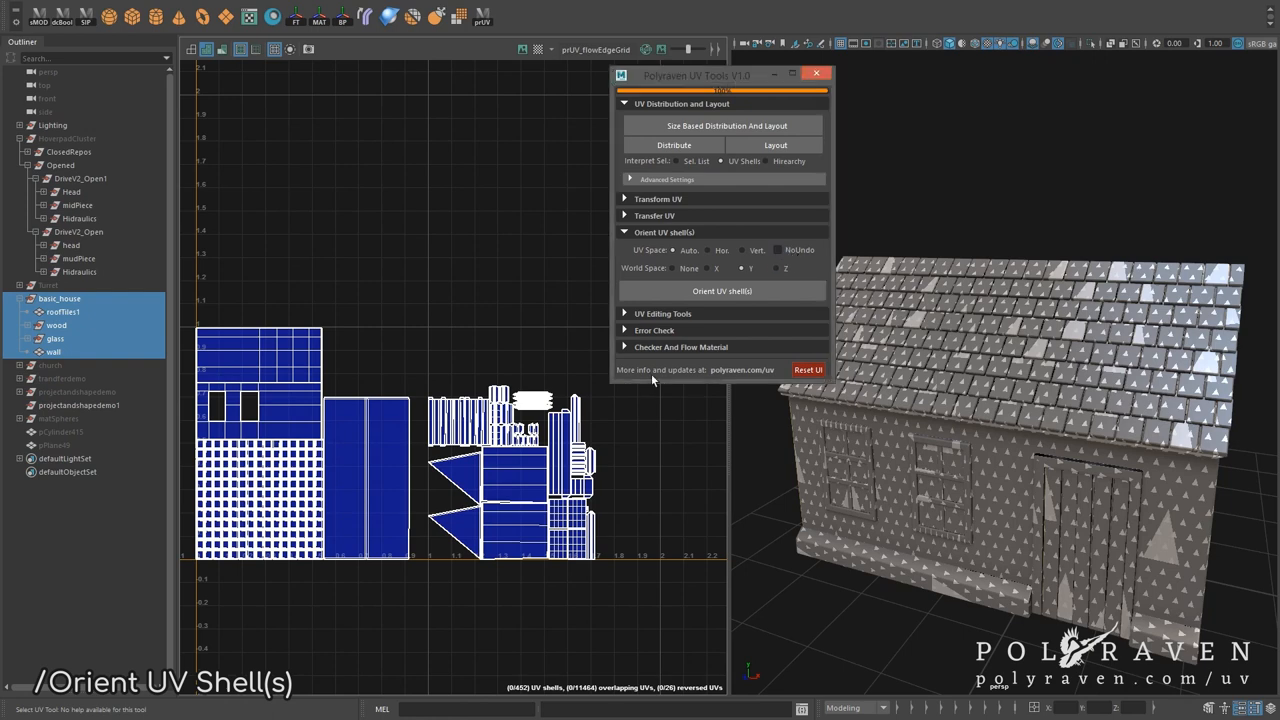
mouse_move(190, 522)
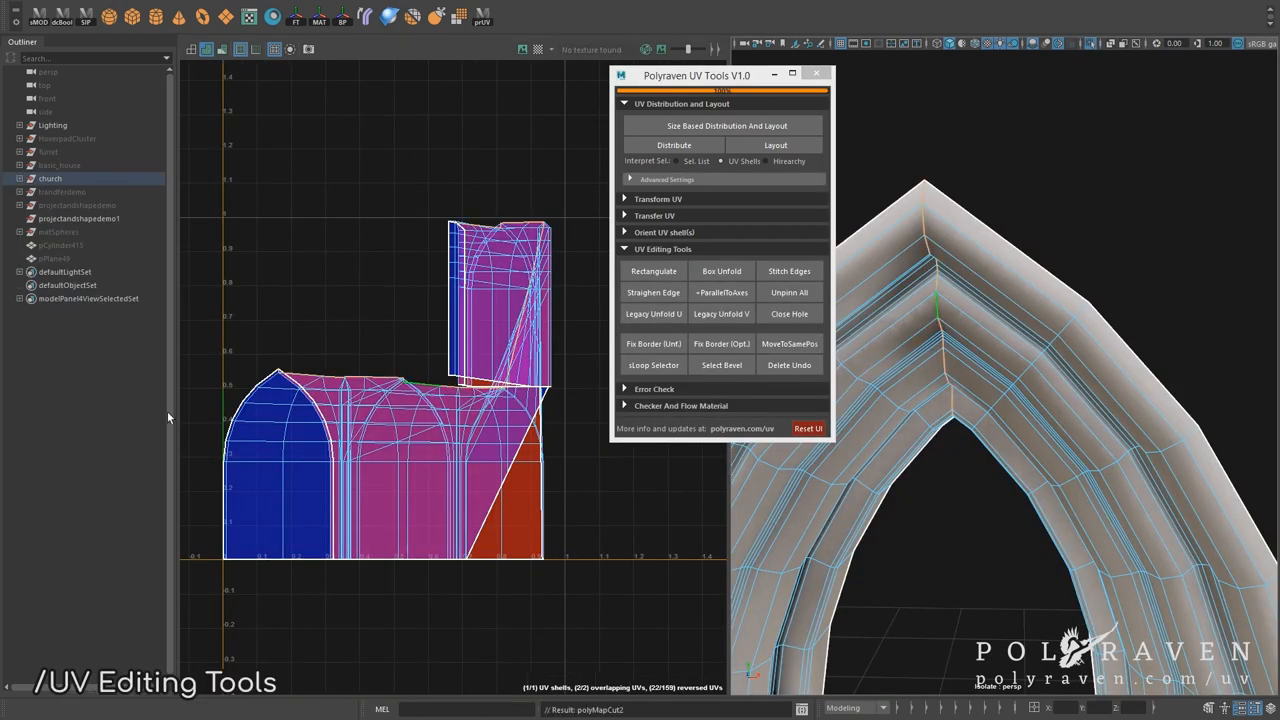
Step: Box-unfold the church arch and rectangulate its shells into straight strips
click(721, 271)
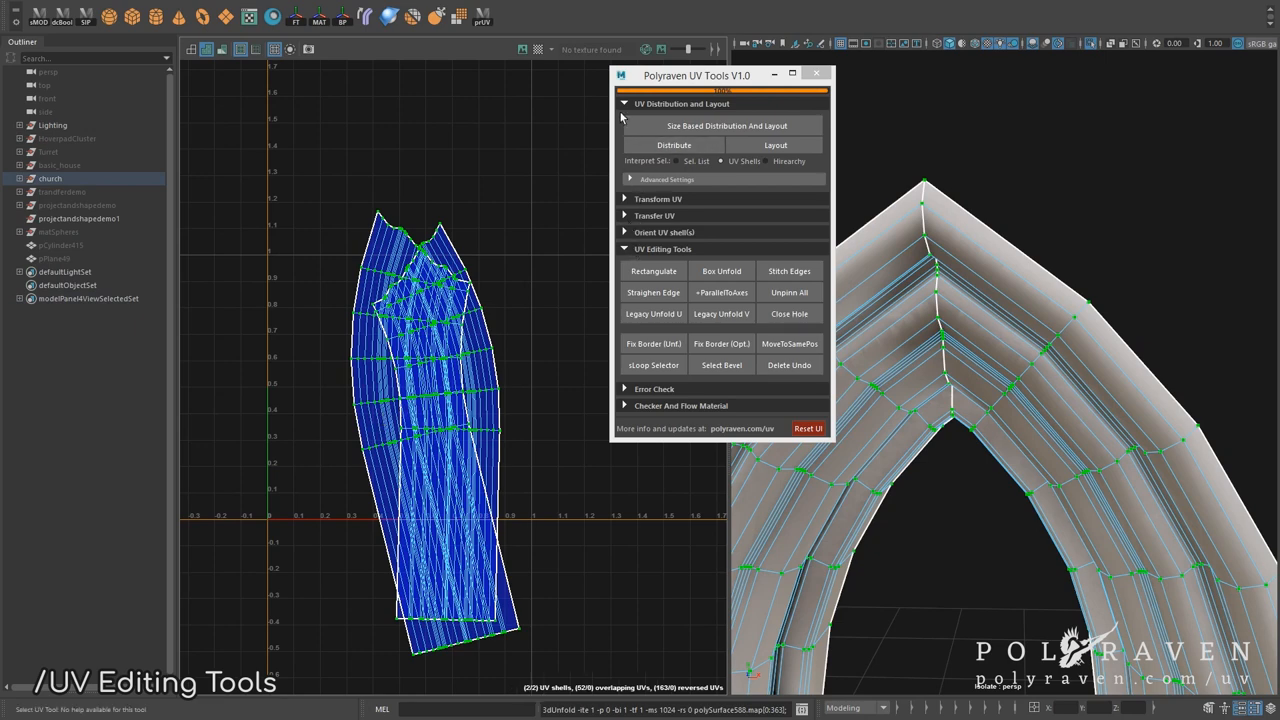
click(624, 103)
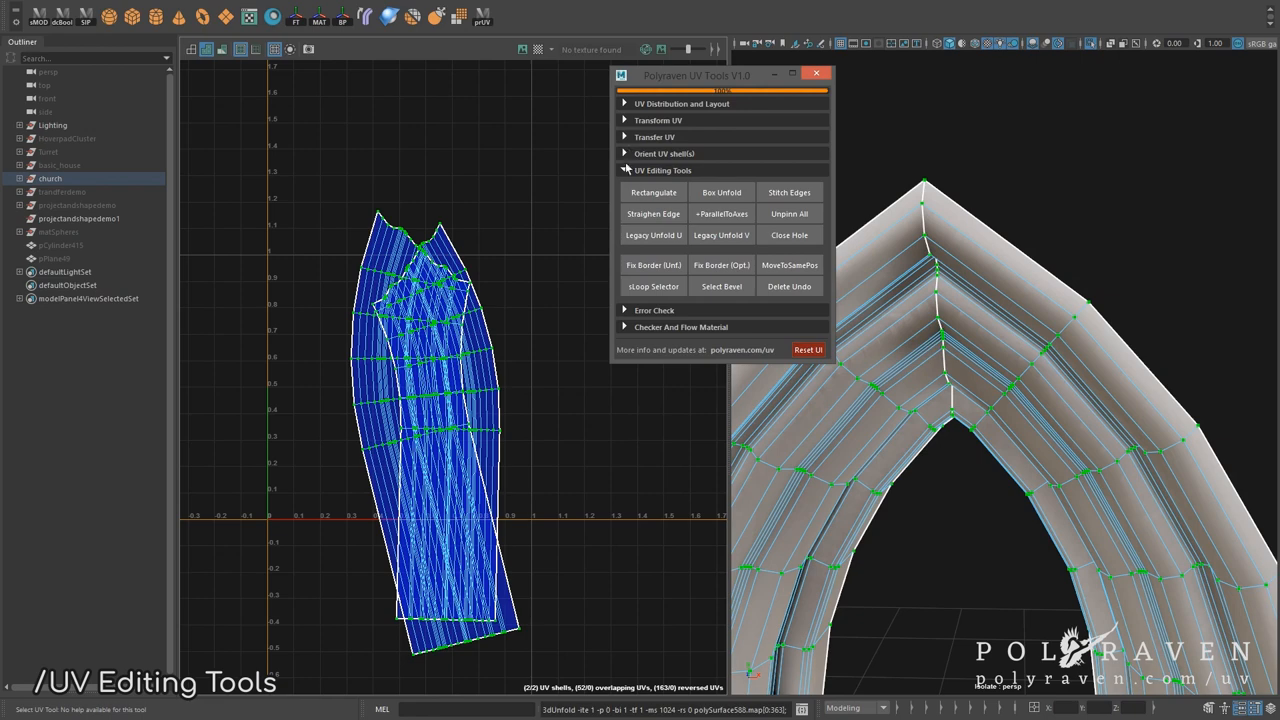
click(664, 153)
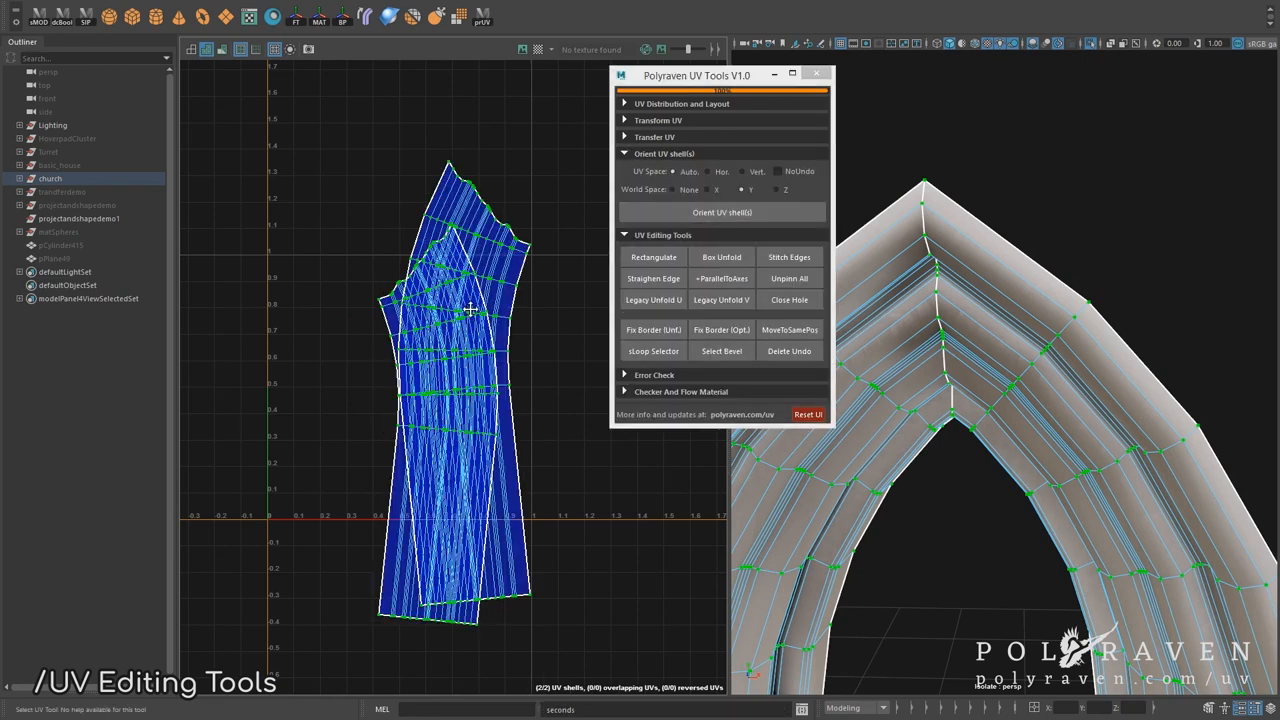
click(653, 257)
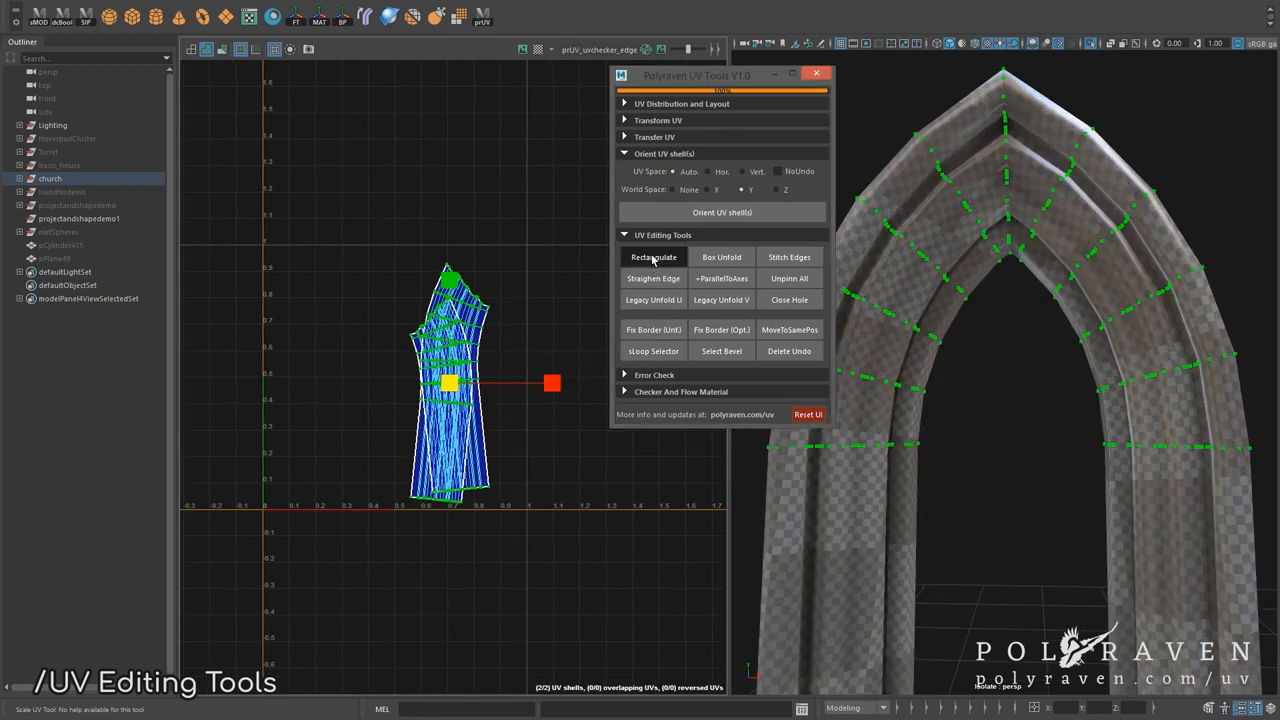
click(653, 257)
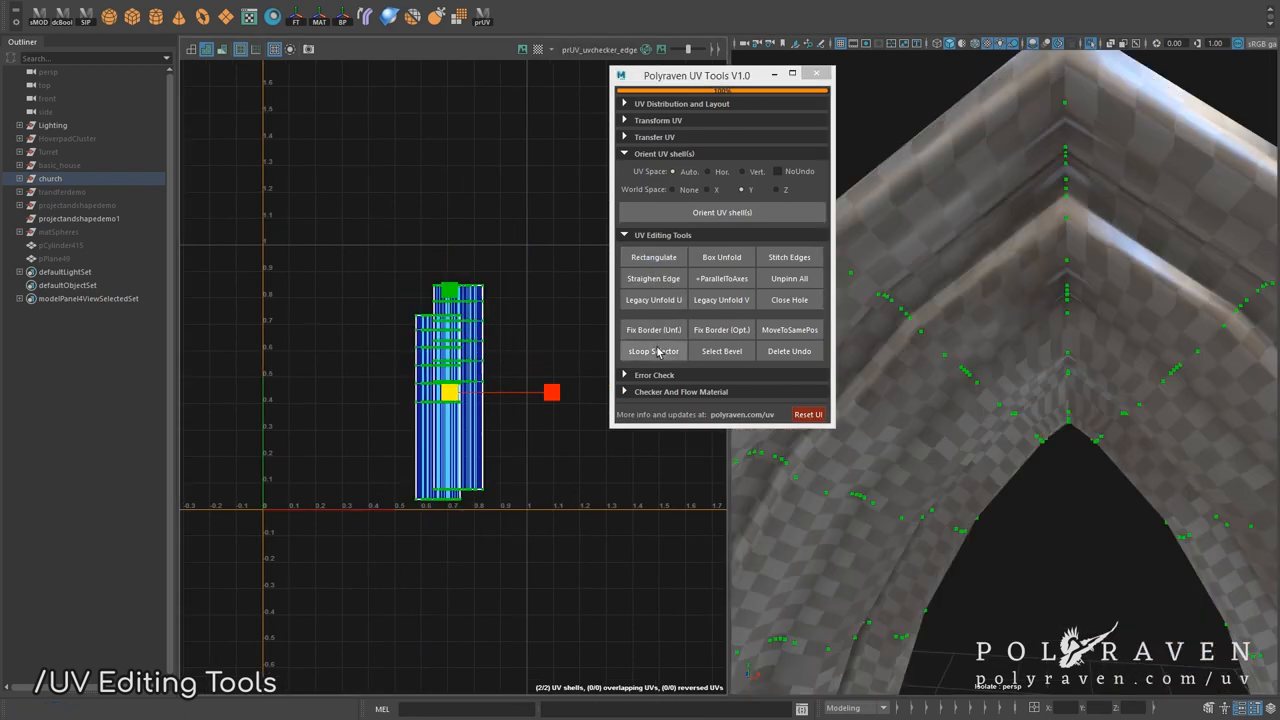
Step: Select an edge loop on the round window ring and straighten it
click(653, 299)
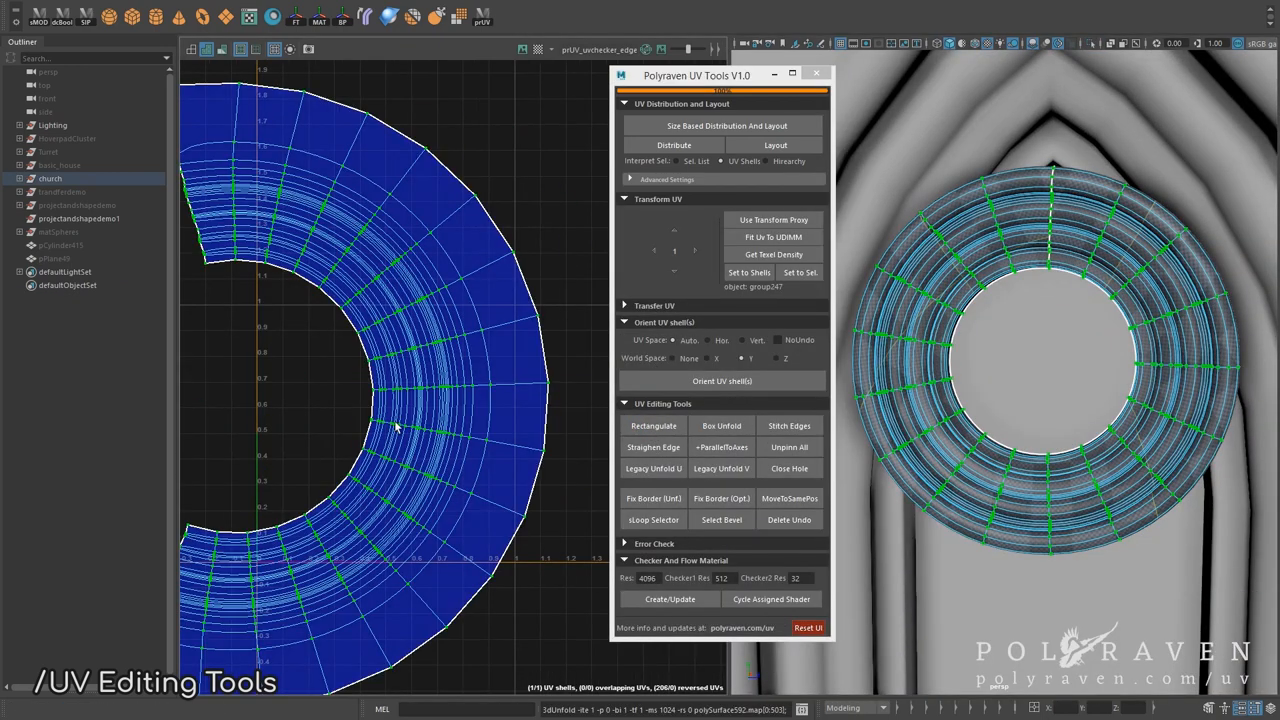
click(653, 447)
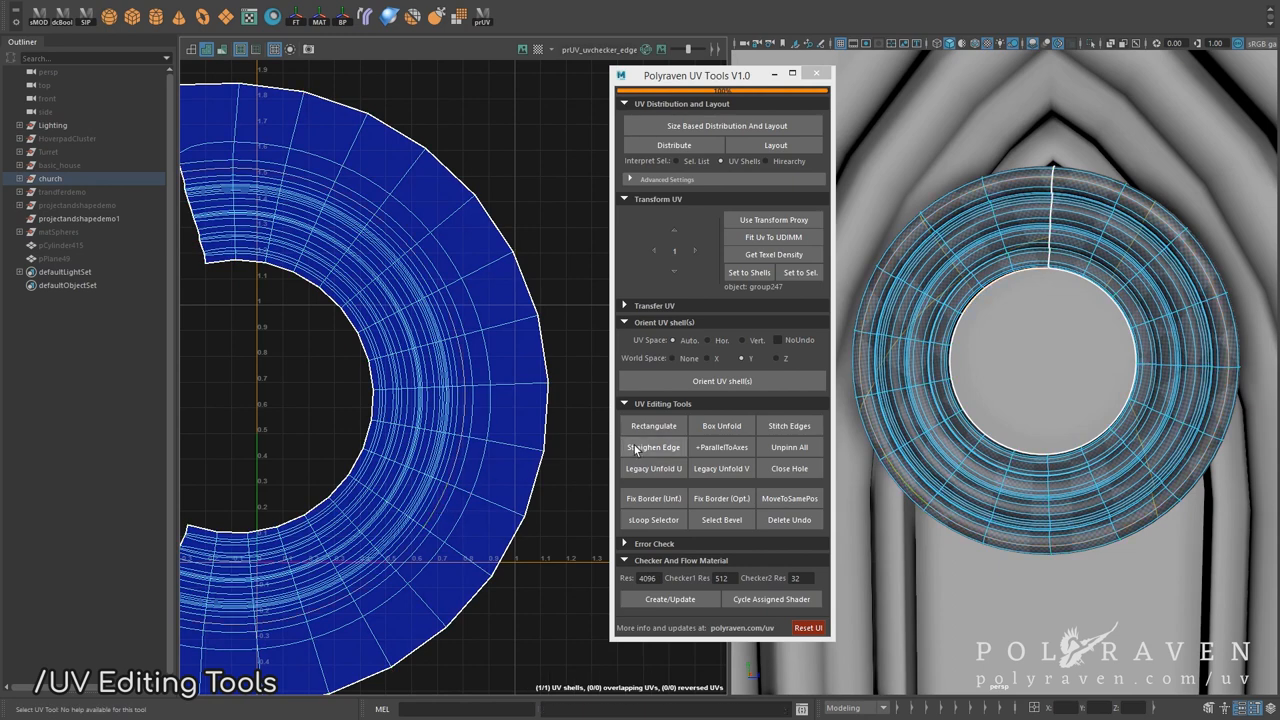
click(653, 447)
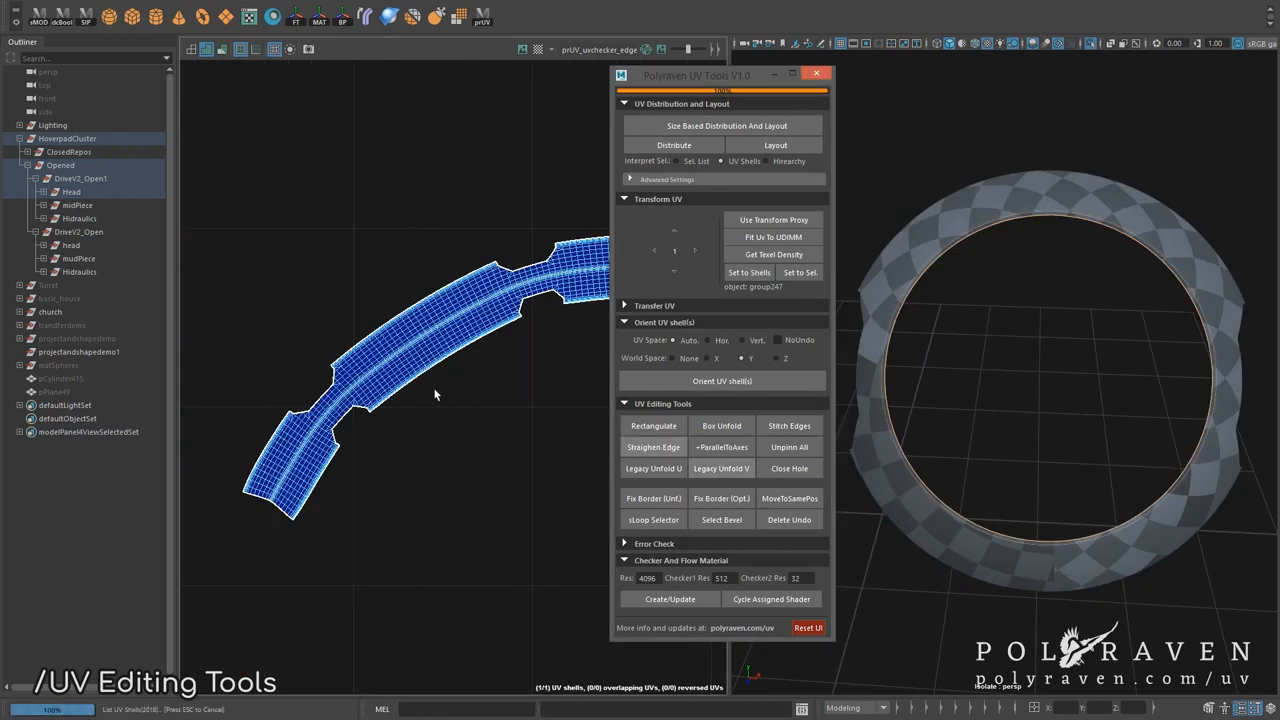
Step: Straighten the hover pad's curved ring shell and flatten the strip with Legacy Unfold
click(435, 393)
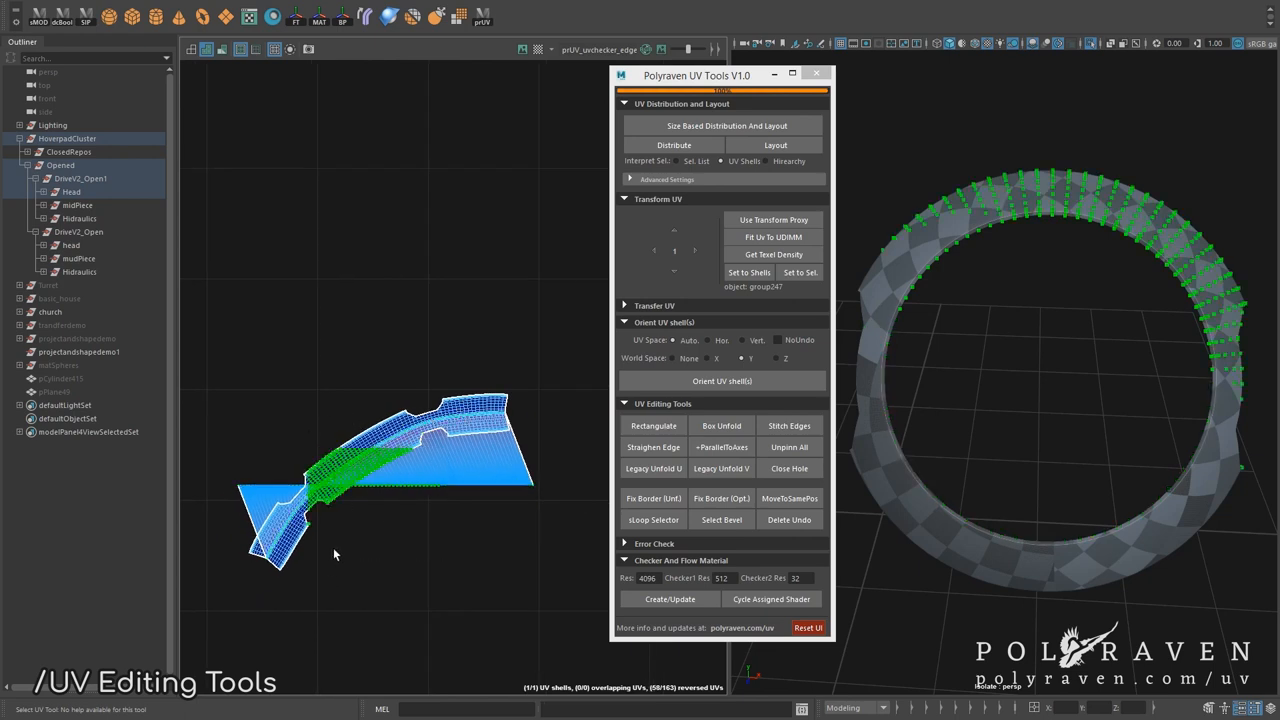
click(722, 381)
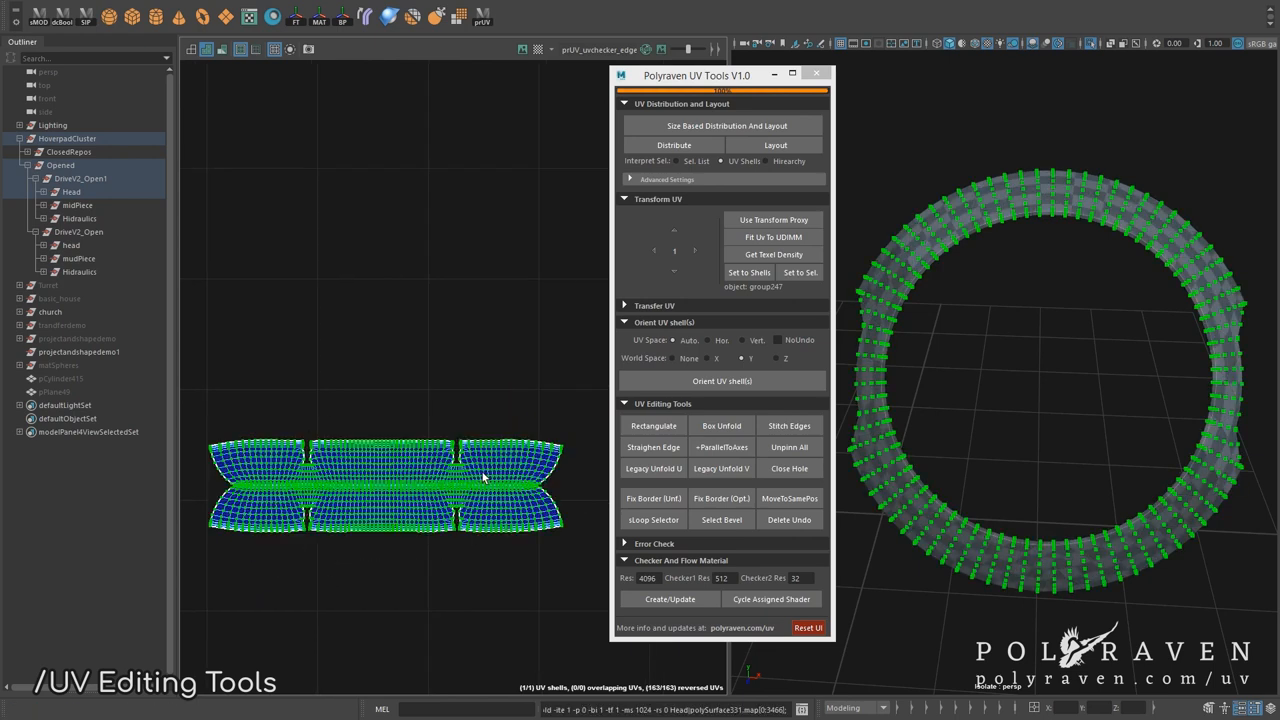
click(653, 468)
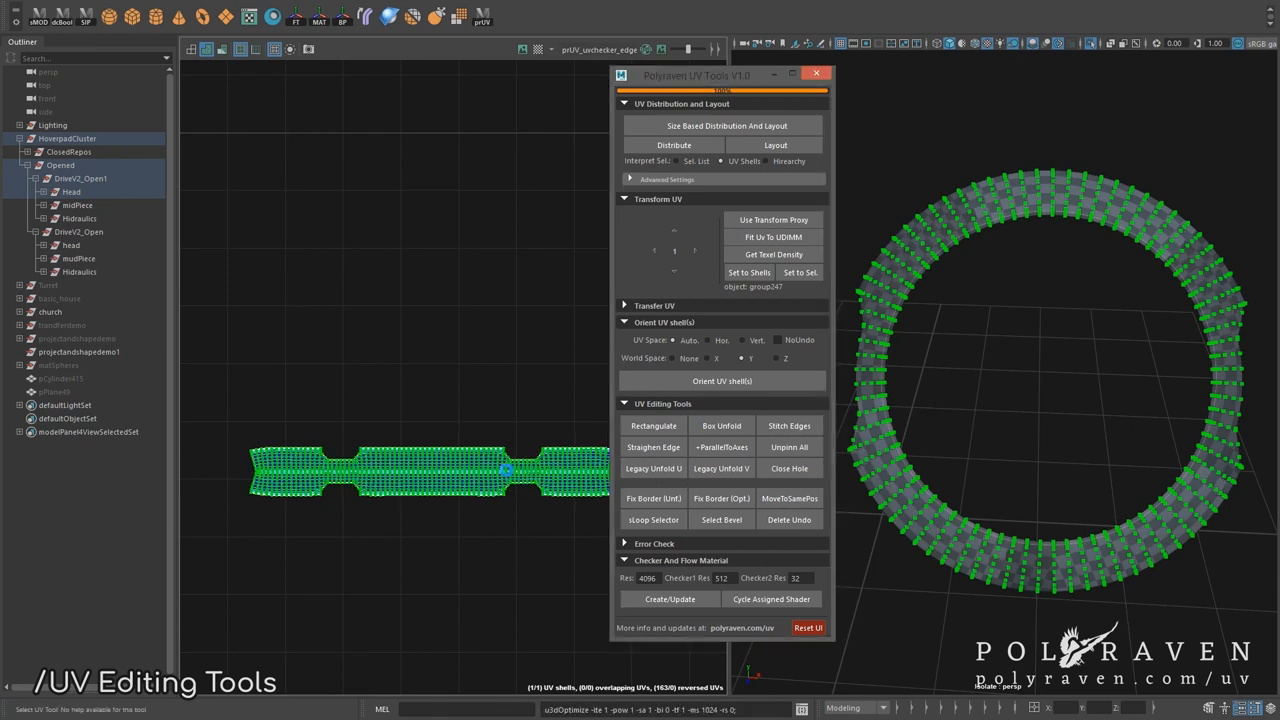
click(653, 468)
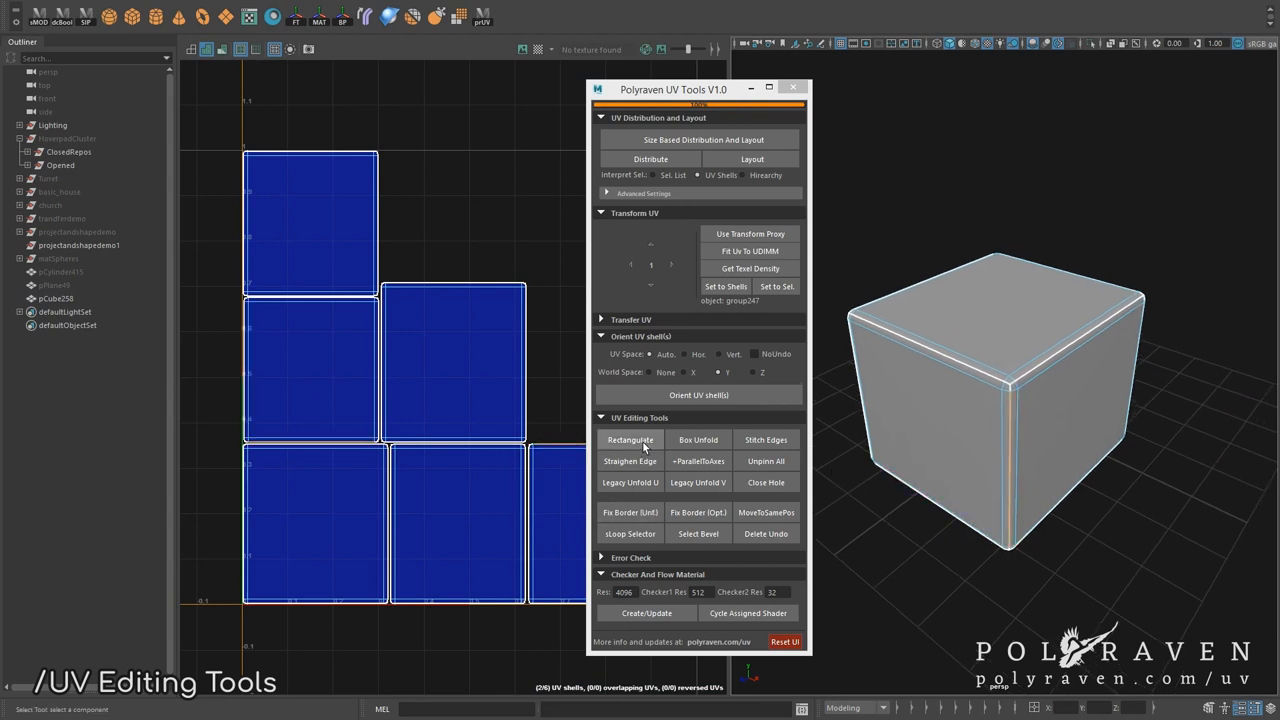
Step: Box-unfold the test cube into separate face shells
click(698, 440)
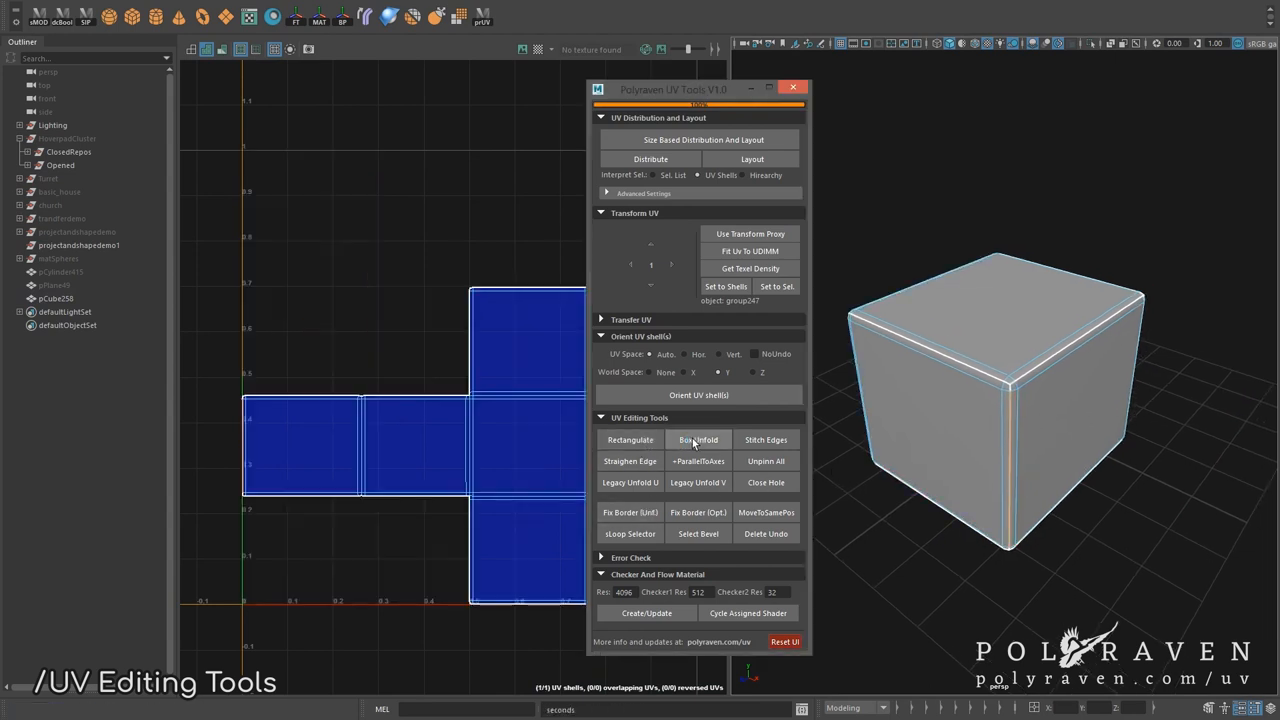
click(698, 439)
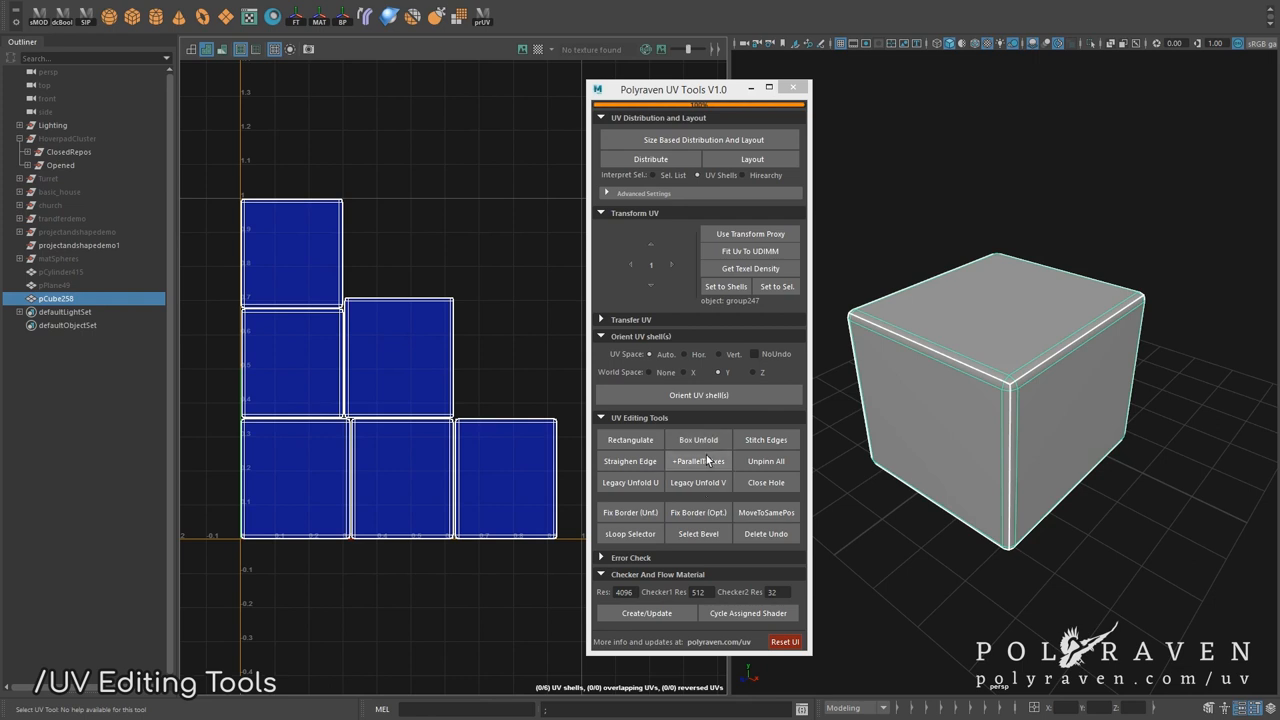
click(698, 440)
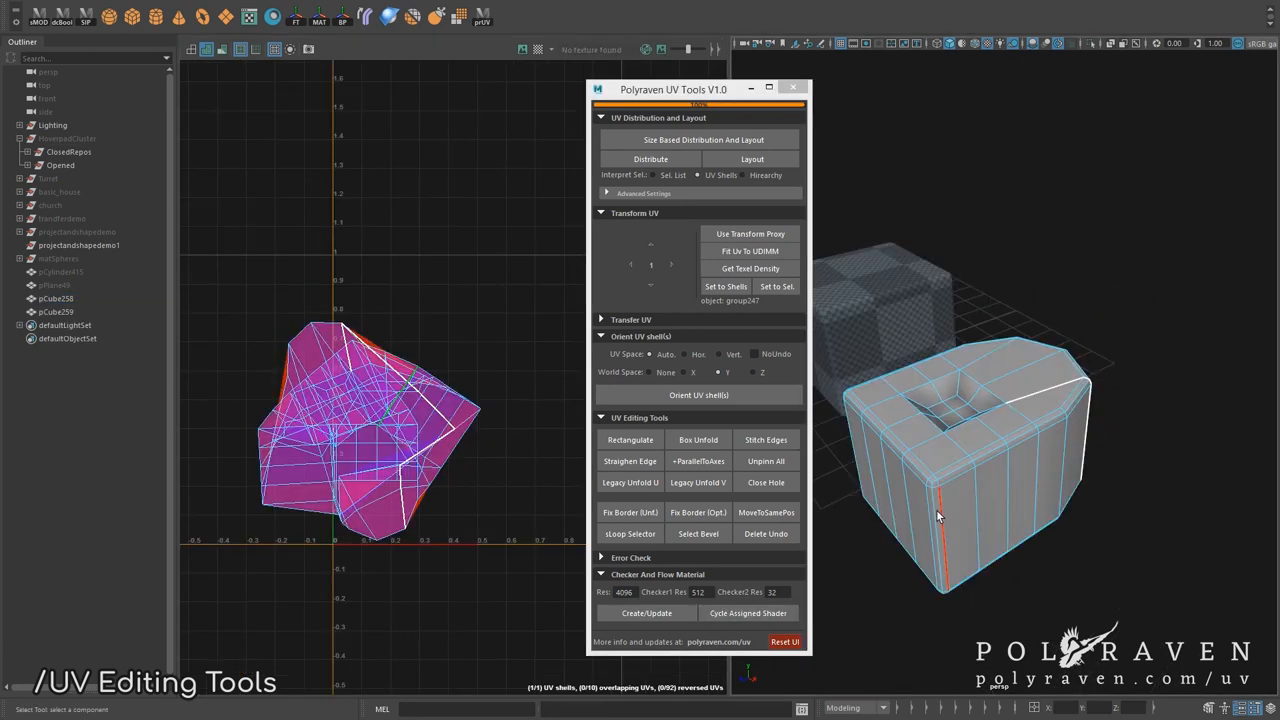
Step: Box-unfold the blocky hollow model into rectangular shells
click(698, 439)
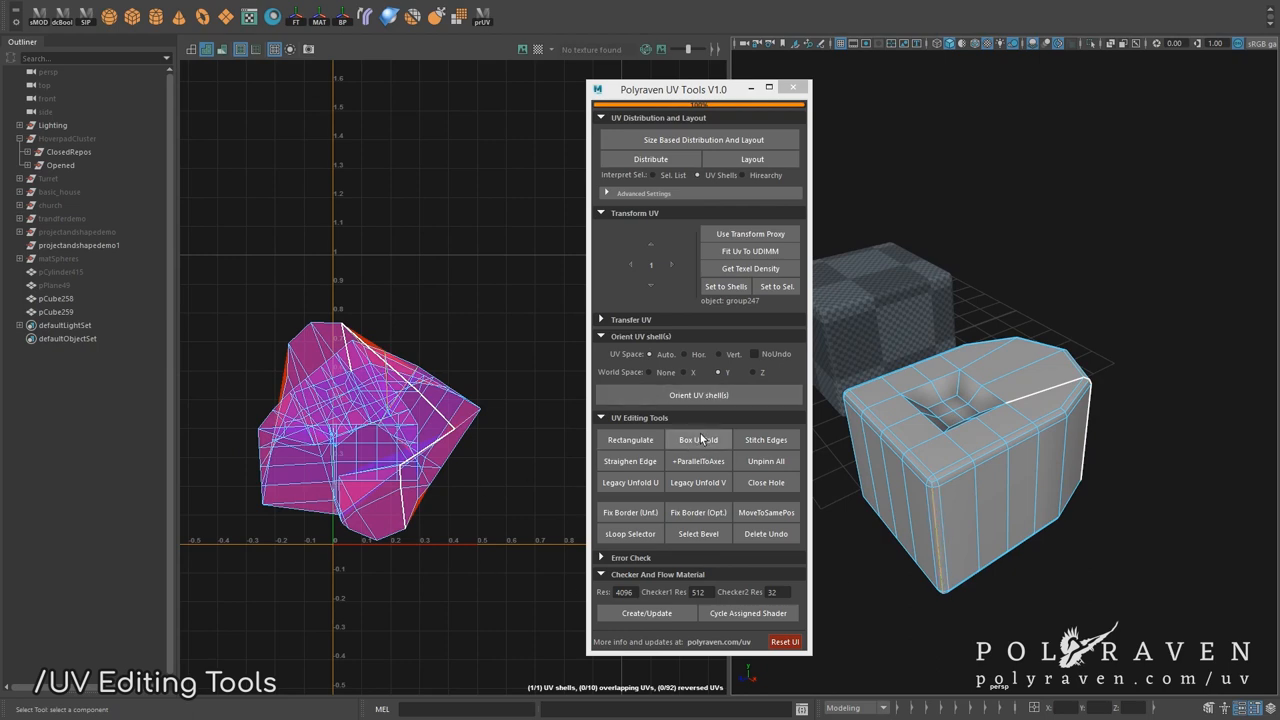
click(698, 439)
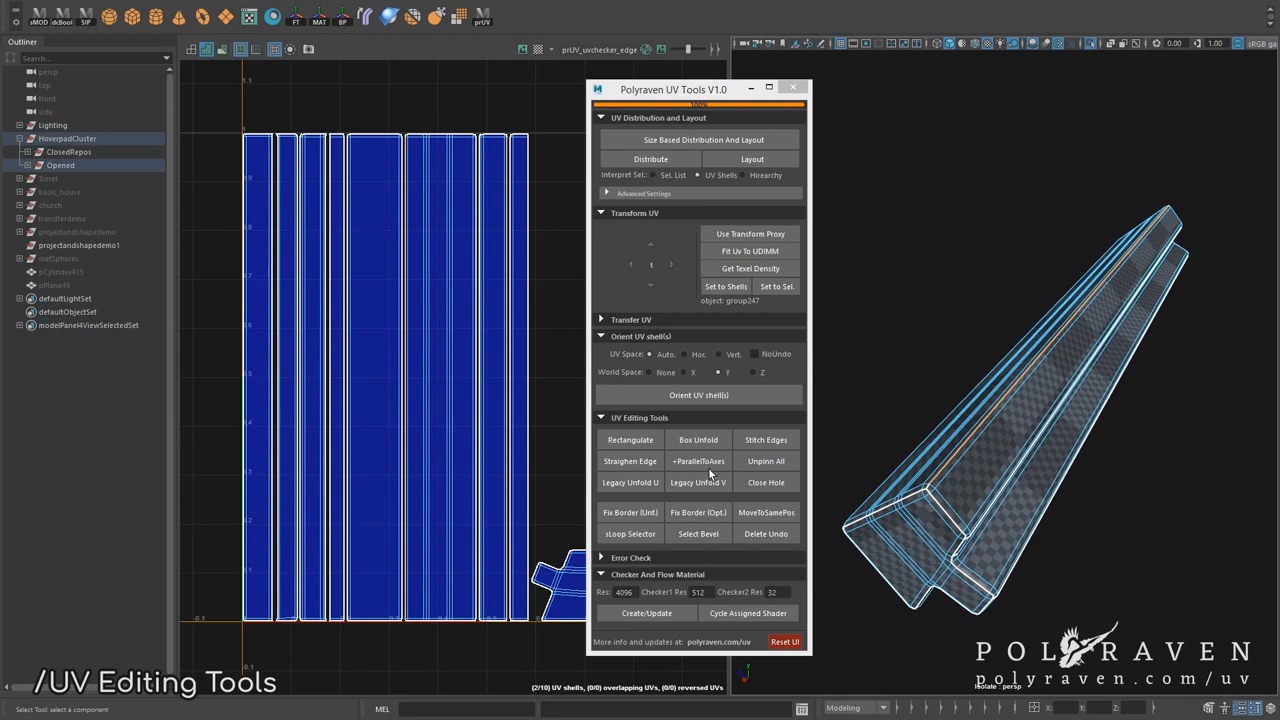
click(698, 439)
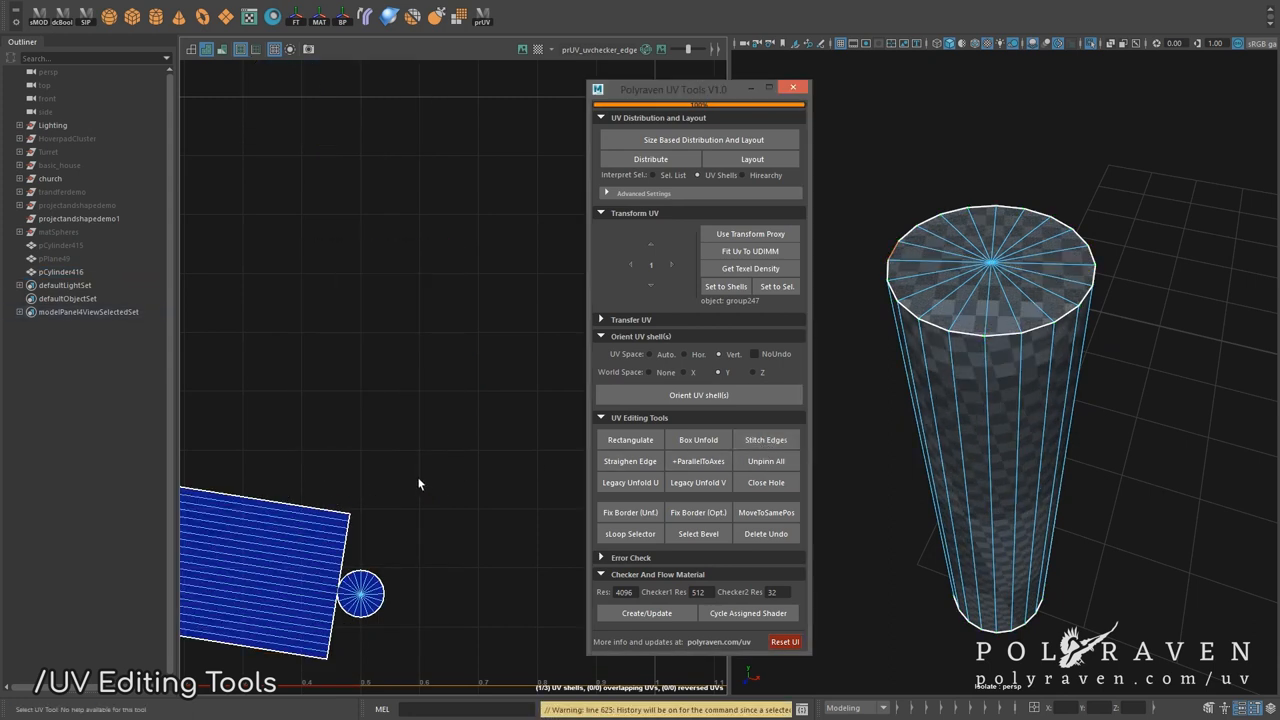
Step: Orient the cylinder's tilted side UV shell upright in Vert. space and close its open top
click(698, 394)
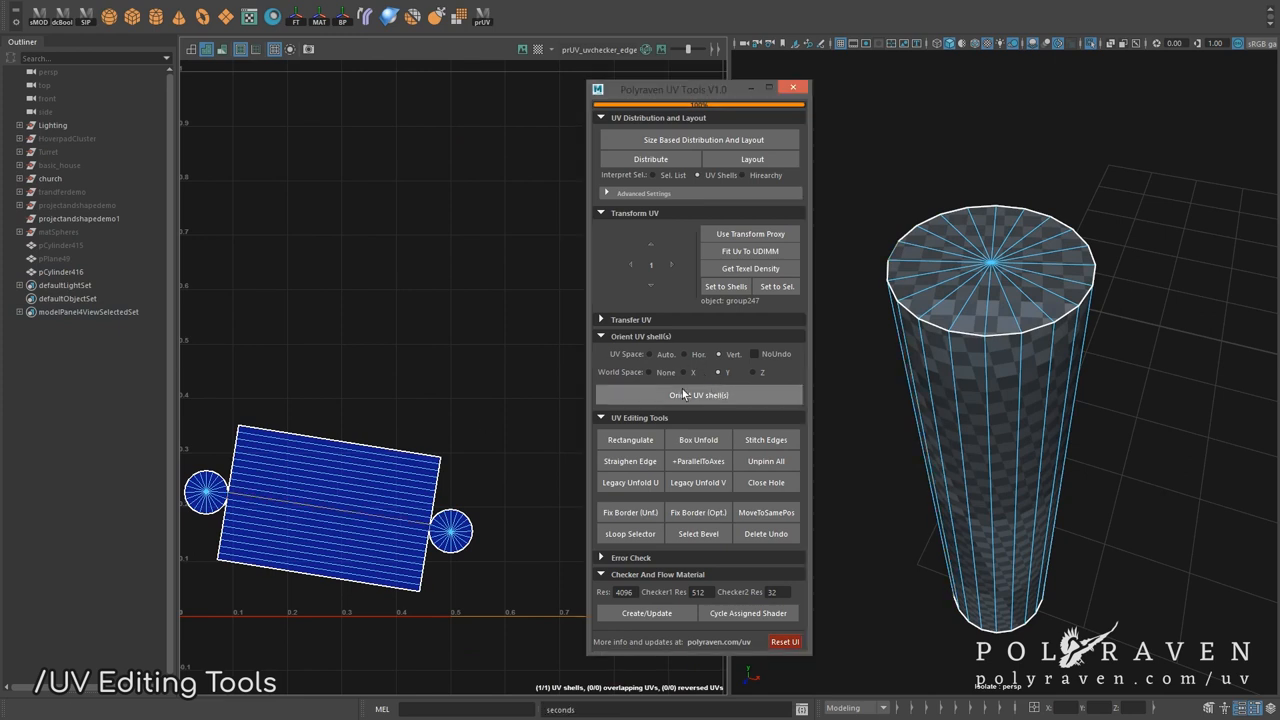
click(698, 394)
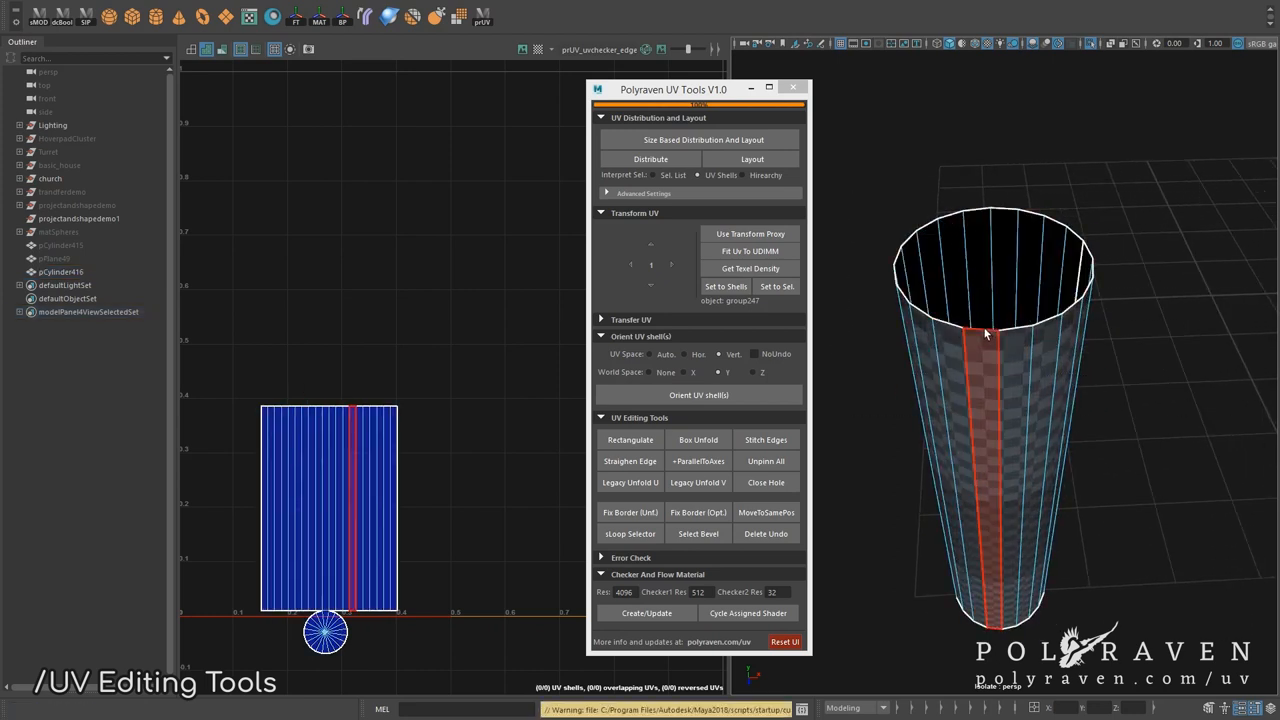
click(766, 482)
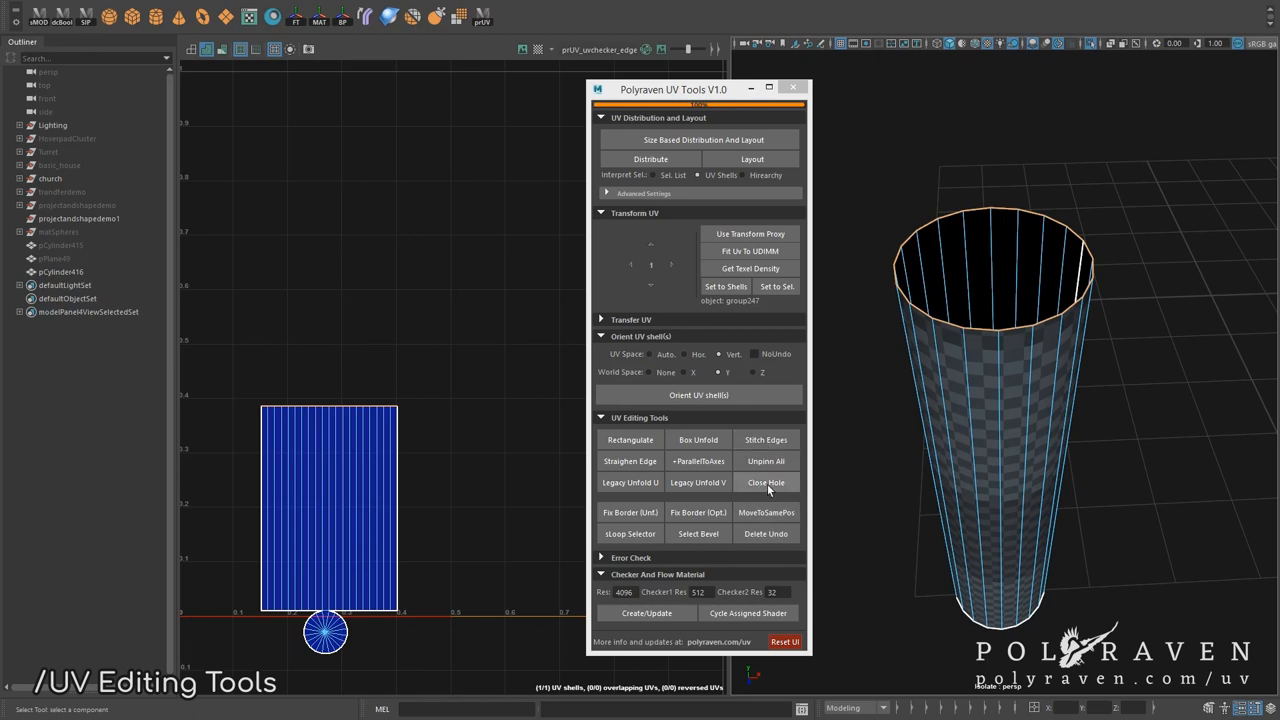
click(766, 482)
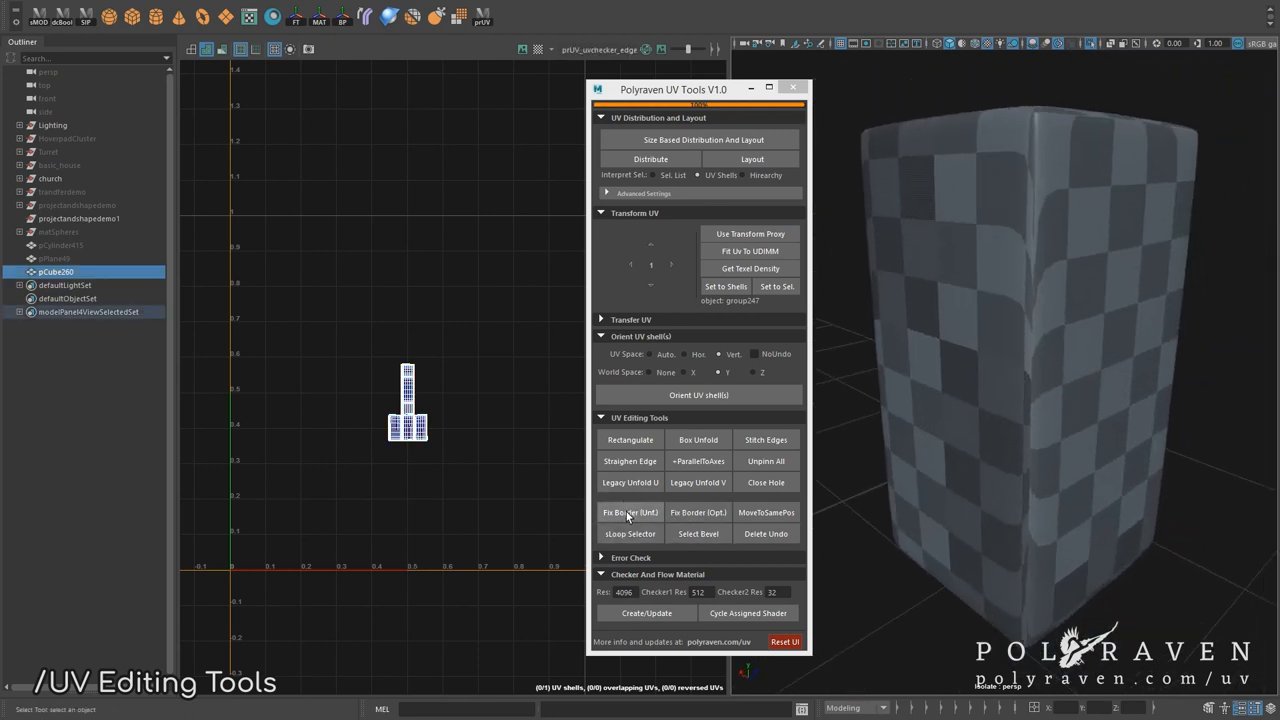
Step: Run Fix Border (Unf.) on pCube260 to repair its UV borders
click(630, 512)
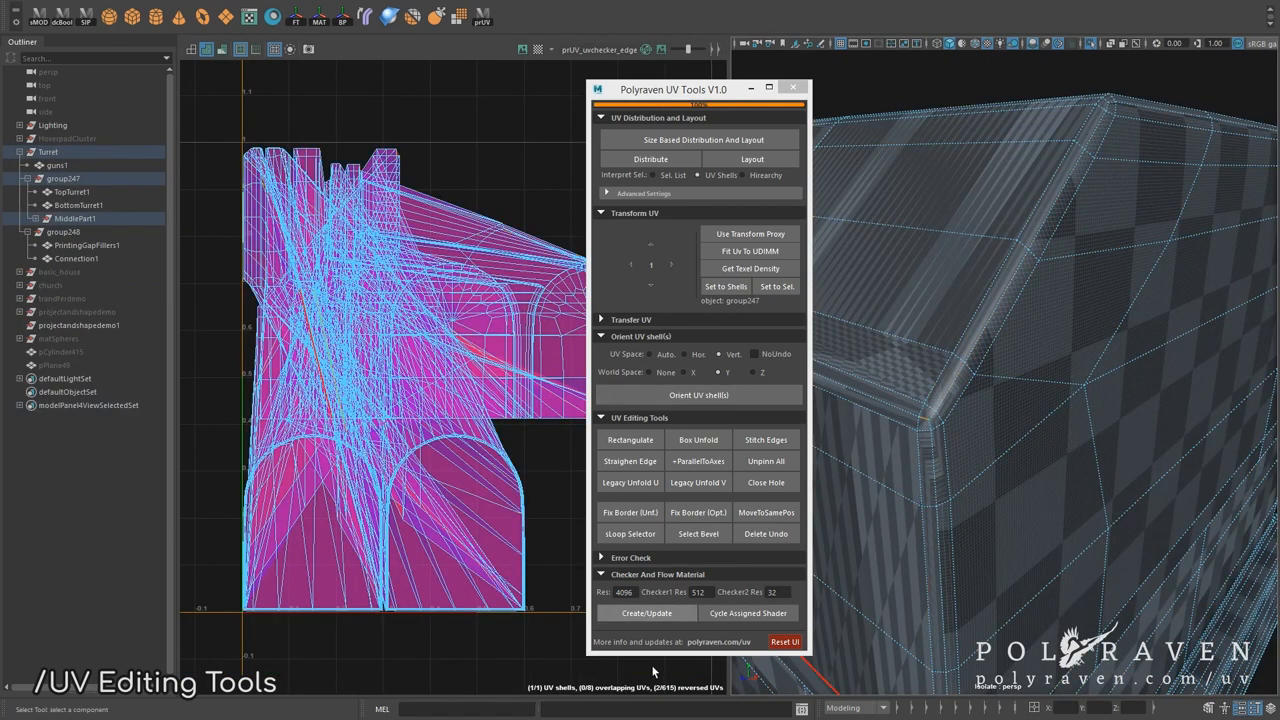
Step: Select MiddlePart1 under the Turret group to inspect its tangled UVs
click(1005, 447)
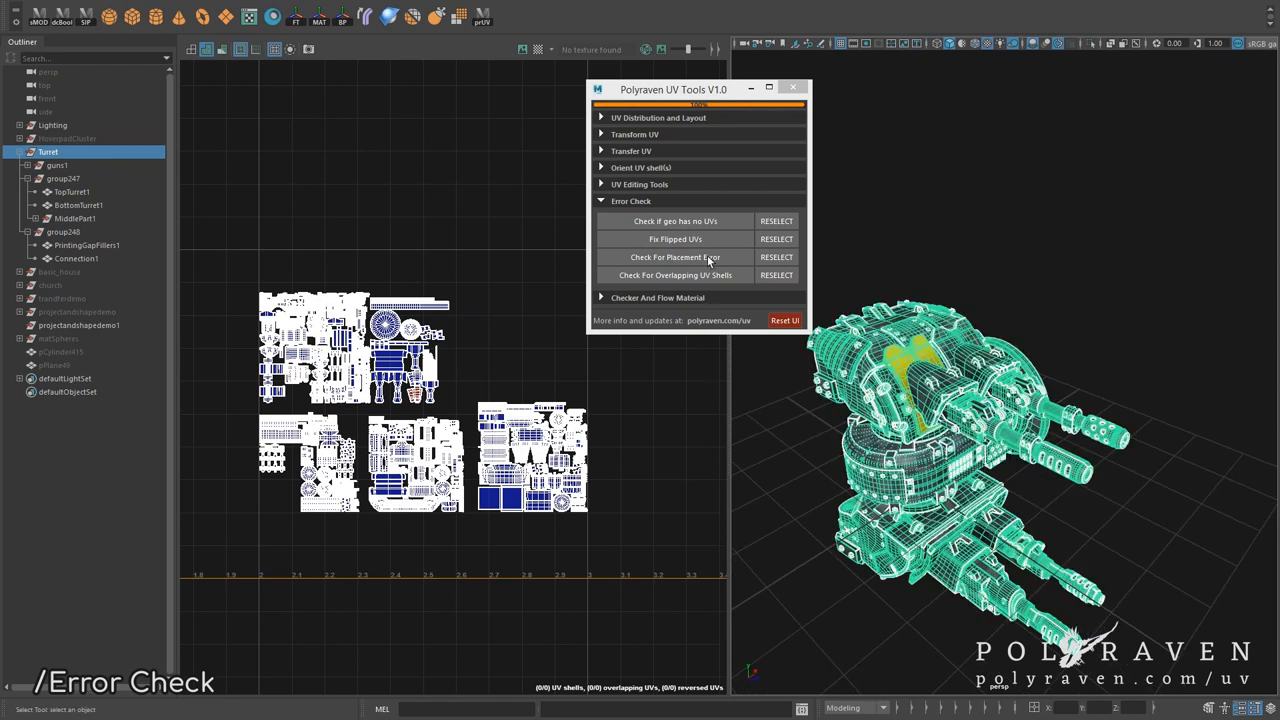
Step: Check the turret for meshes without UVs, then fix its flipped UVs and dismiss the report
click(675, 221)
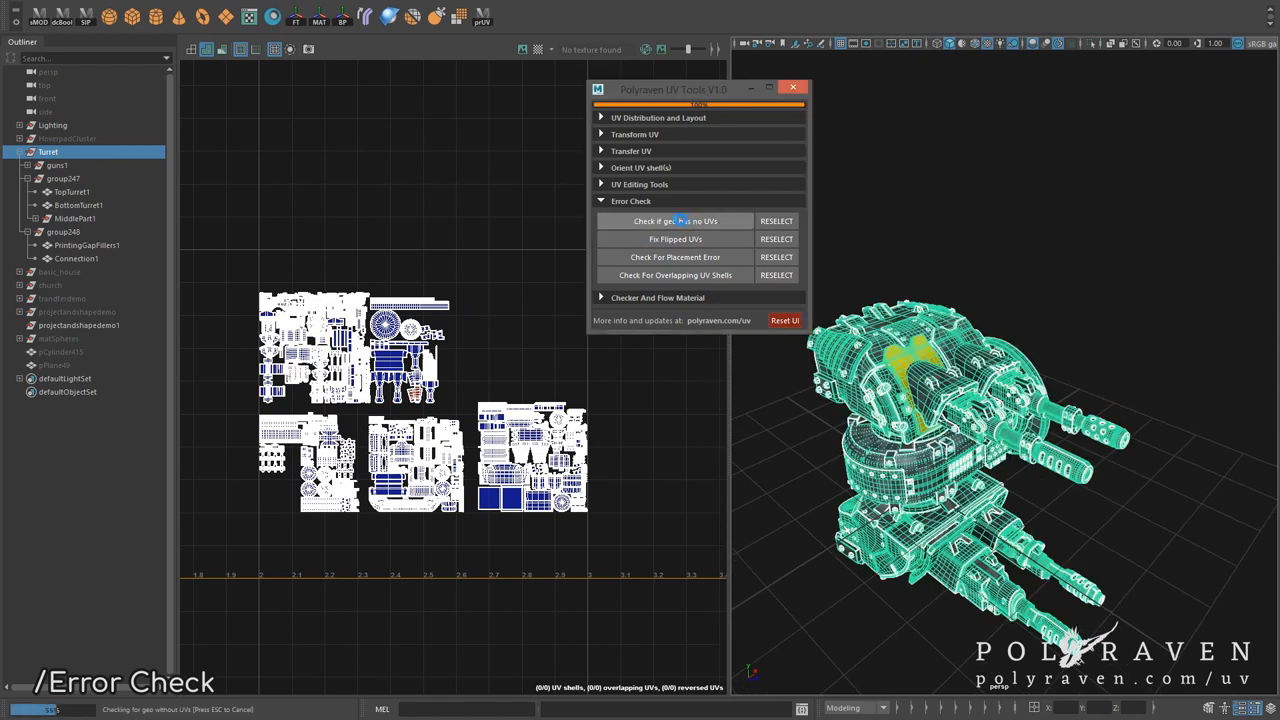
click(675, 221)
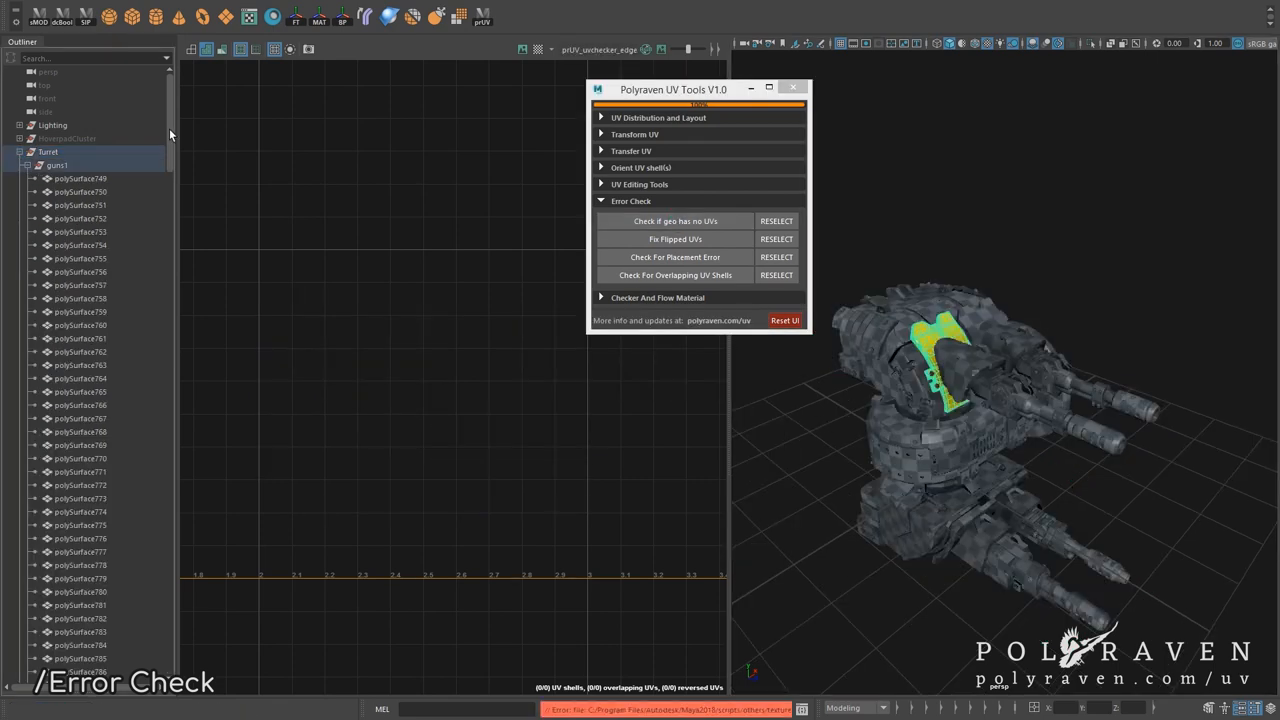
click(80, 365)
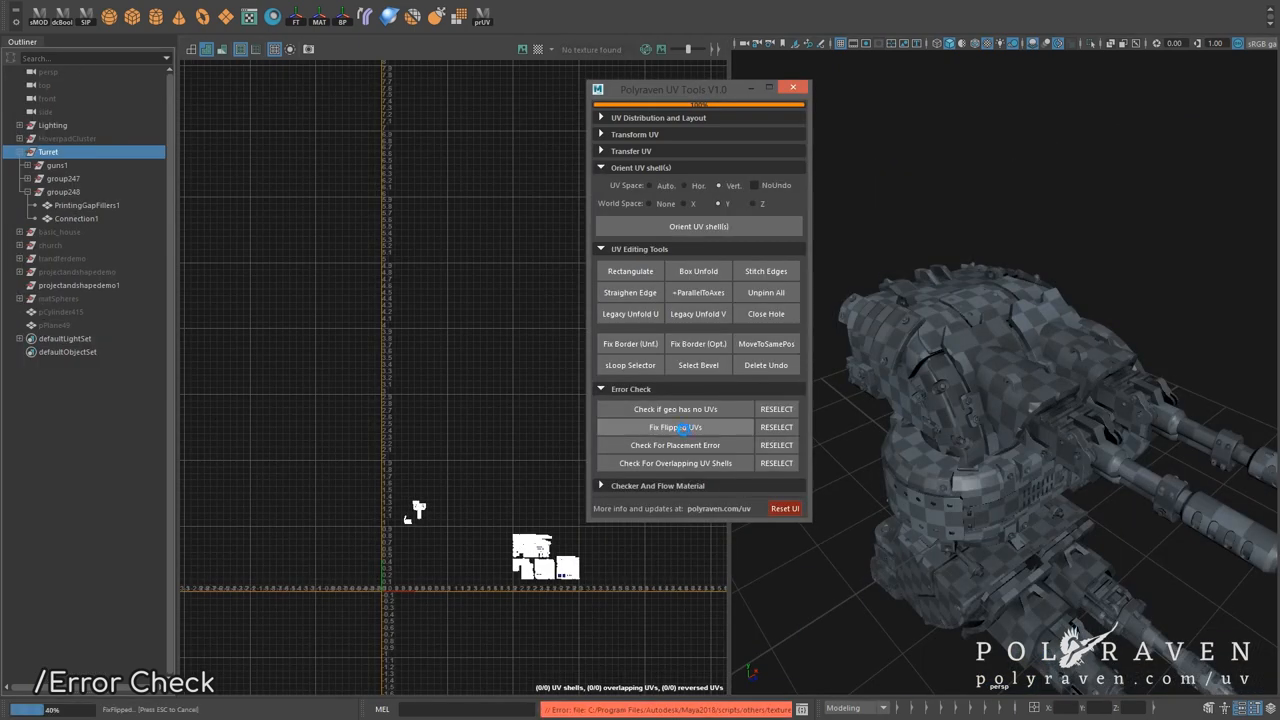
click(675, 427)
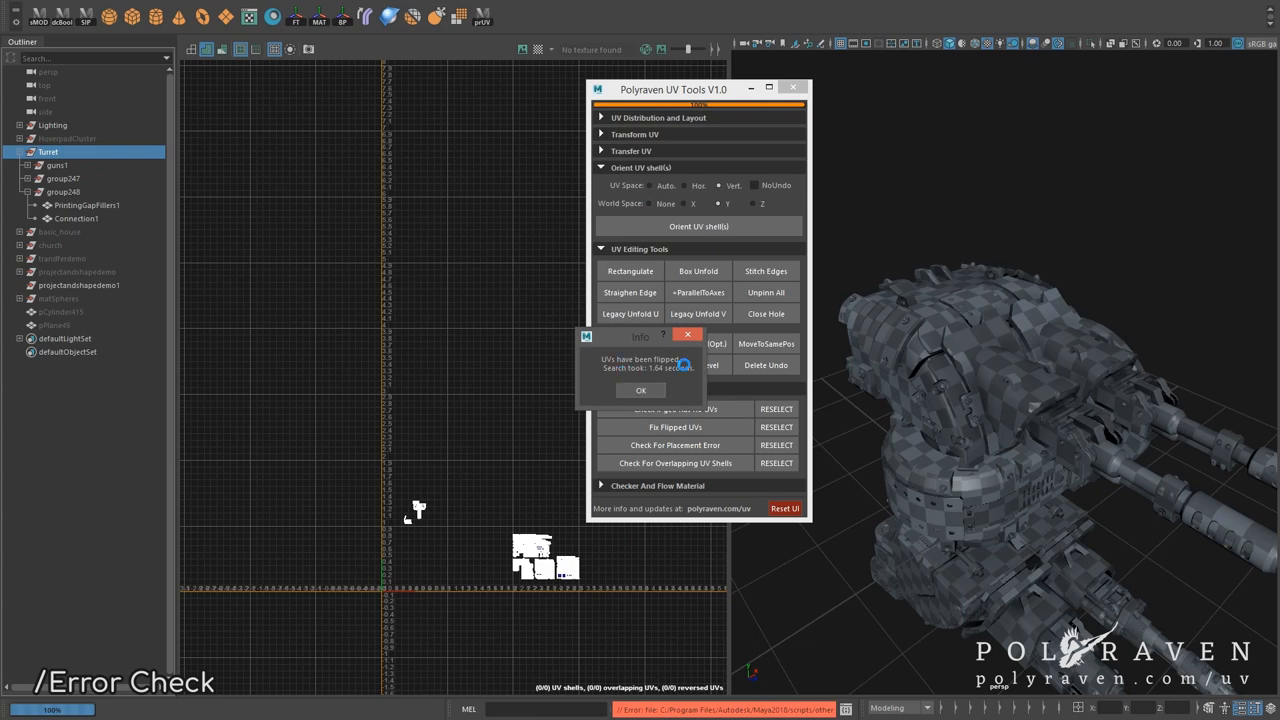
click(641, 390)
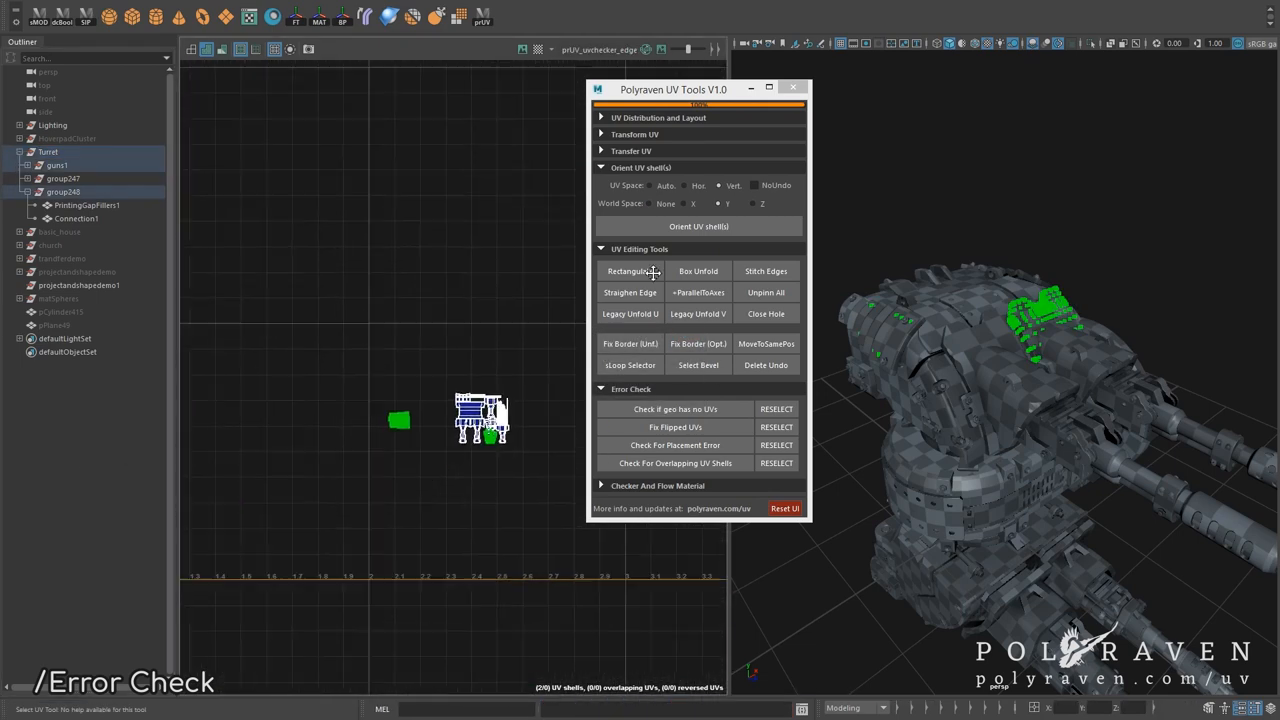
Step: Check the turret for UV shell placement errors and dismiss the report
click(630, 271)
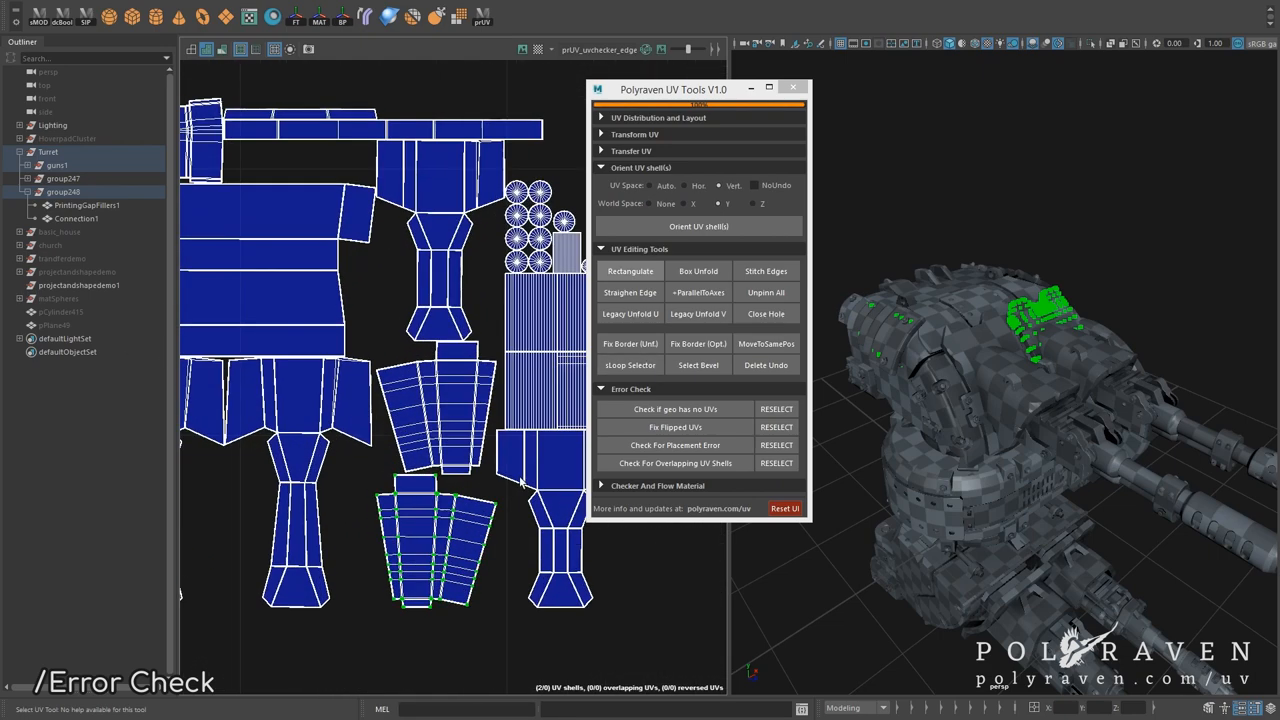
click(675, 463)
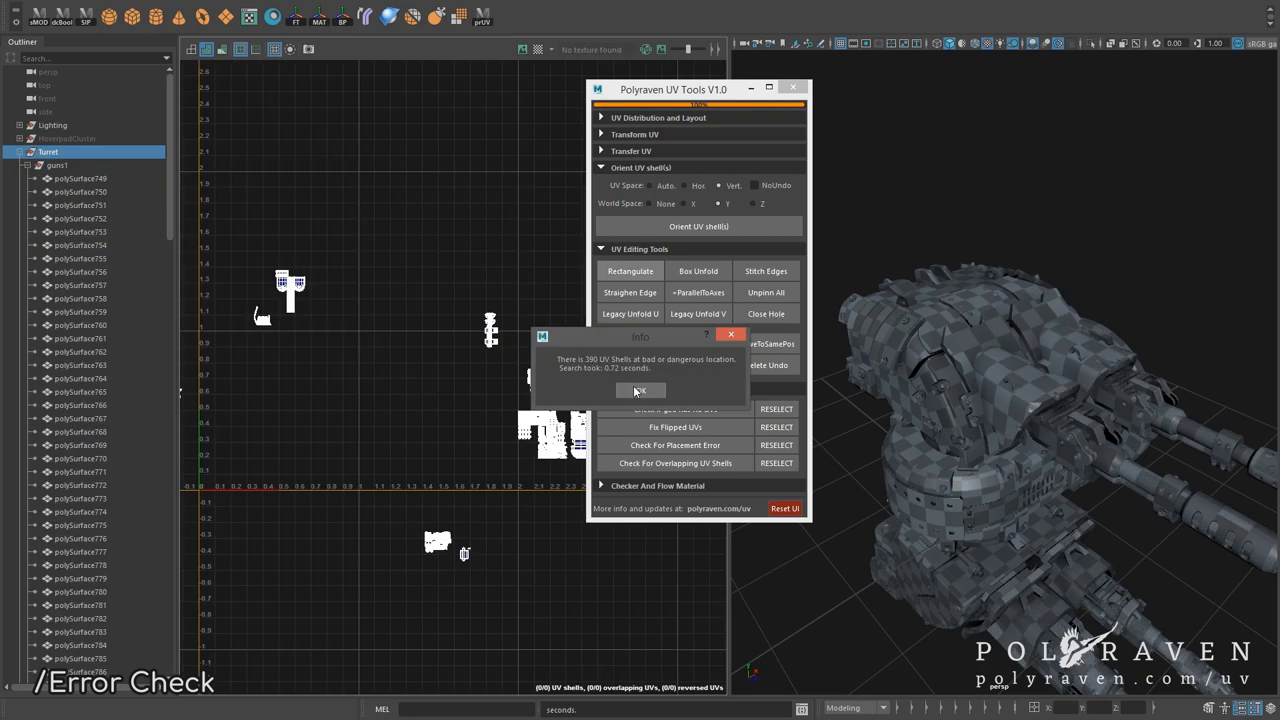
click(641, 390)
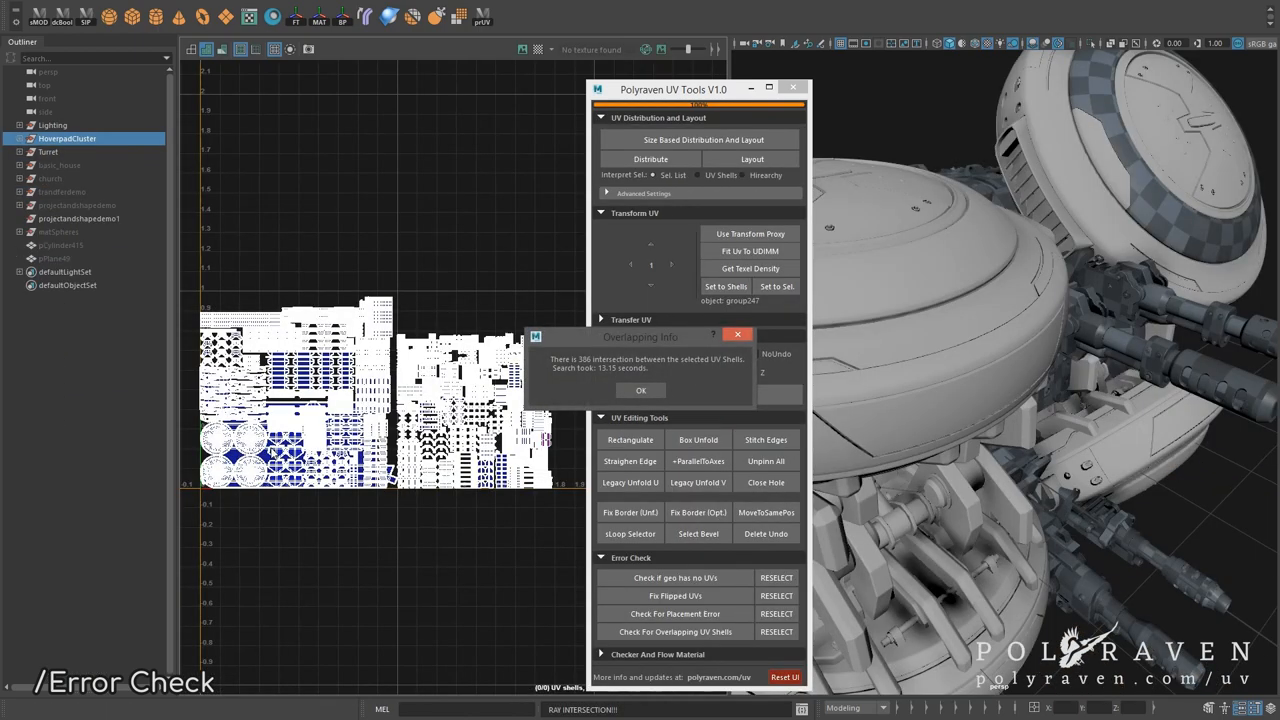
Step: Check HoverpadCluster for overlapping UV shells (386 found), then select the Opened model
click(641, 390)
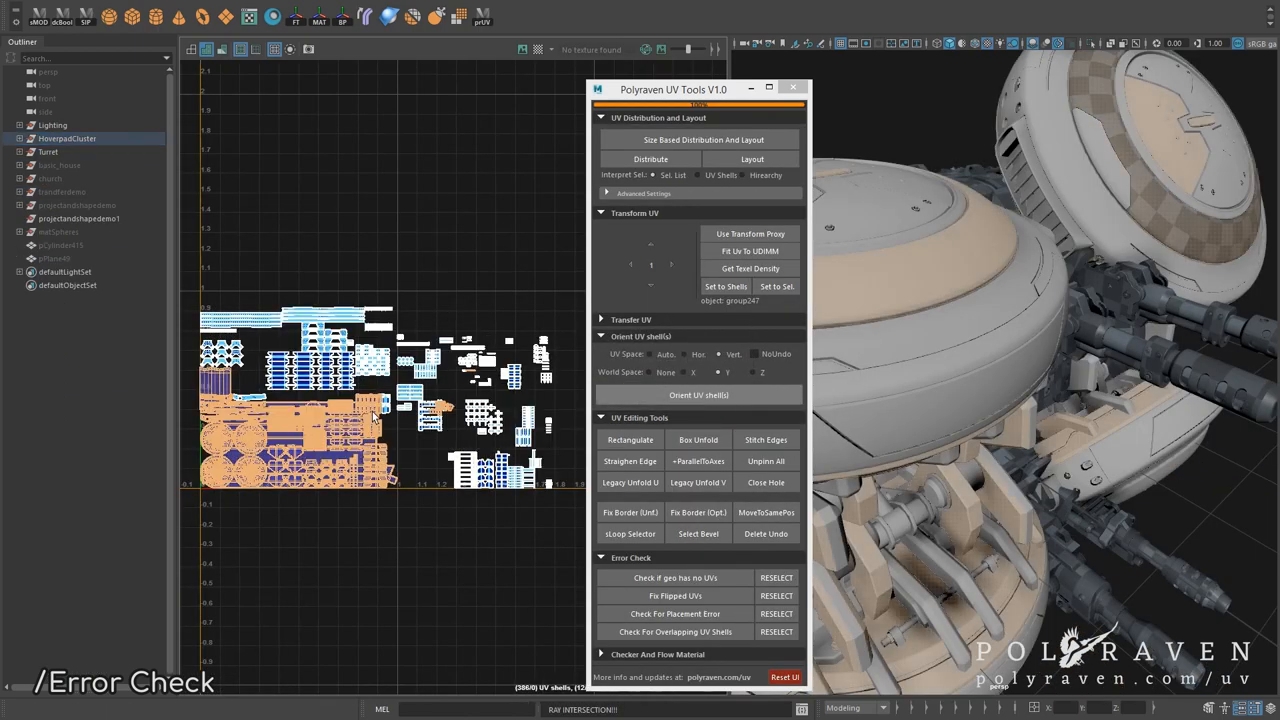
click(698, 395)
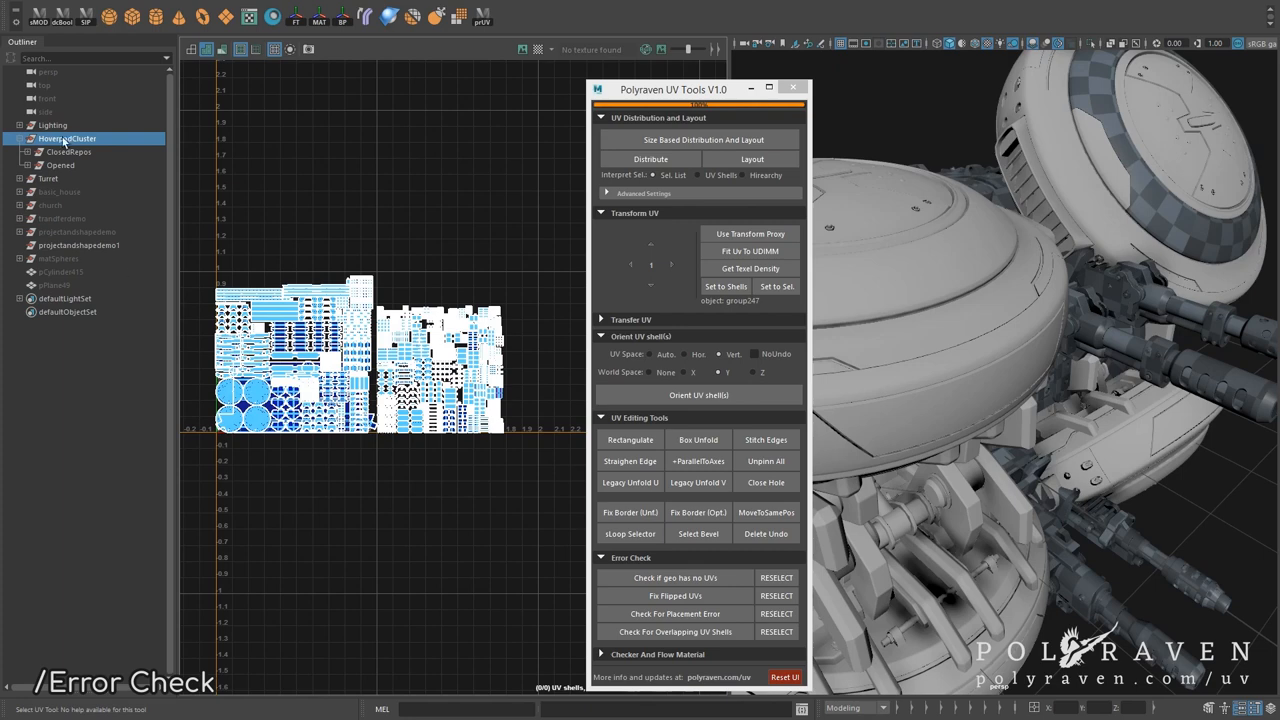
click(60, 165)
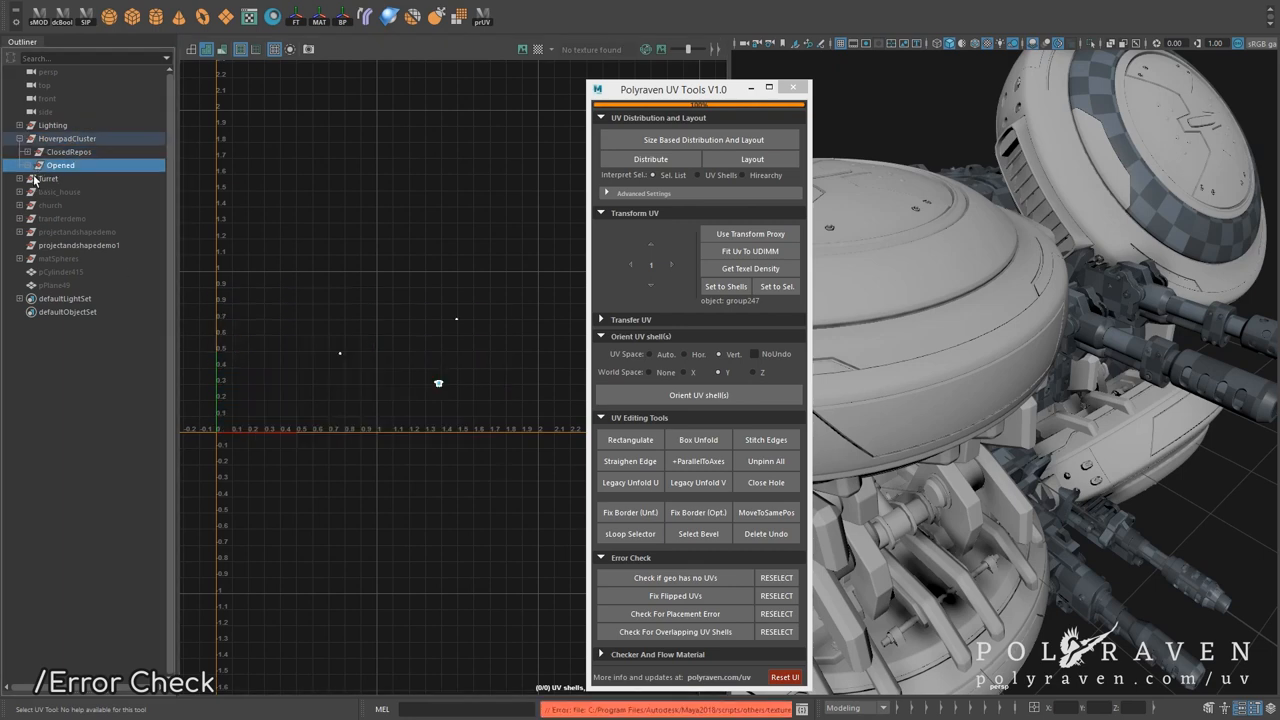